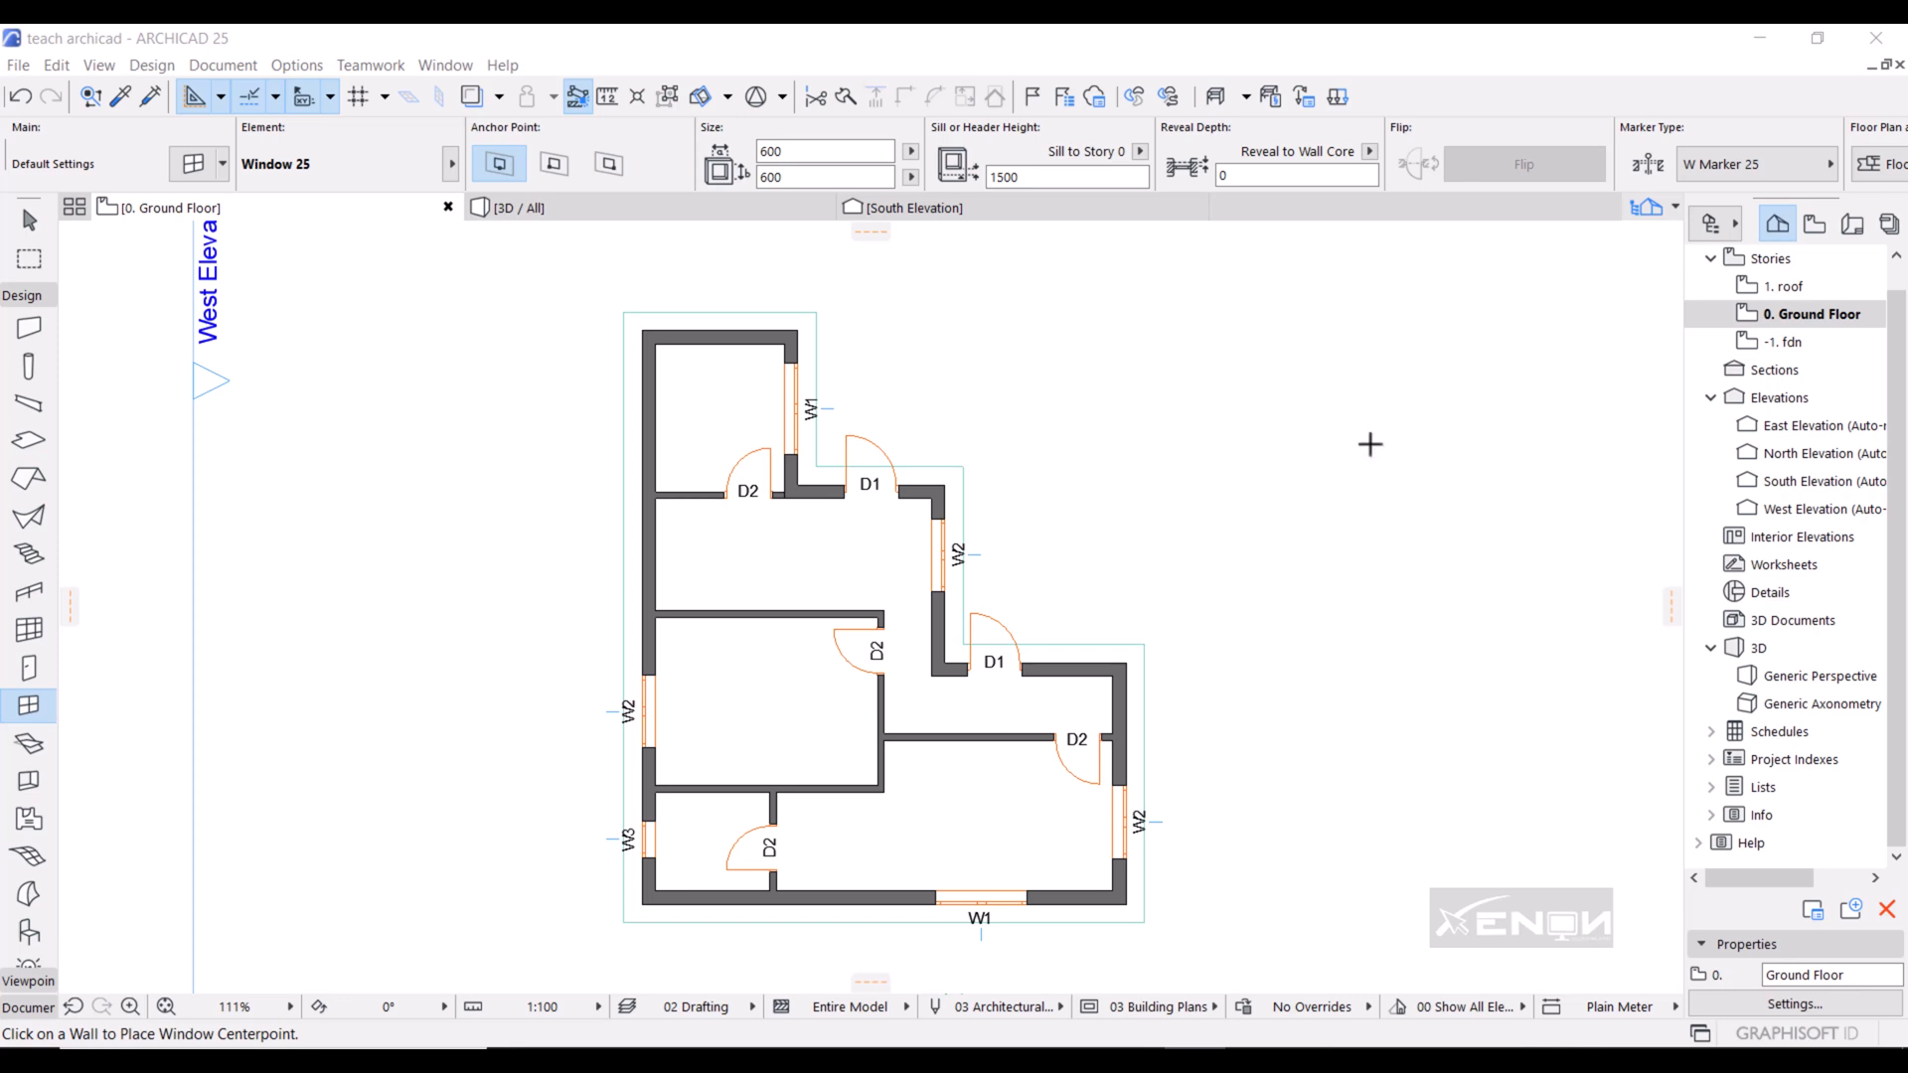
{"action": "mouse_move", "coordinate": [1022, 415]}
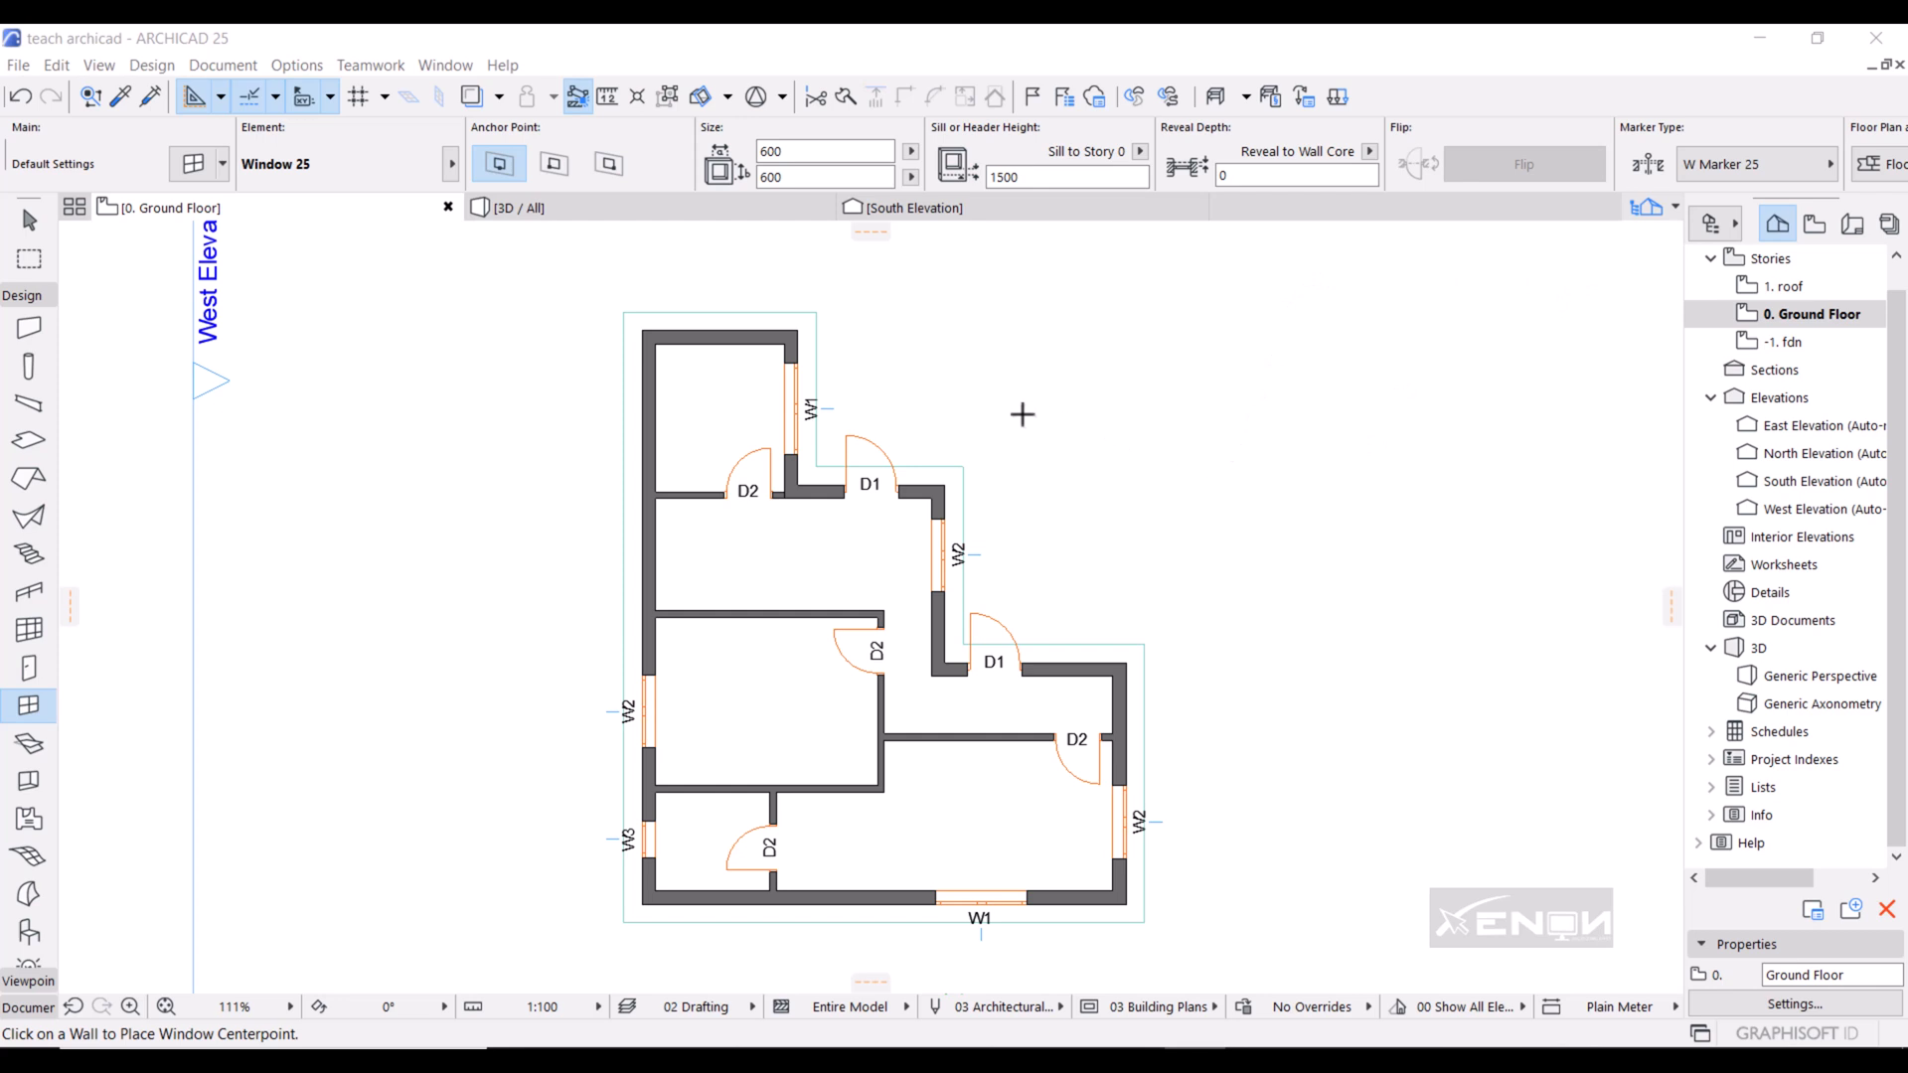
{"action": "mouse_move", "coordinate": [833, 577]}
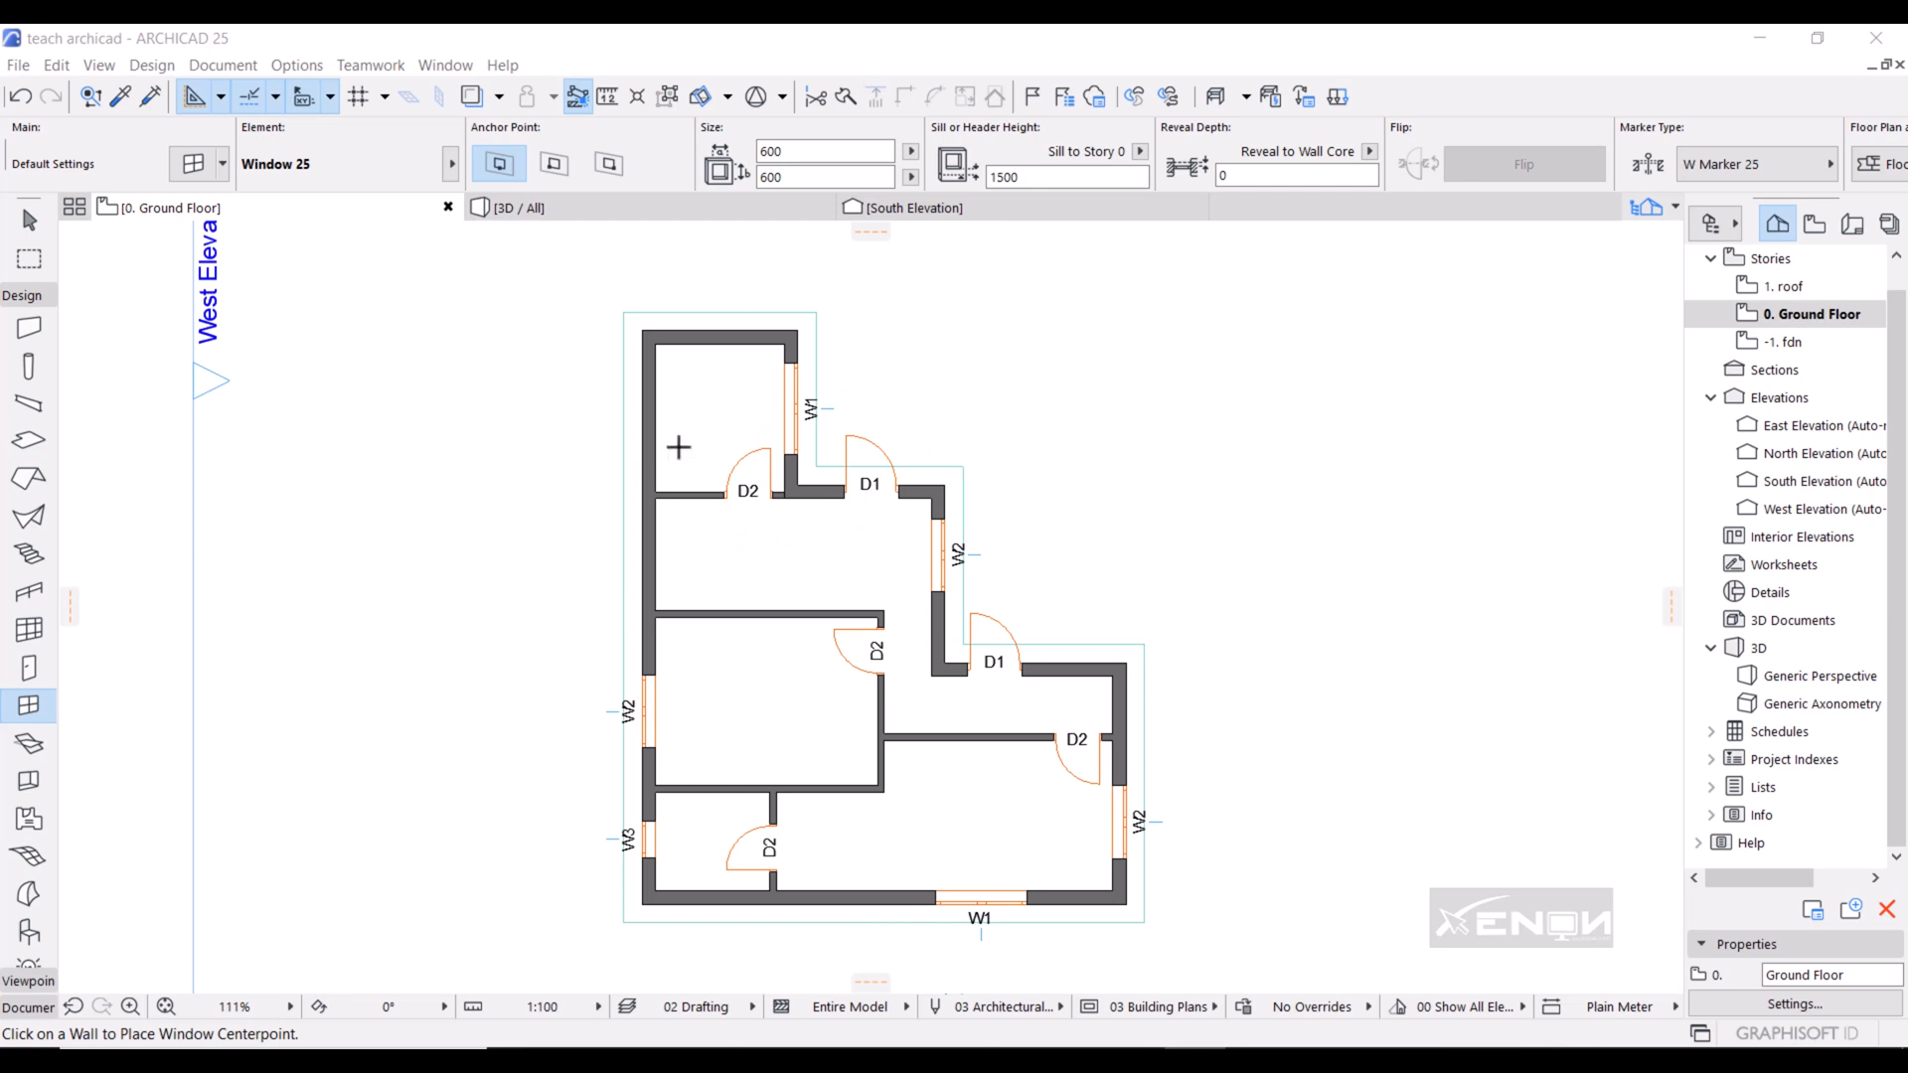
{"action": "mouse_move", "coordinate": [1024, 668]}
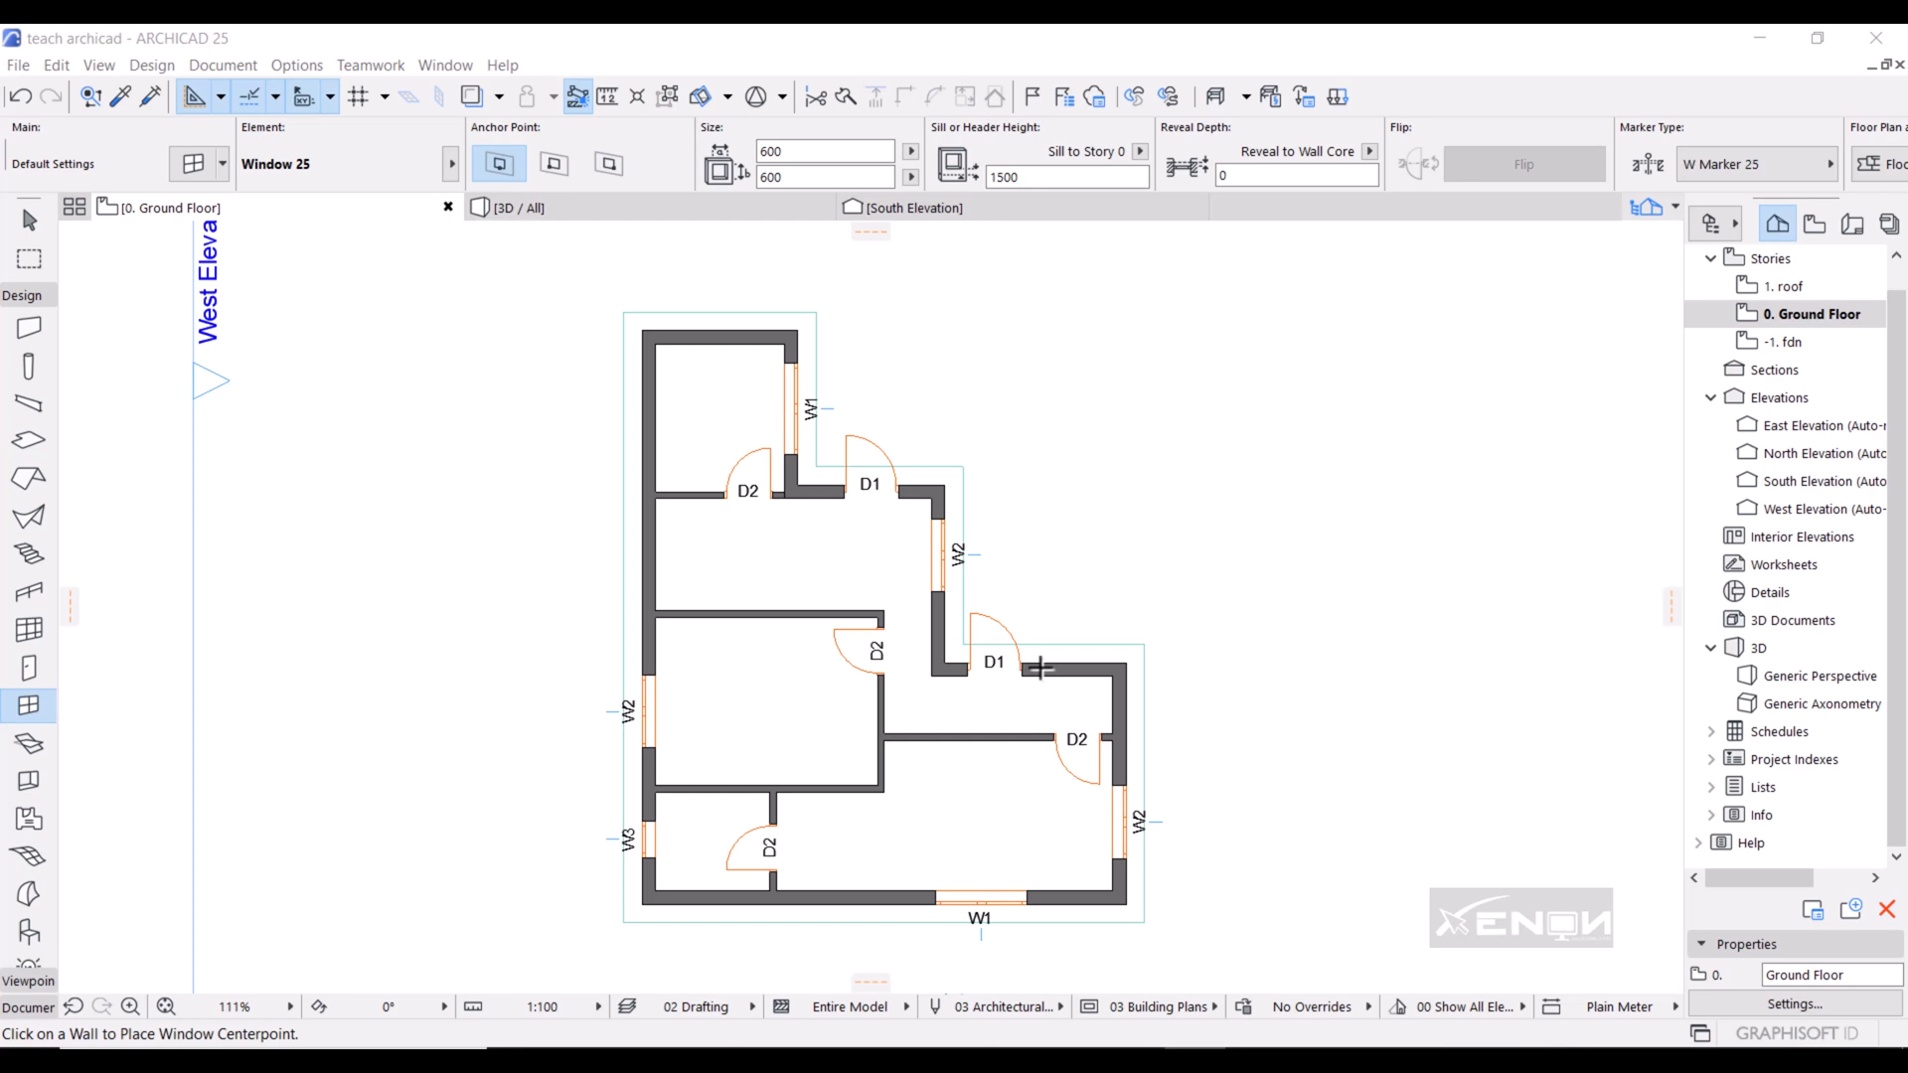
{"action": "mouse_move", "coordinate": [1190, 608]}
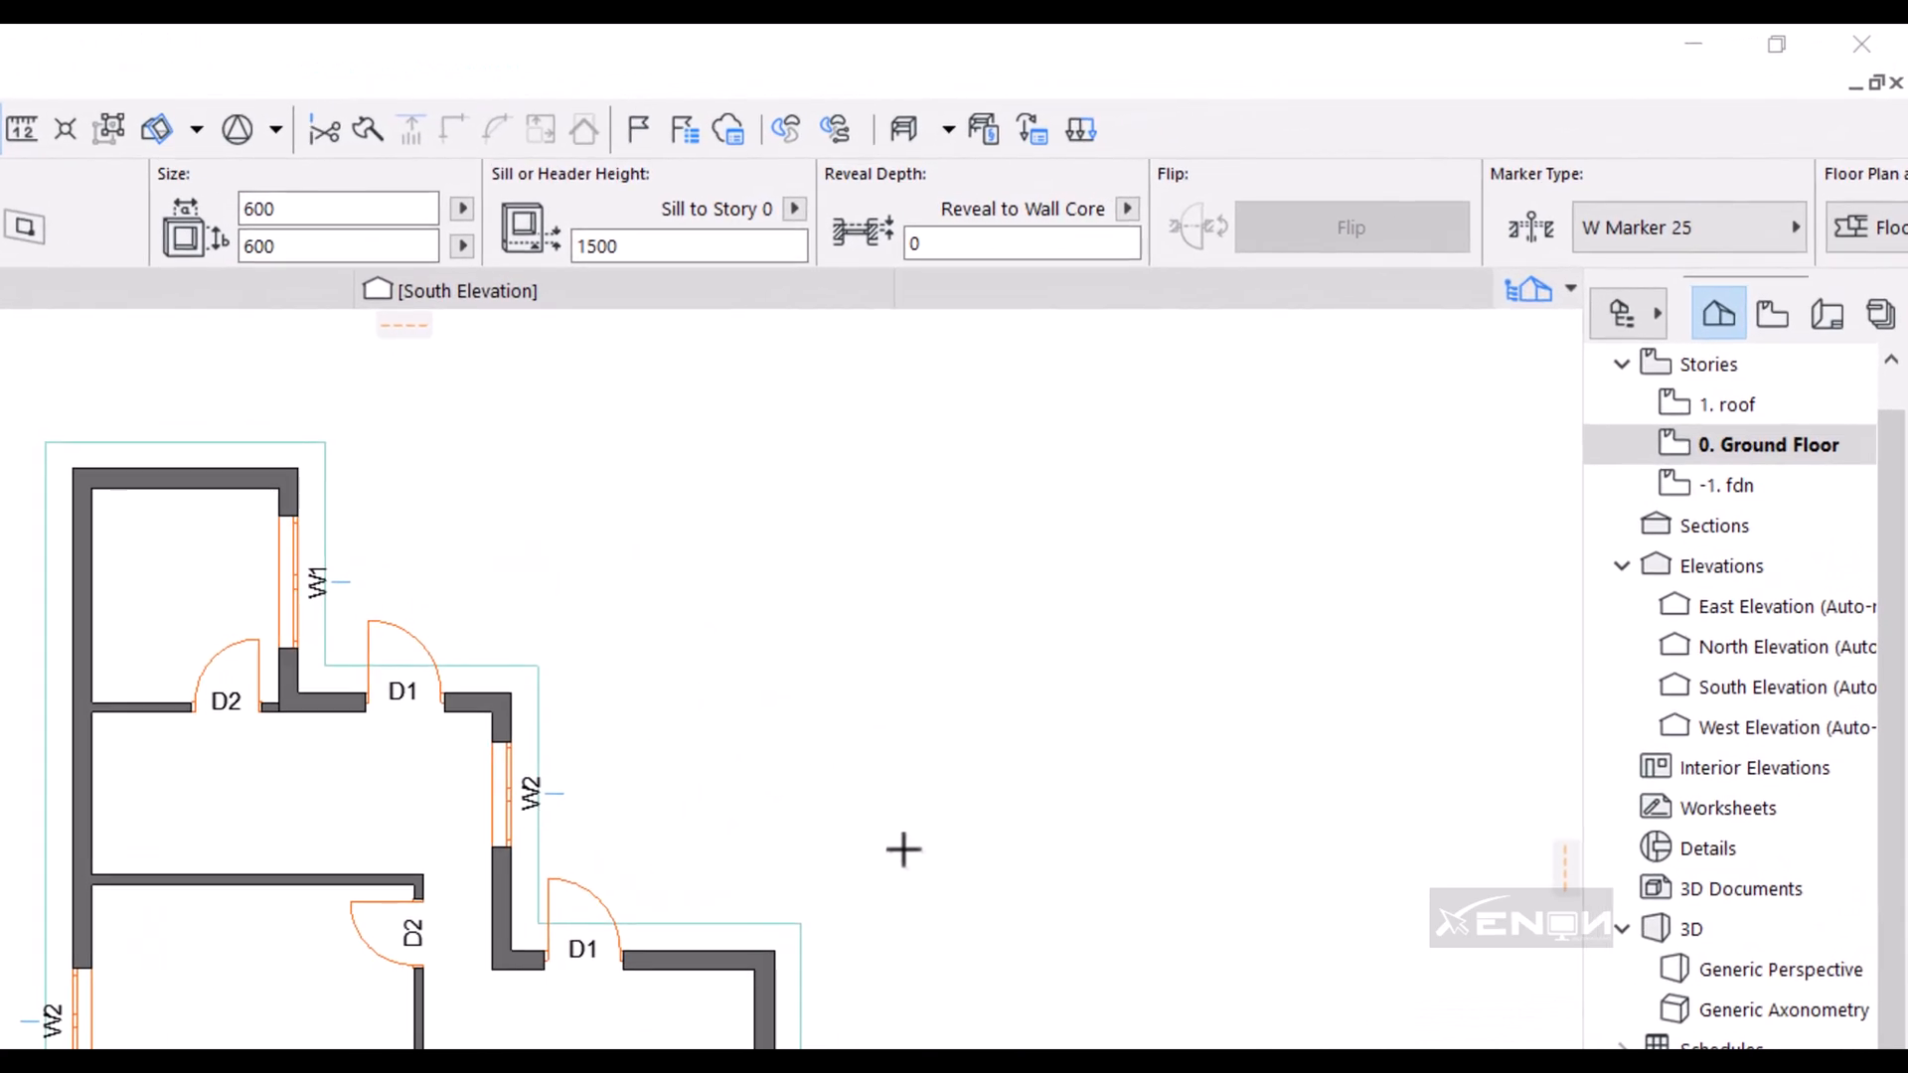
{"action": "mouse_move", "coordinate": [1740, 341]}
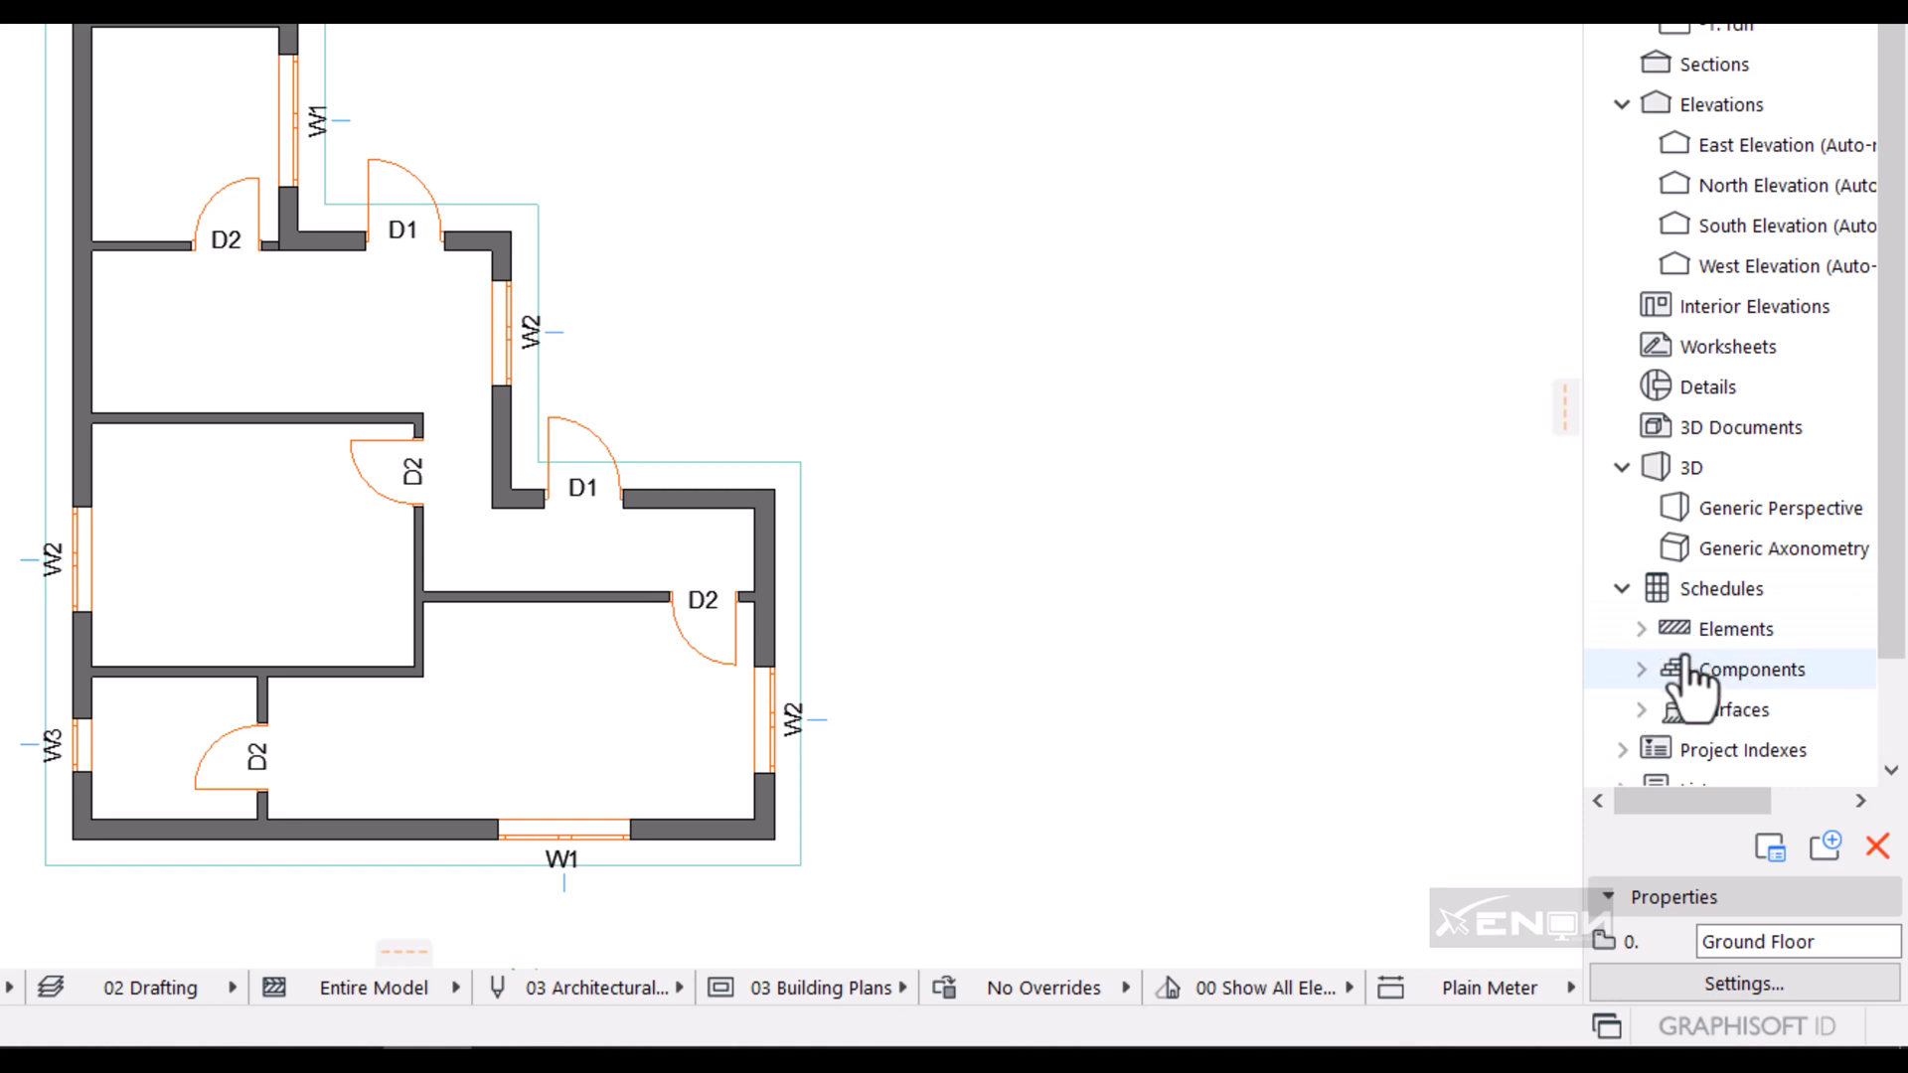
Expand Schedules > Elements in the Project Map and open the Door Schedule.
{"action": "left_click", "coordinate": [1746, 629]}
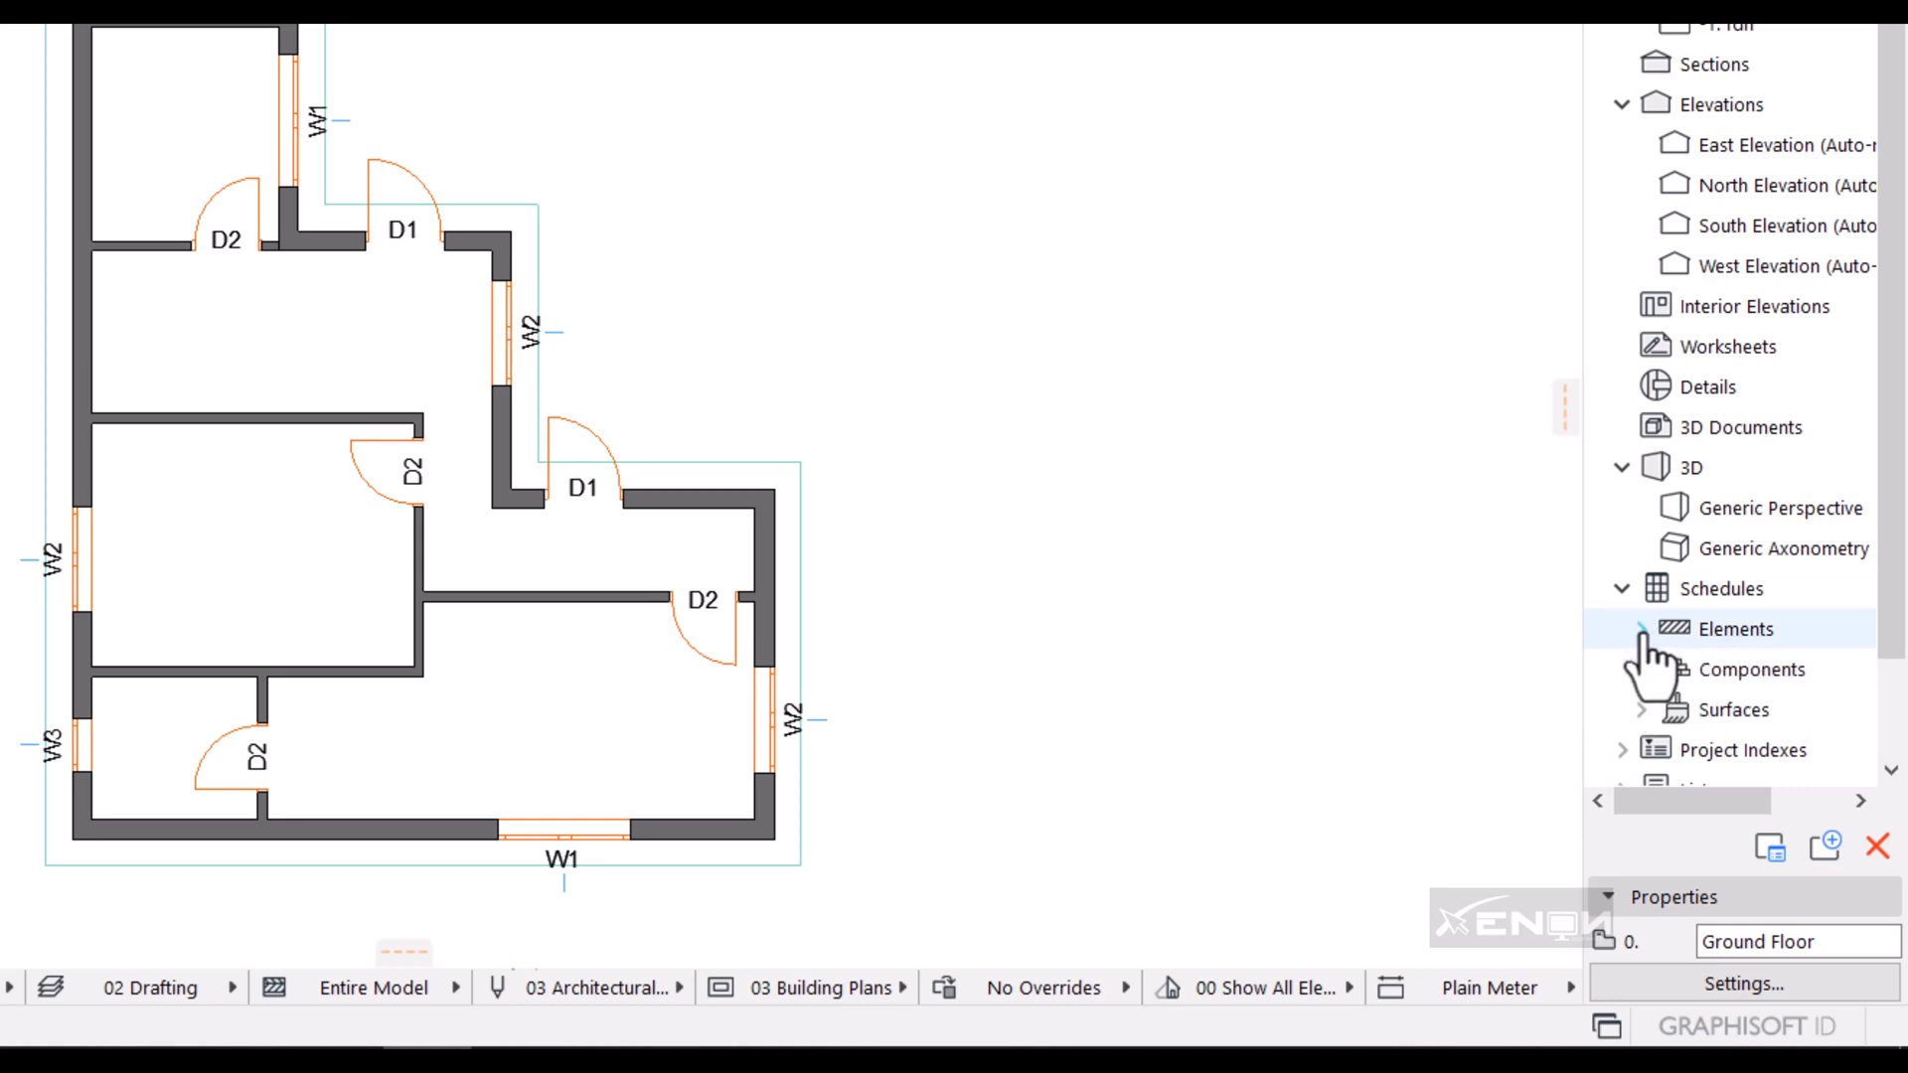
{"action": "left_click", "coordinate": [1642, 629]}
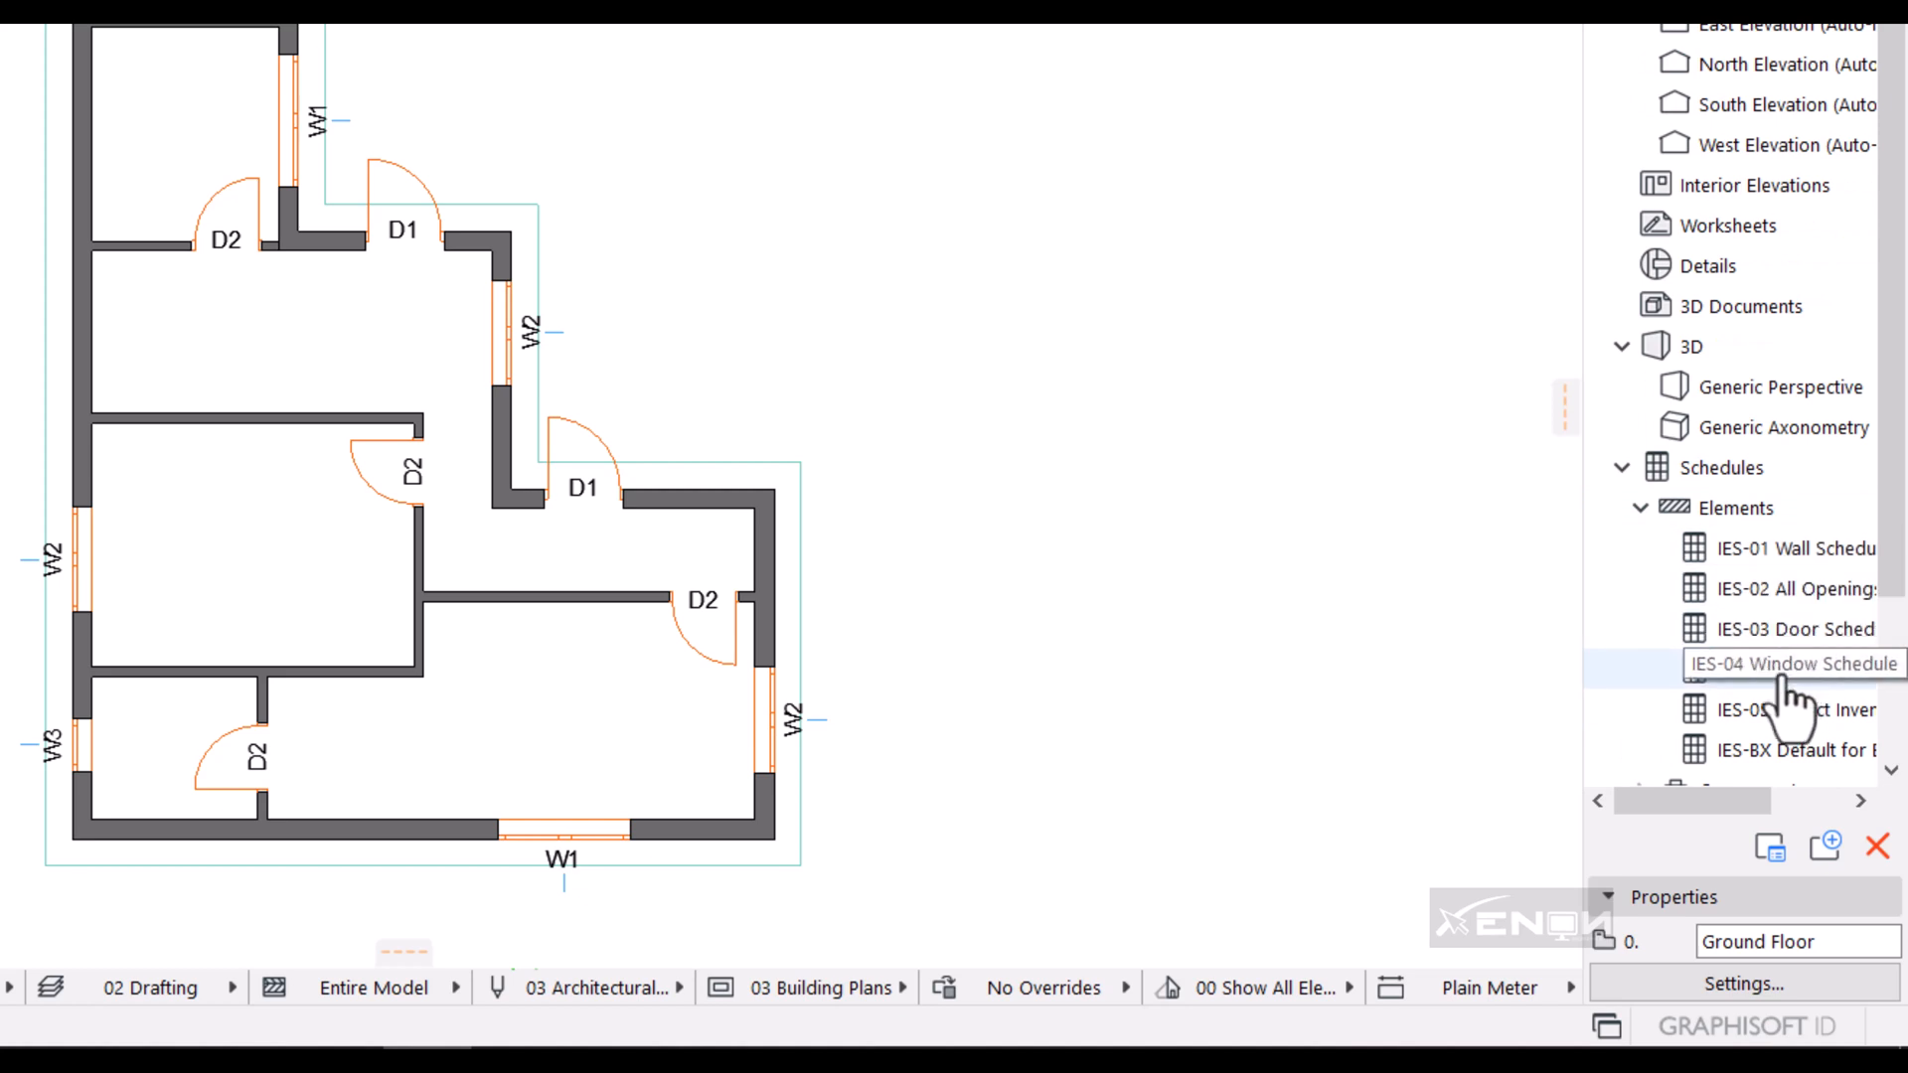
{"action": "mouse_move", "coordinate": [1777, 587]}
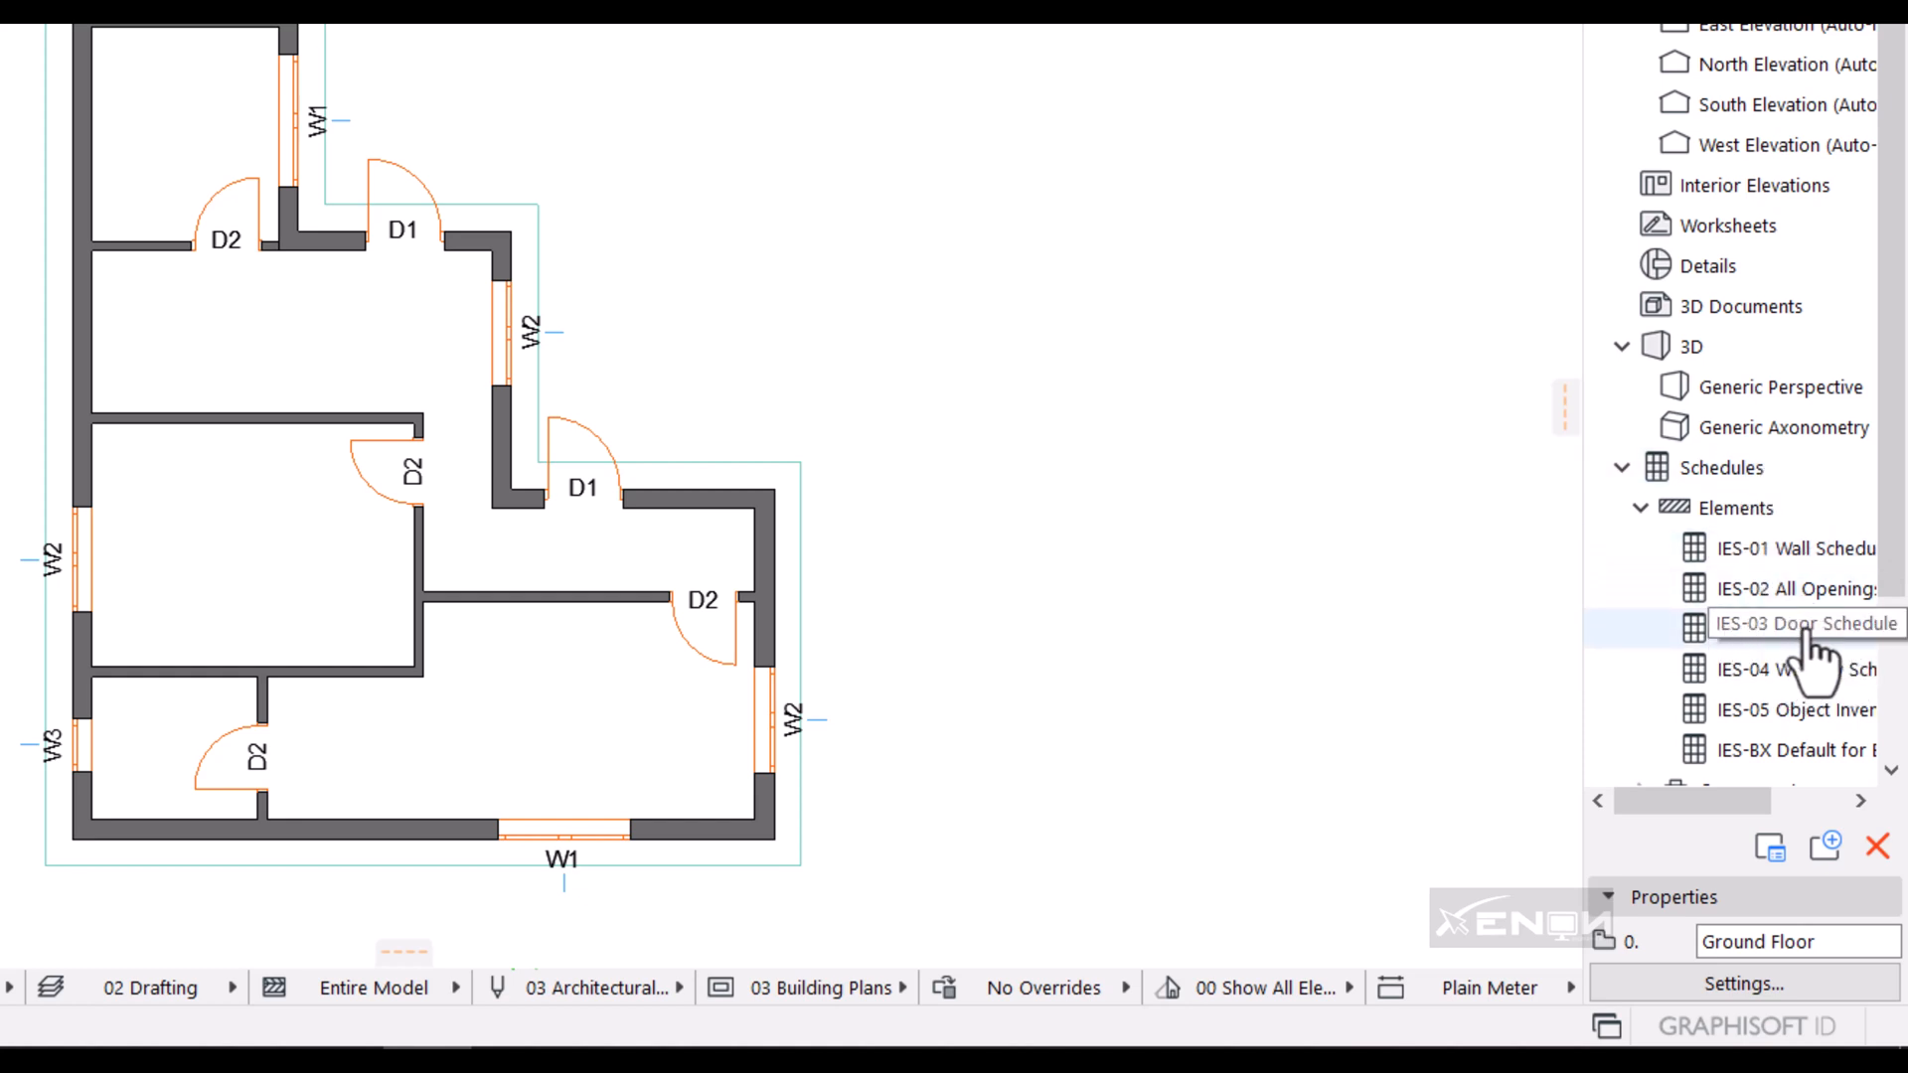
{"action": "left_click", "coordinate": [1795, 628]}
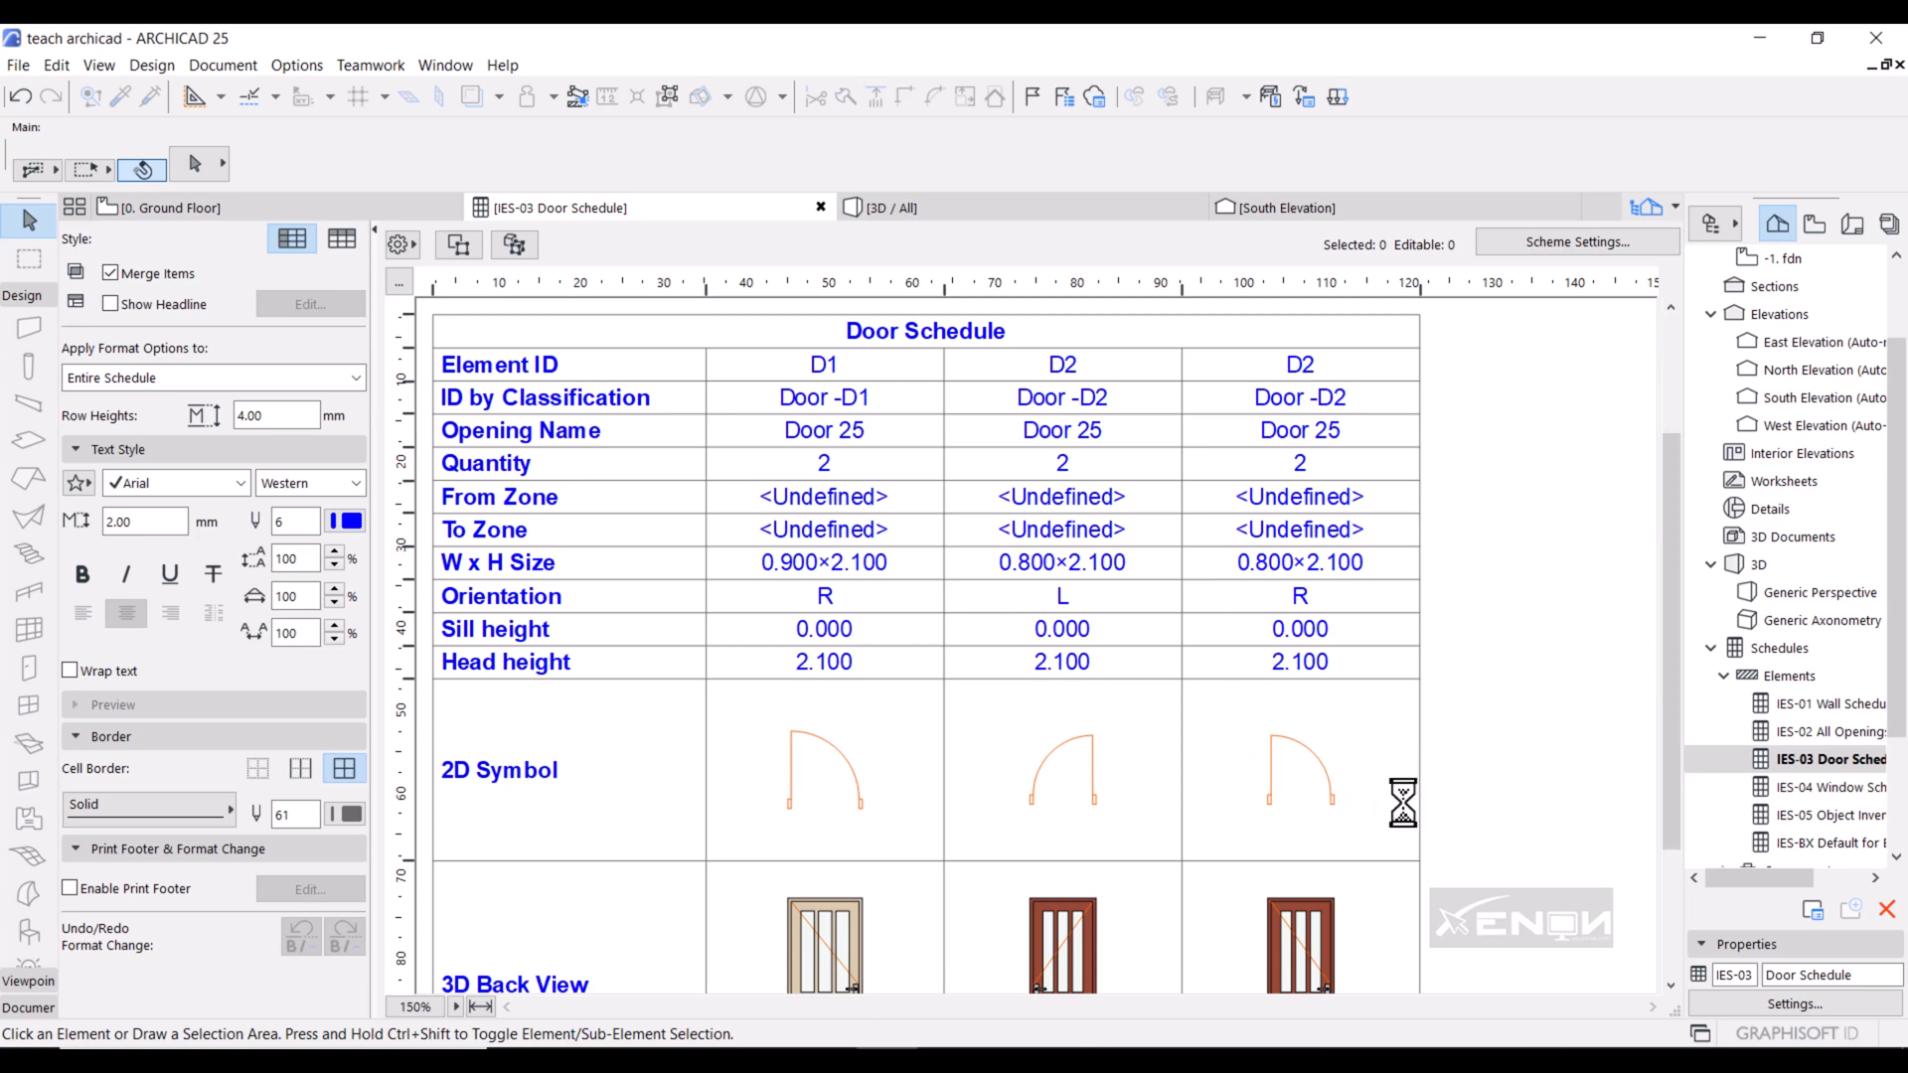
{"action": "mouse_move", "coordinate": [1075, 809]}
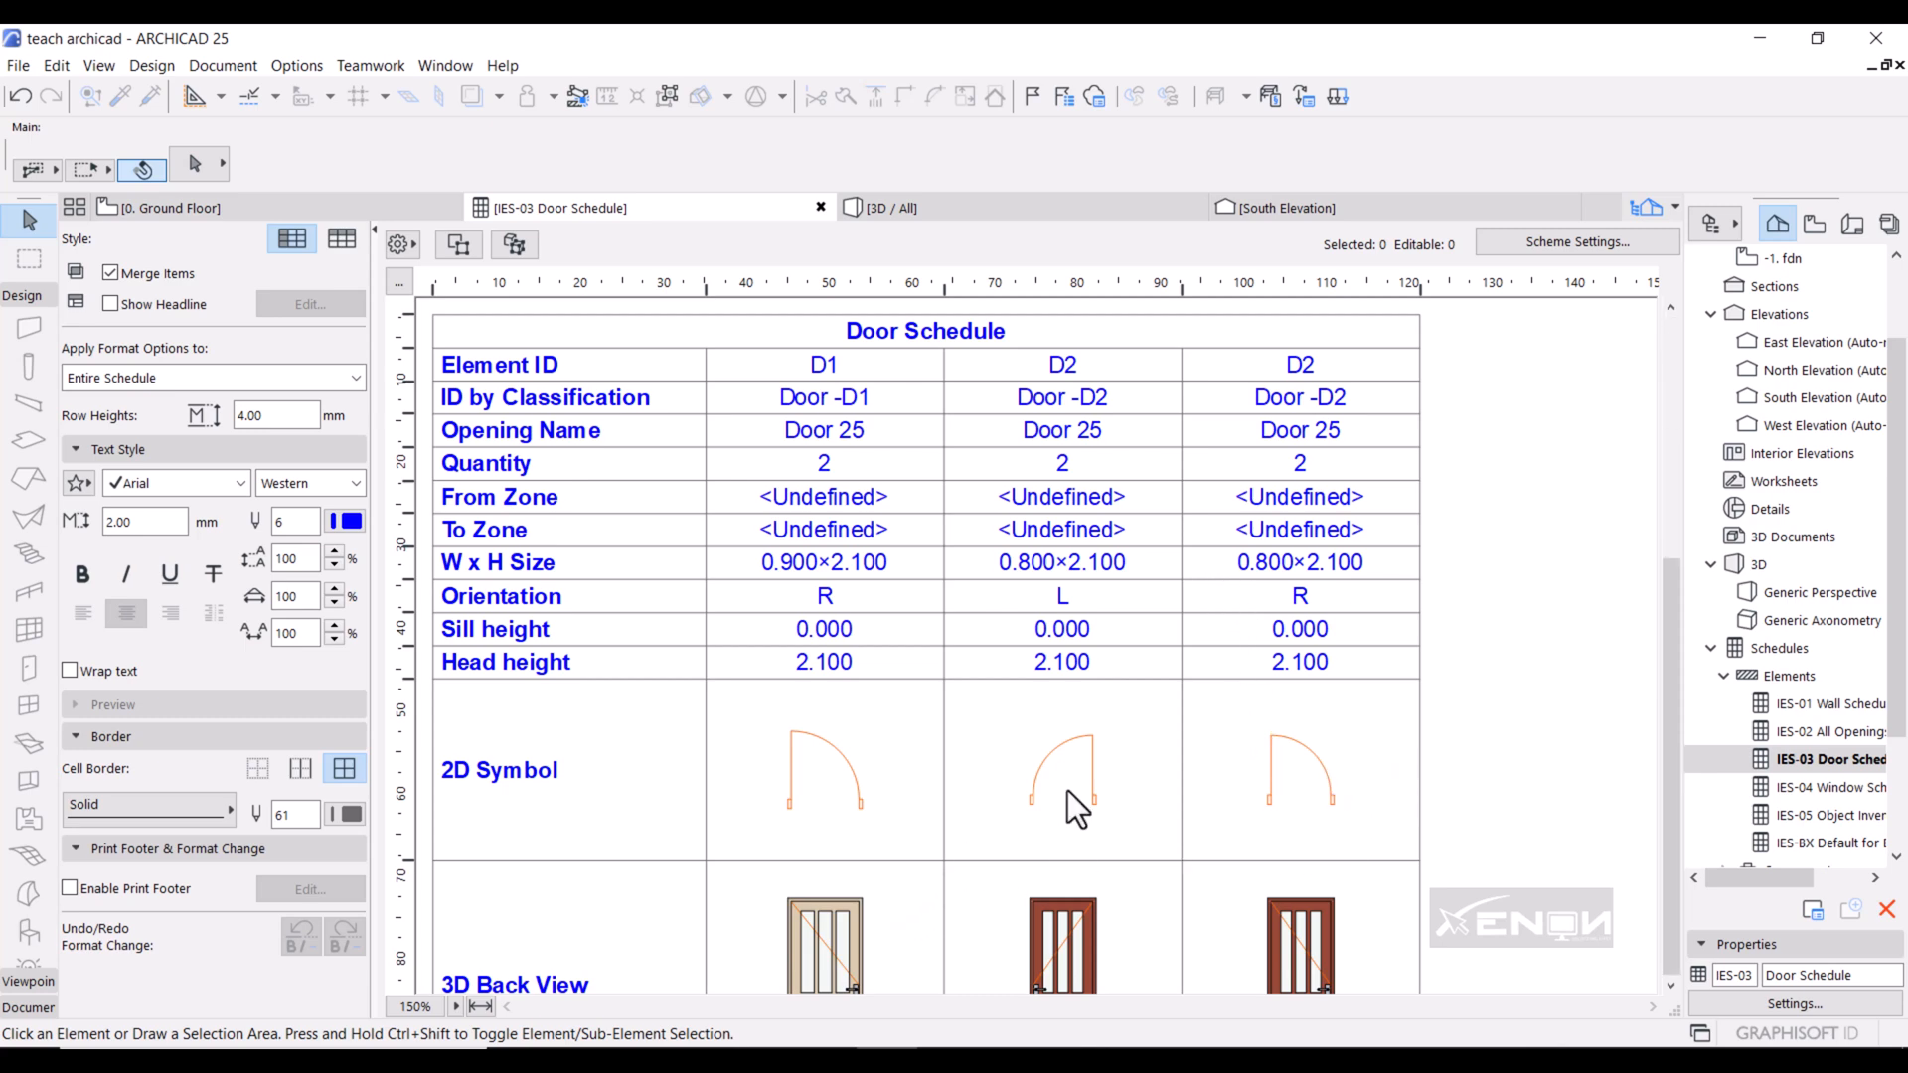
{"action": "mouse_move", "coordinate": [1020, 744]}
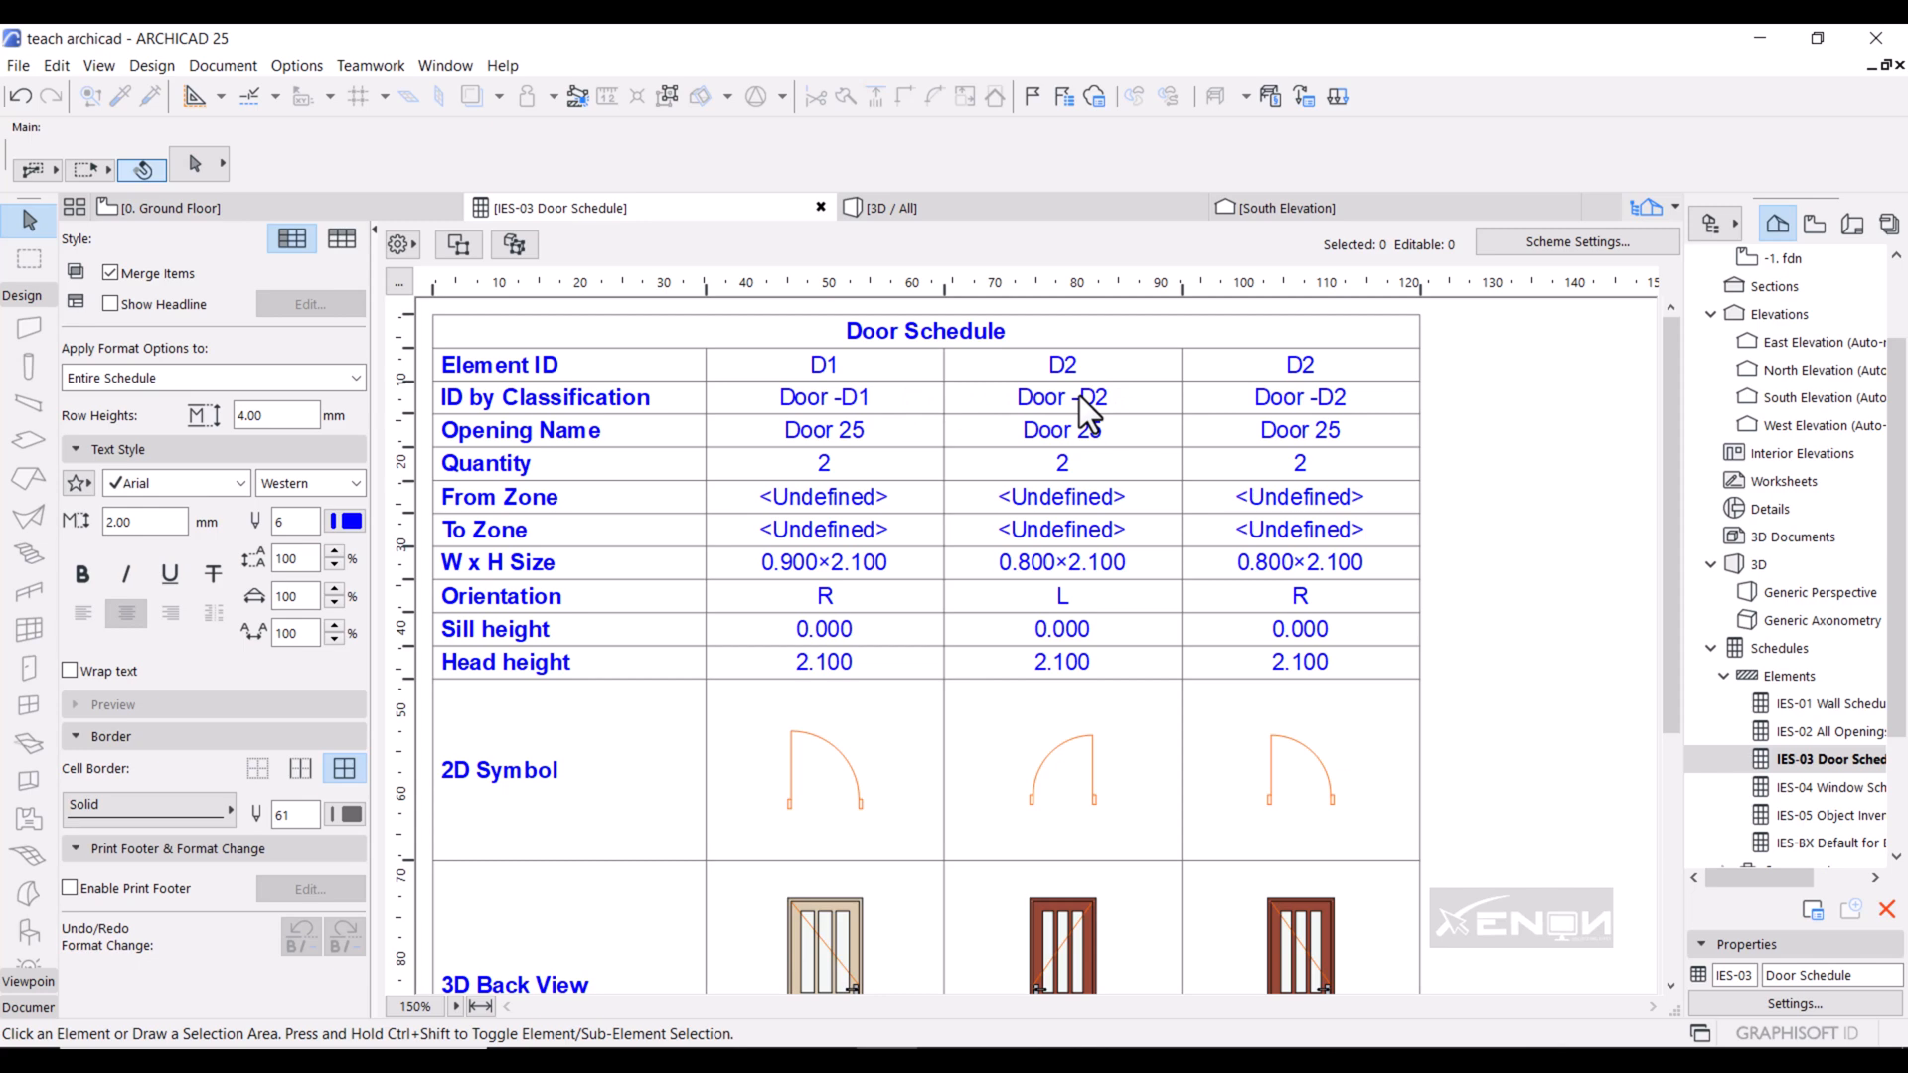
{"action": "mouse_move", "coordinate": [1295, 864]}
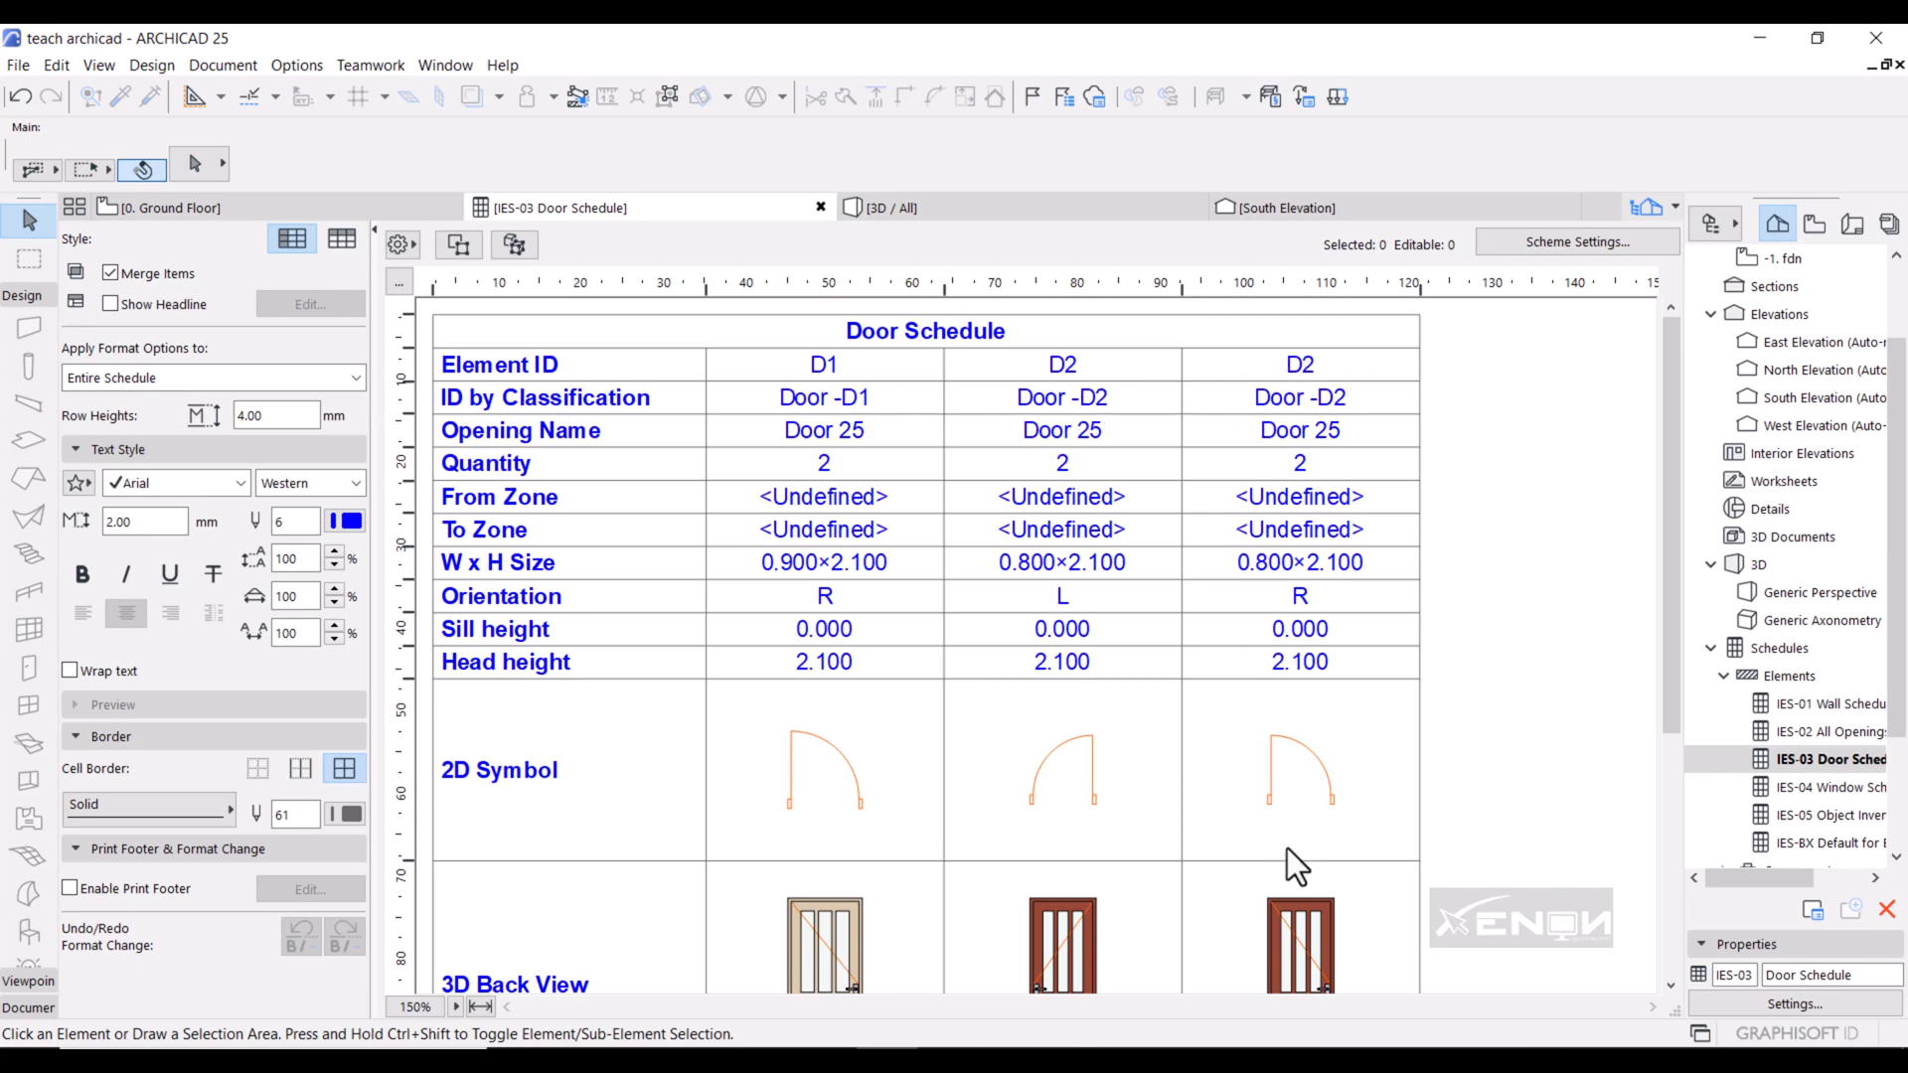
{"action": "mouse_move", "coordinate": [1191, 736]}
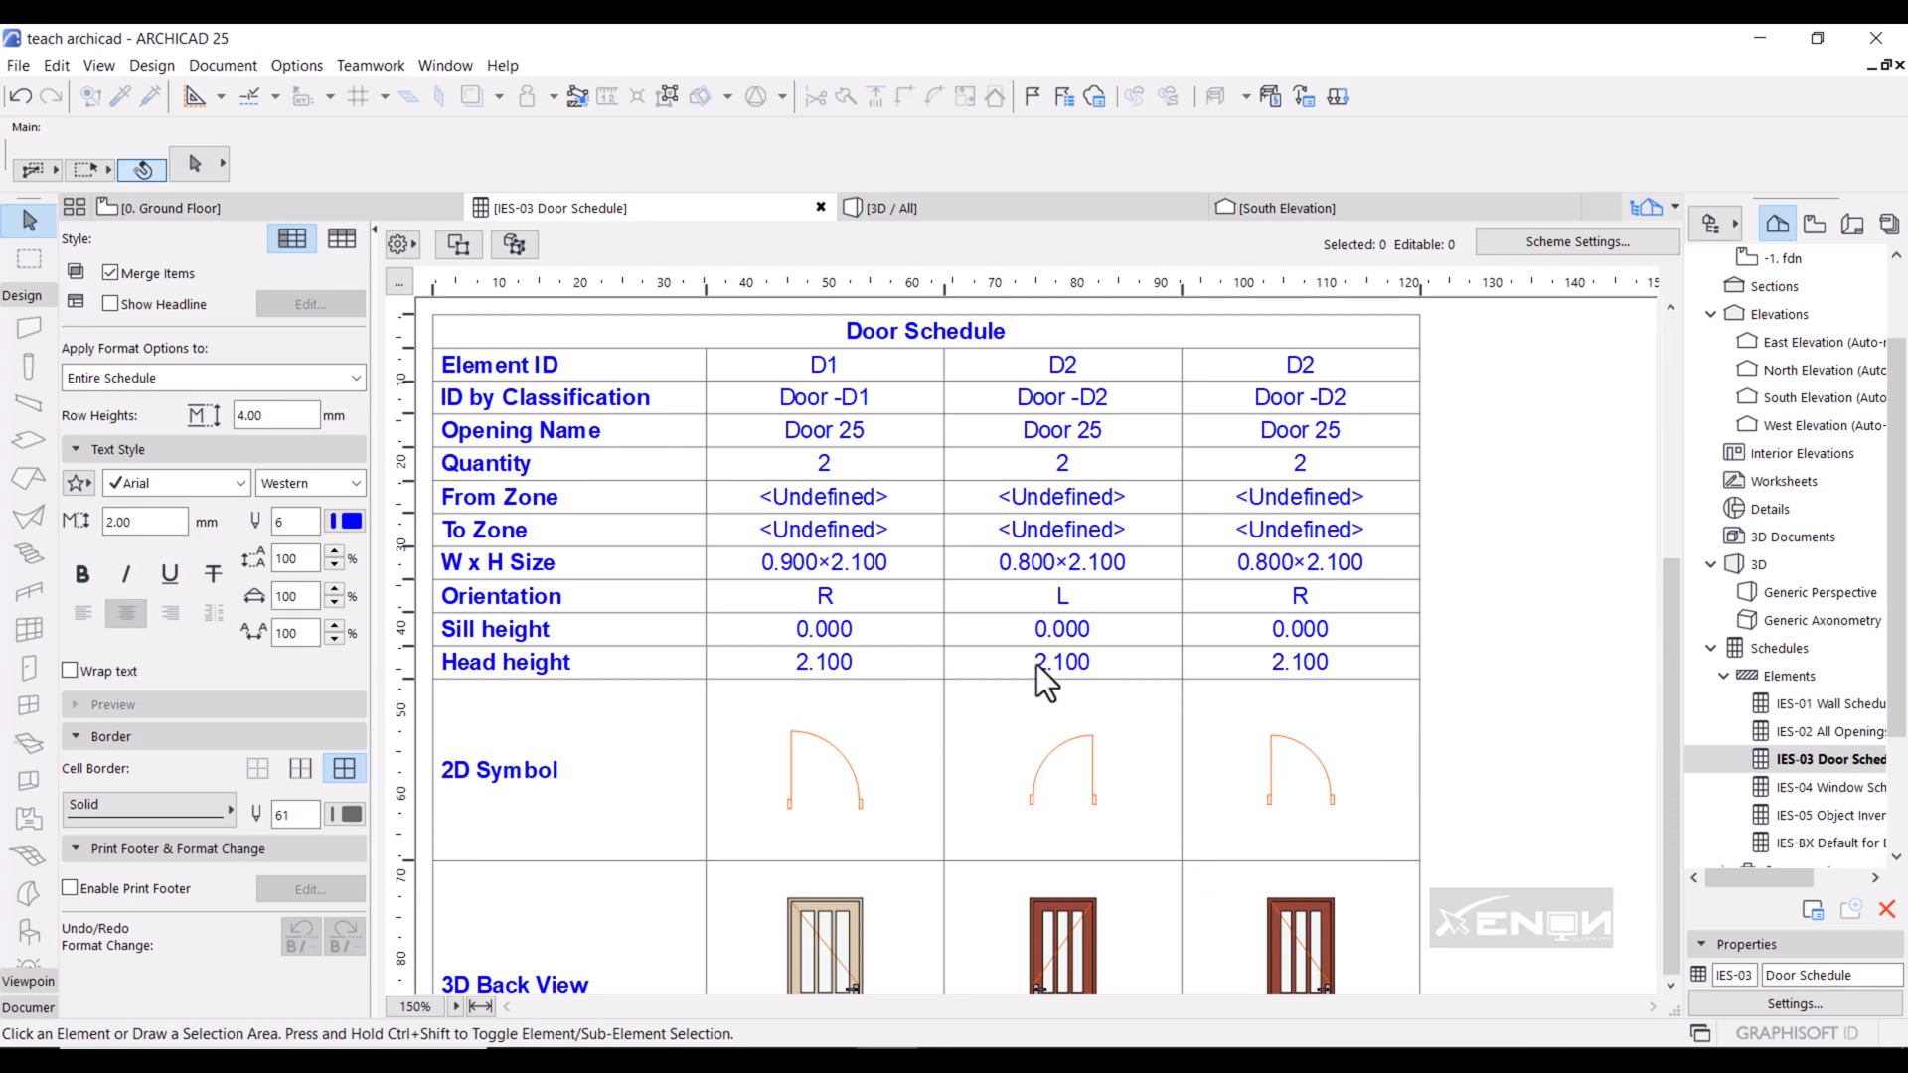
Scroll down to the door schedule's rating rows, then back to the top.
{"action": "scroll", "scroll_direction": "down", "scroll_amount": 3}
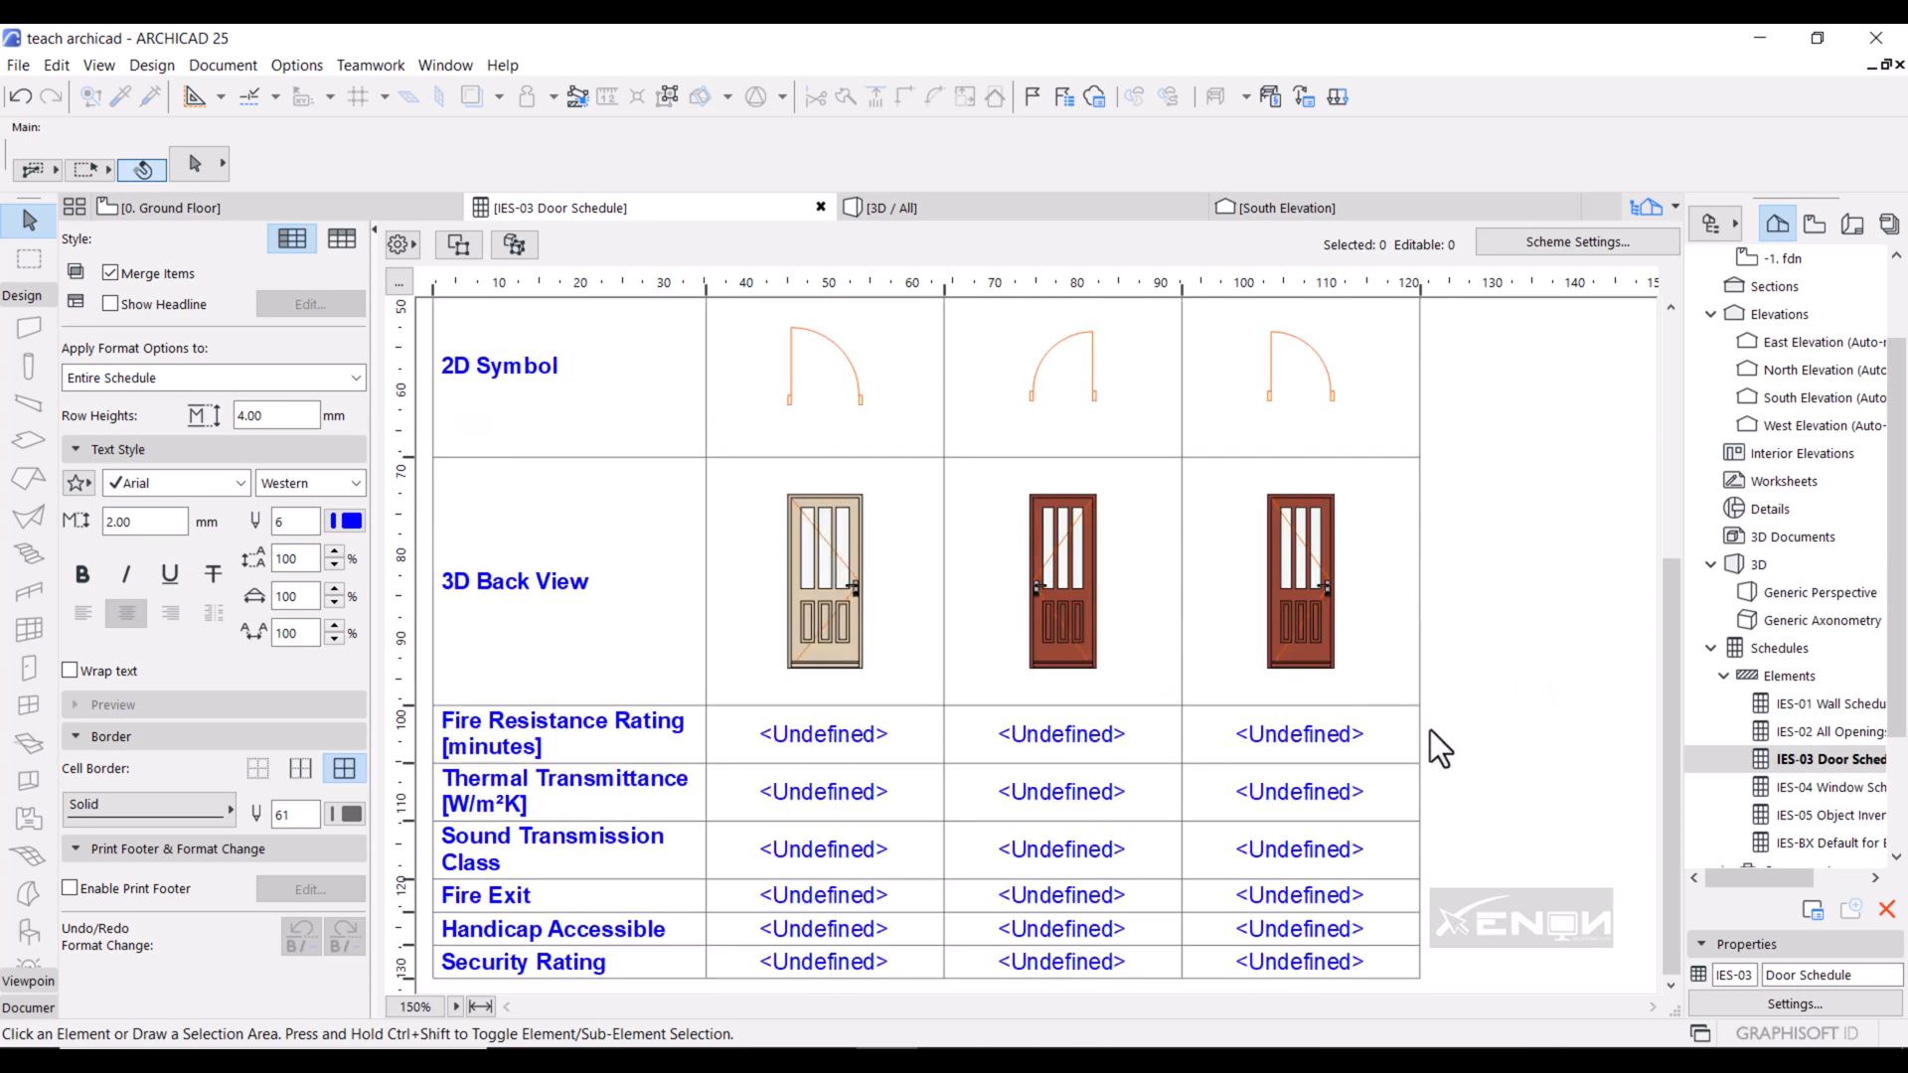
{"action": "mouse_move", "coordinate": [1457, 676]}
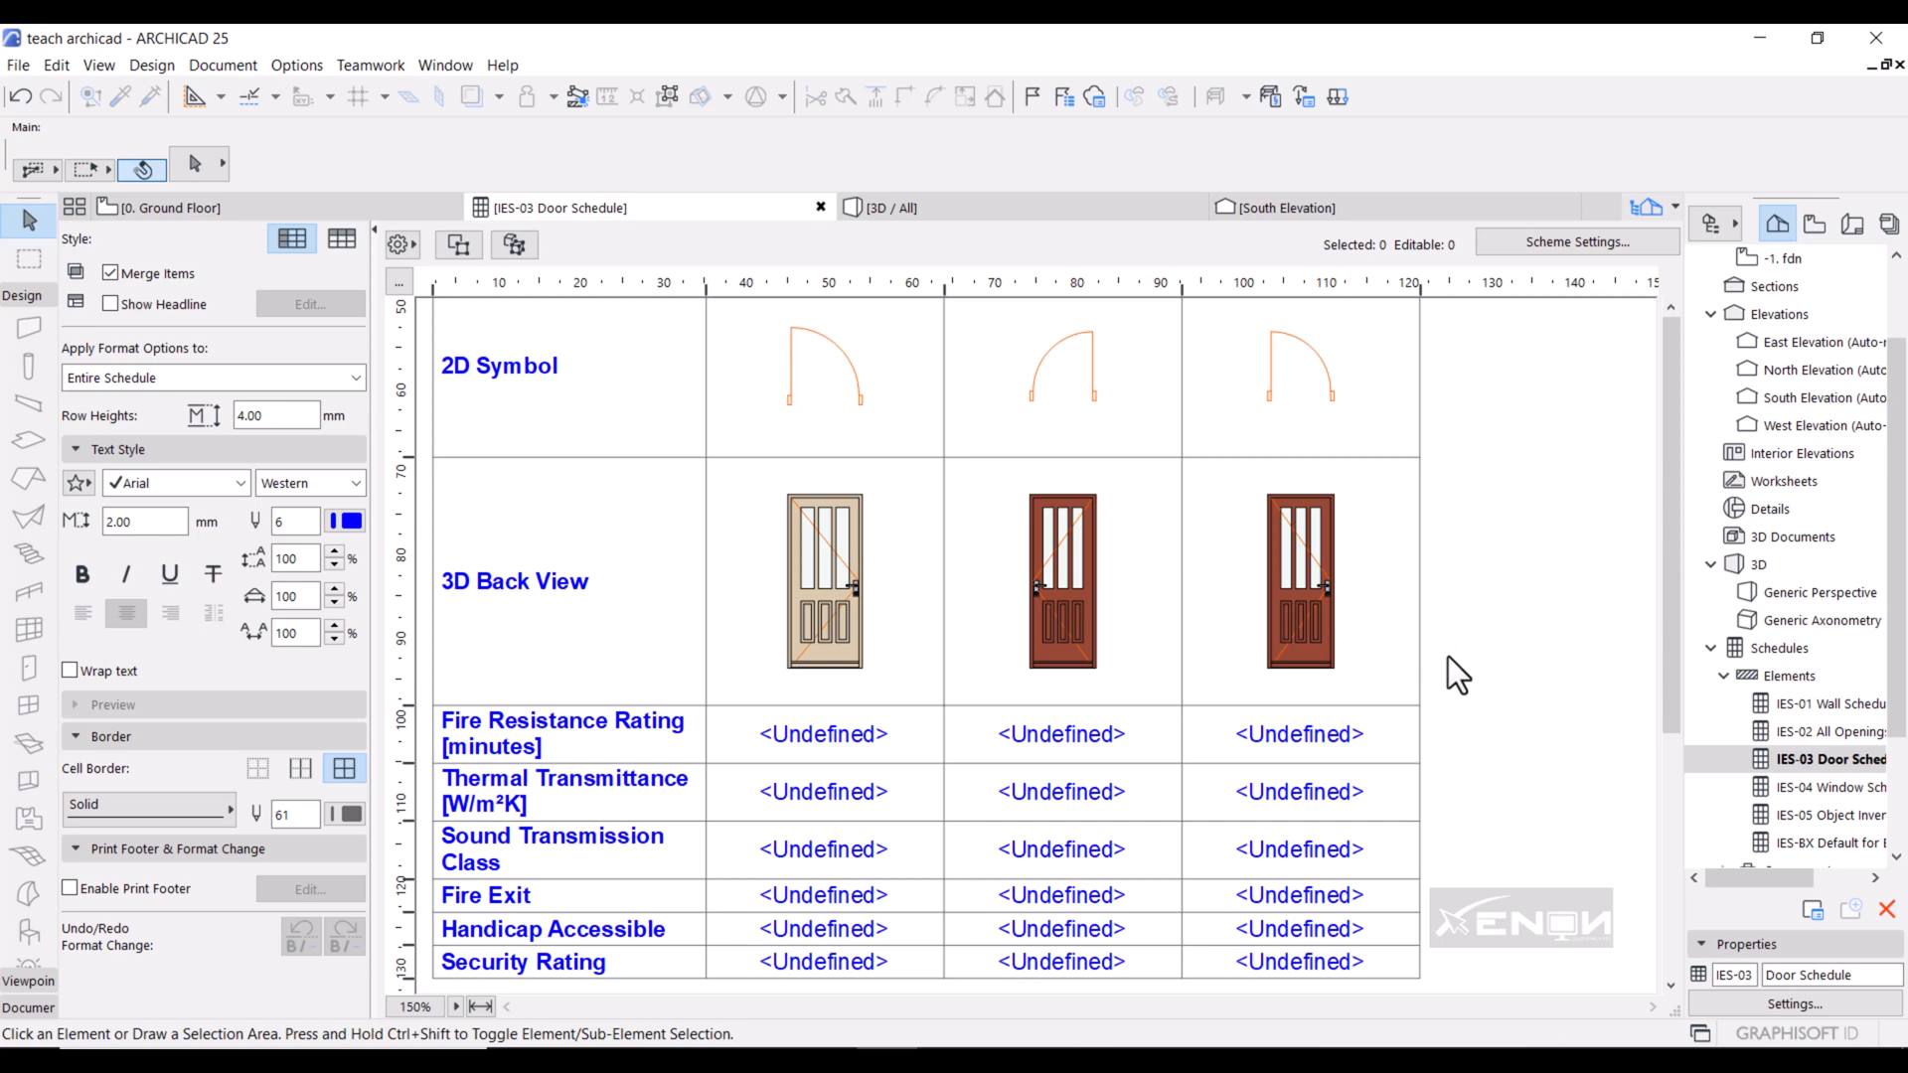
{"action": "scroll", "scroll_direction": "up", "scroll_amount": 3}
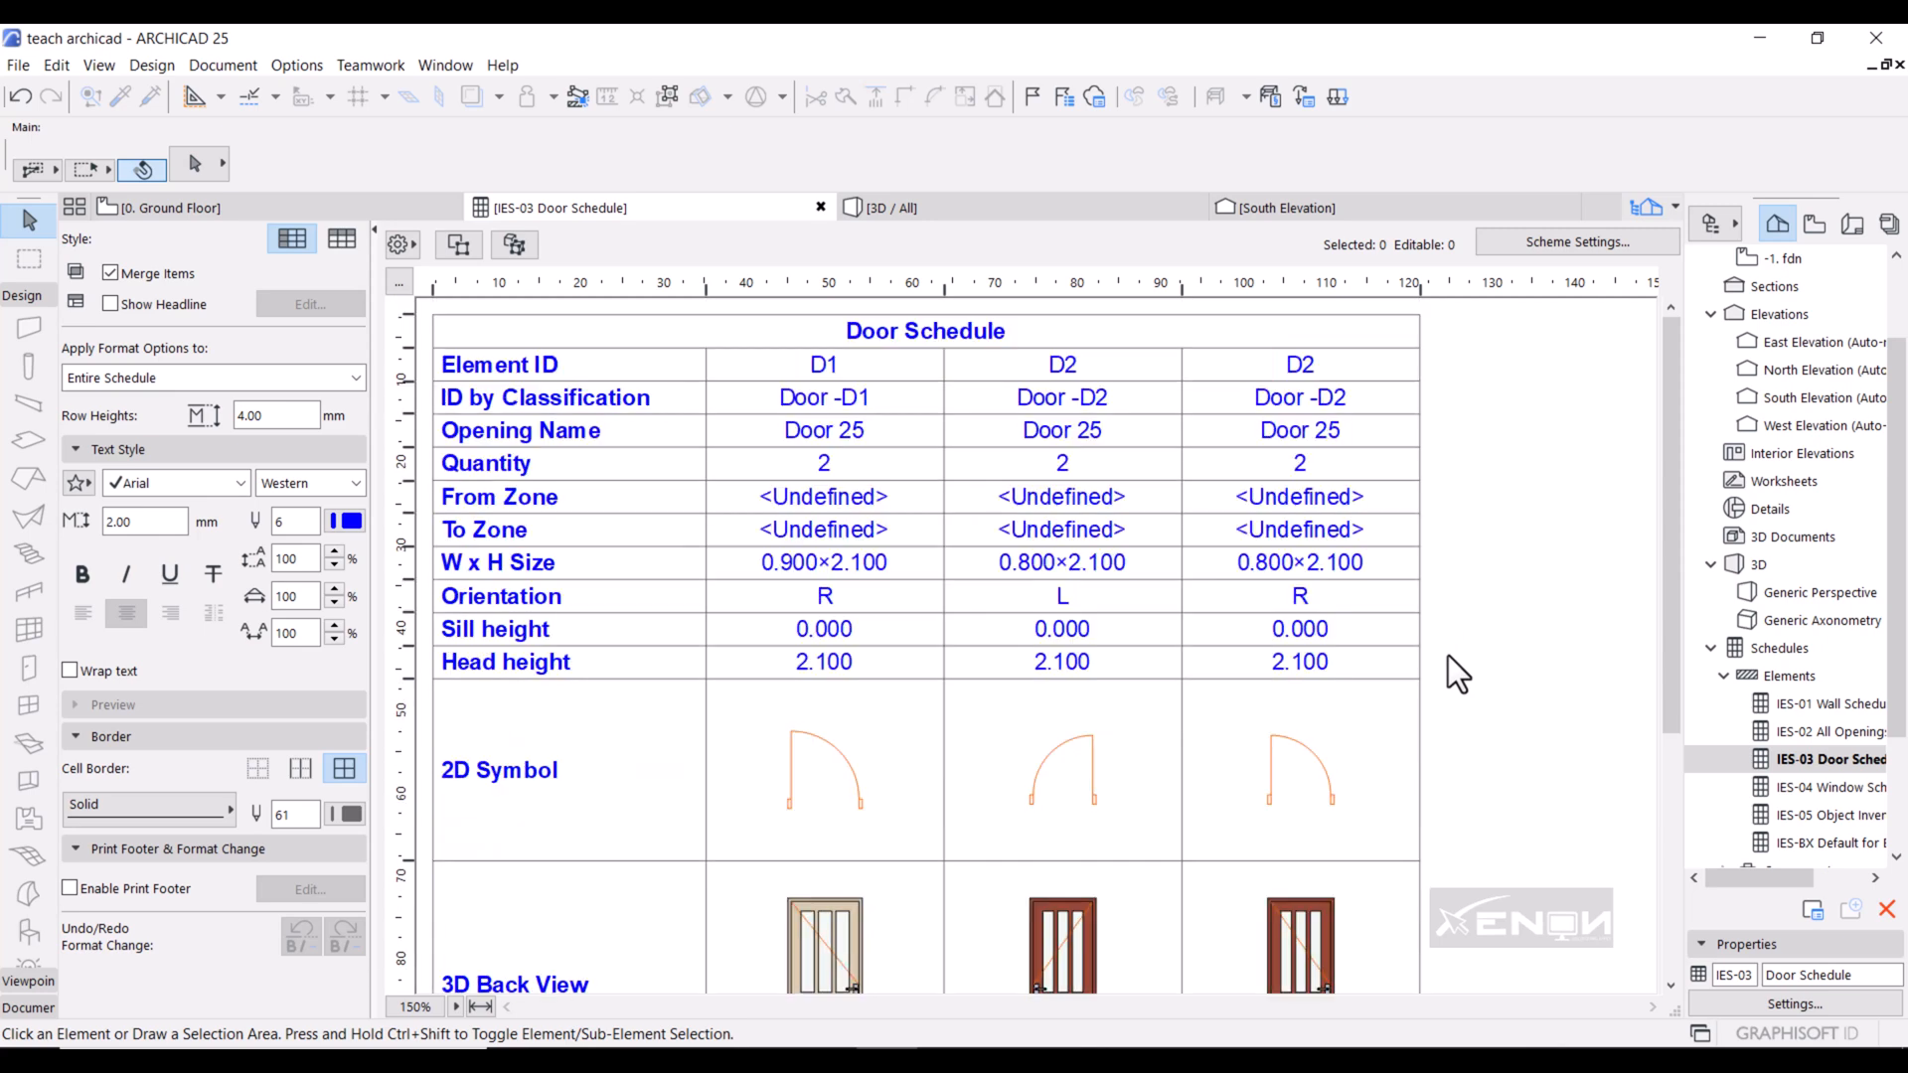
{"action": "mouse_move", "coordinate": [1440, 660]}
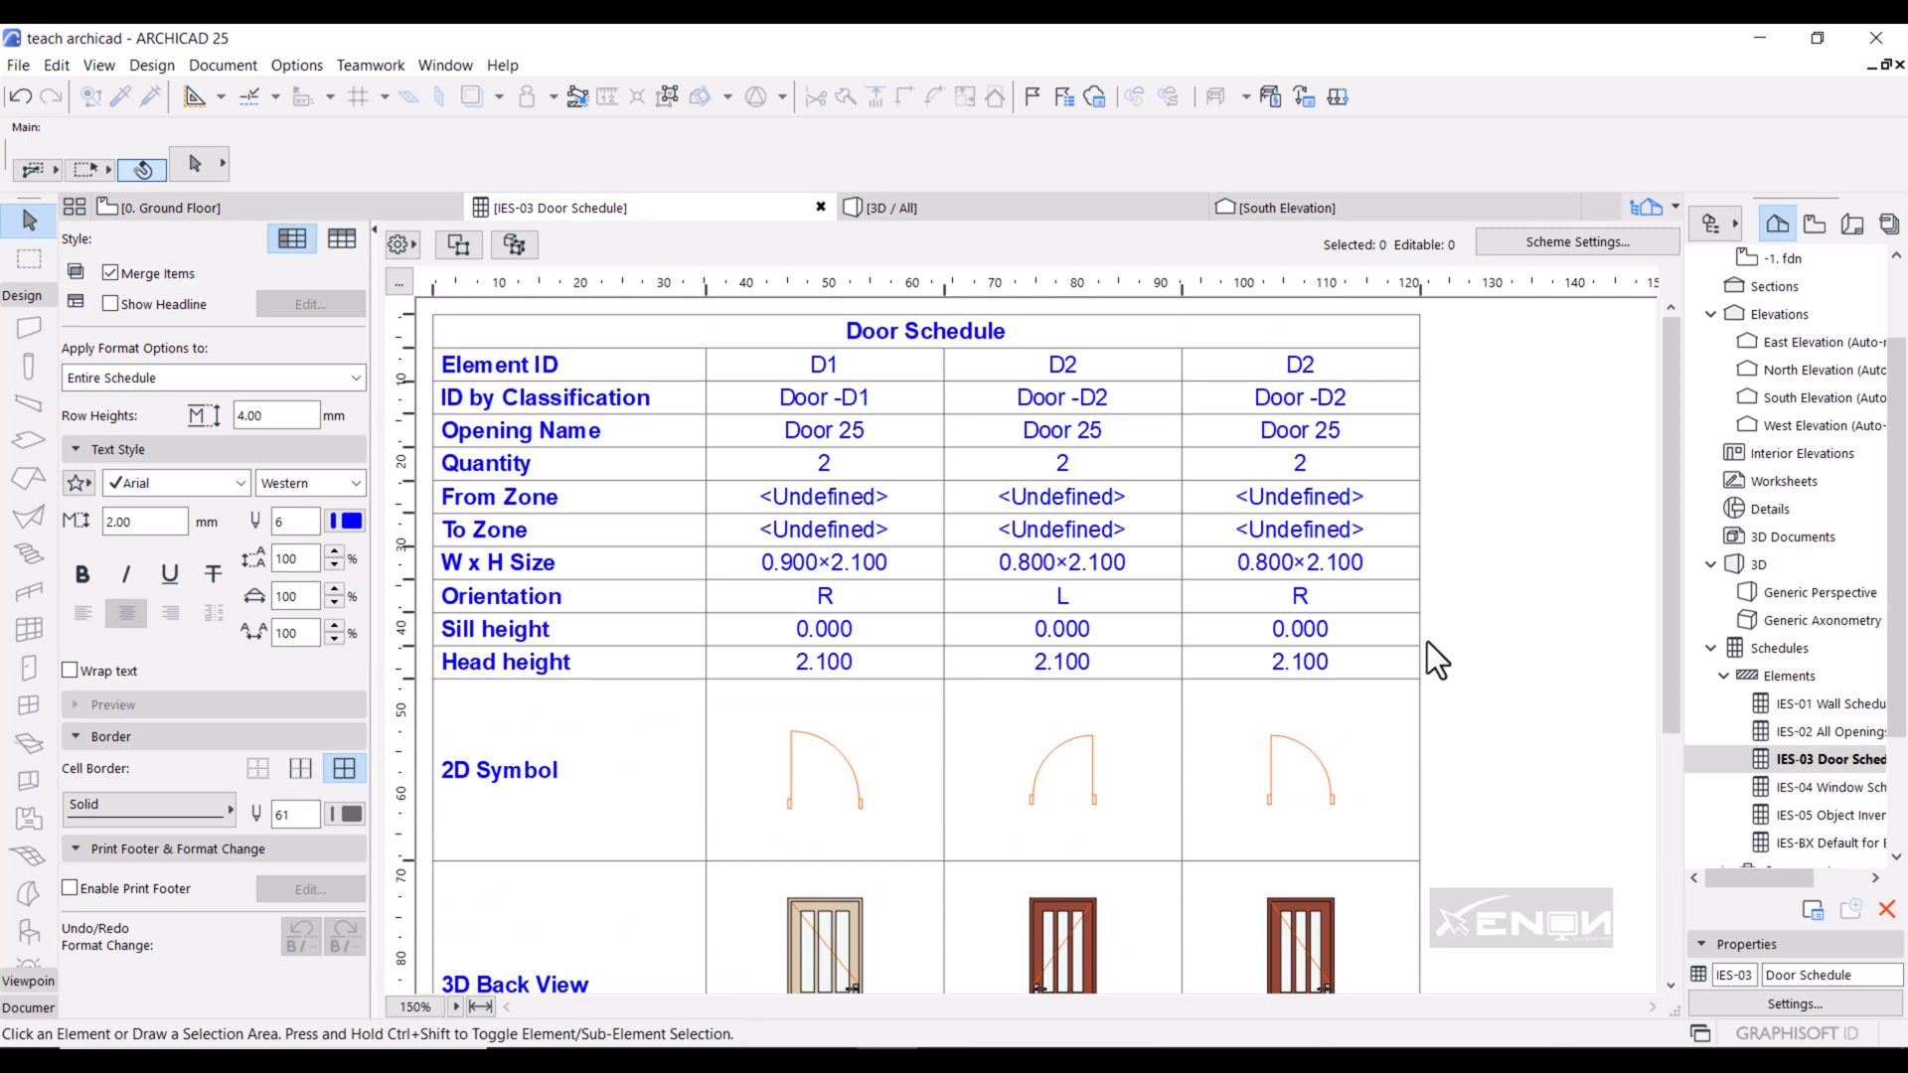
{"action": "mouse_move", "coordinate": [1275, 743]}
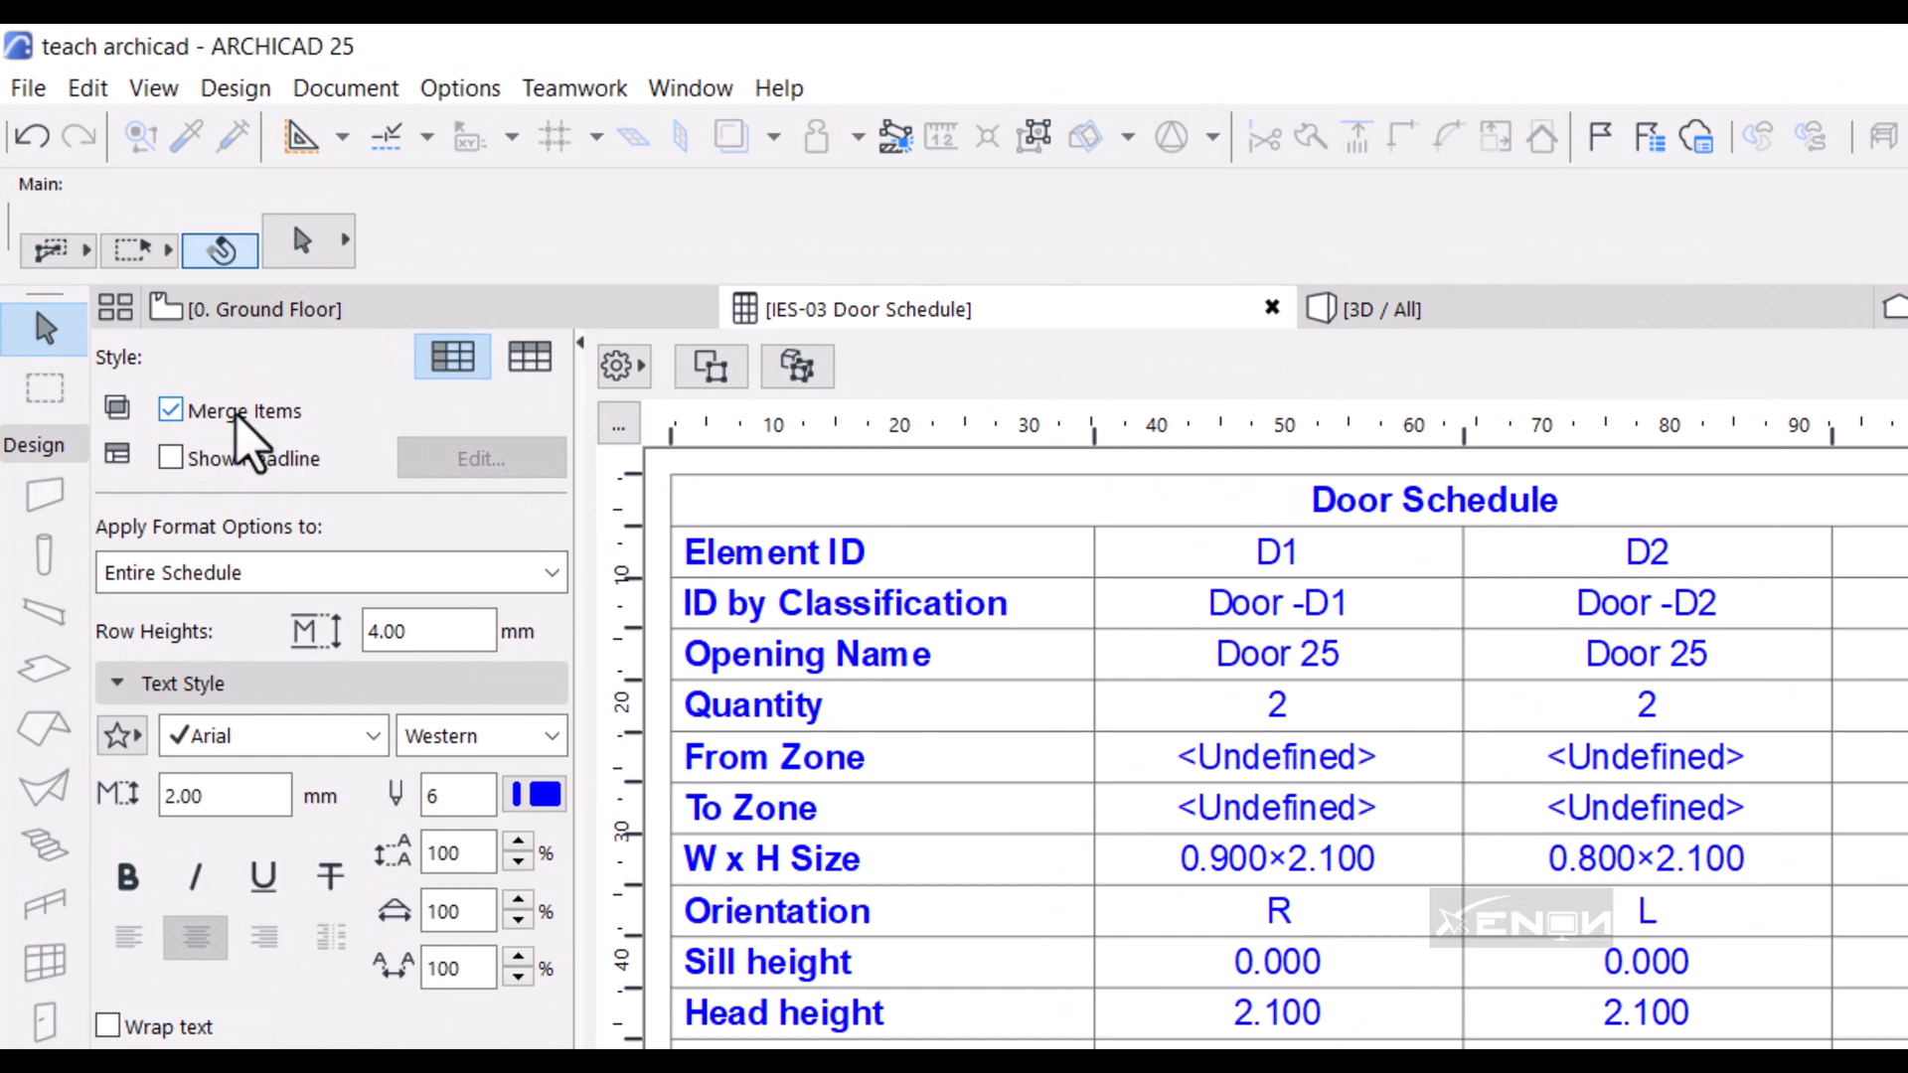
{"action": "mouse_move", "coordinate": [265, 475]}
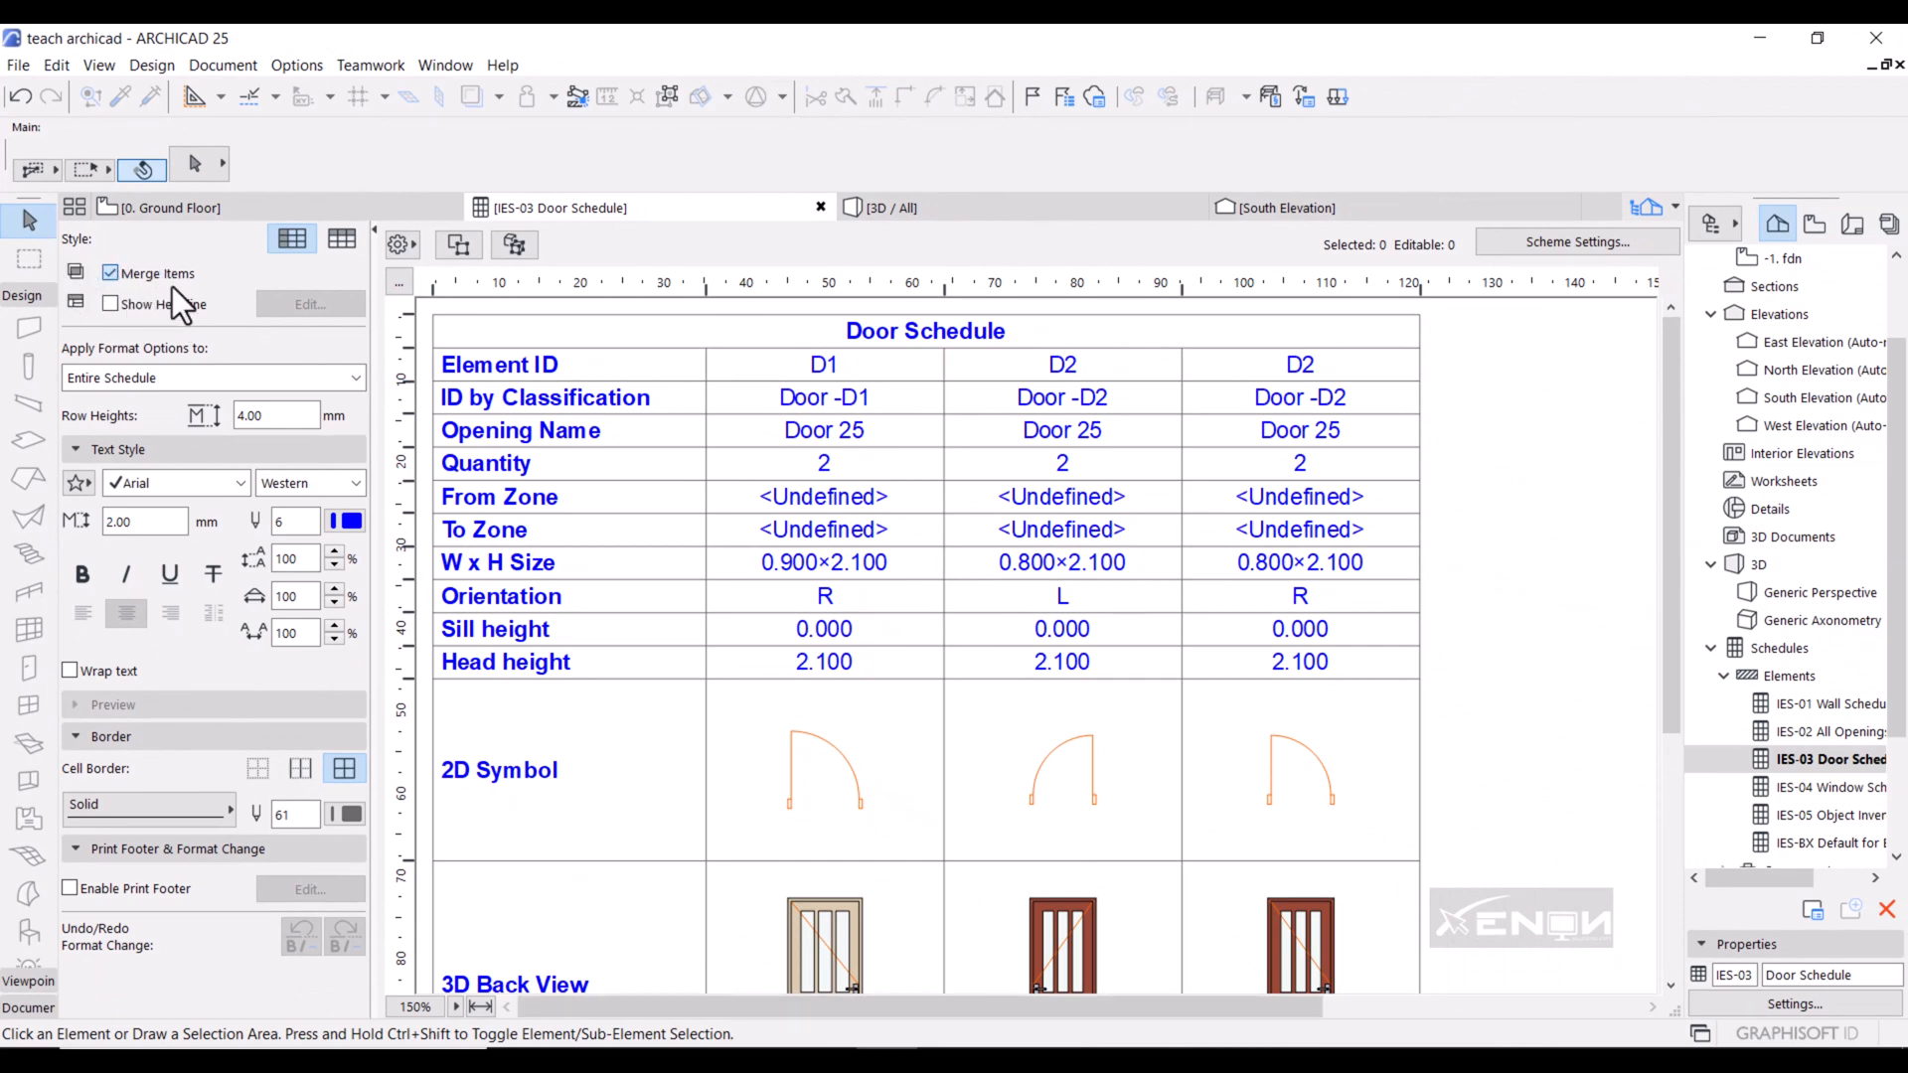
Unmerge the door schedule to list each door individually, then merge identical doors again.
{"action": "left_click", "coordinate": [109, 273]}
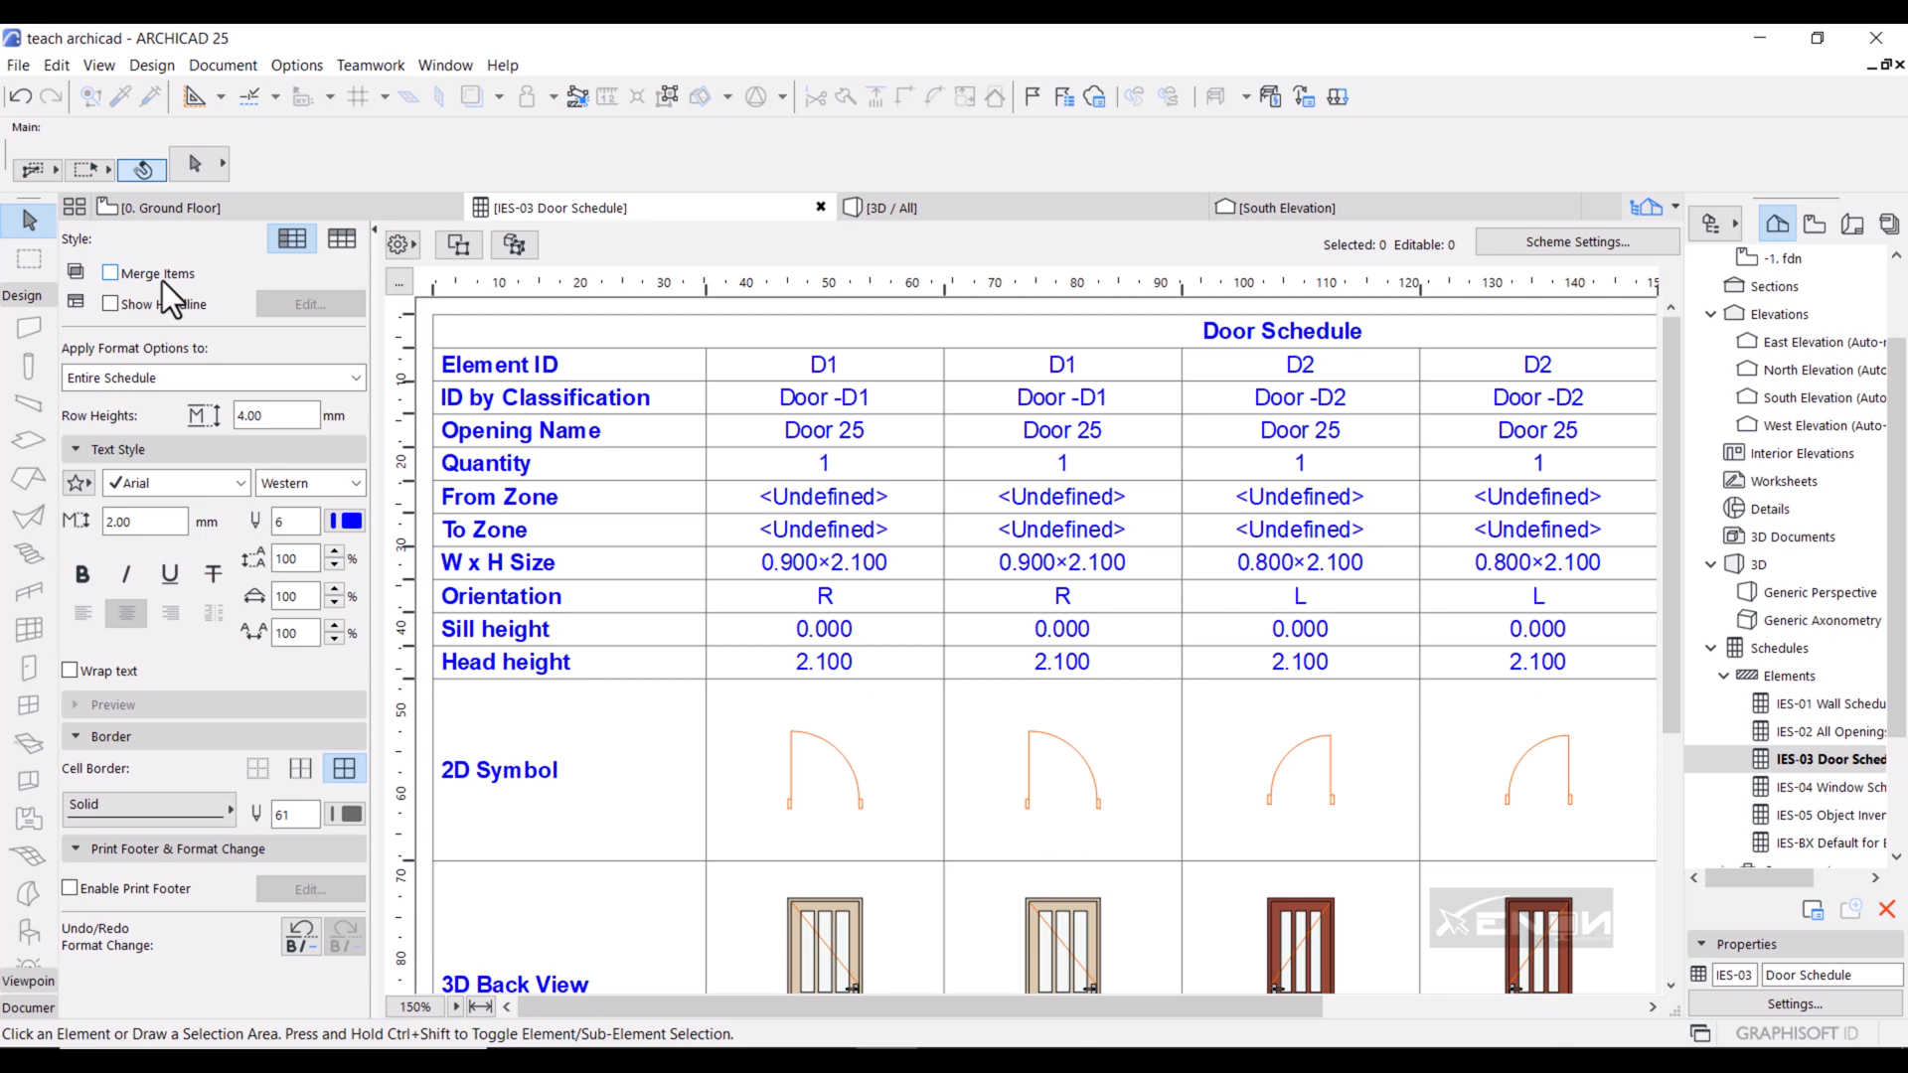
{"action": "left_click", "coordinate": [109, 304]}
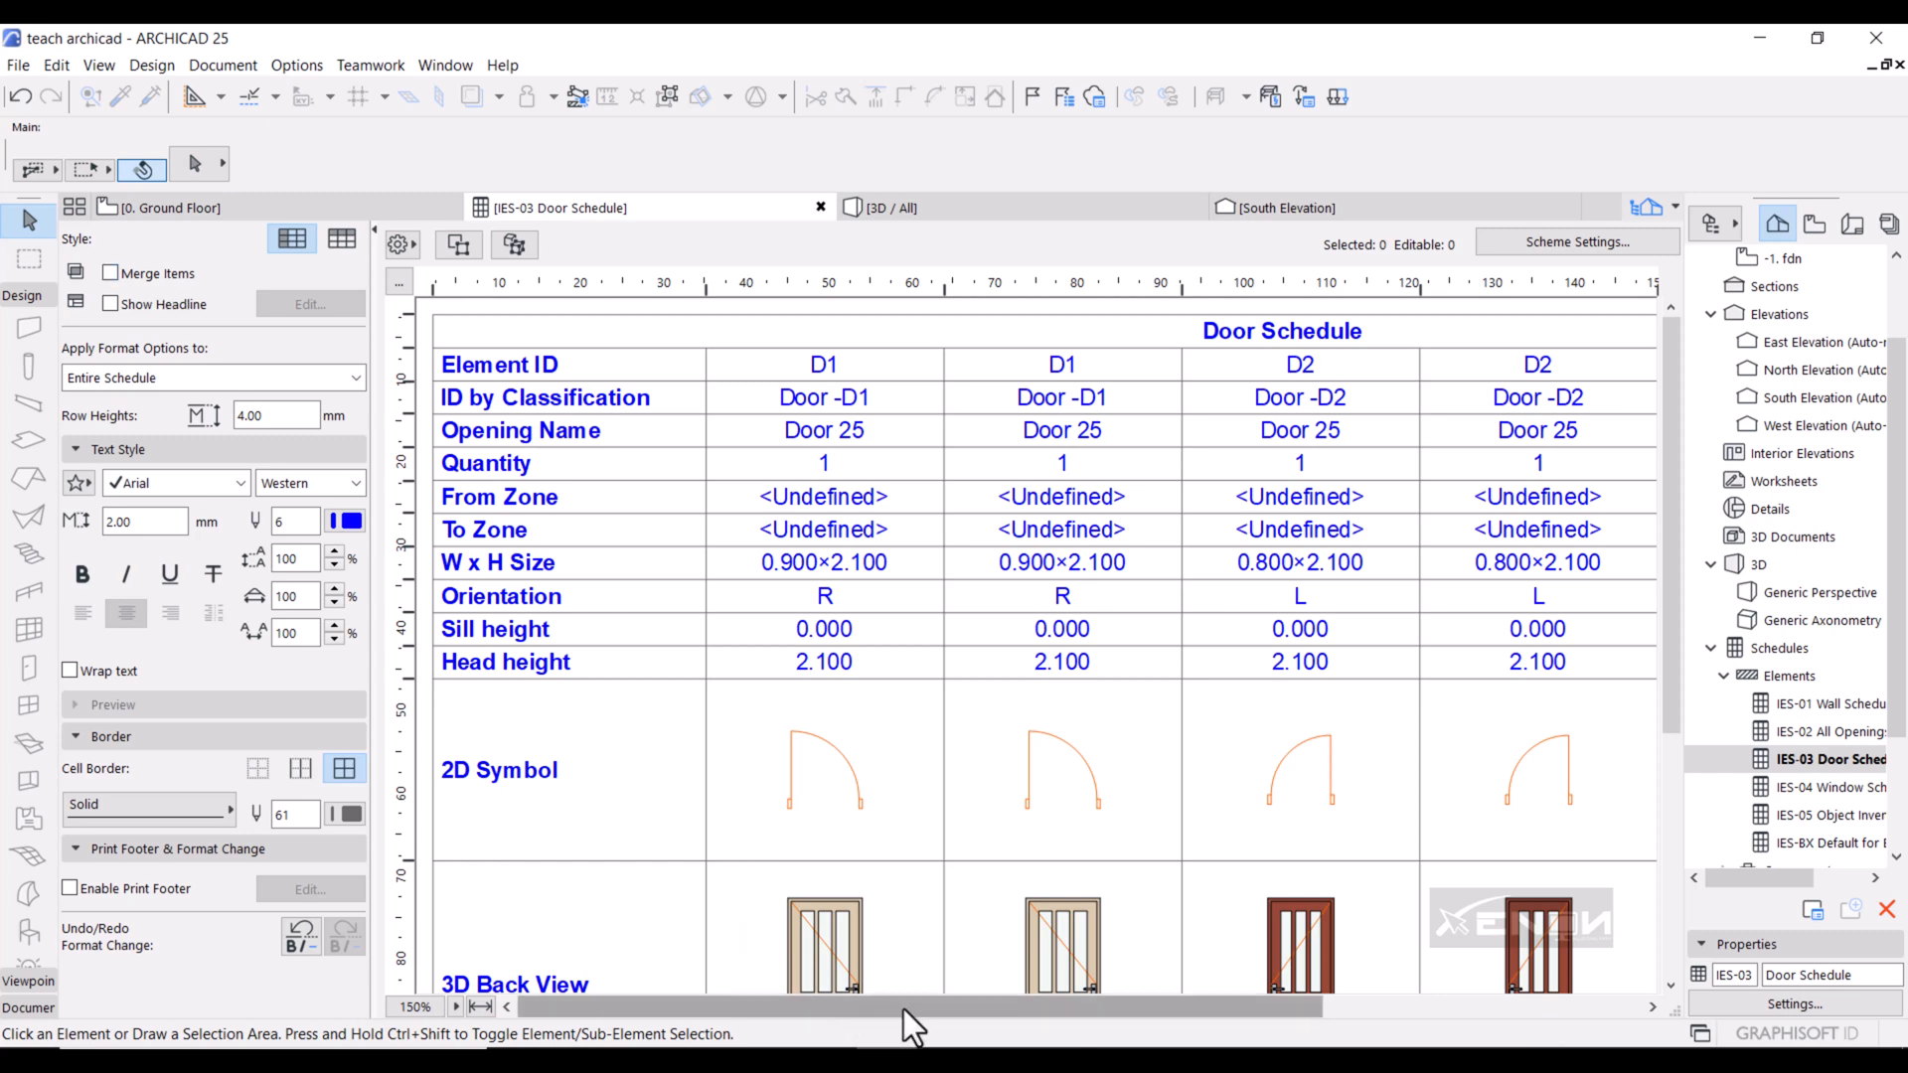
{"action": "scroll", "scroll_direction": "right", "scroll_amount": 3}
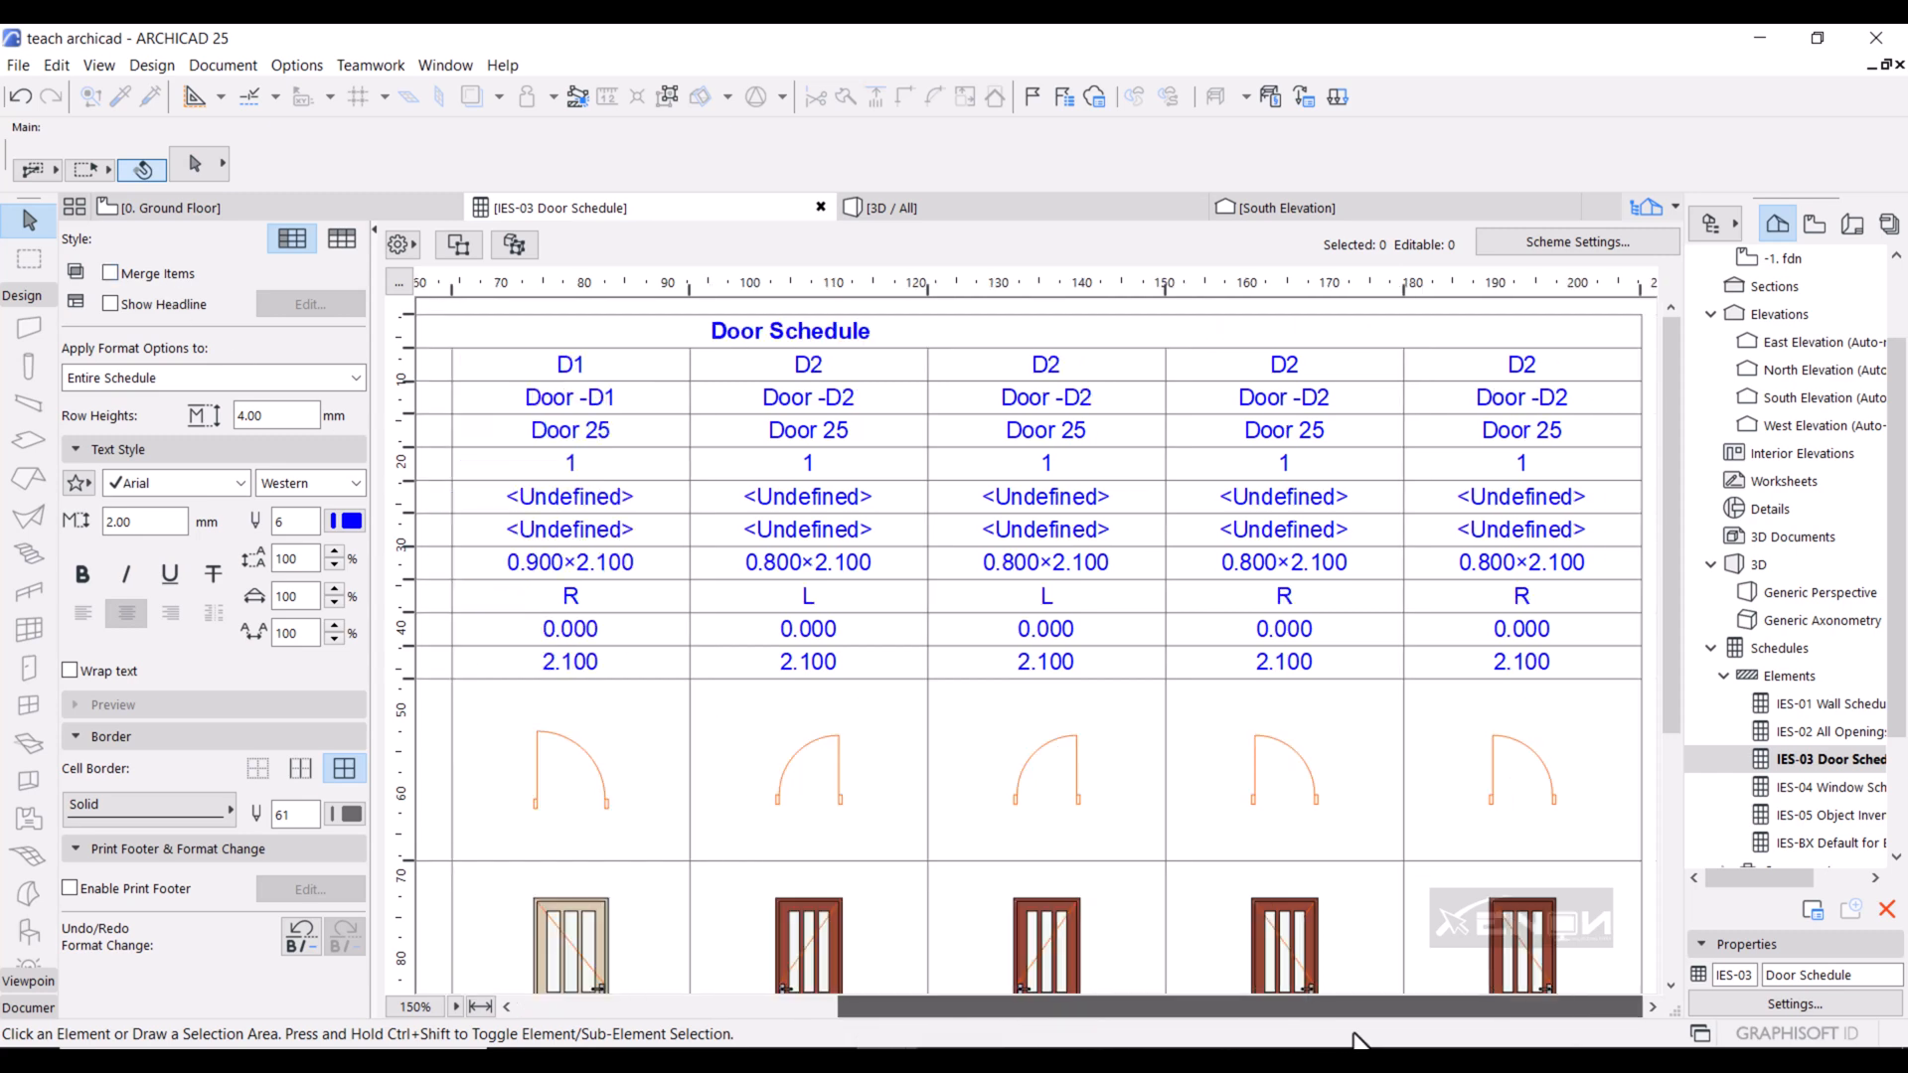
{"action": "mouse_move", "coordinate": [627, 998]}
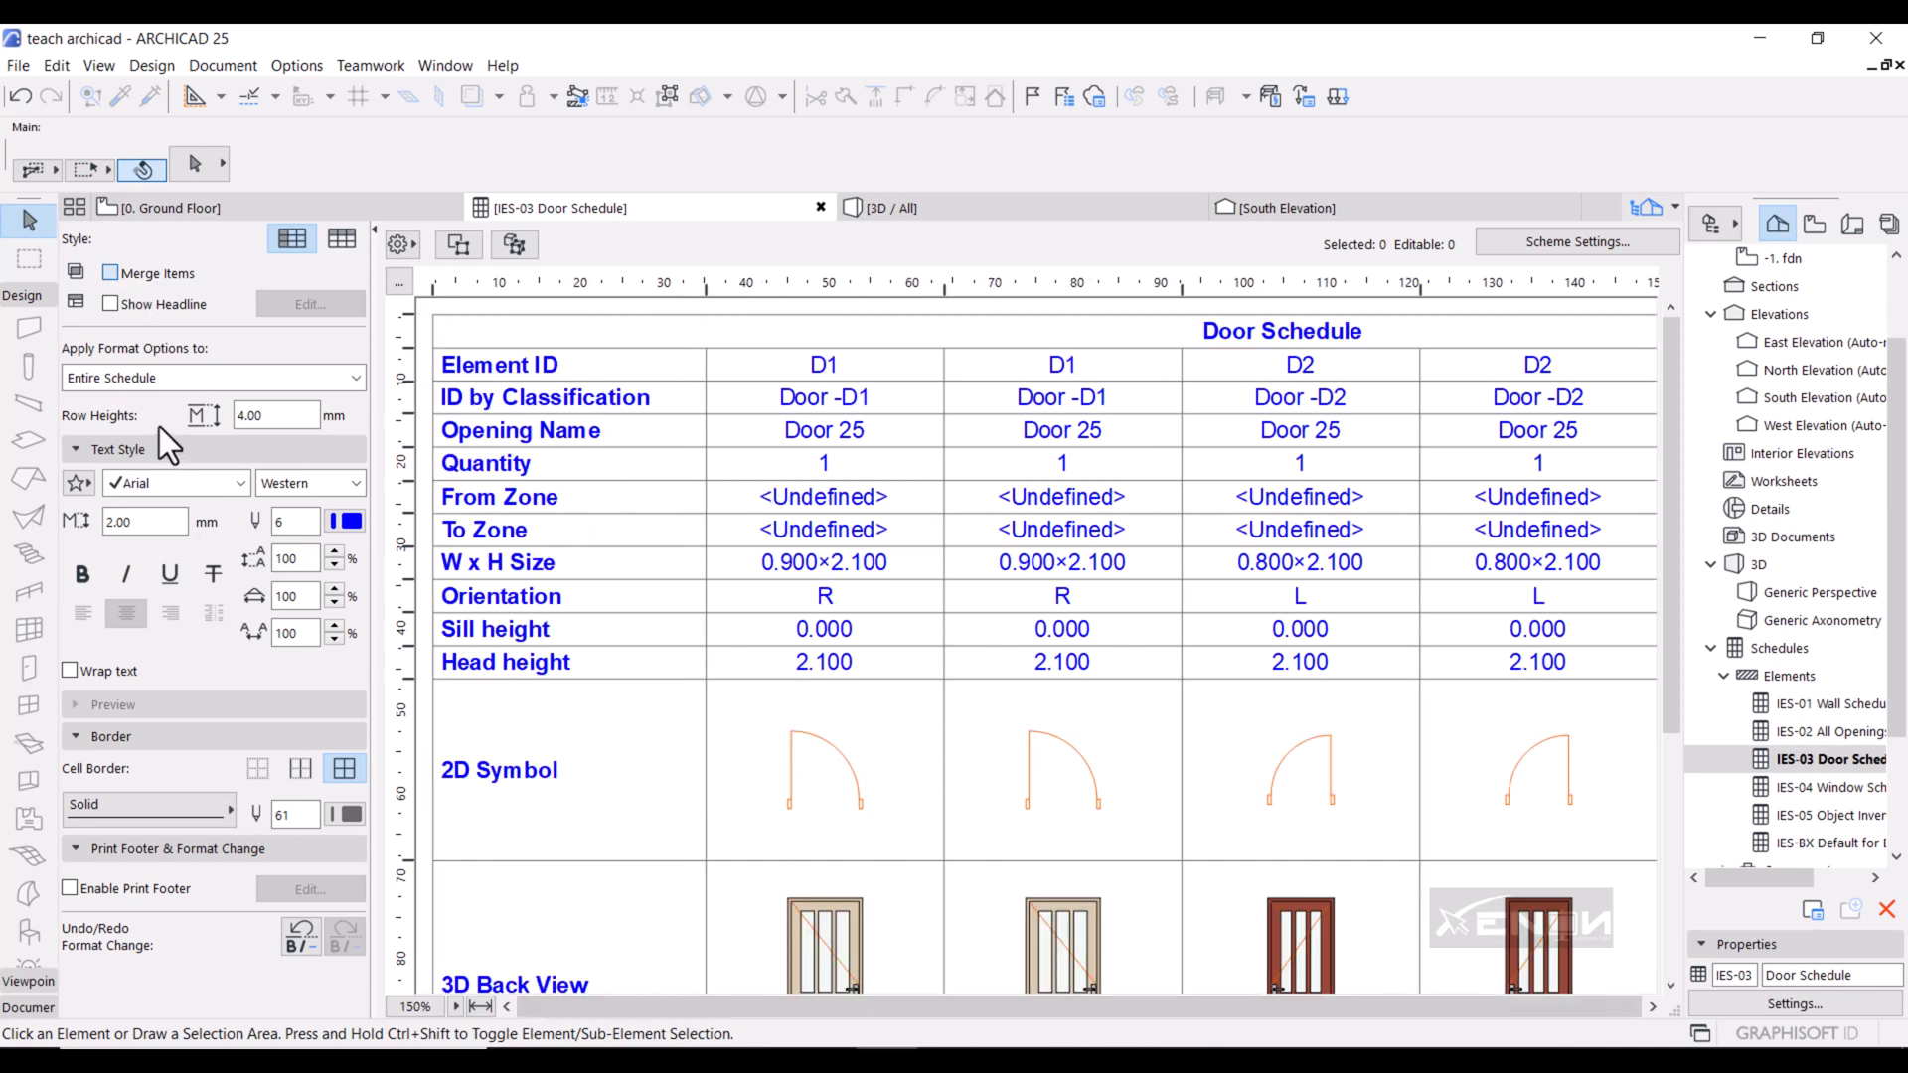
{"action": "left_click", "coordinate": [109, 272]}
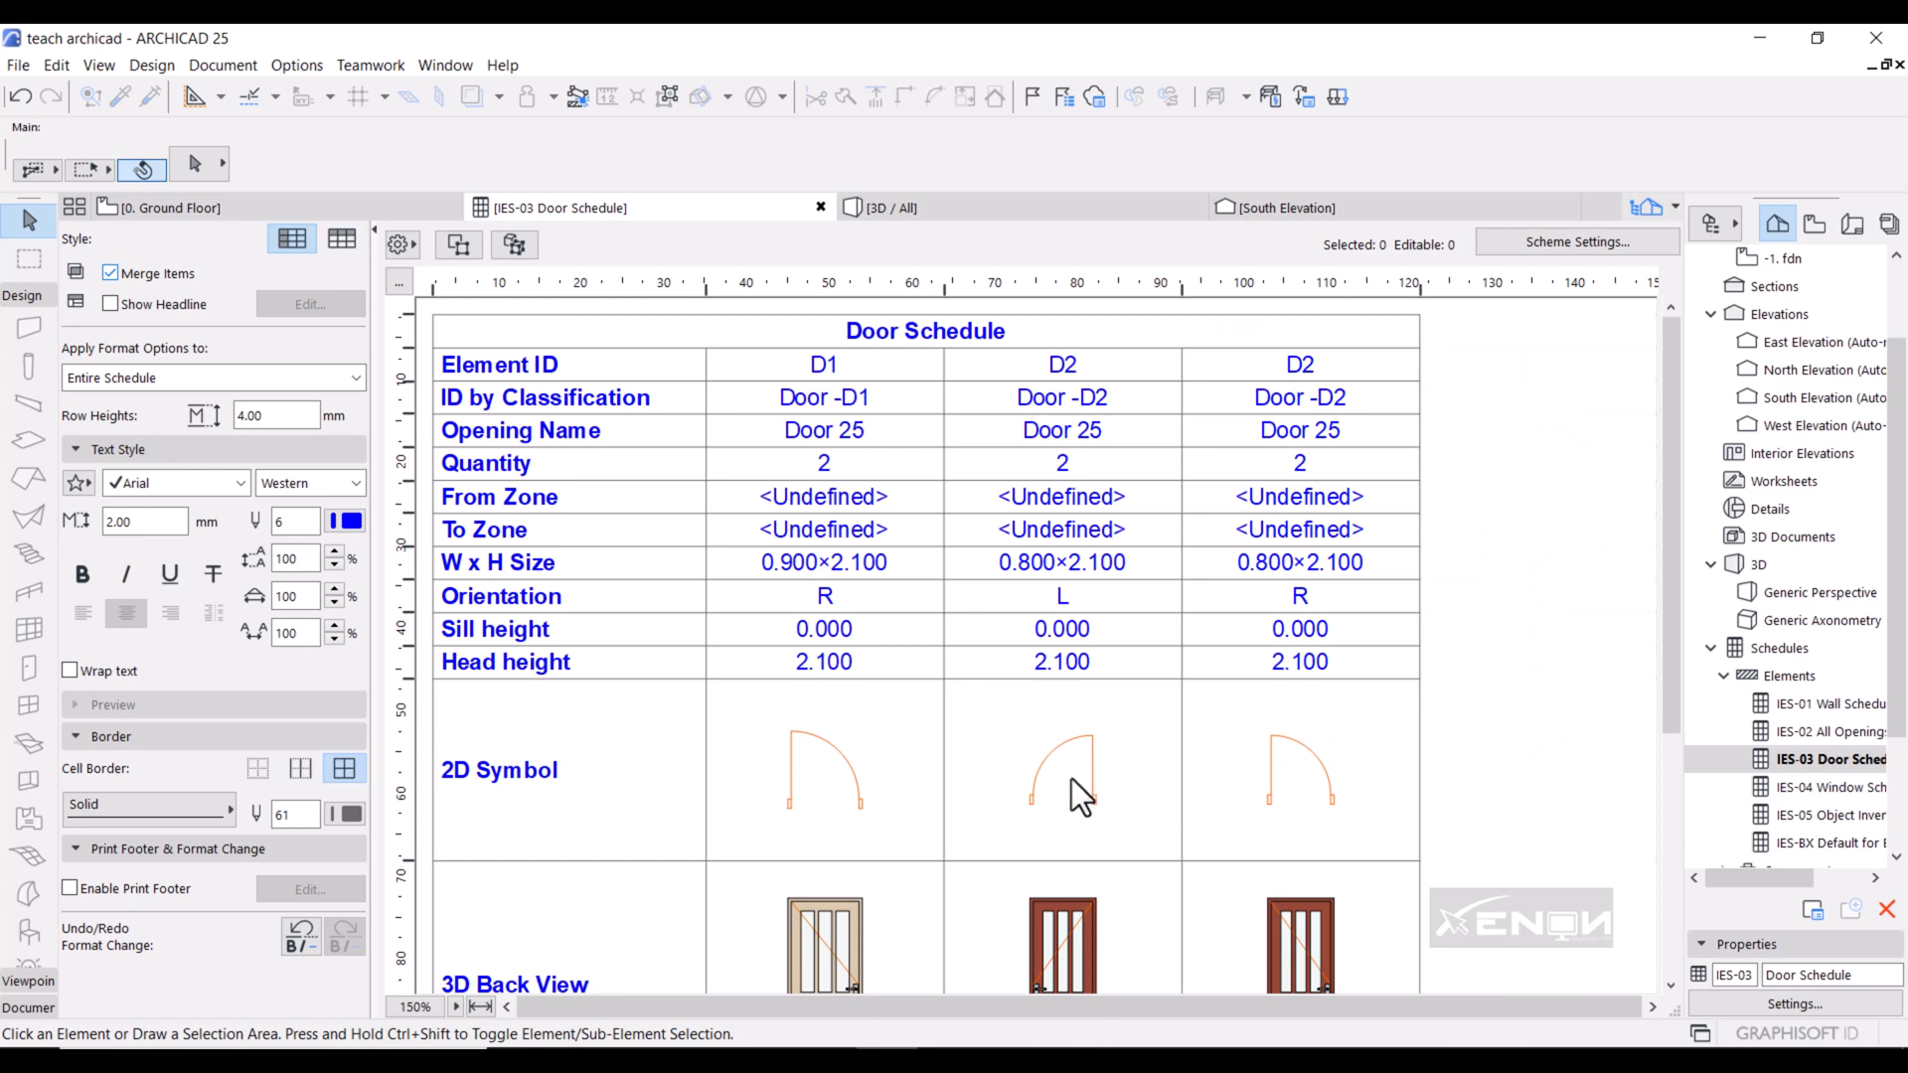
{"action": "mouse_move", "coordinate": [1134, 612]}
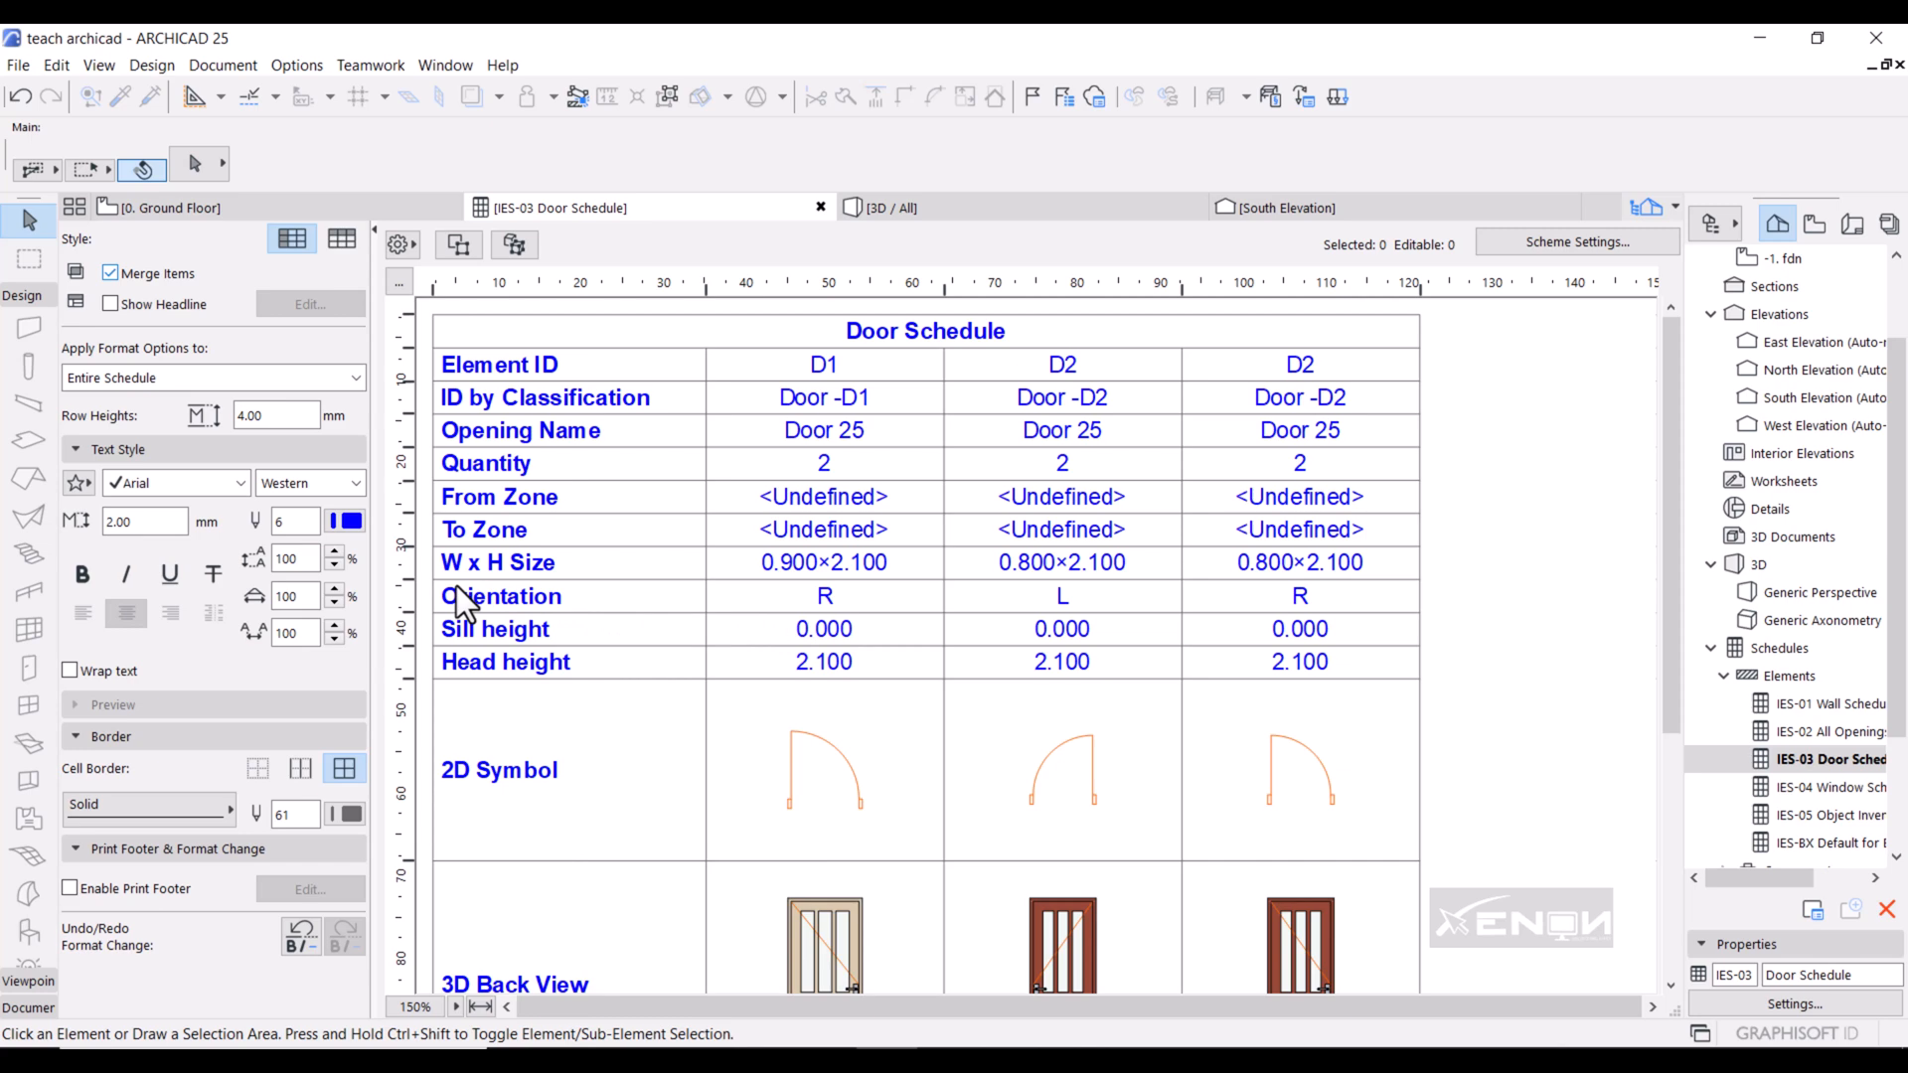
{"action": "mouse_move", "coordinate": [624, 644]}
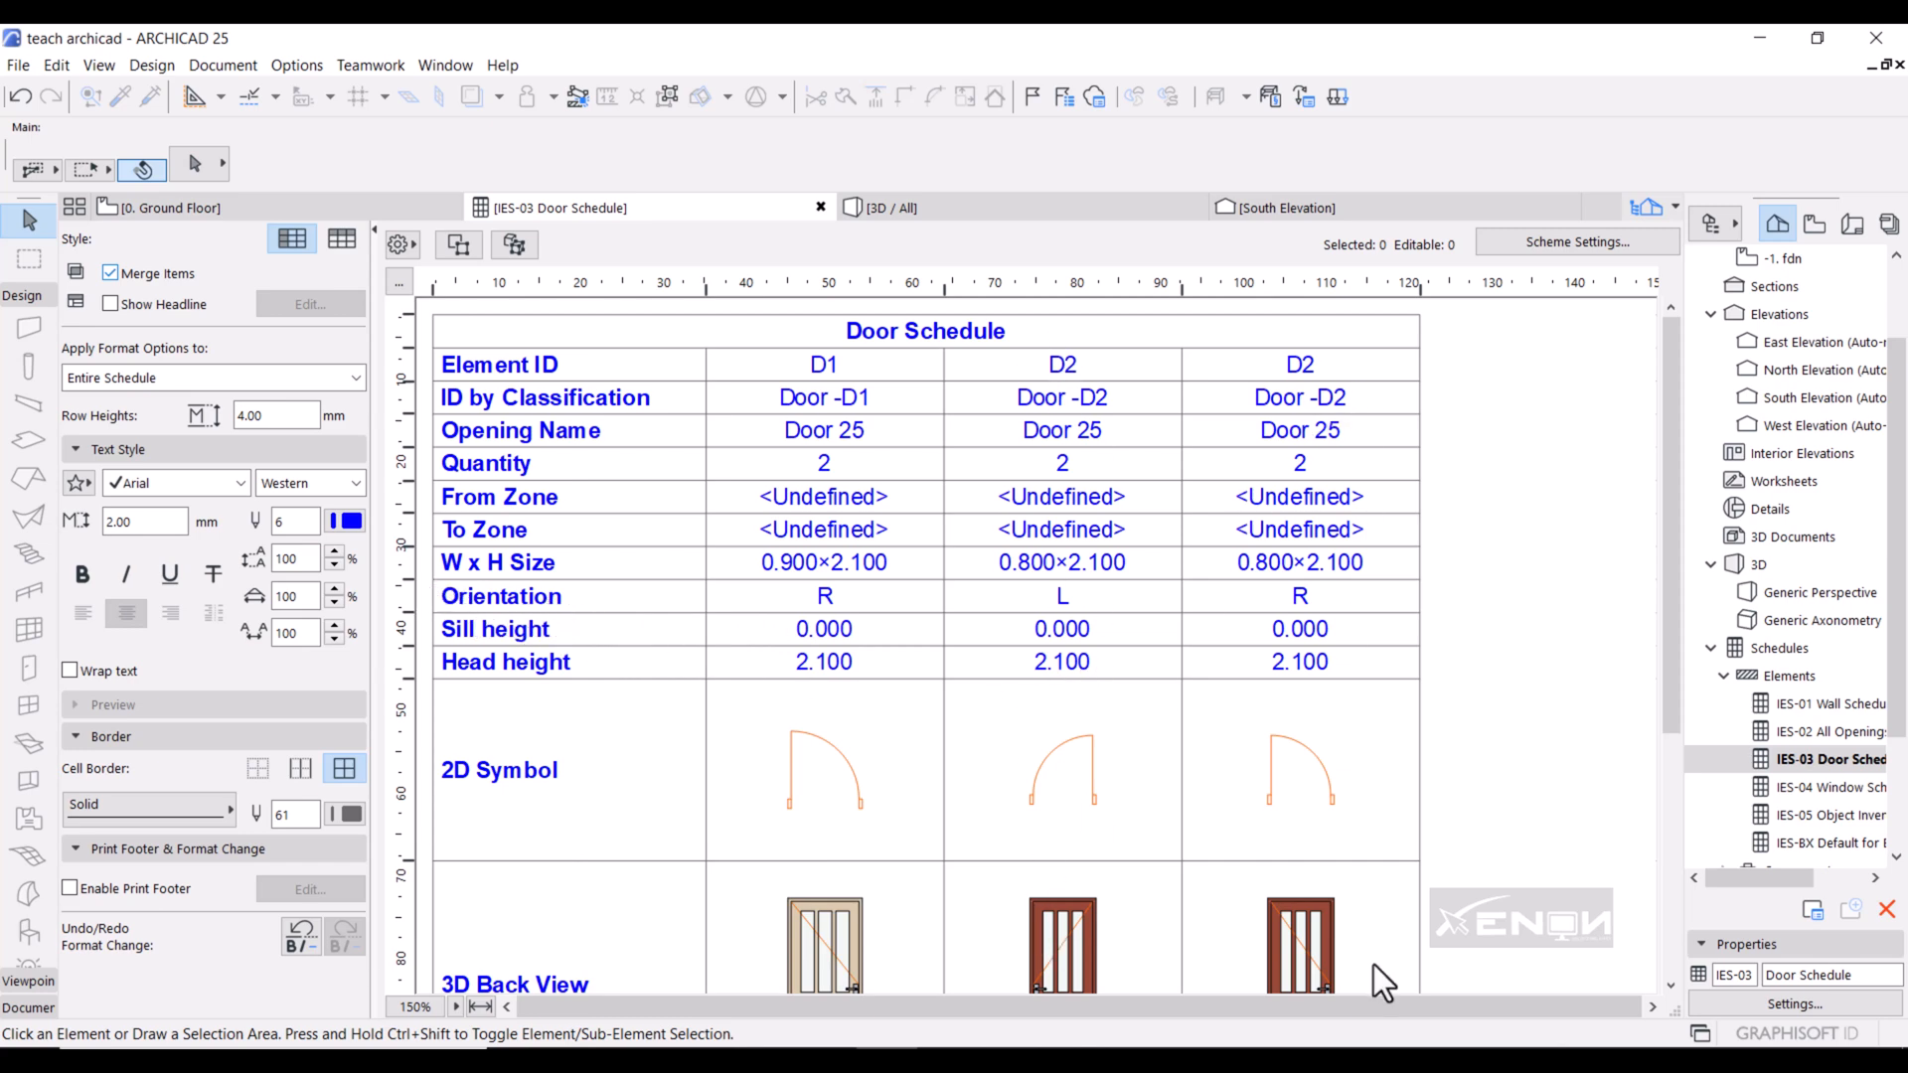
{"action": "mouse_move", "coordinate": [1289, 730]}
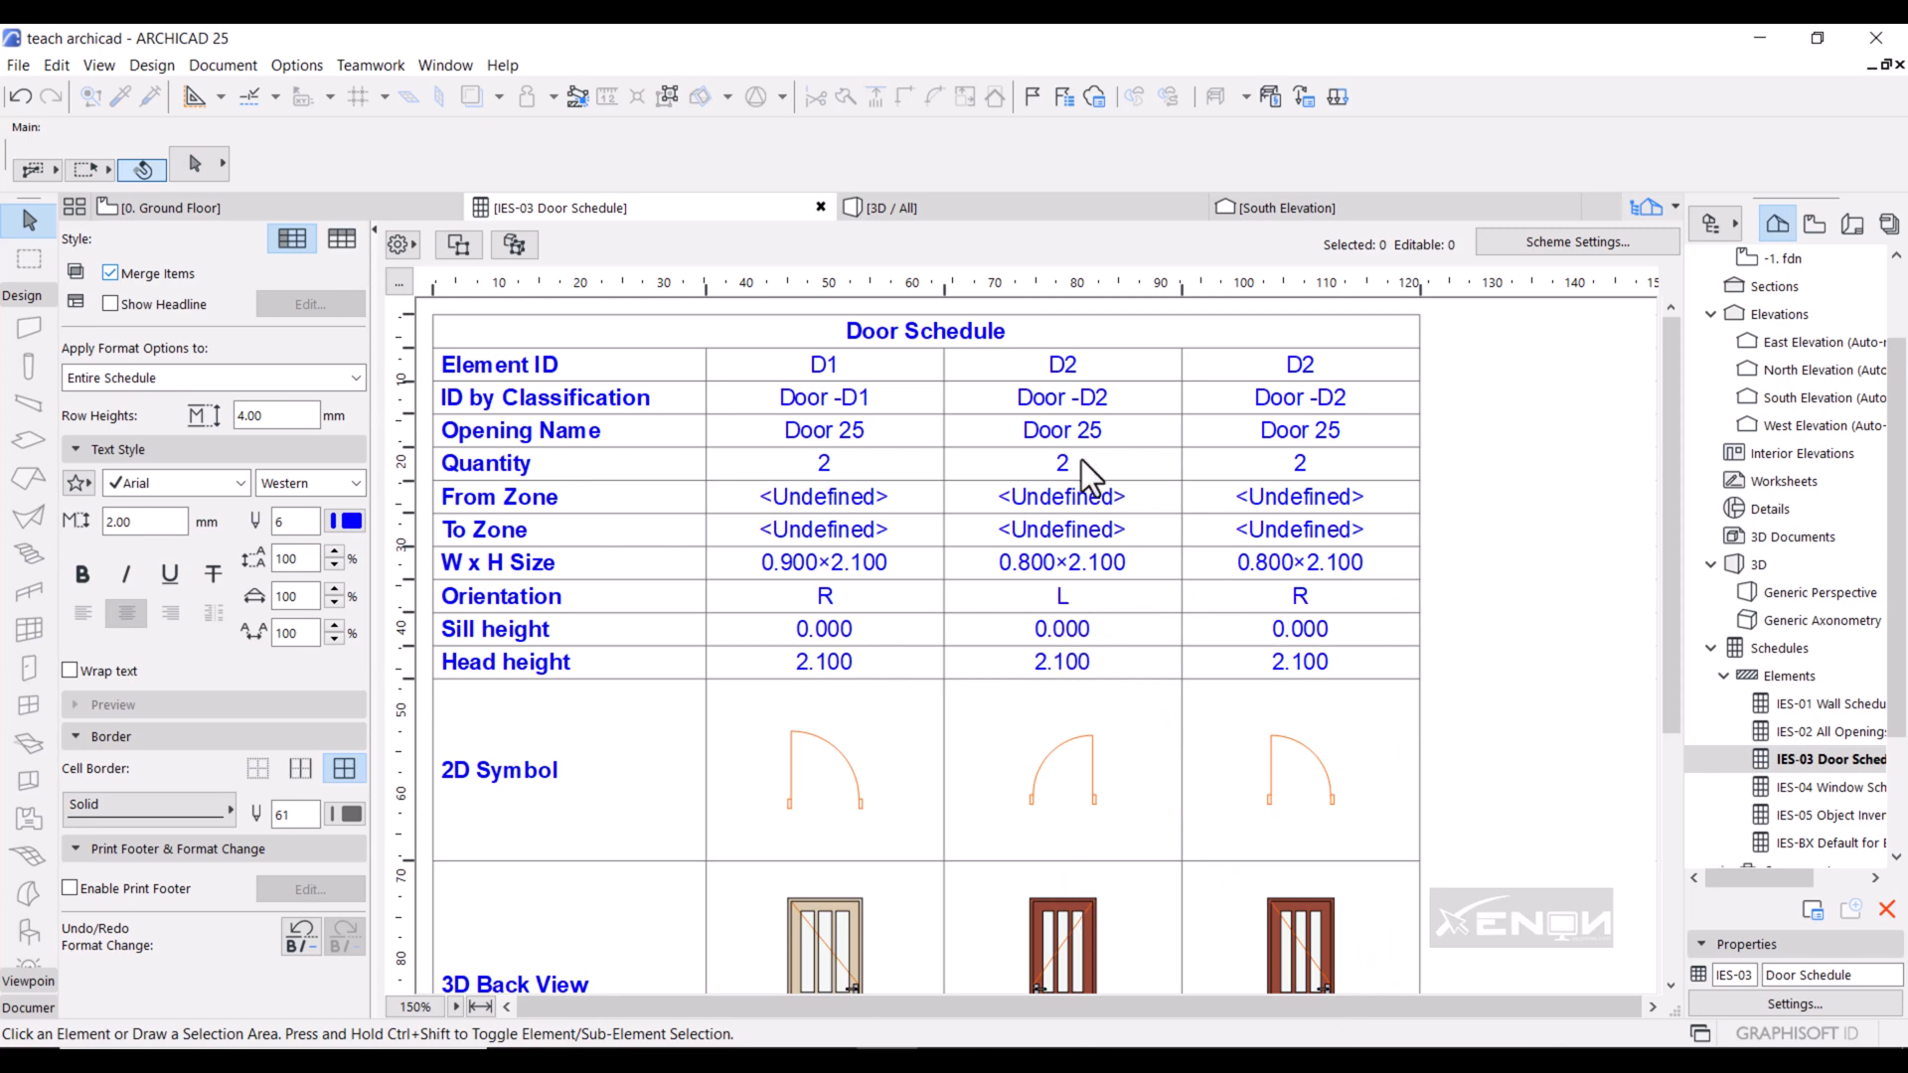
{"action": "mouse_move", "coordinate": [1049, 624]}
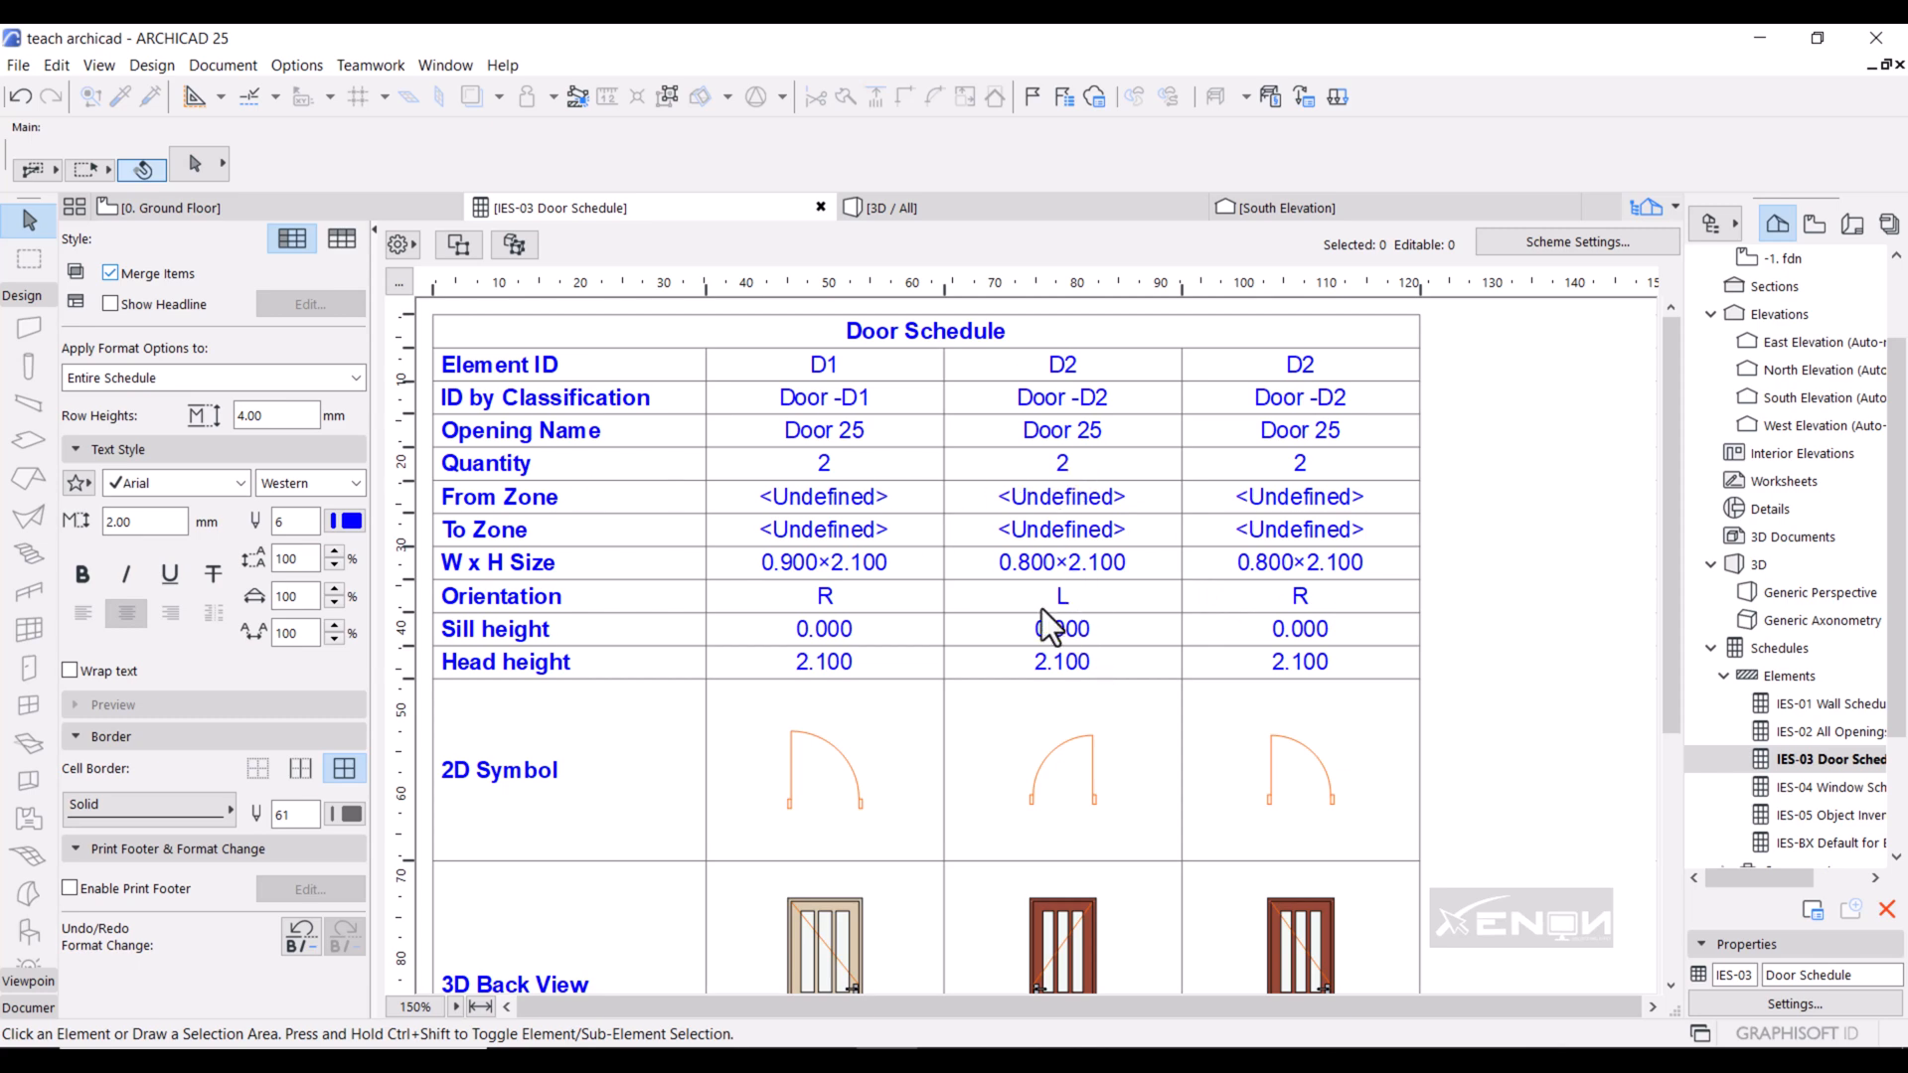
{"action": "mouse_move", "coordinate": [1302, 487]}
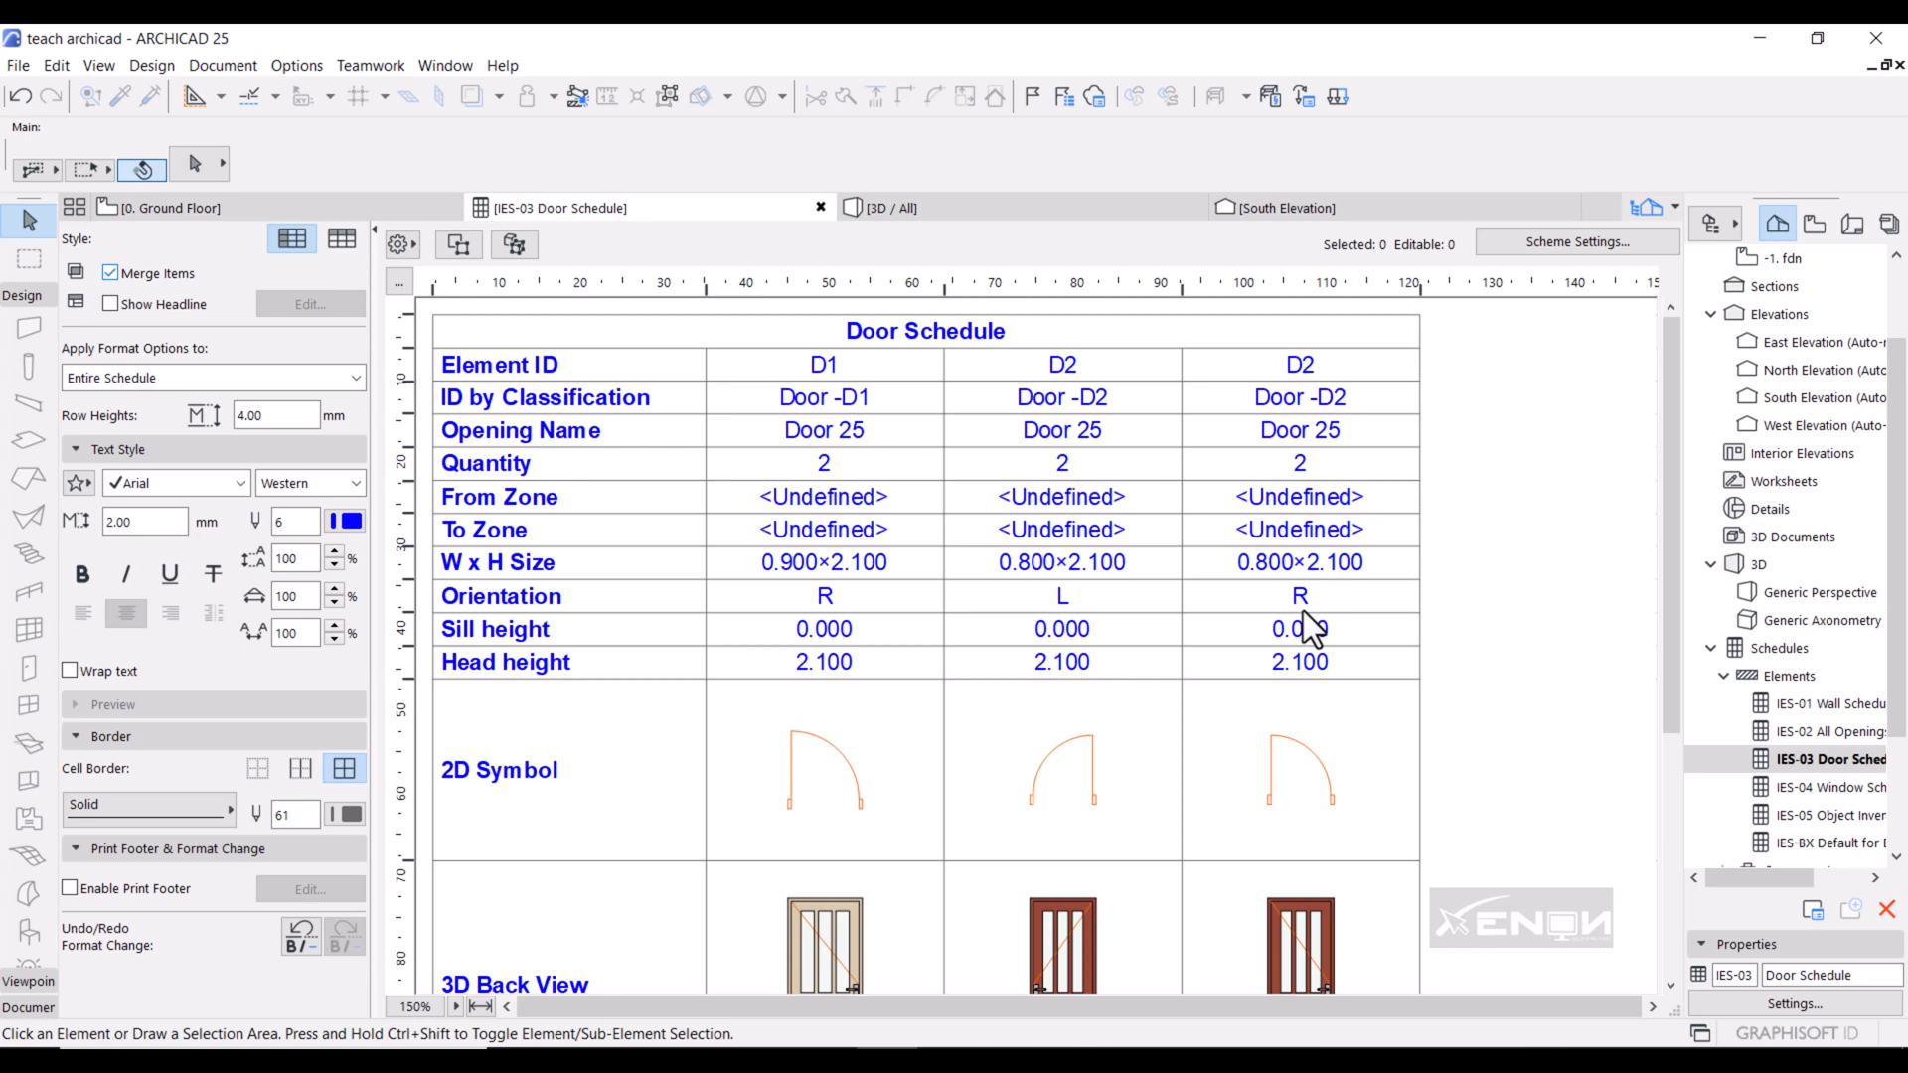
{"action": "mouse_move", "coordinate": [1245, 641]}
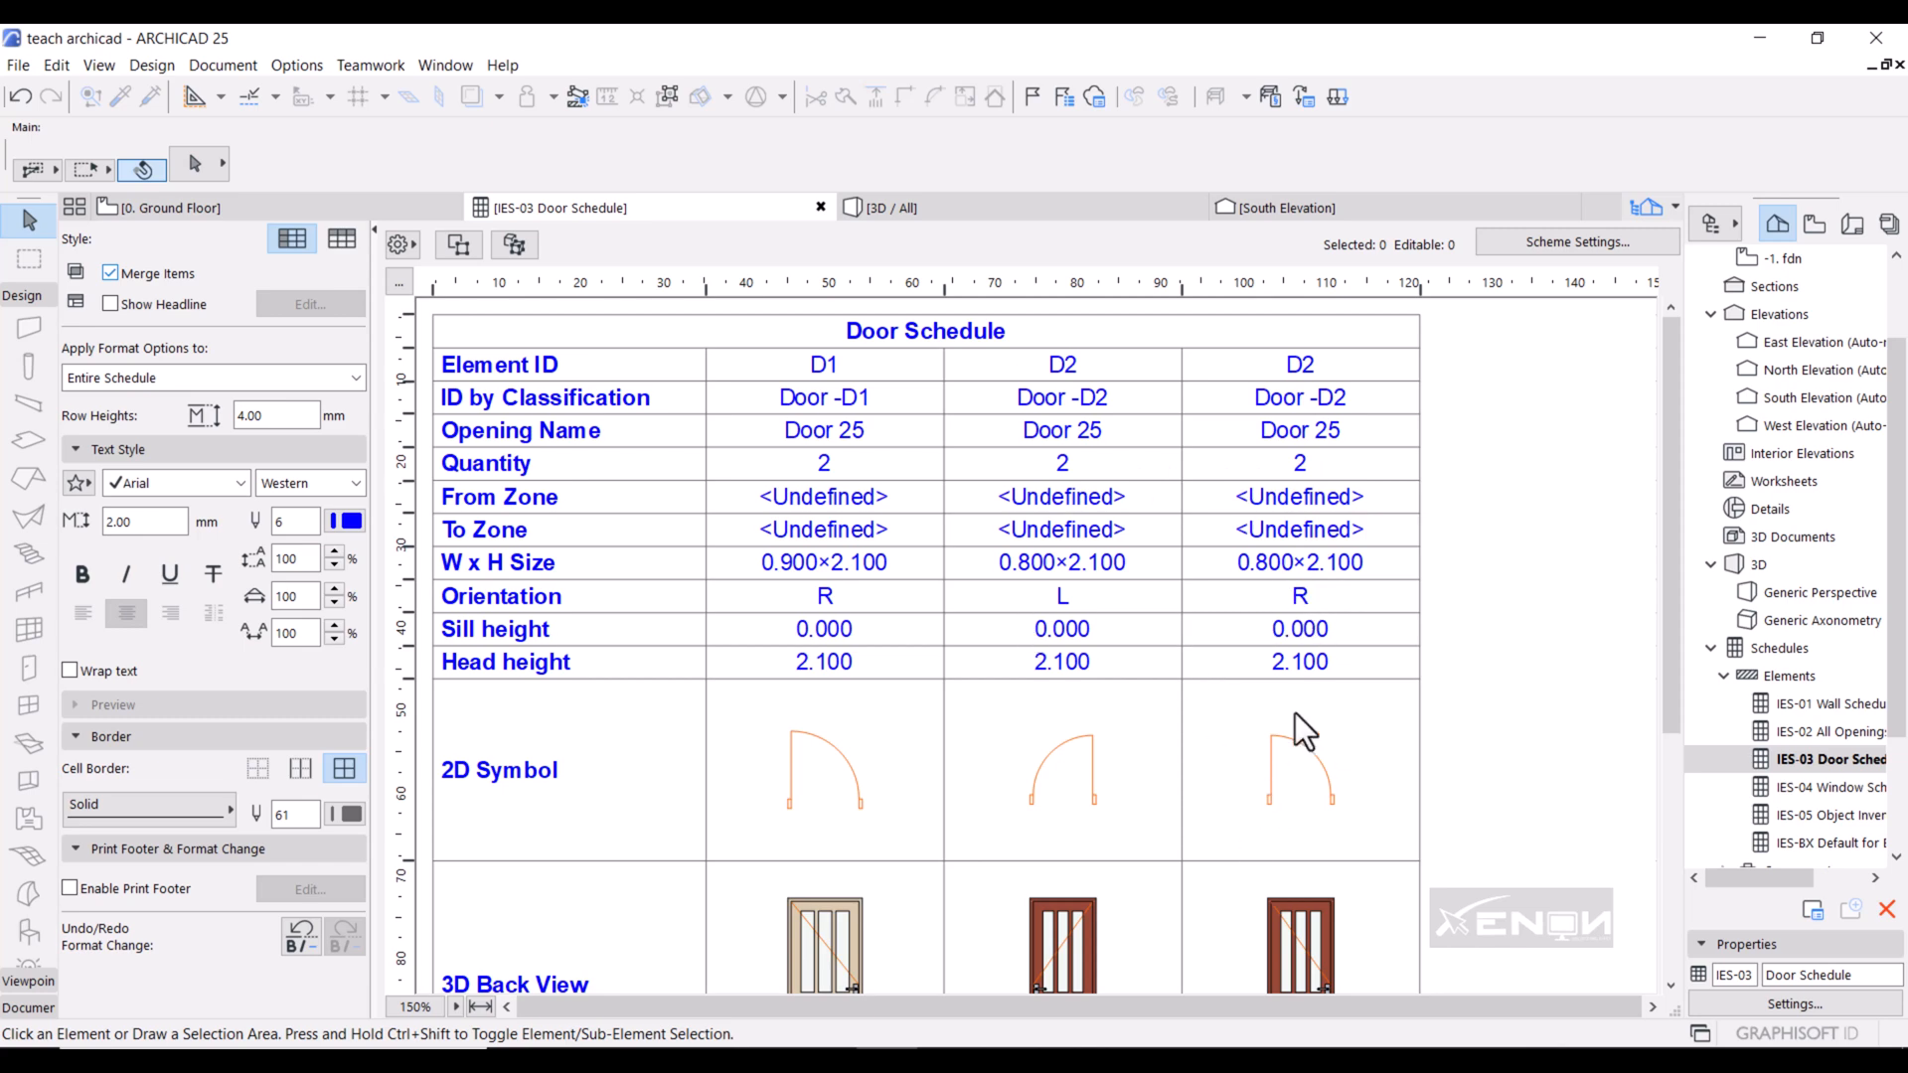
{"action": "mouse_move", "coordinate": [1251, 836]}
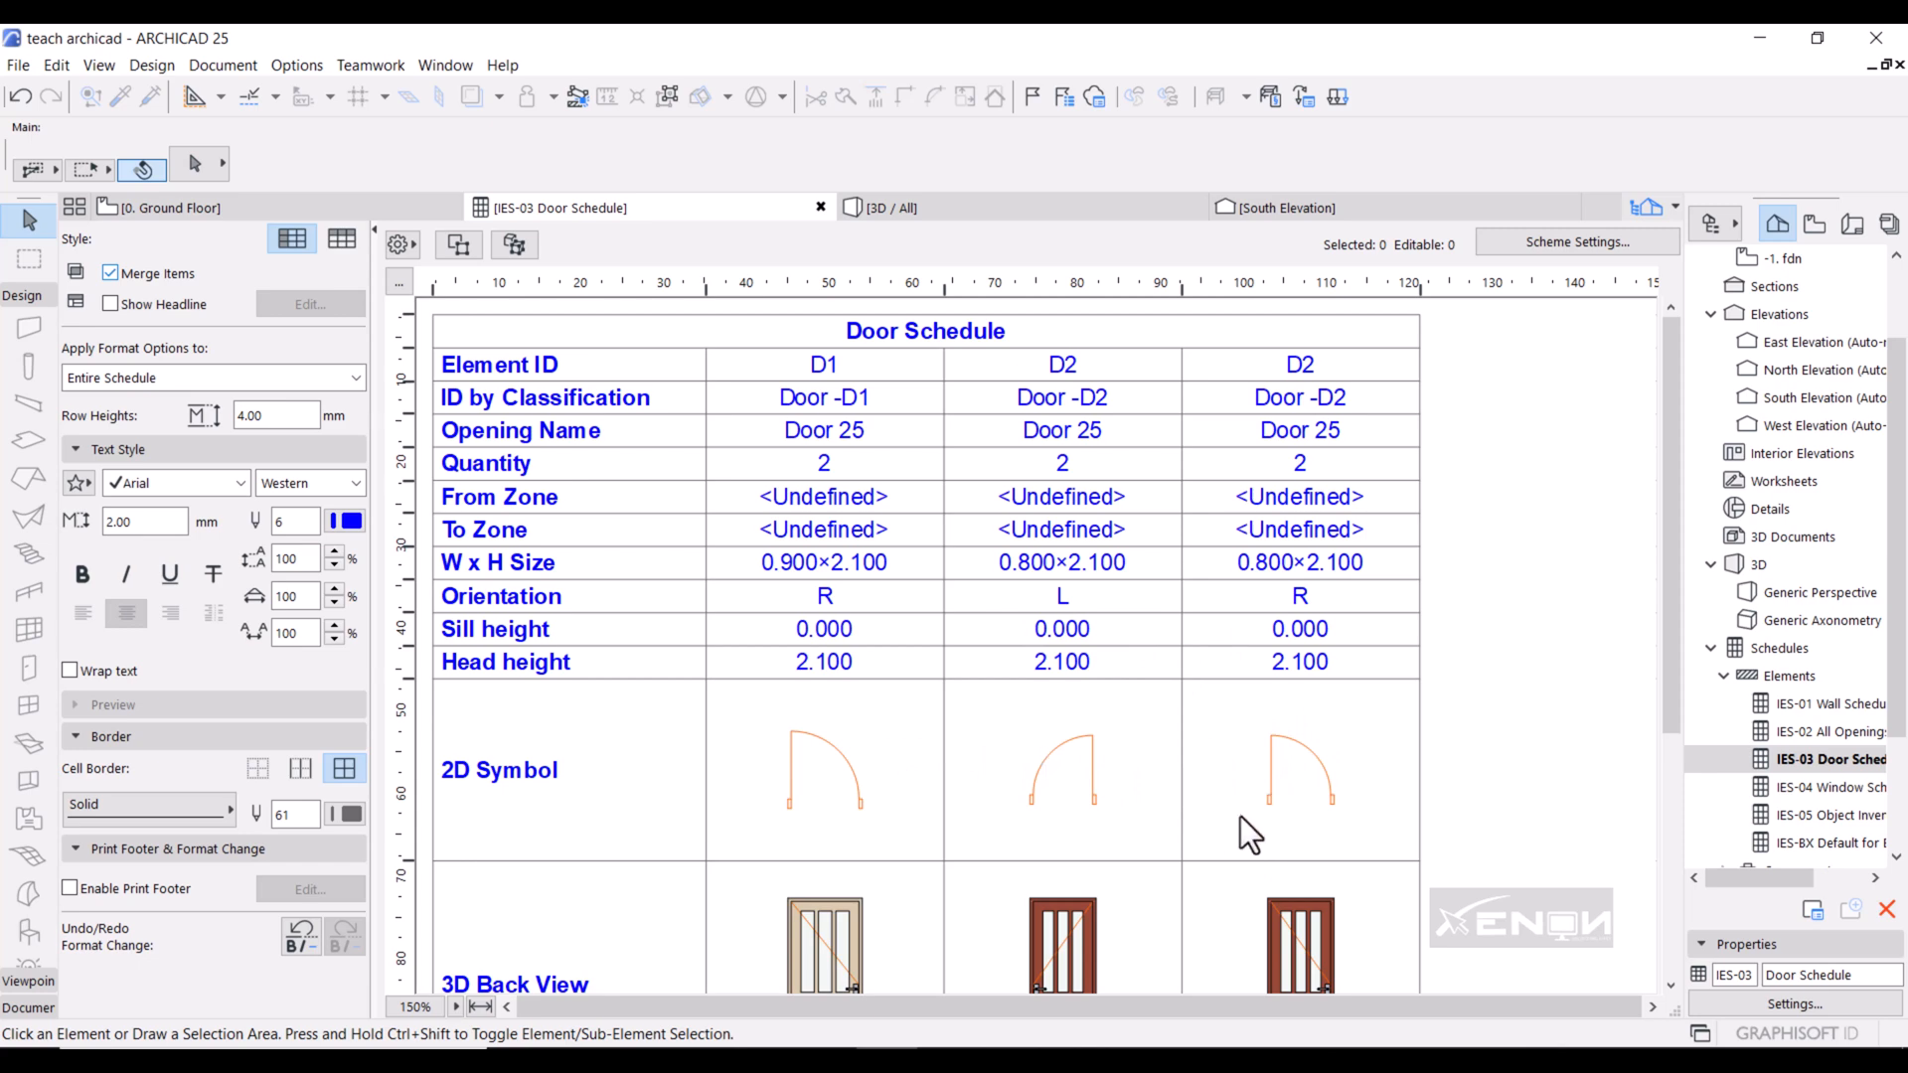
{"action": "mouse_move", "coordinate": [1130, 760]}
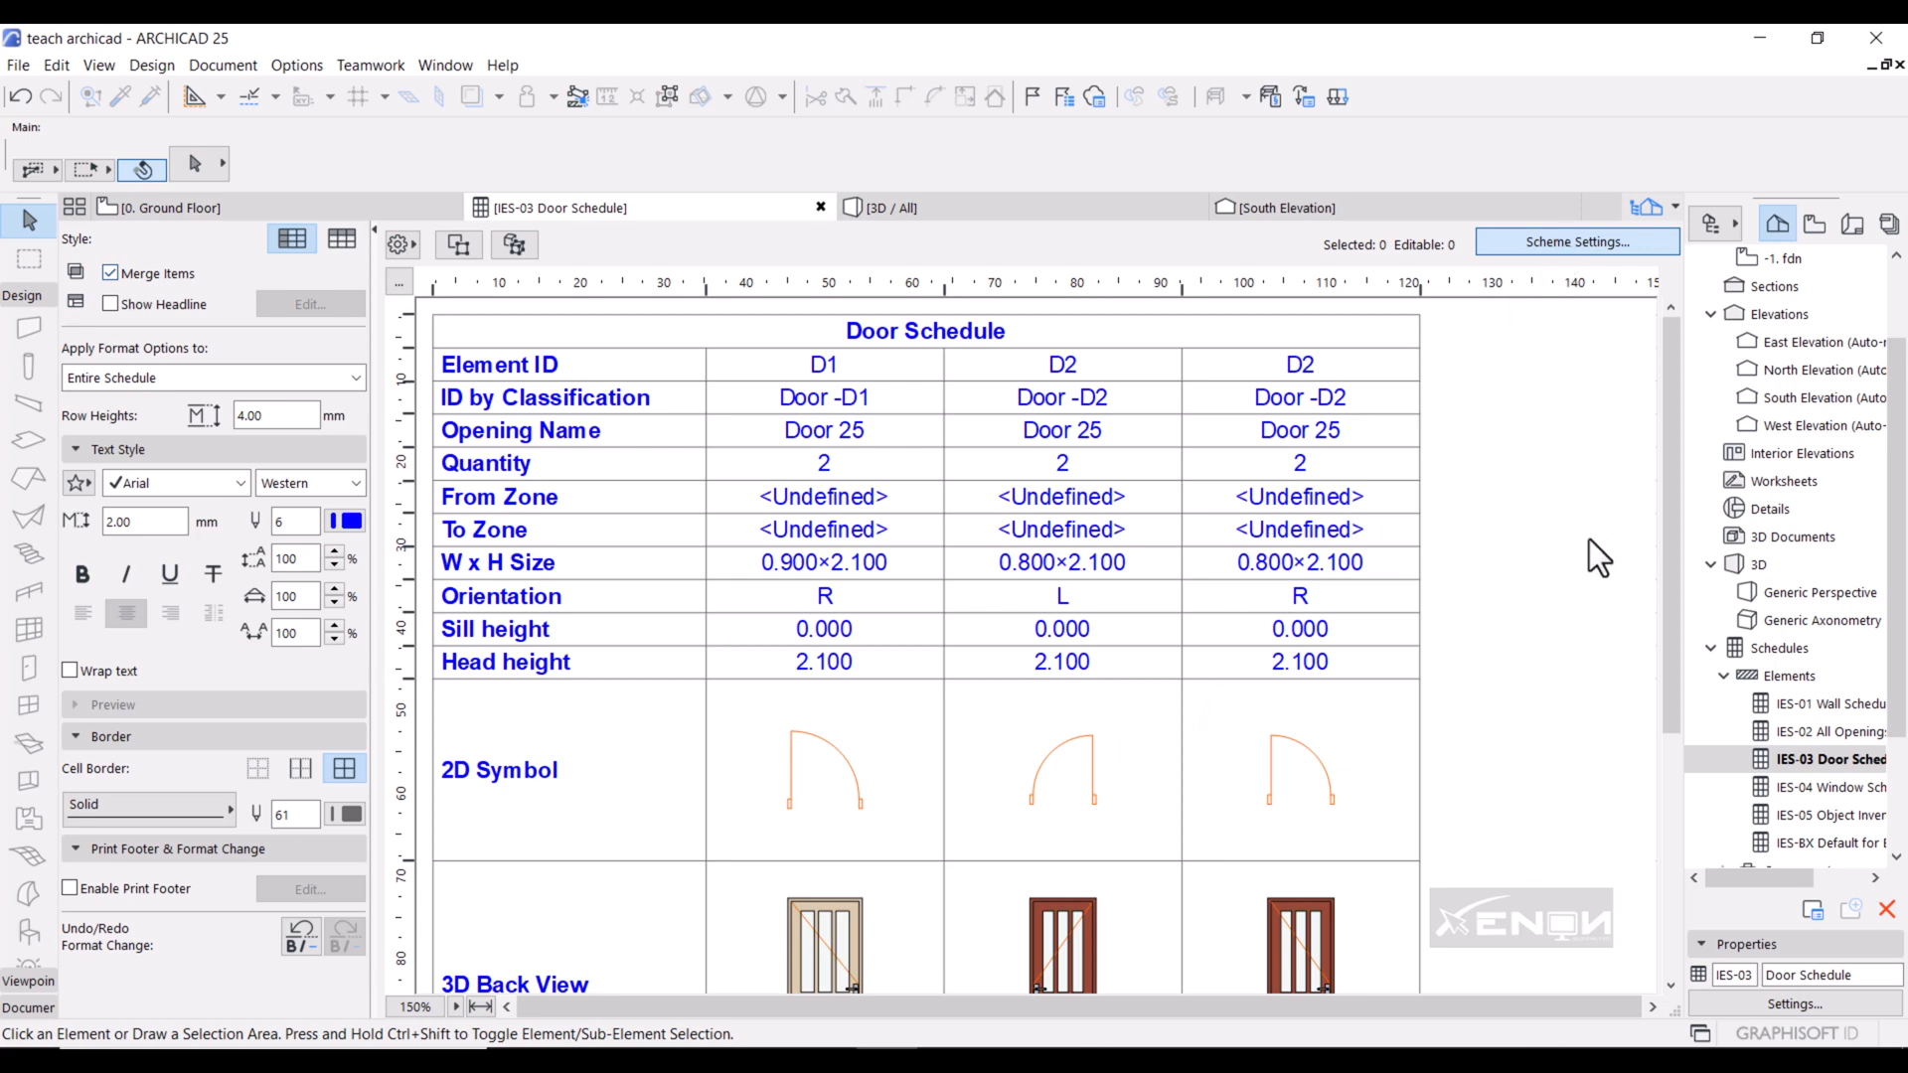
Remove the Orientation field from the Door Schedule scheme so D2 shows quantity 4.
{"action": "left_click", "coordinate": [1576, 242]}
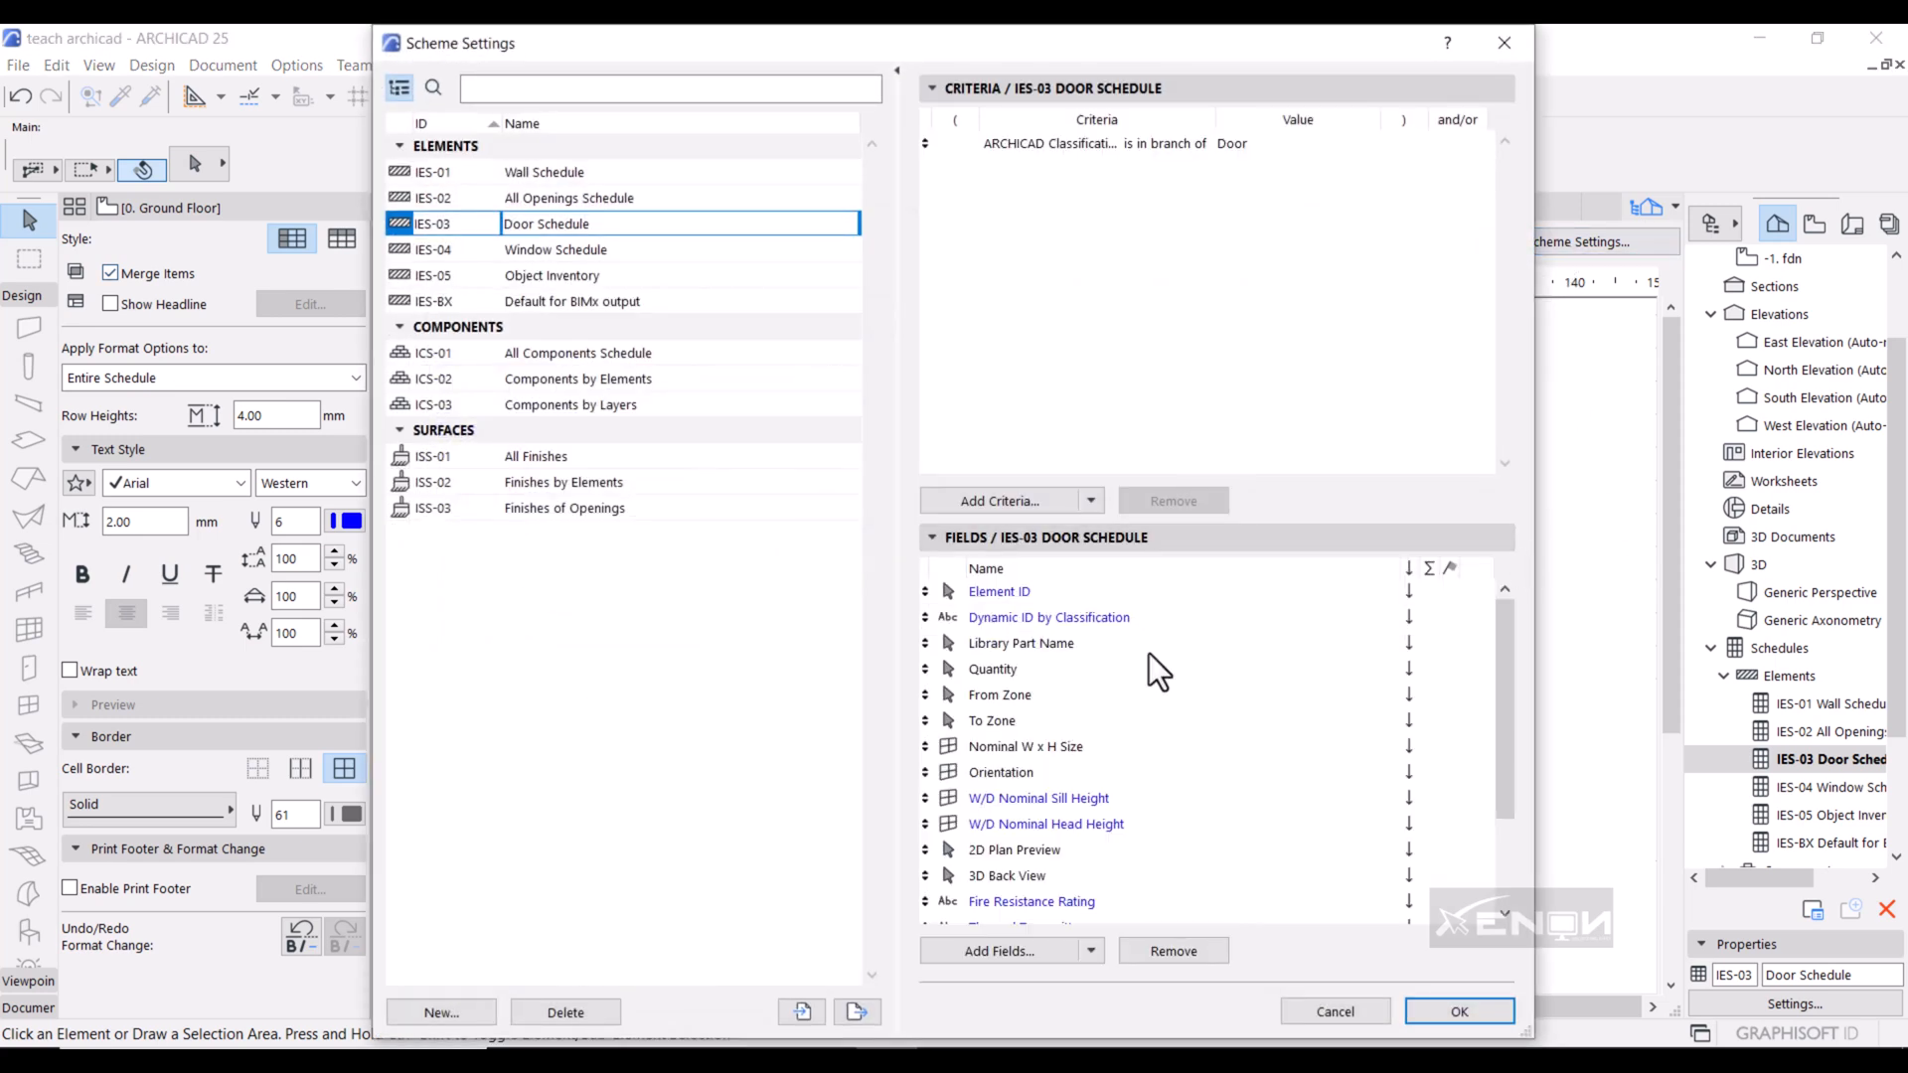
{"action": "left_click", "coordinate": [1001, 771]}
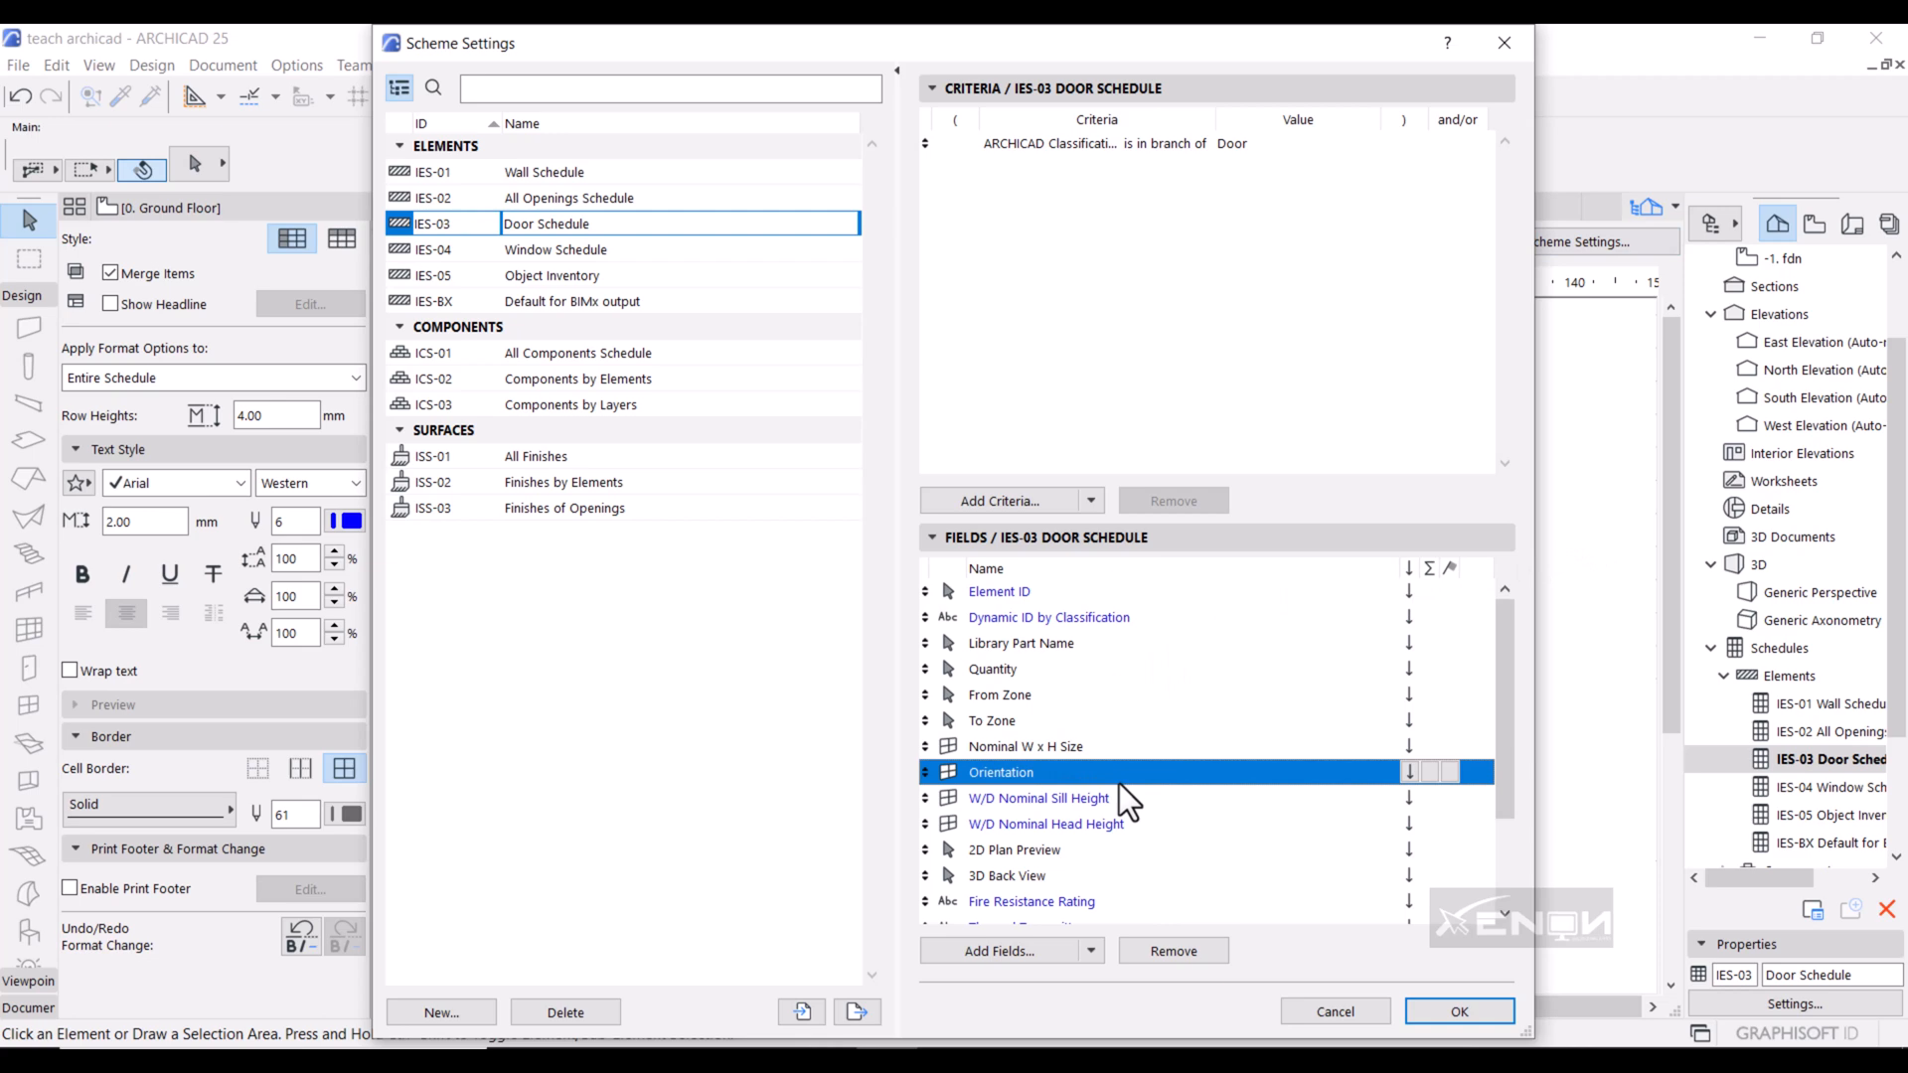
{"action": "left_click", "coordinate": [1171, 950]}
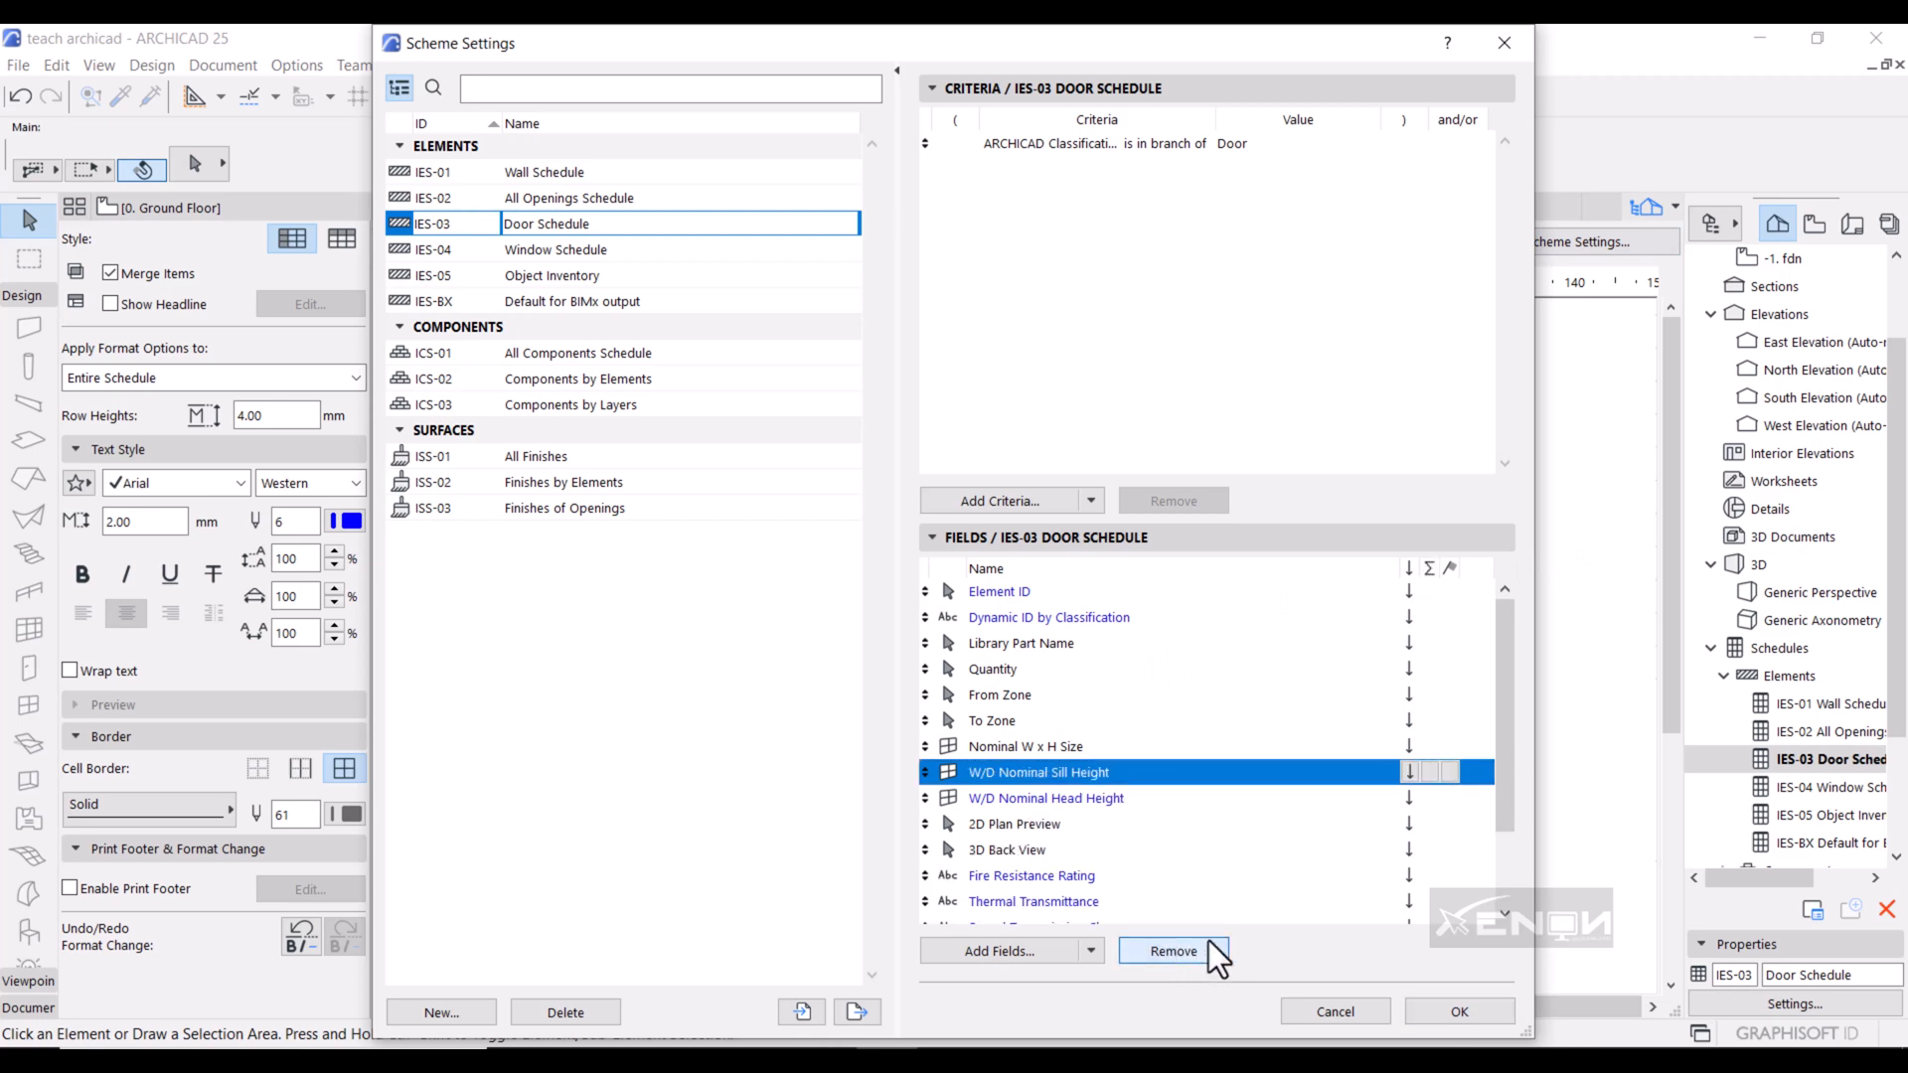
{"action": "left_click", "coordinate": [1458, 1011]}
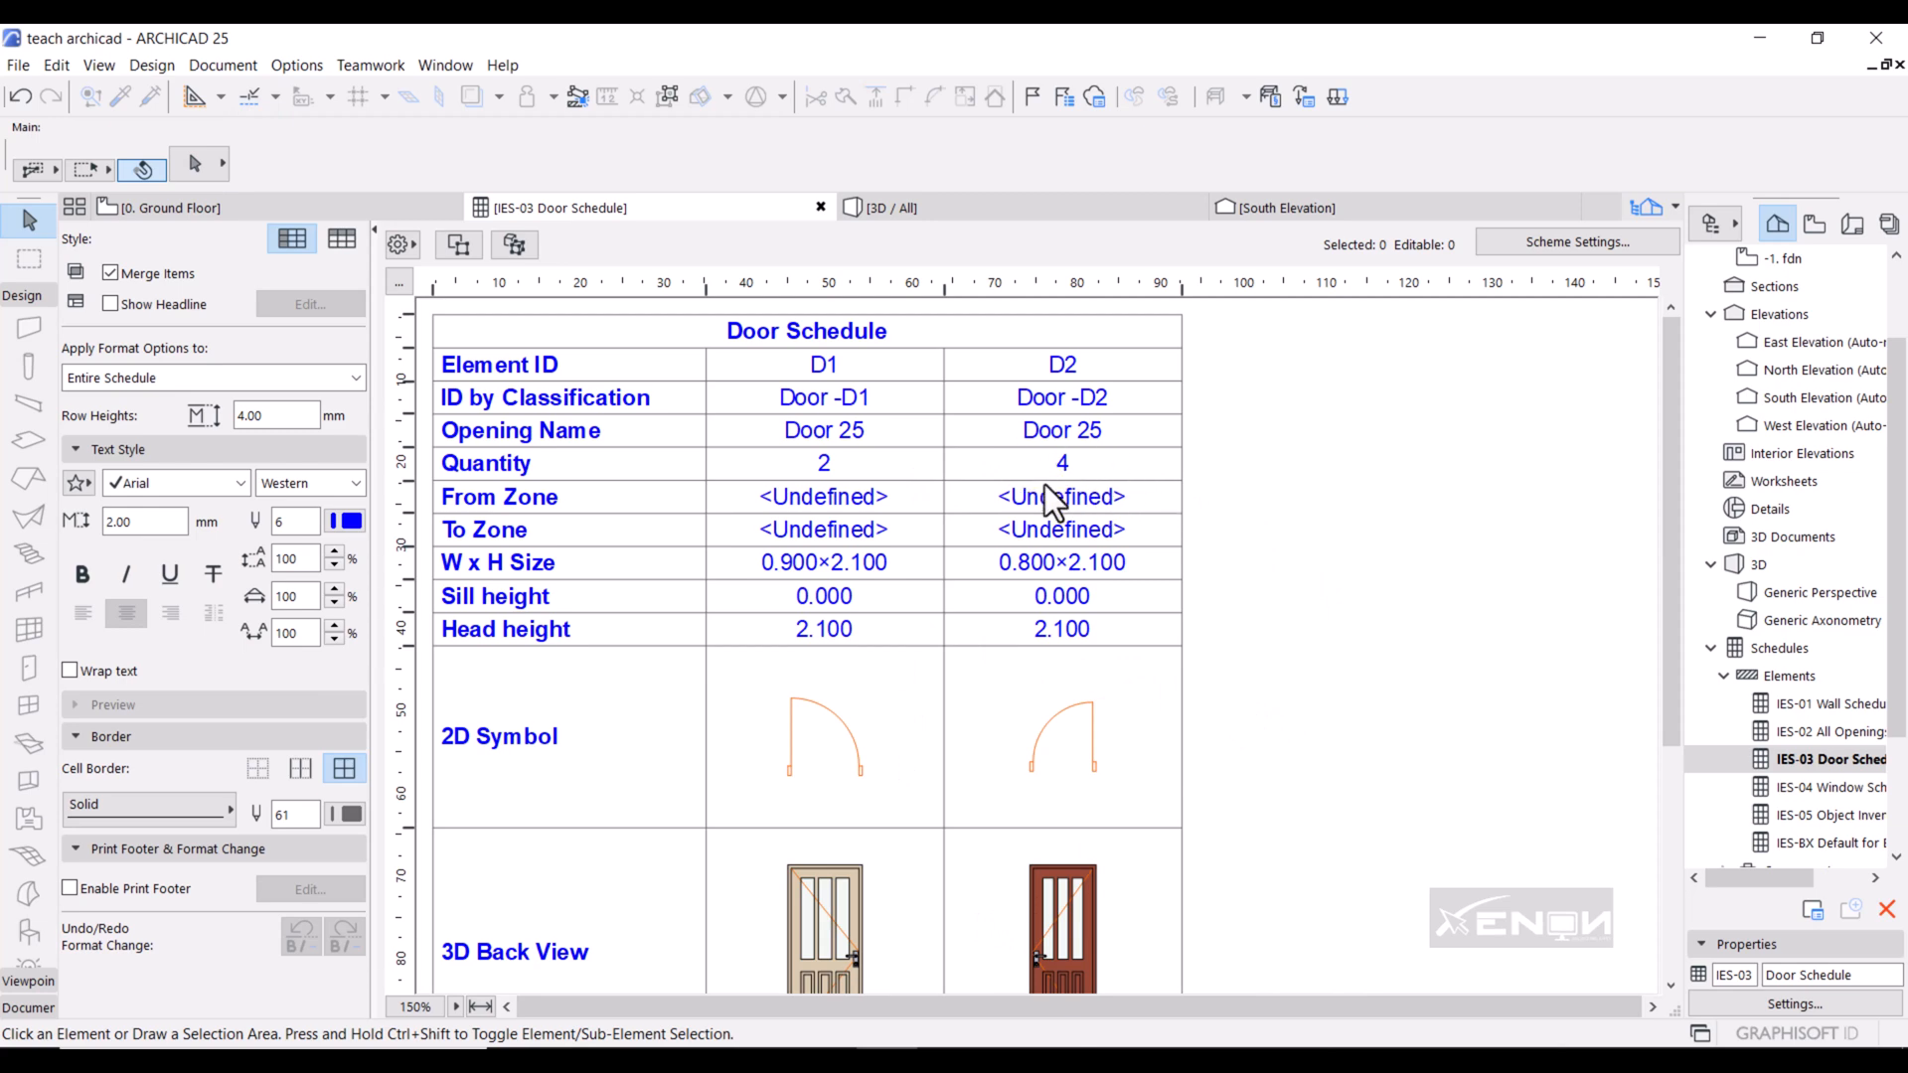
{"action": "mouse_move", "coordinate": [1083, 606]}
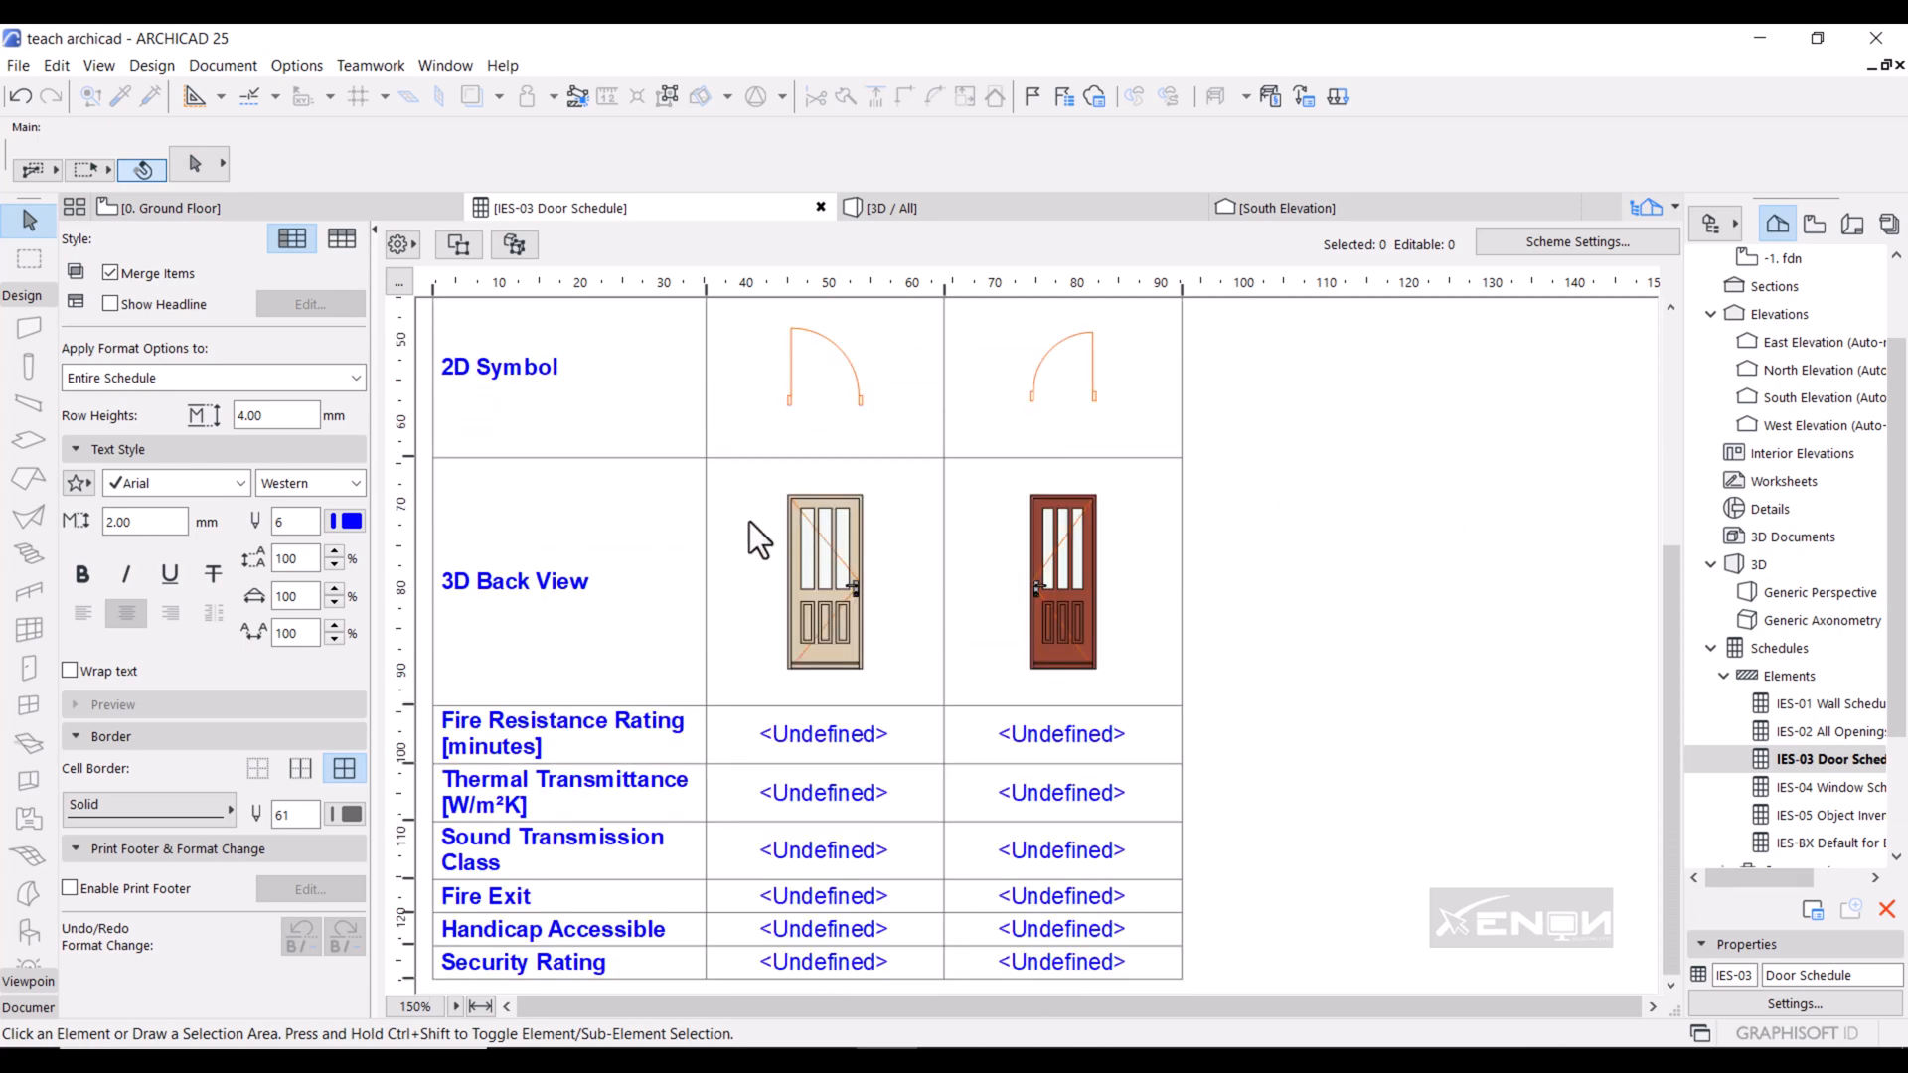
{"action": "mouse_move", "coordinate": [909, 665]}
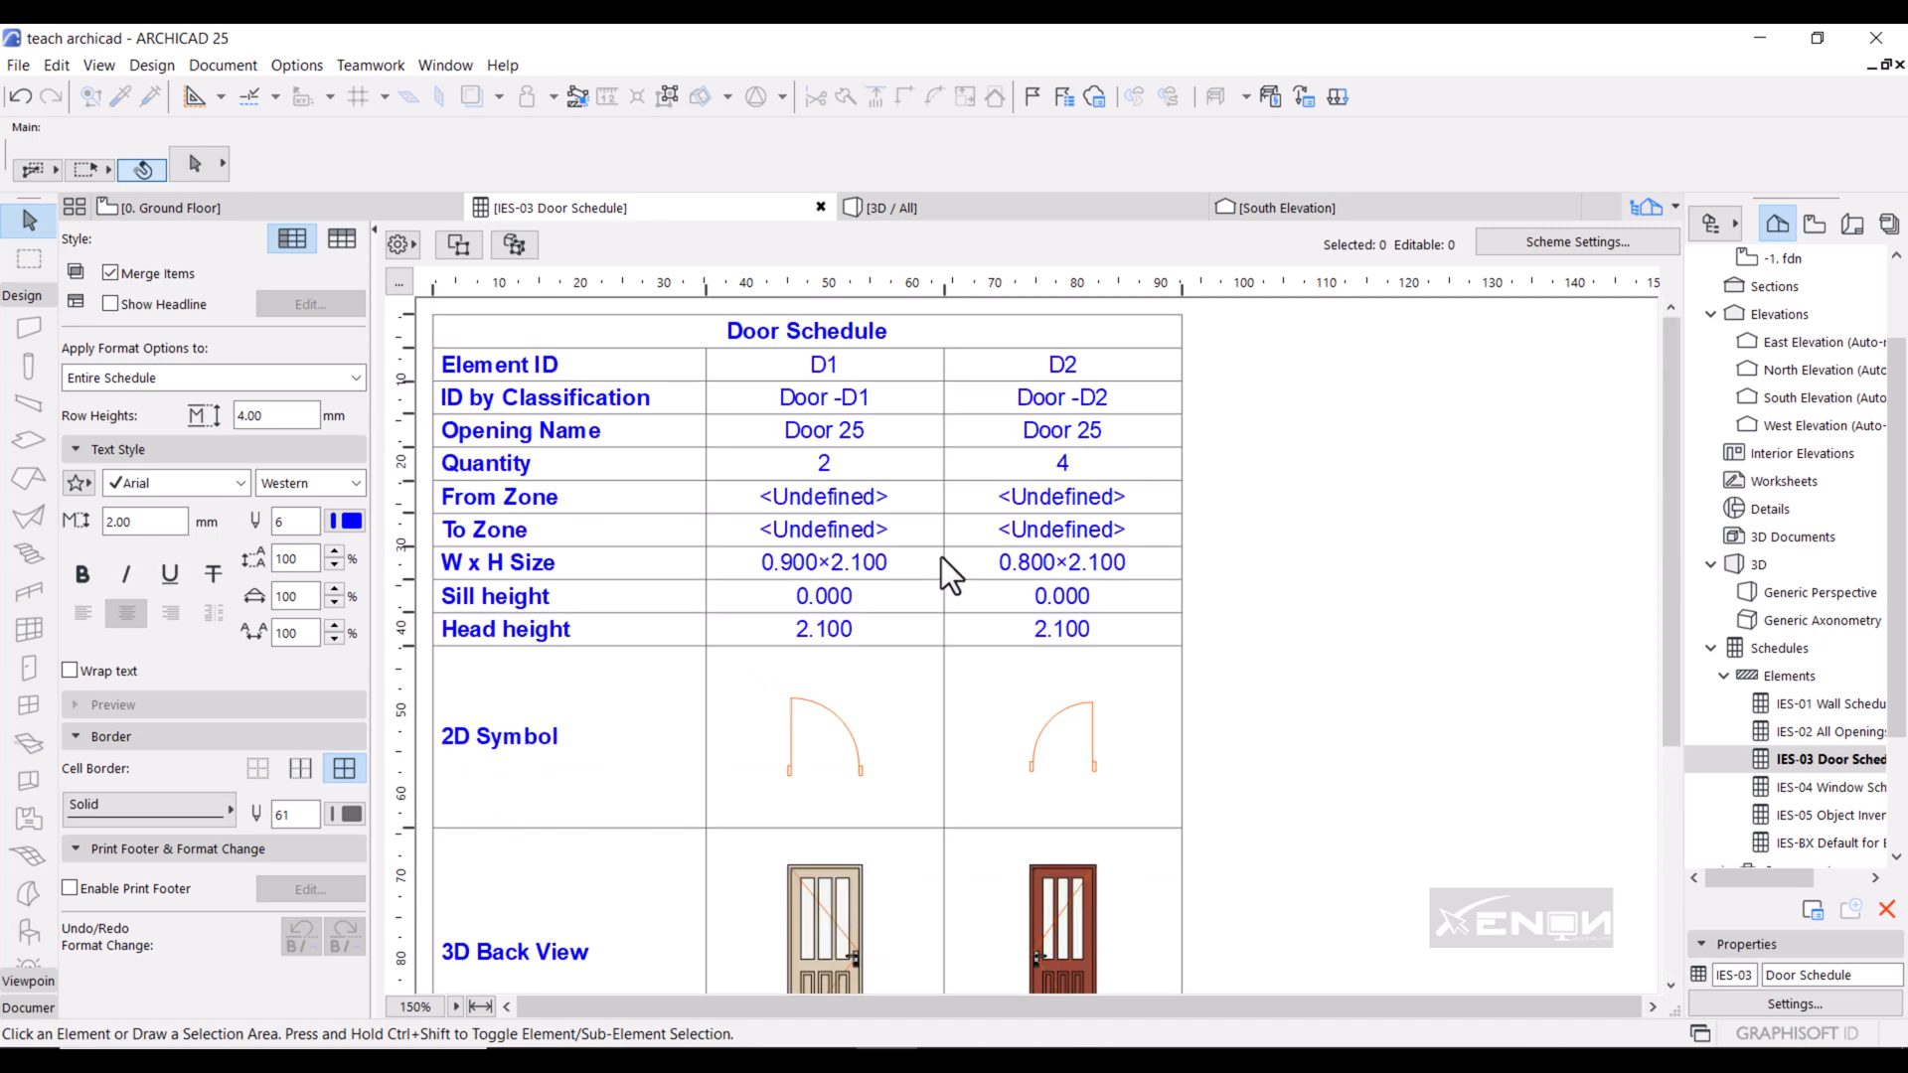
{"action": "mouse_move", "coordinate": [688, 481]}
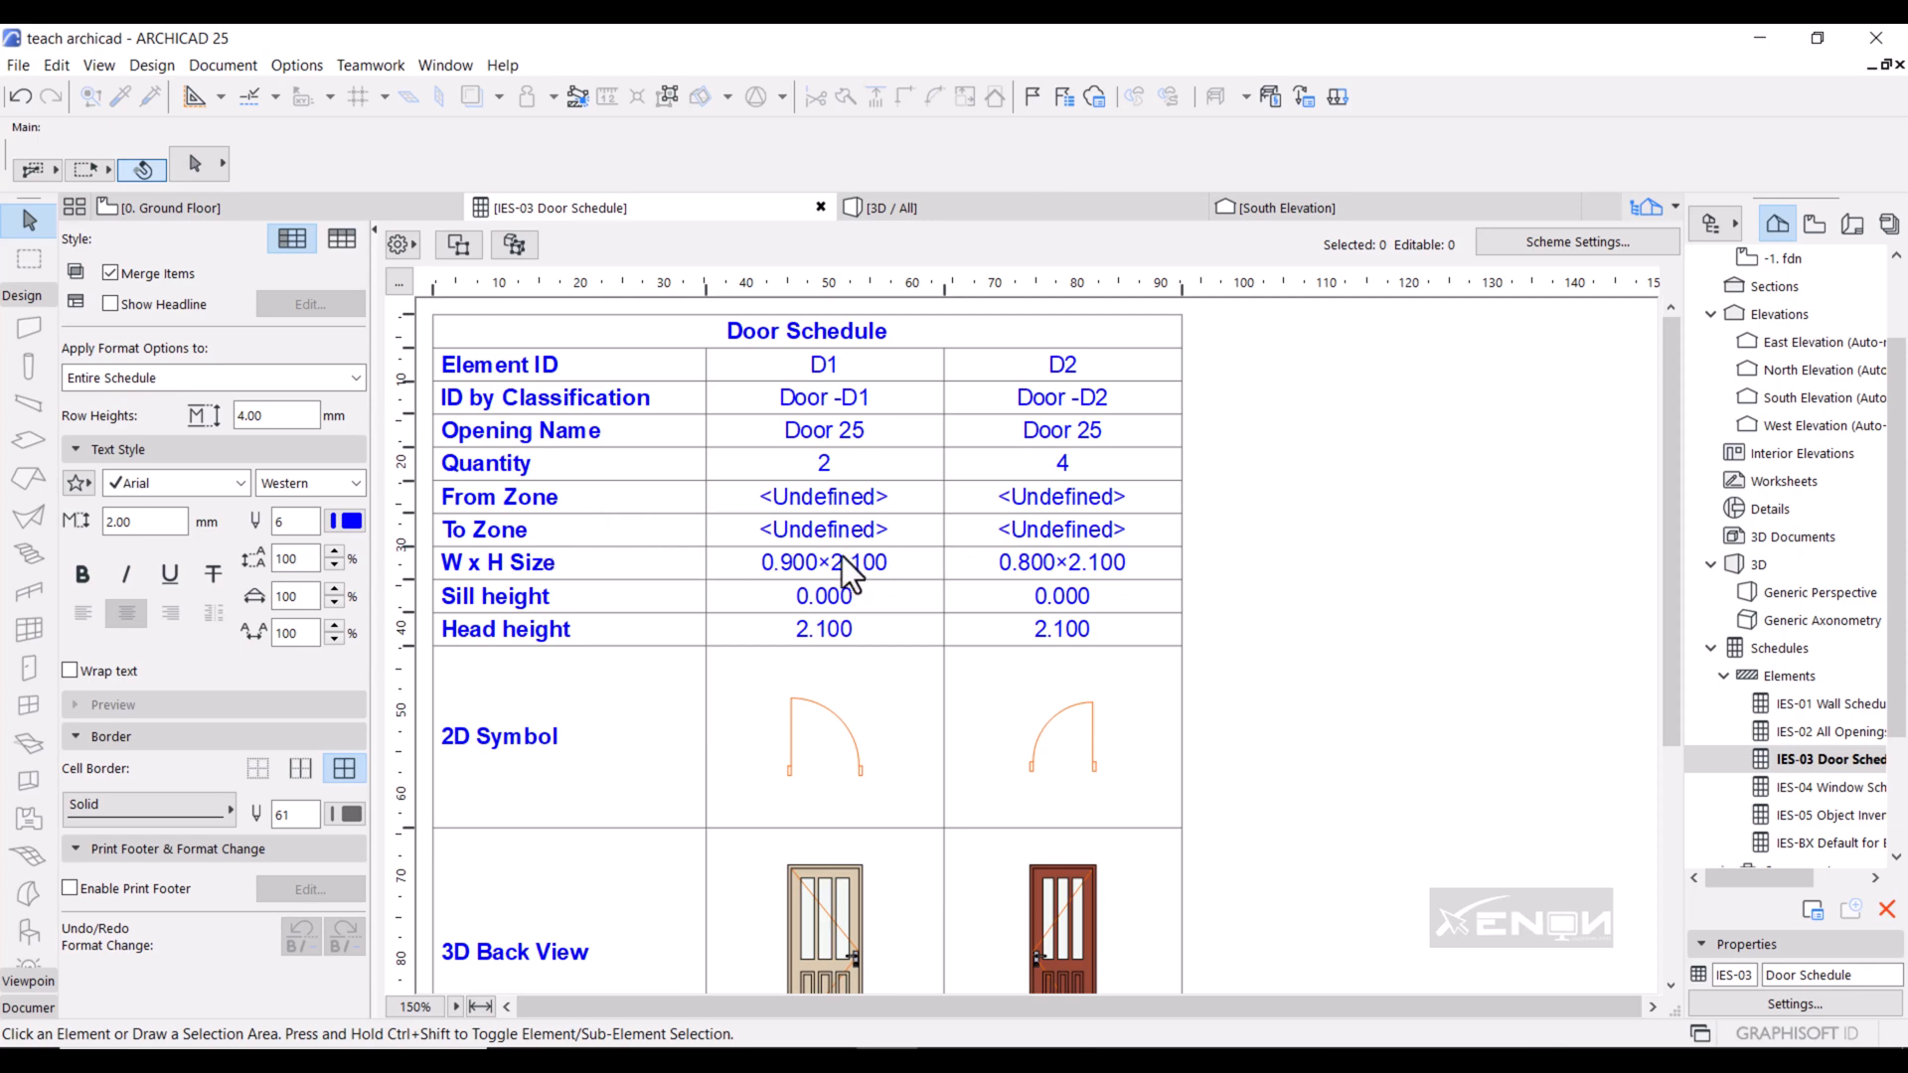
{"action": "mouse_move", "coordinate": [1073, 642]}
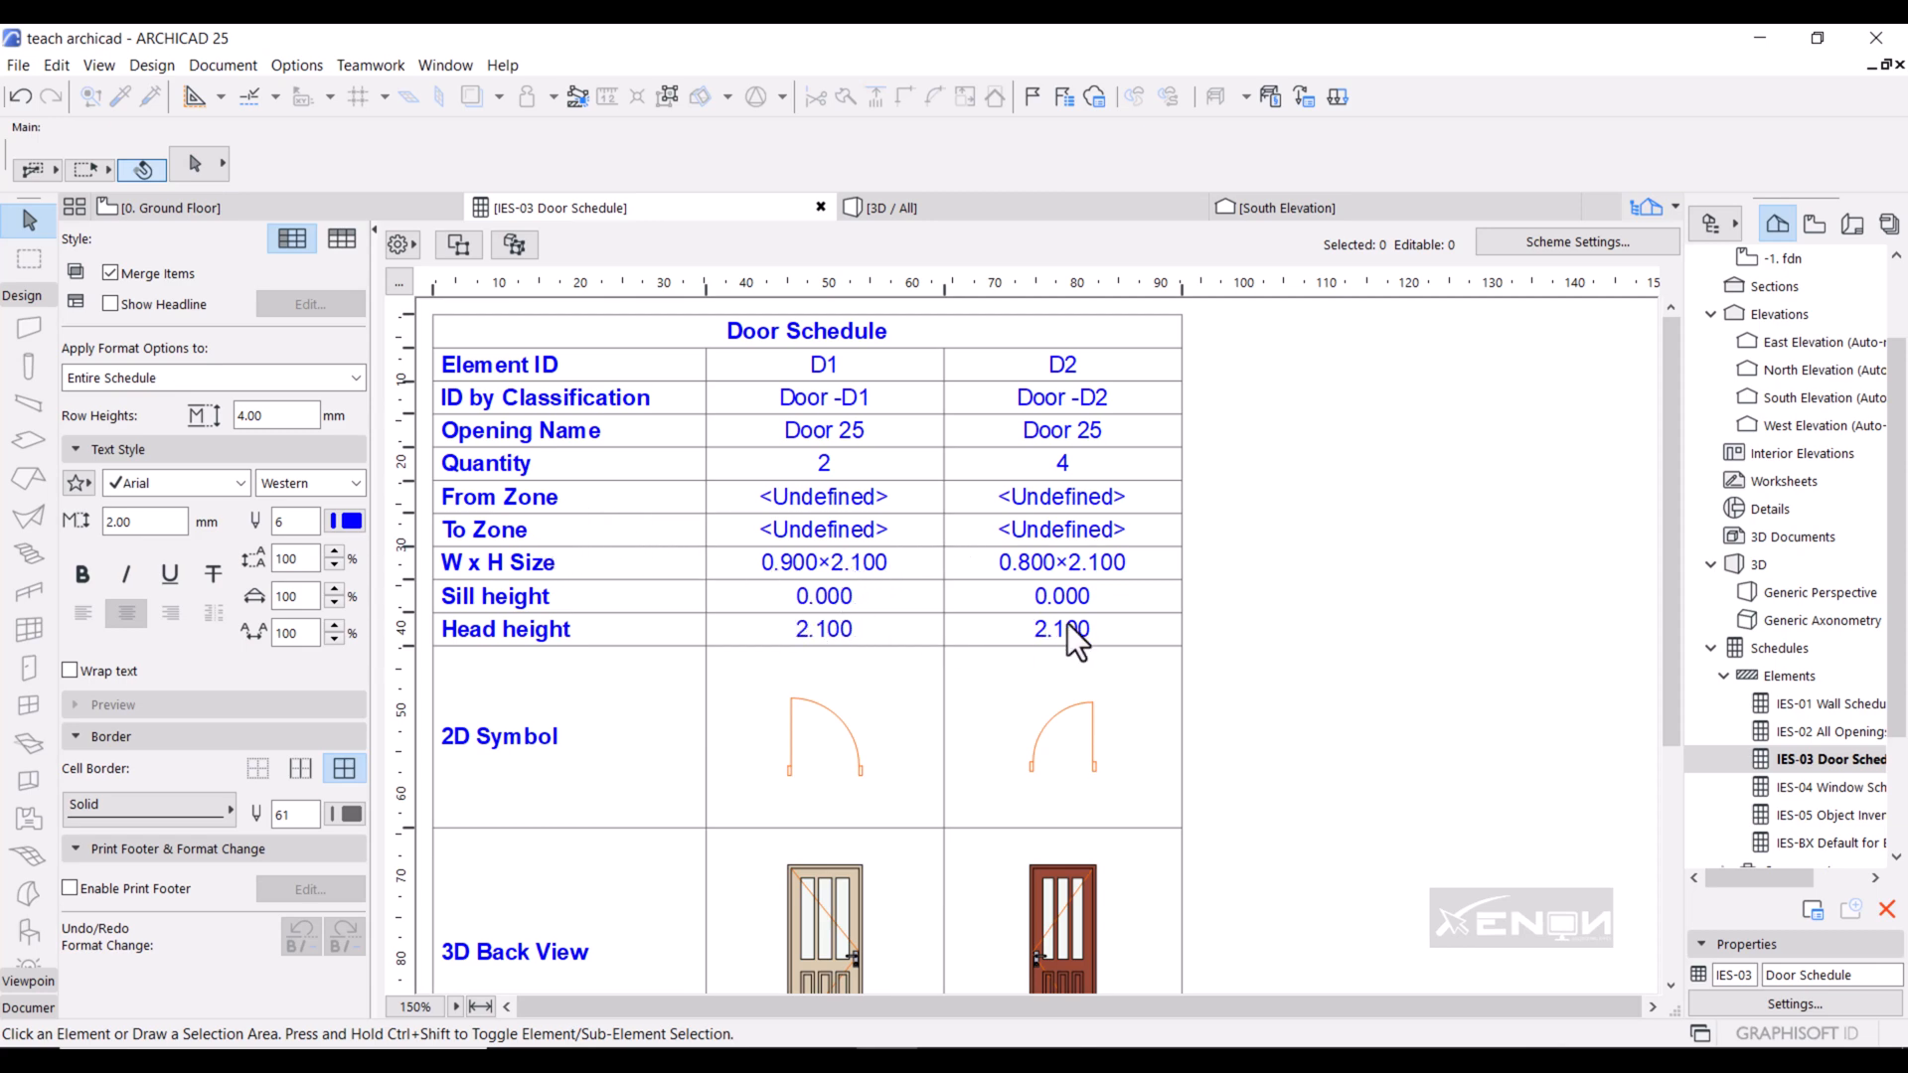
{"action": "mouse_move", "coordinate": [805, 639]}
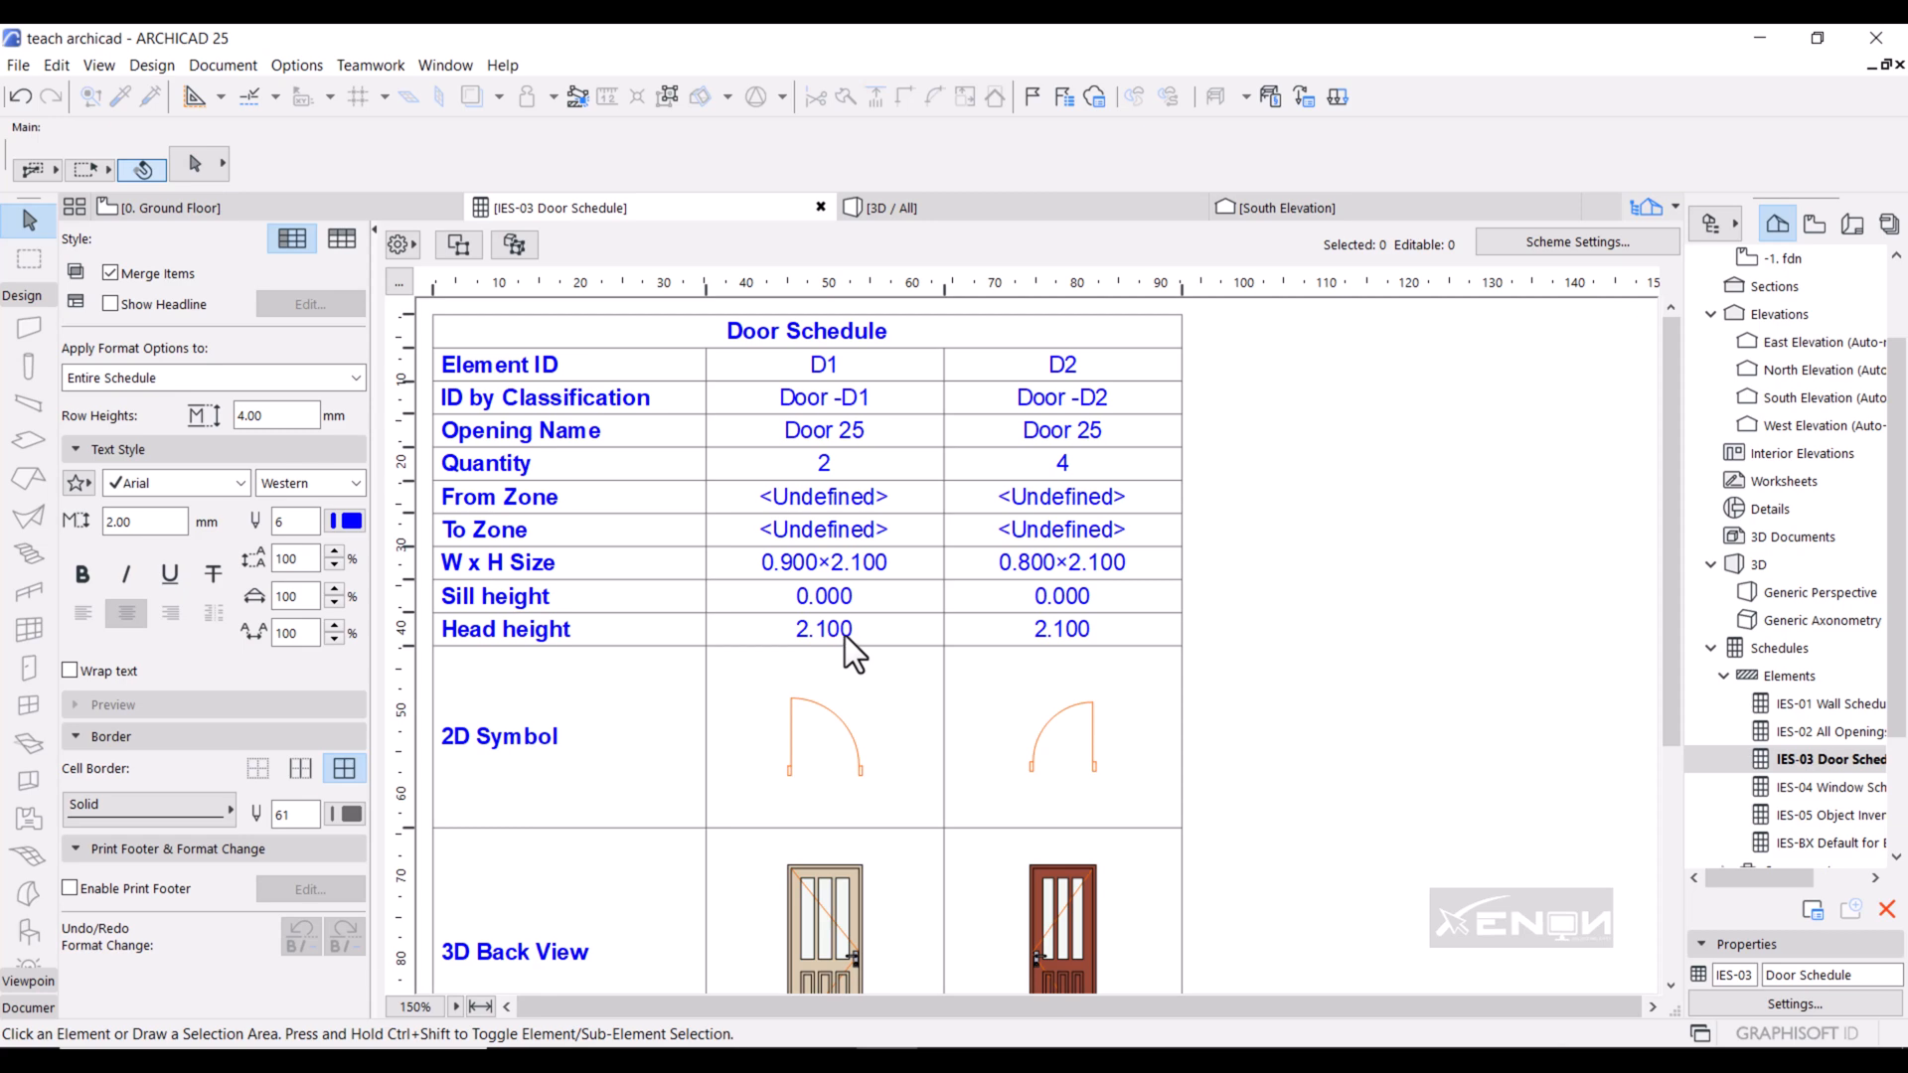
{"action": "mouse_move", "coordinate": [1093, 574]}
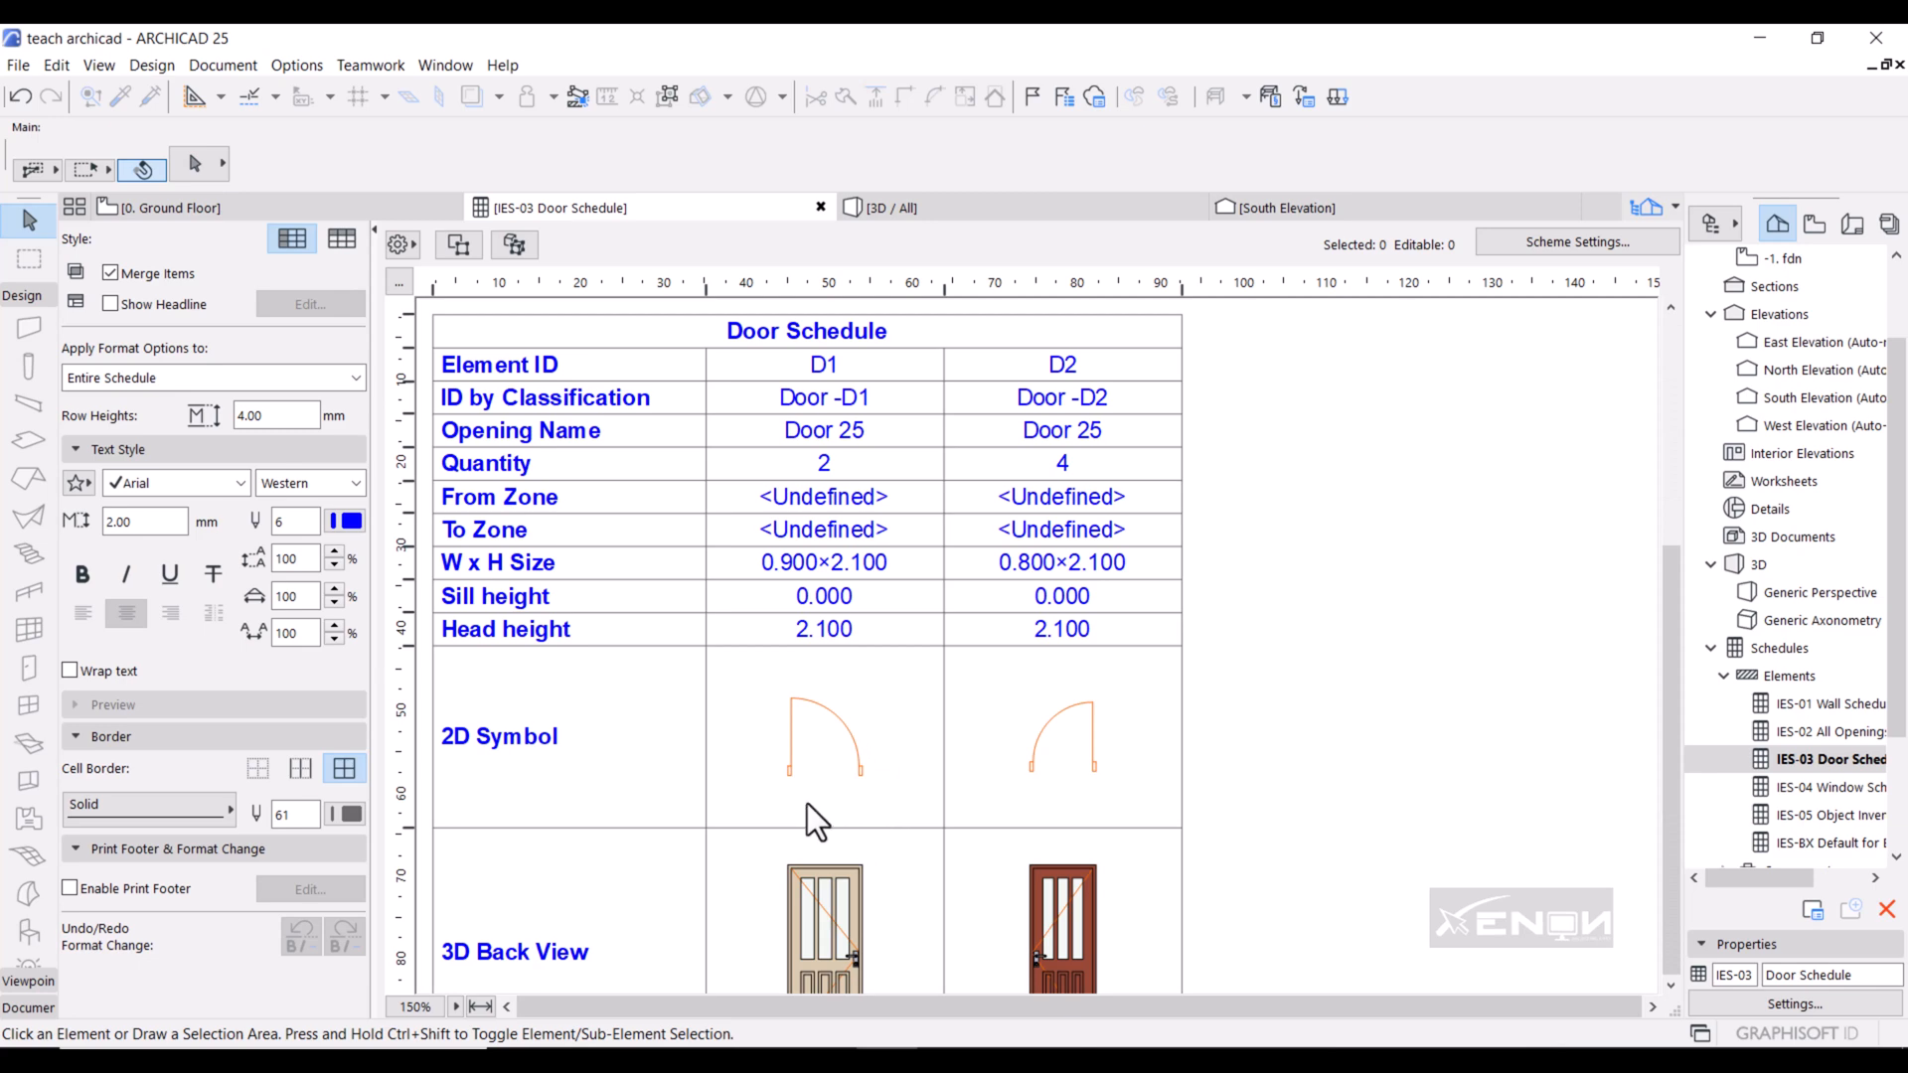
{"action": "mouse_move", "coordinate": [886, 931]}
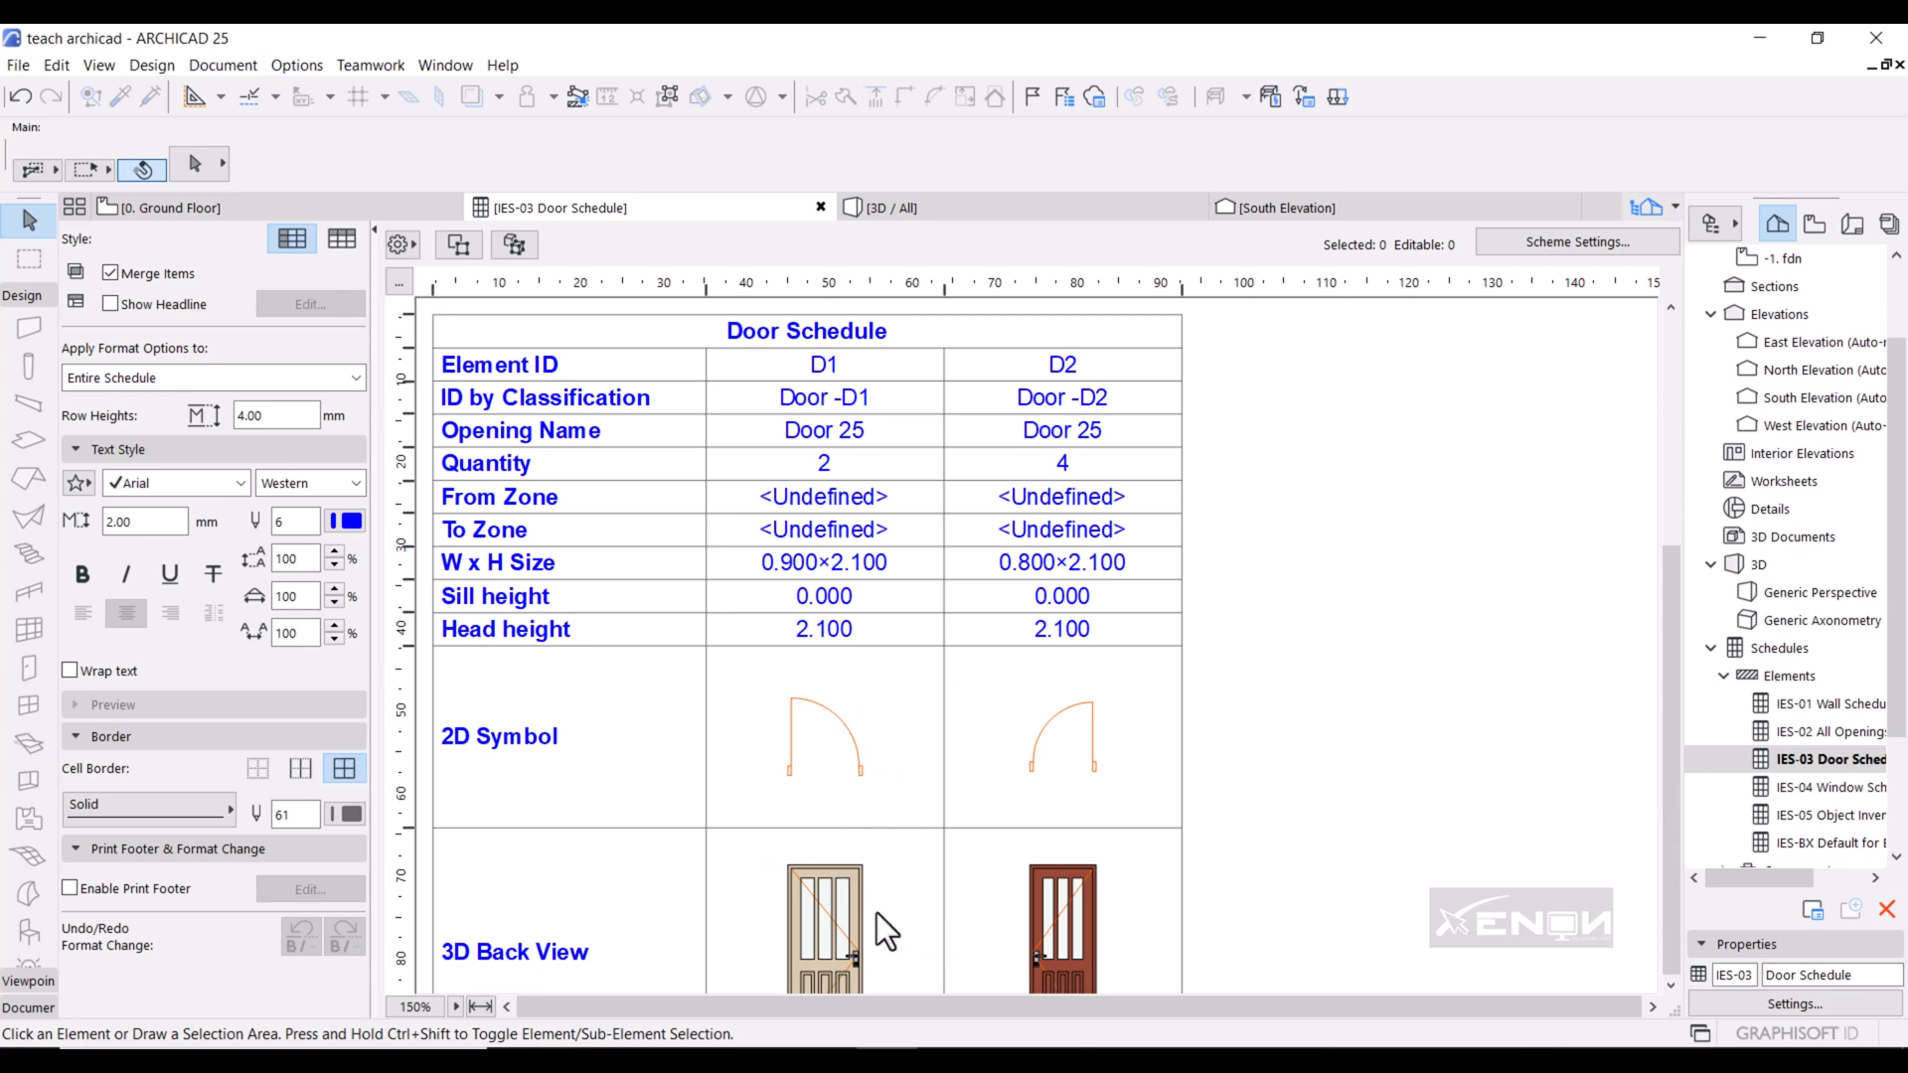
{"action": "scroll", "scroll_direction": "down", "scroll_amount": 3}
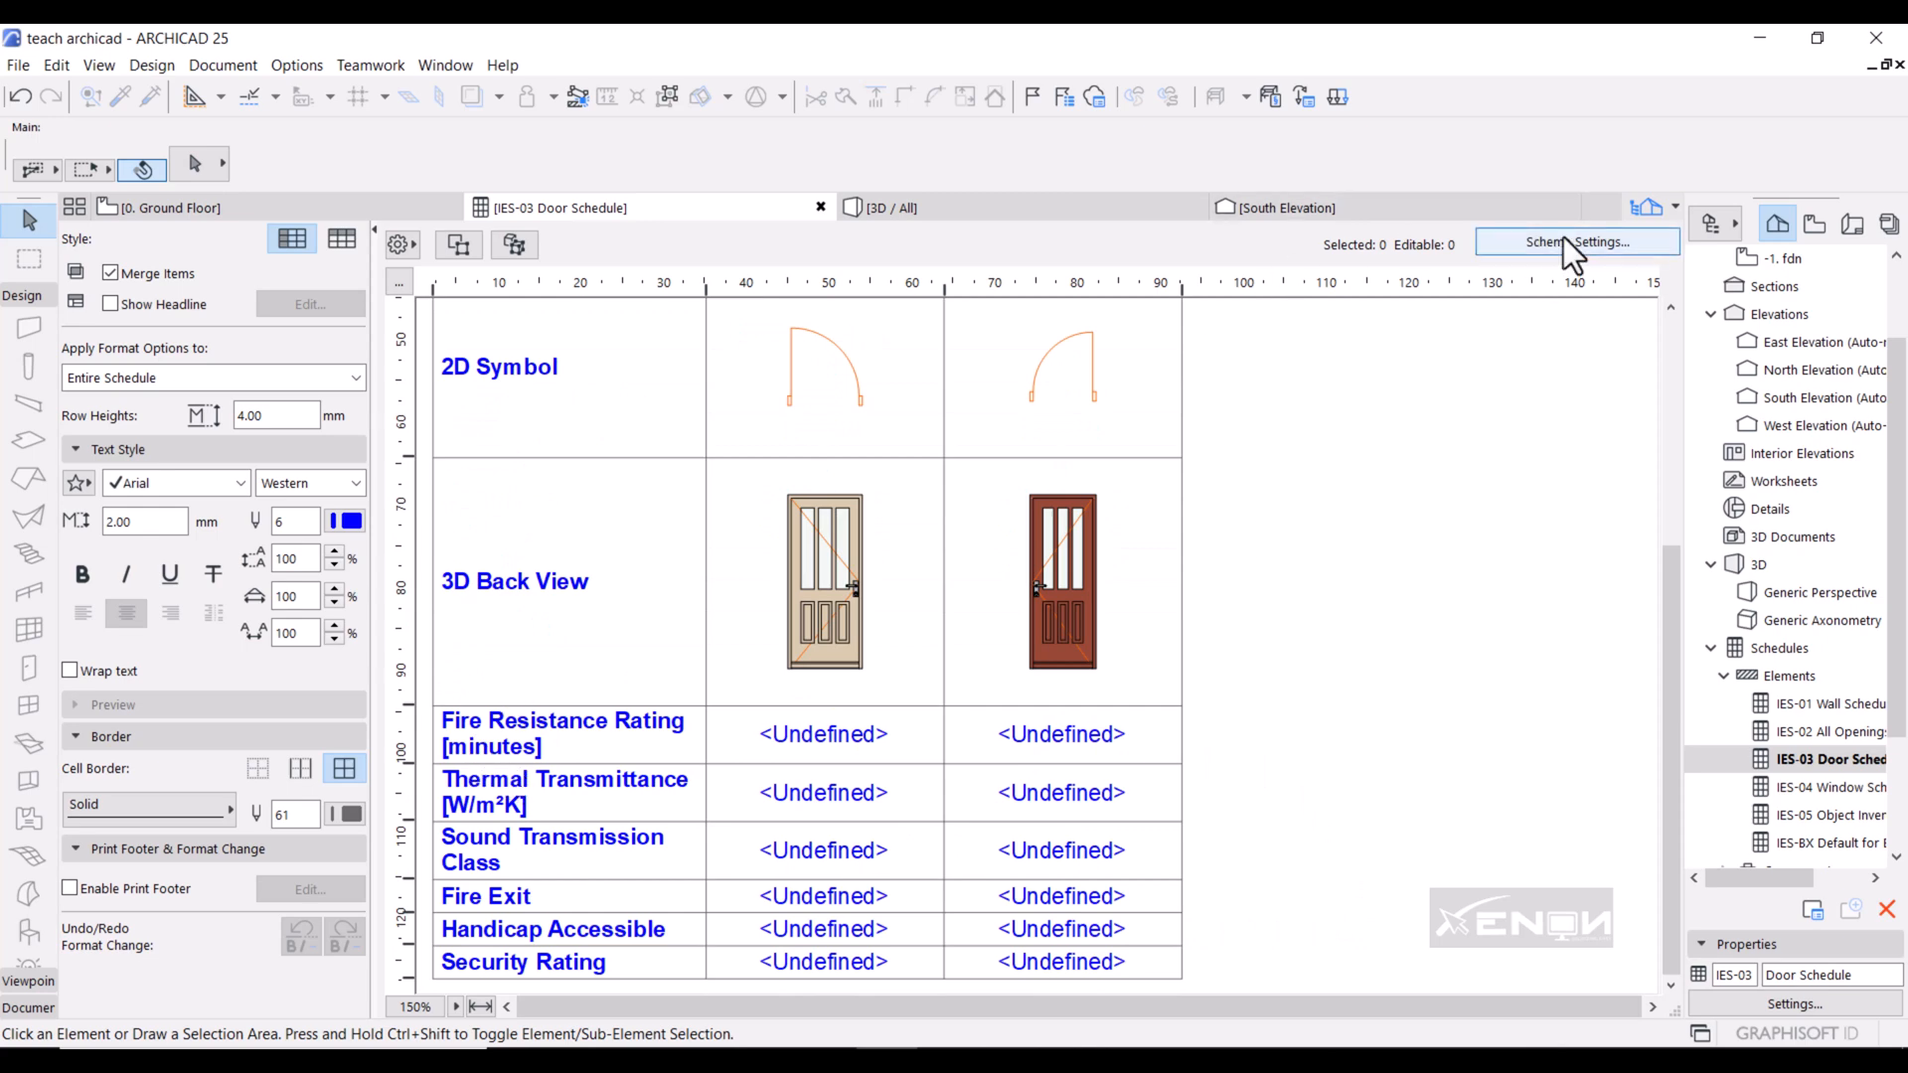
Remove Dynamic ID, From/To Zone, sill/head height and rating fields from the Door Schedule.
{"action": "left_click", "coordinate": [1576, 243]}
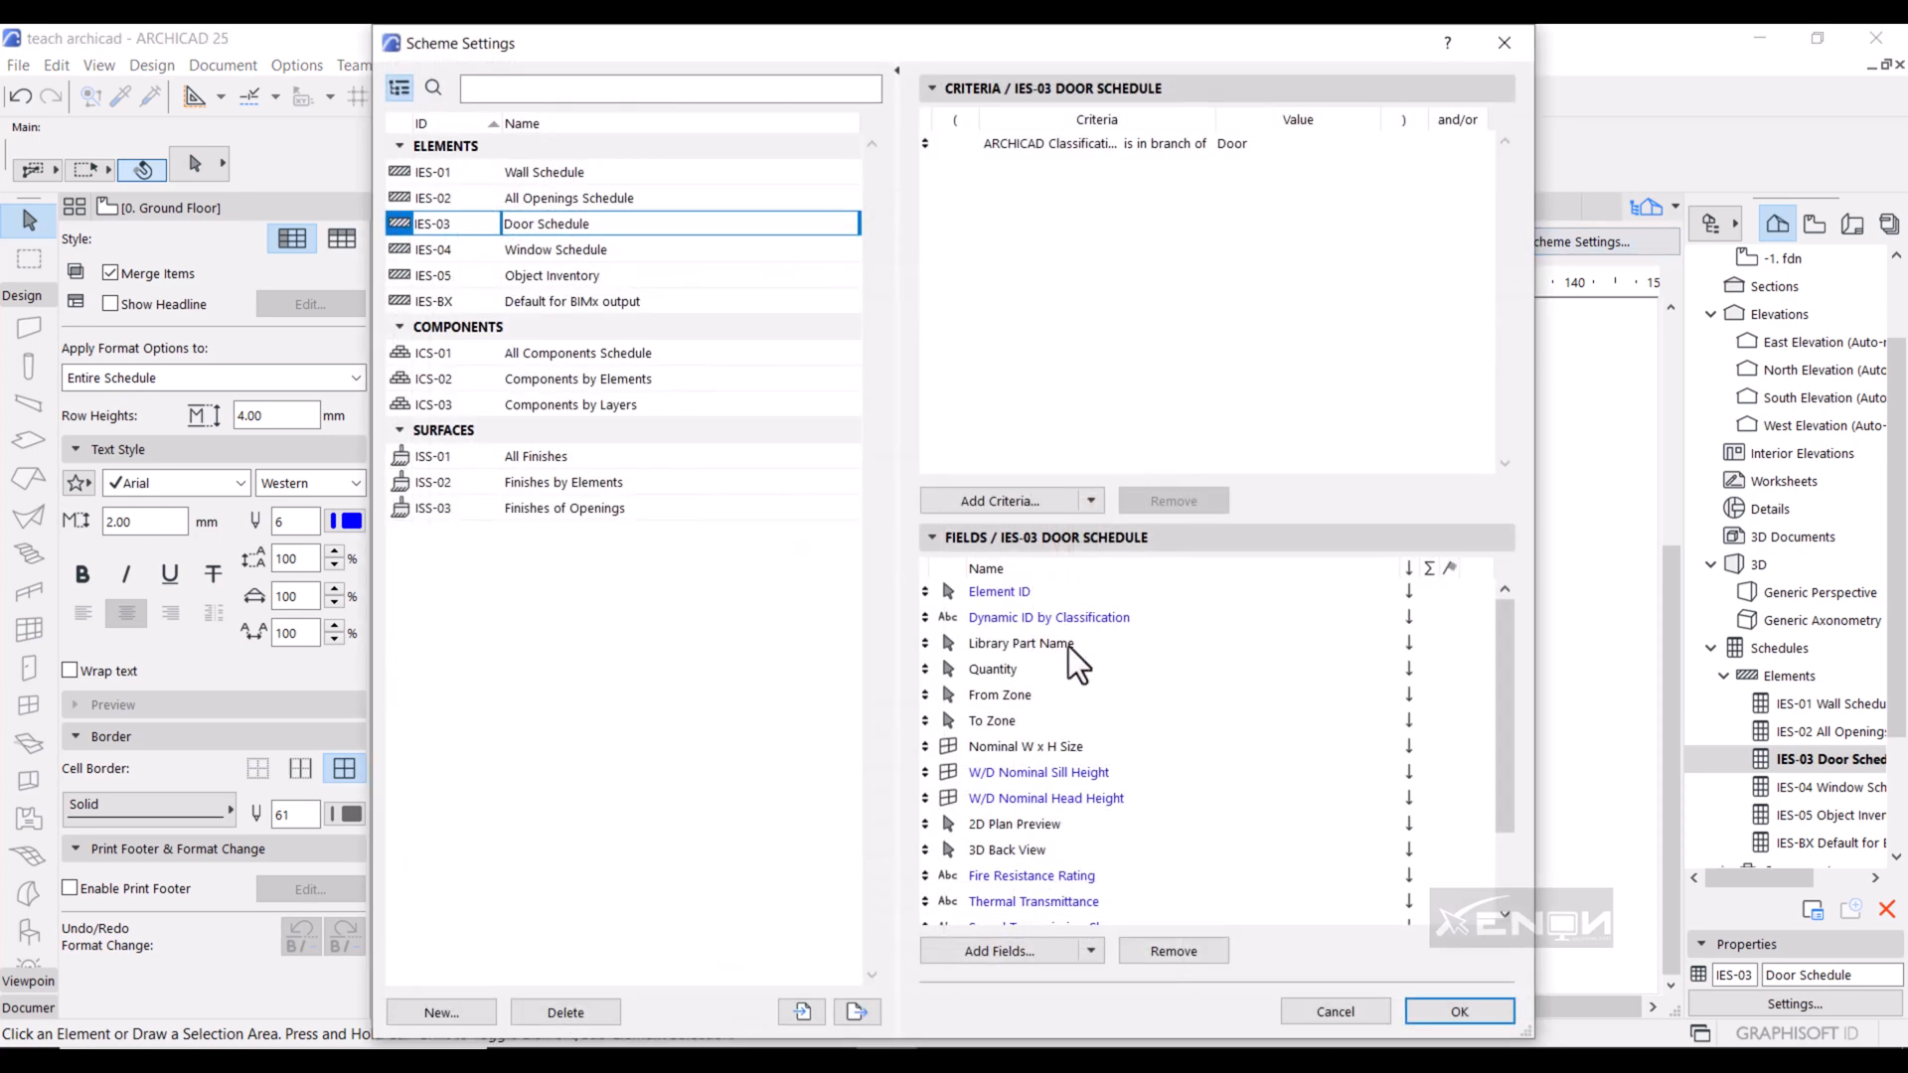
{"action": "mouse_move", "coordinate": [1110, 639]}
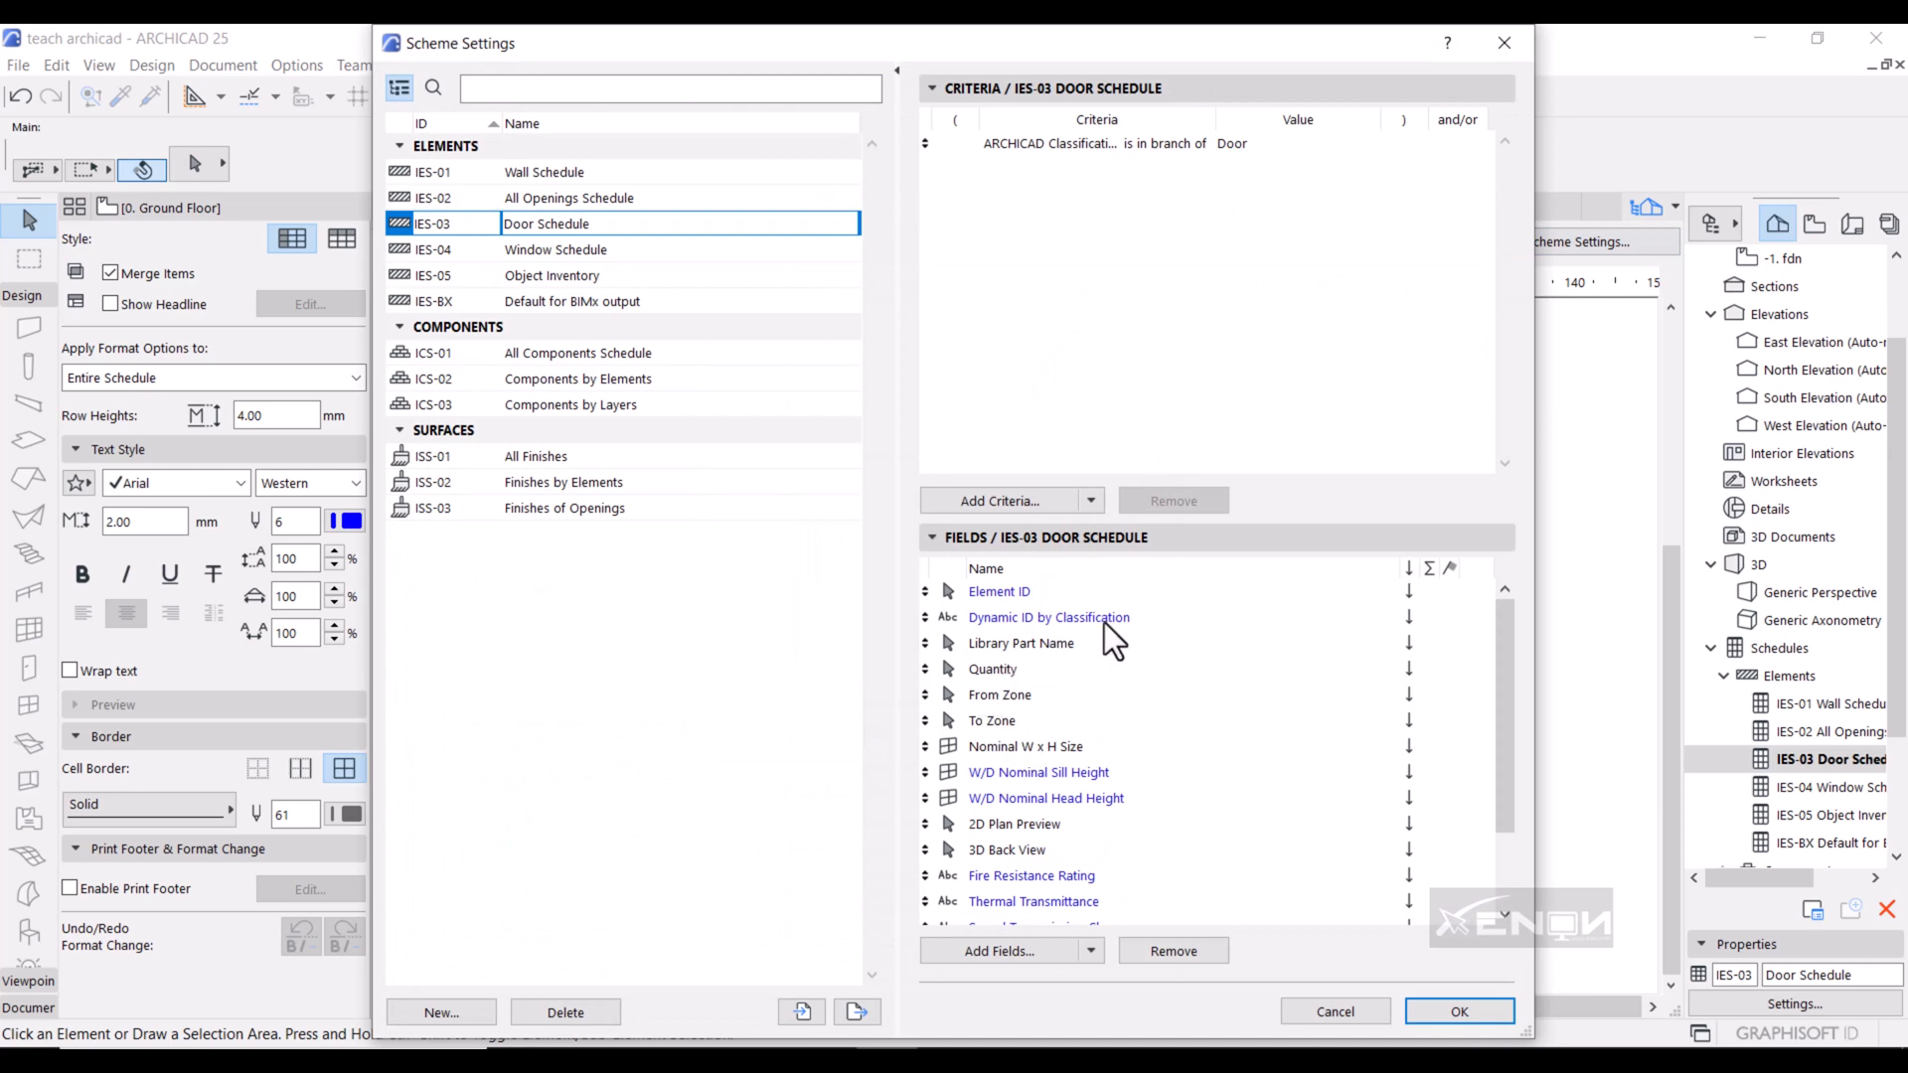
{"action": "left_click", "coordinate": [1049, 617]}
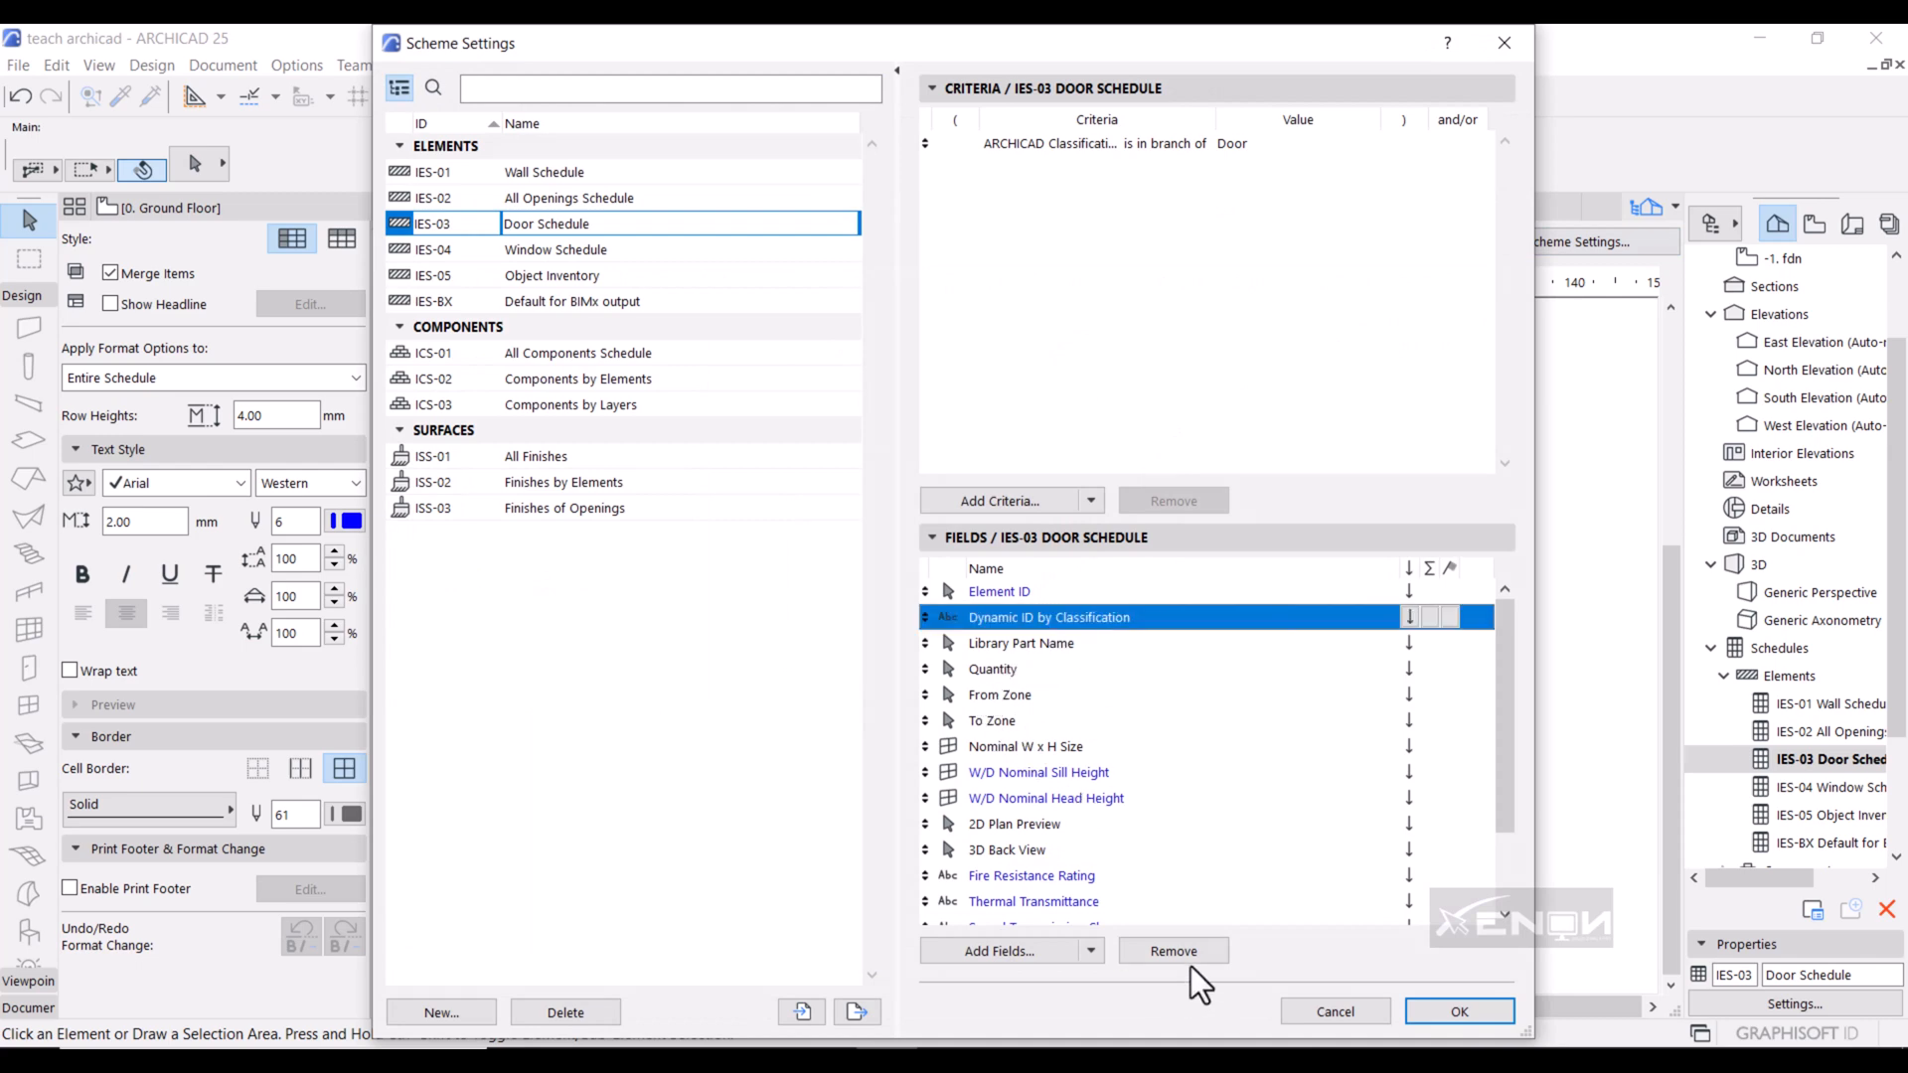
{"action": "left_click", "coordinate": [1171, 950]}
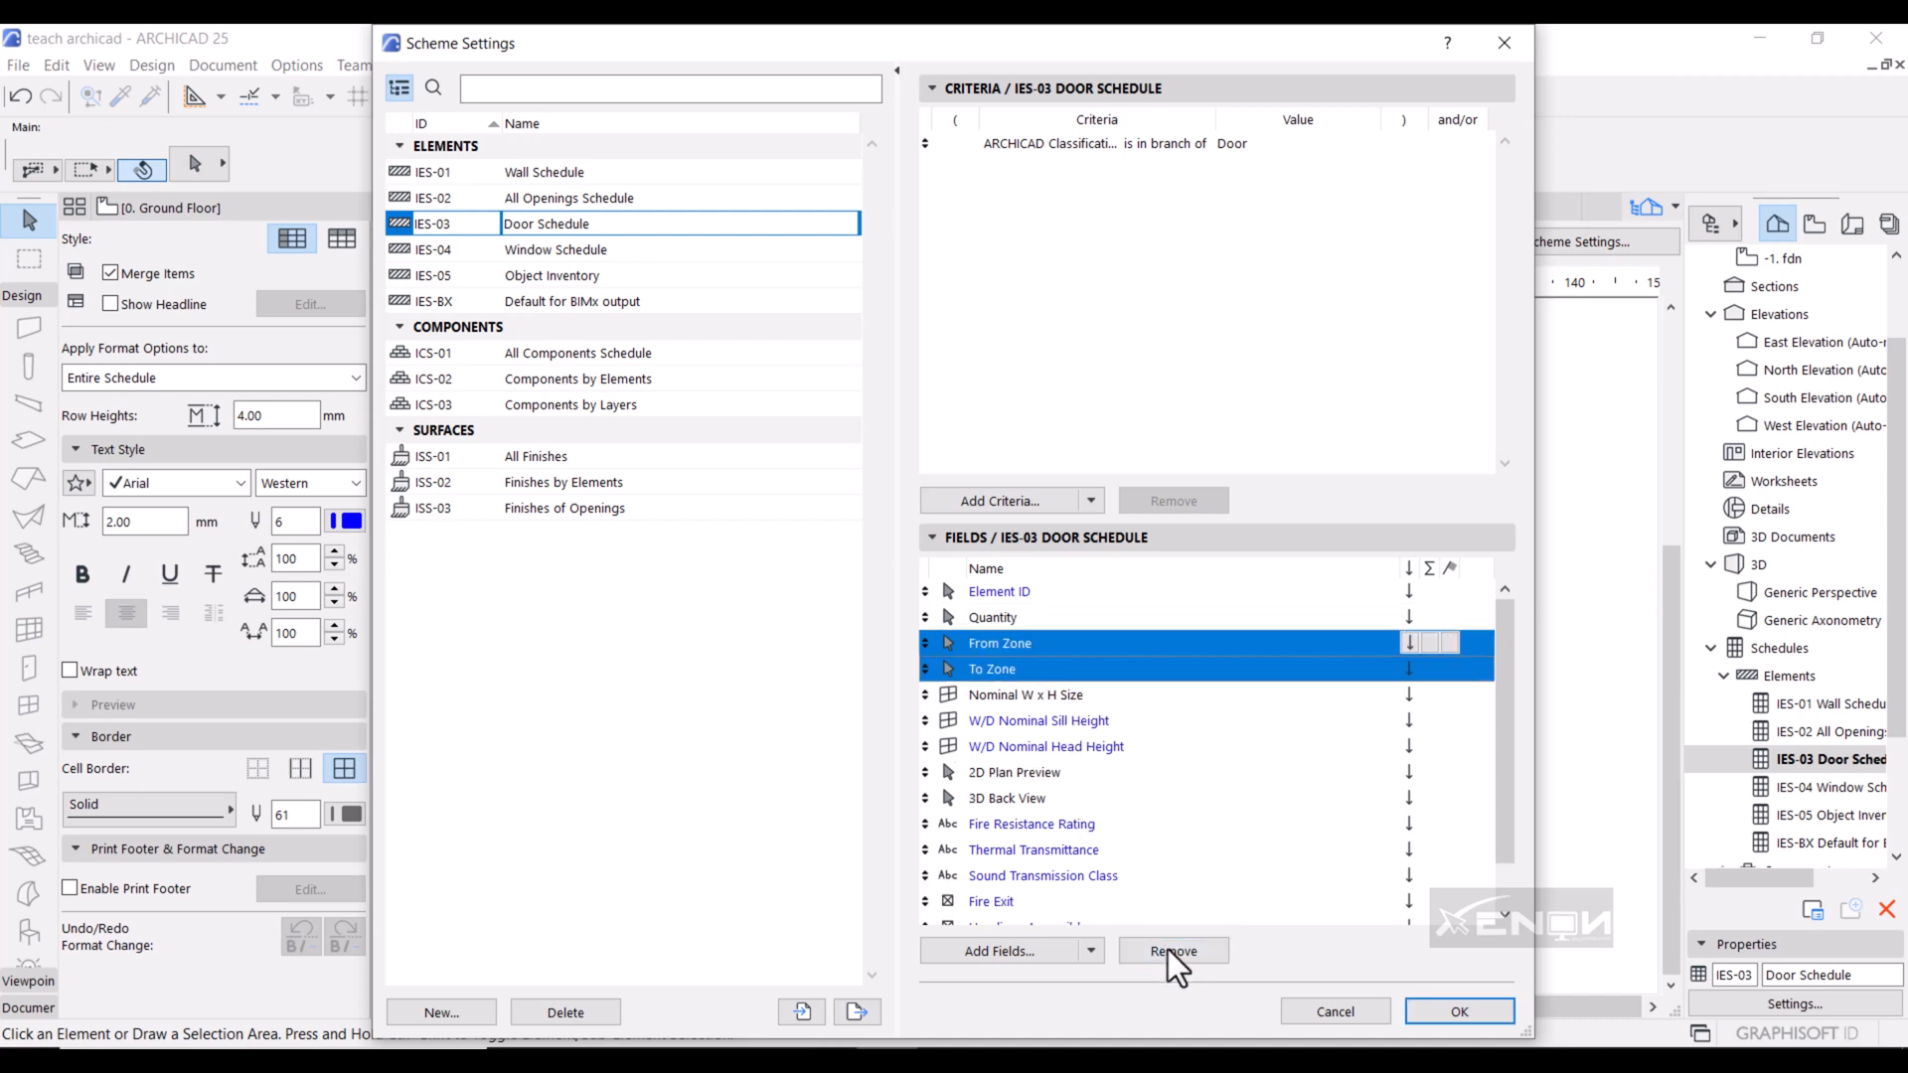
{"action": "left_click", "coordinate": [1172, 950]}
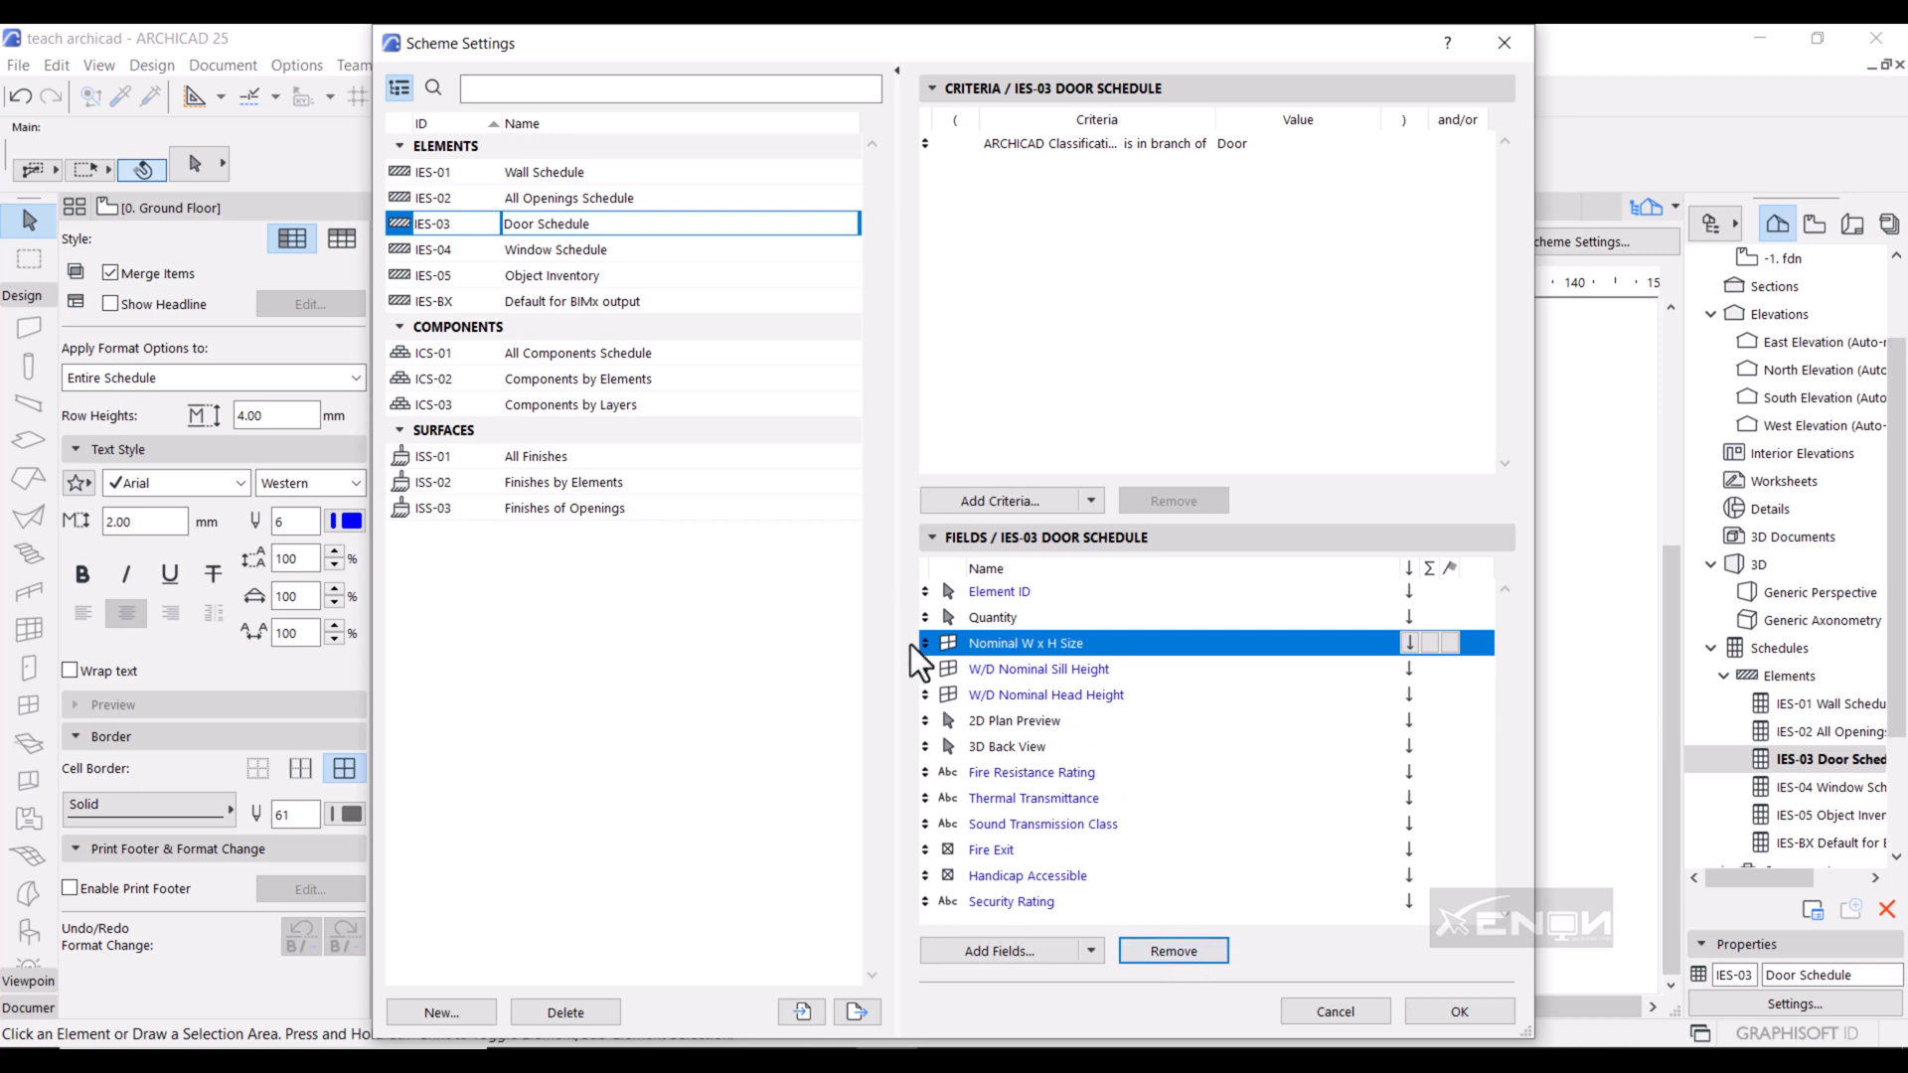
{"action": "left_click", "coordinate": [1039, 667]}
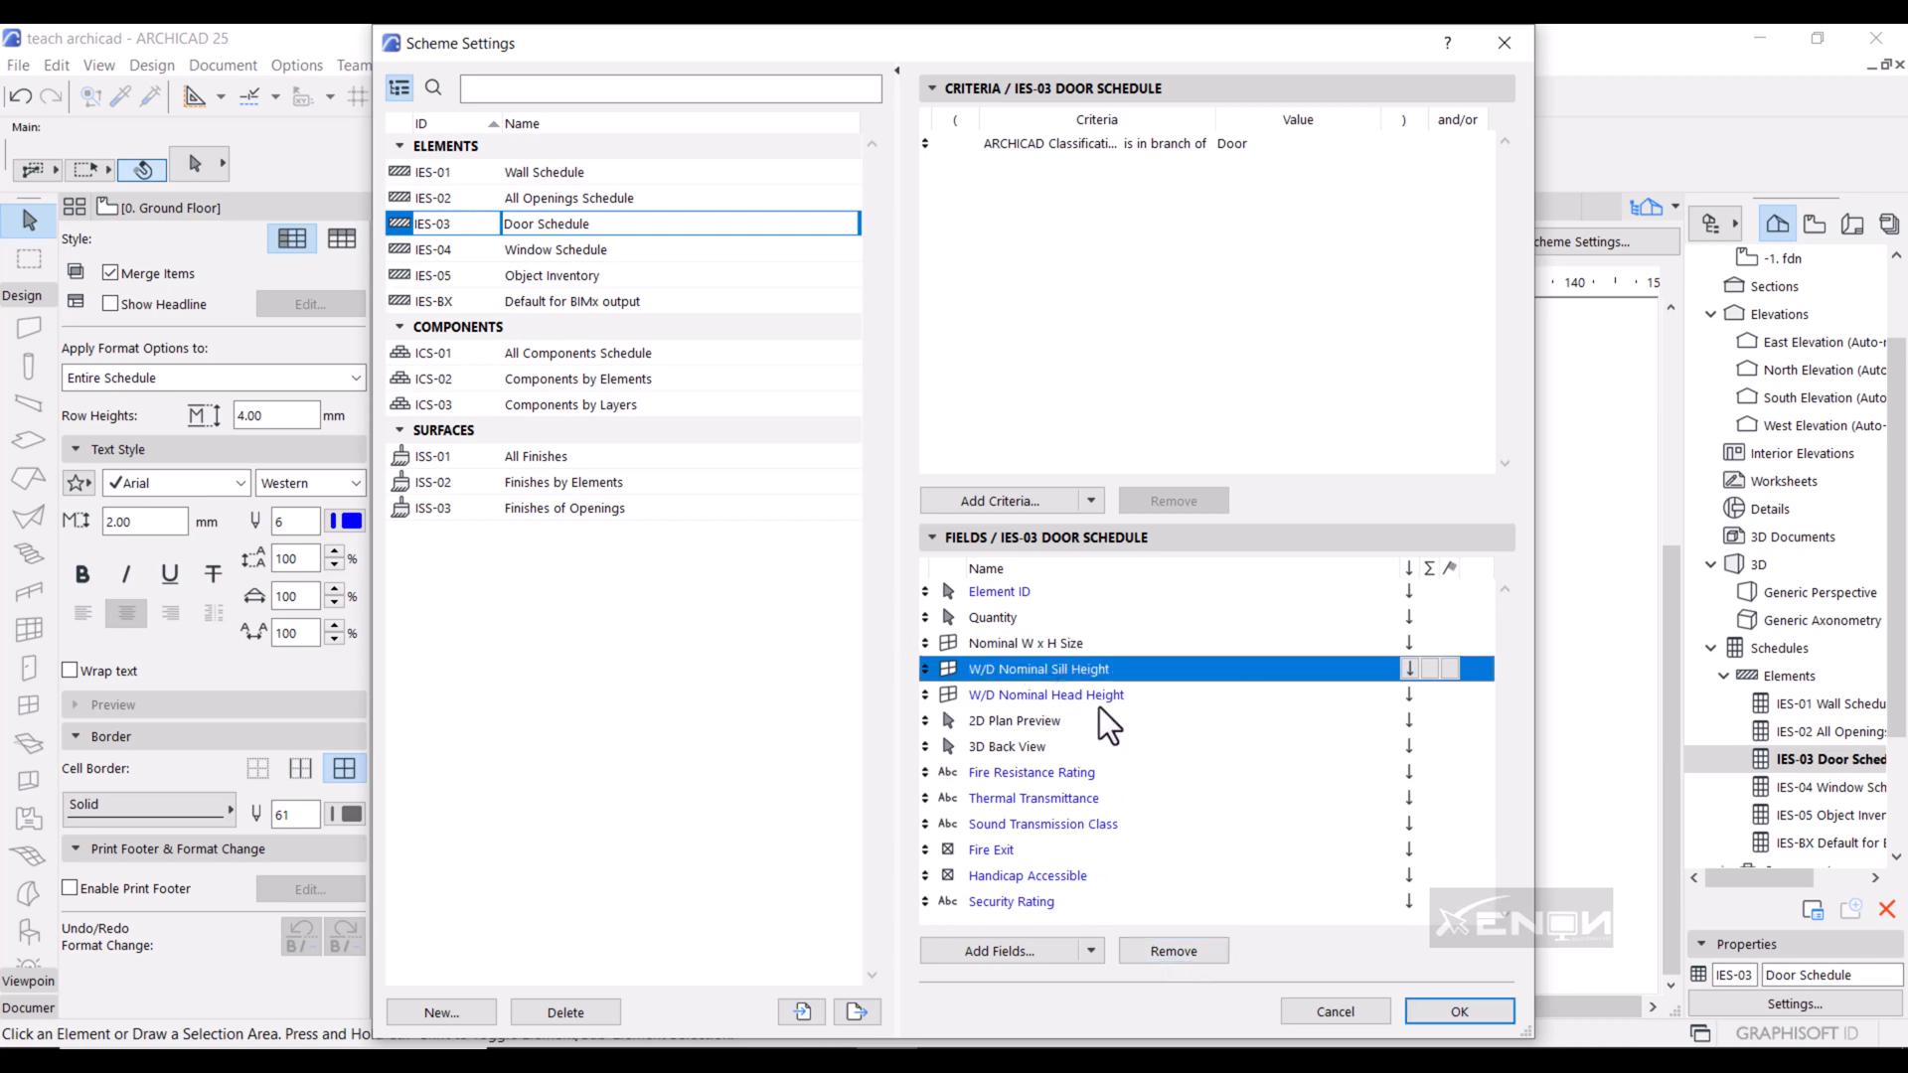
{"action": "left_click", "coordinate": [1171, 950]}
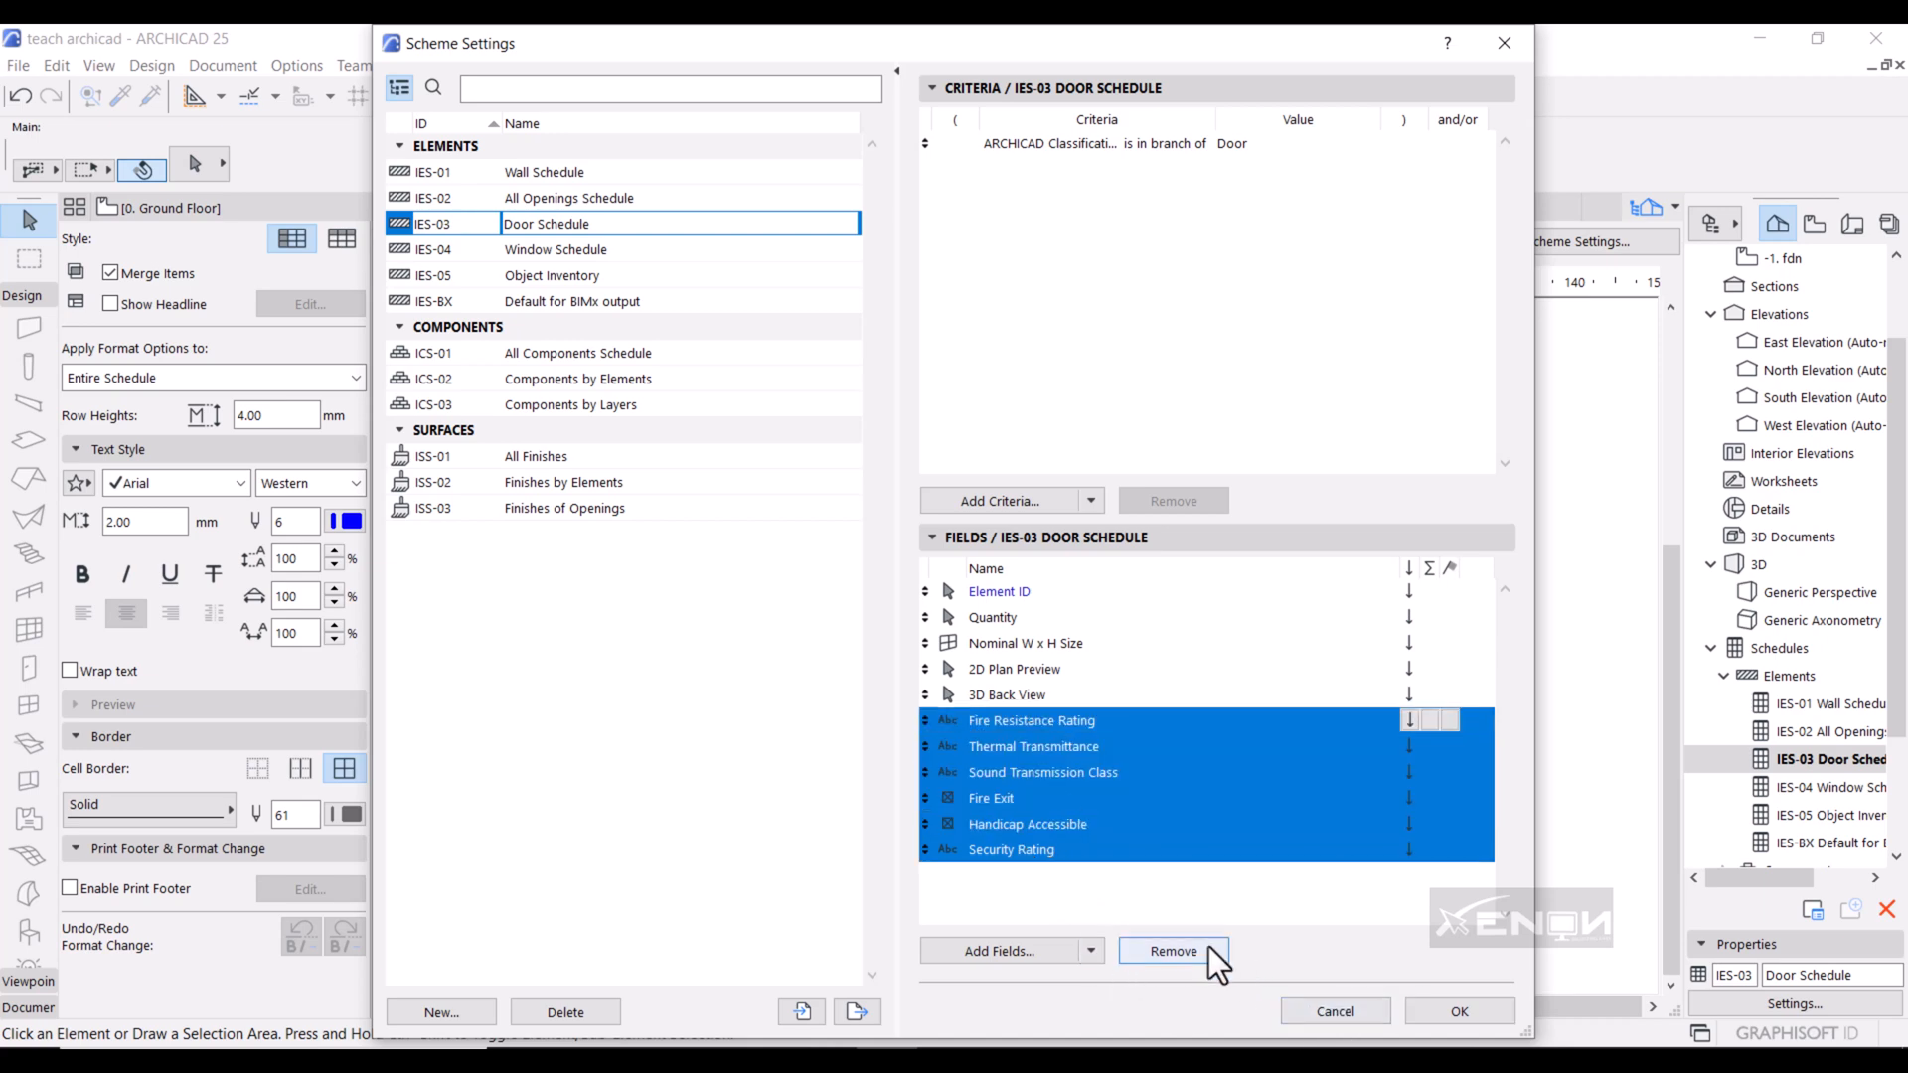
{"action": "left_click", "coordinate": [1458, 1012]}
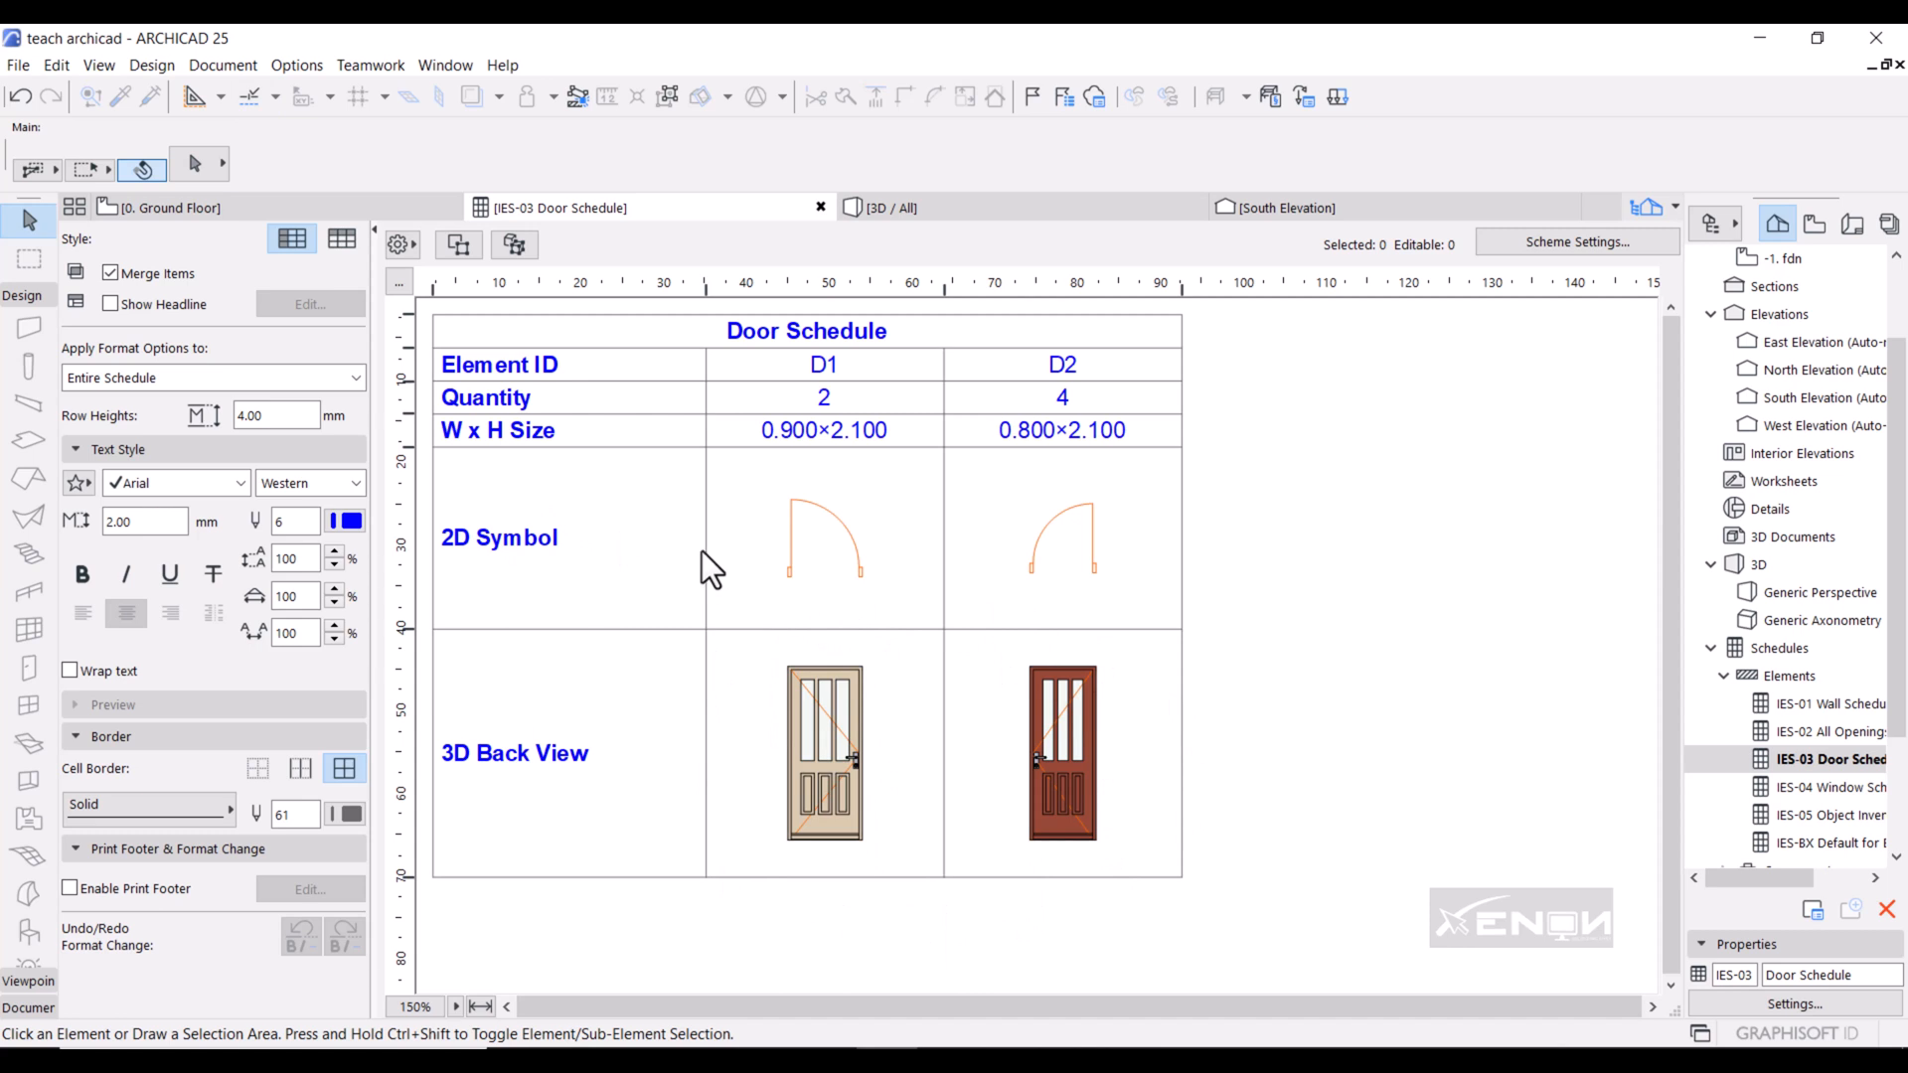
{"action": "mouse_move", "coordinate": [1080, 635]}
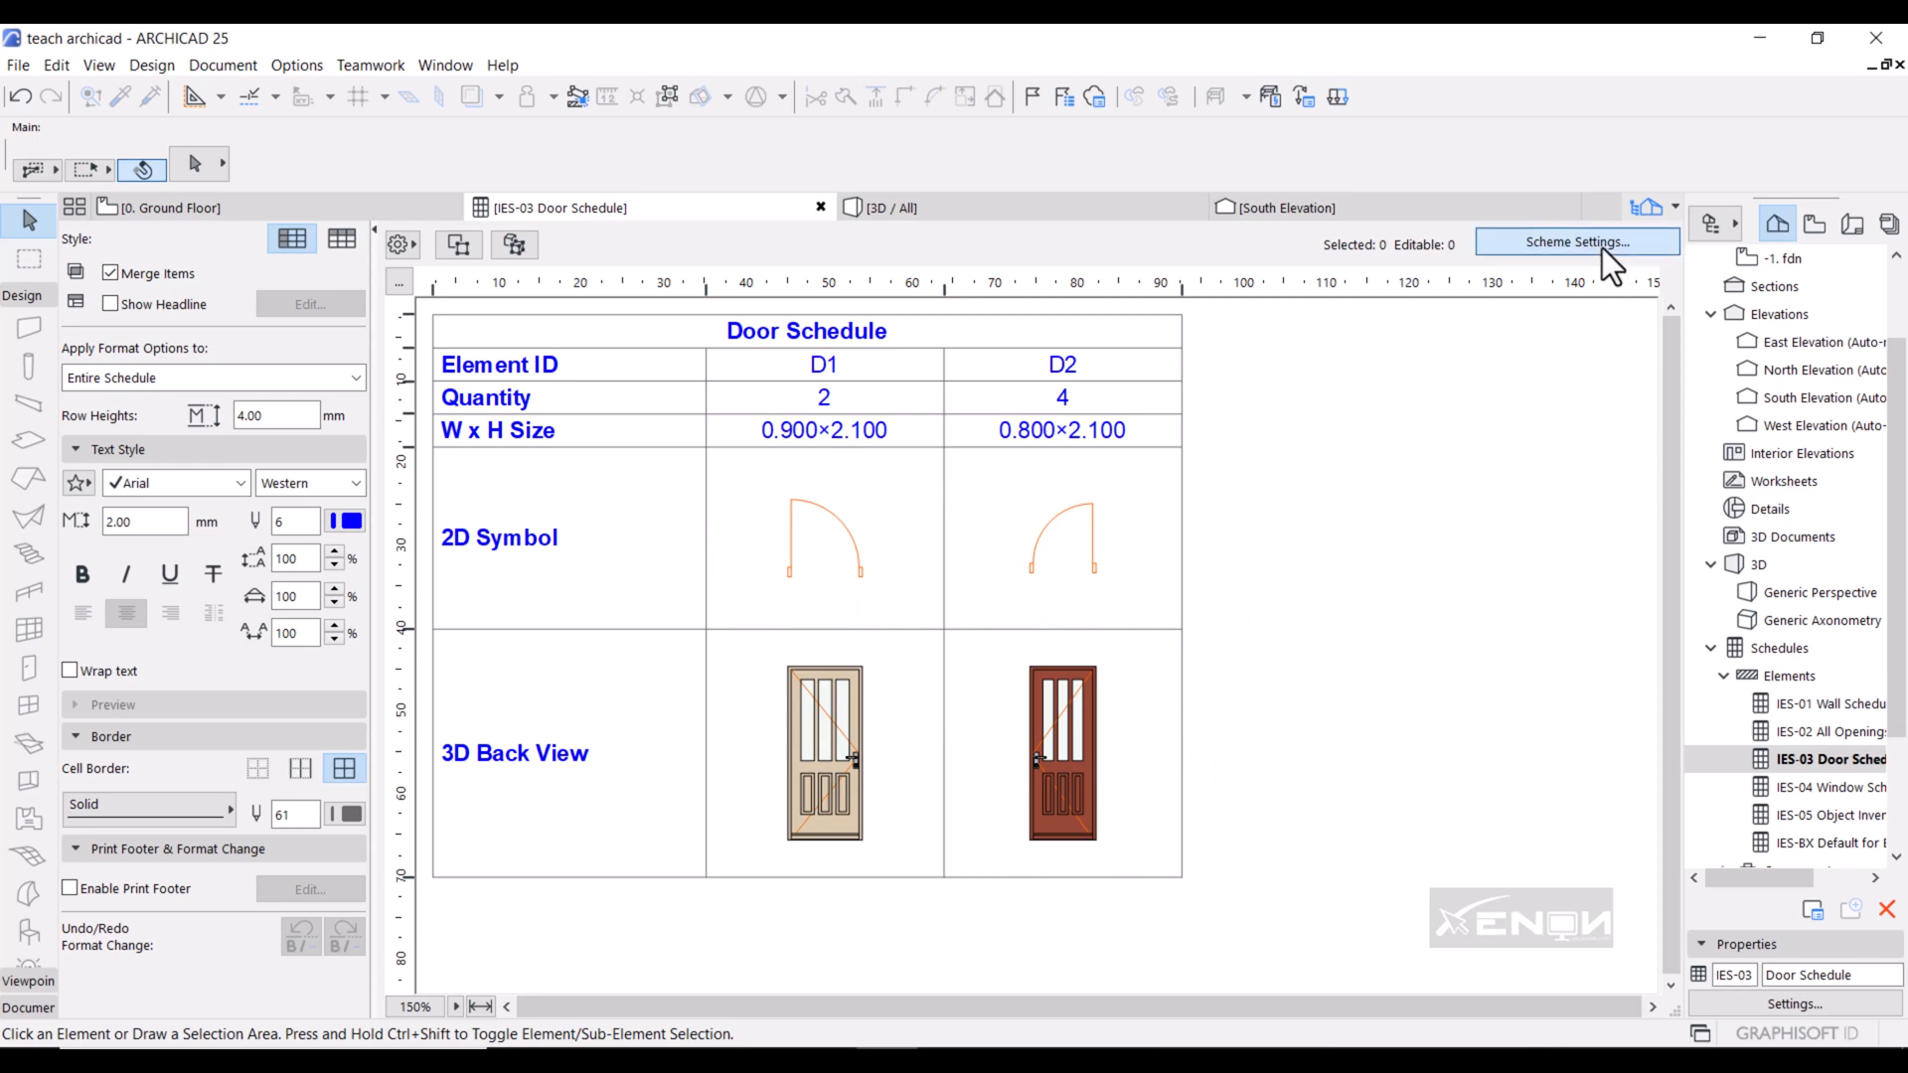
Add a Custom text 1 field to the Door Schedule scheme, below 3D Back View.
{"action": "left_click", "coordinate": [1576, 240]}
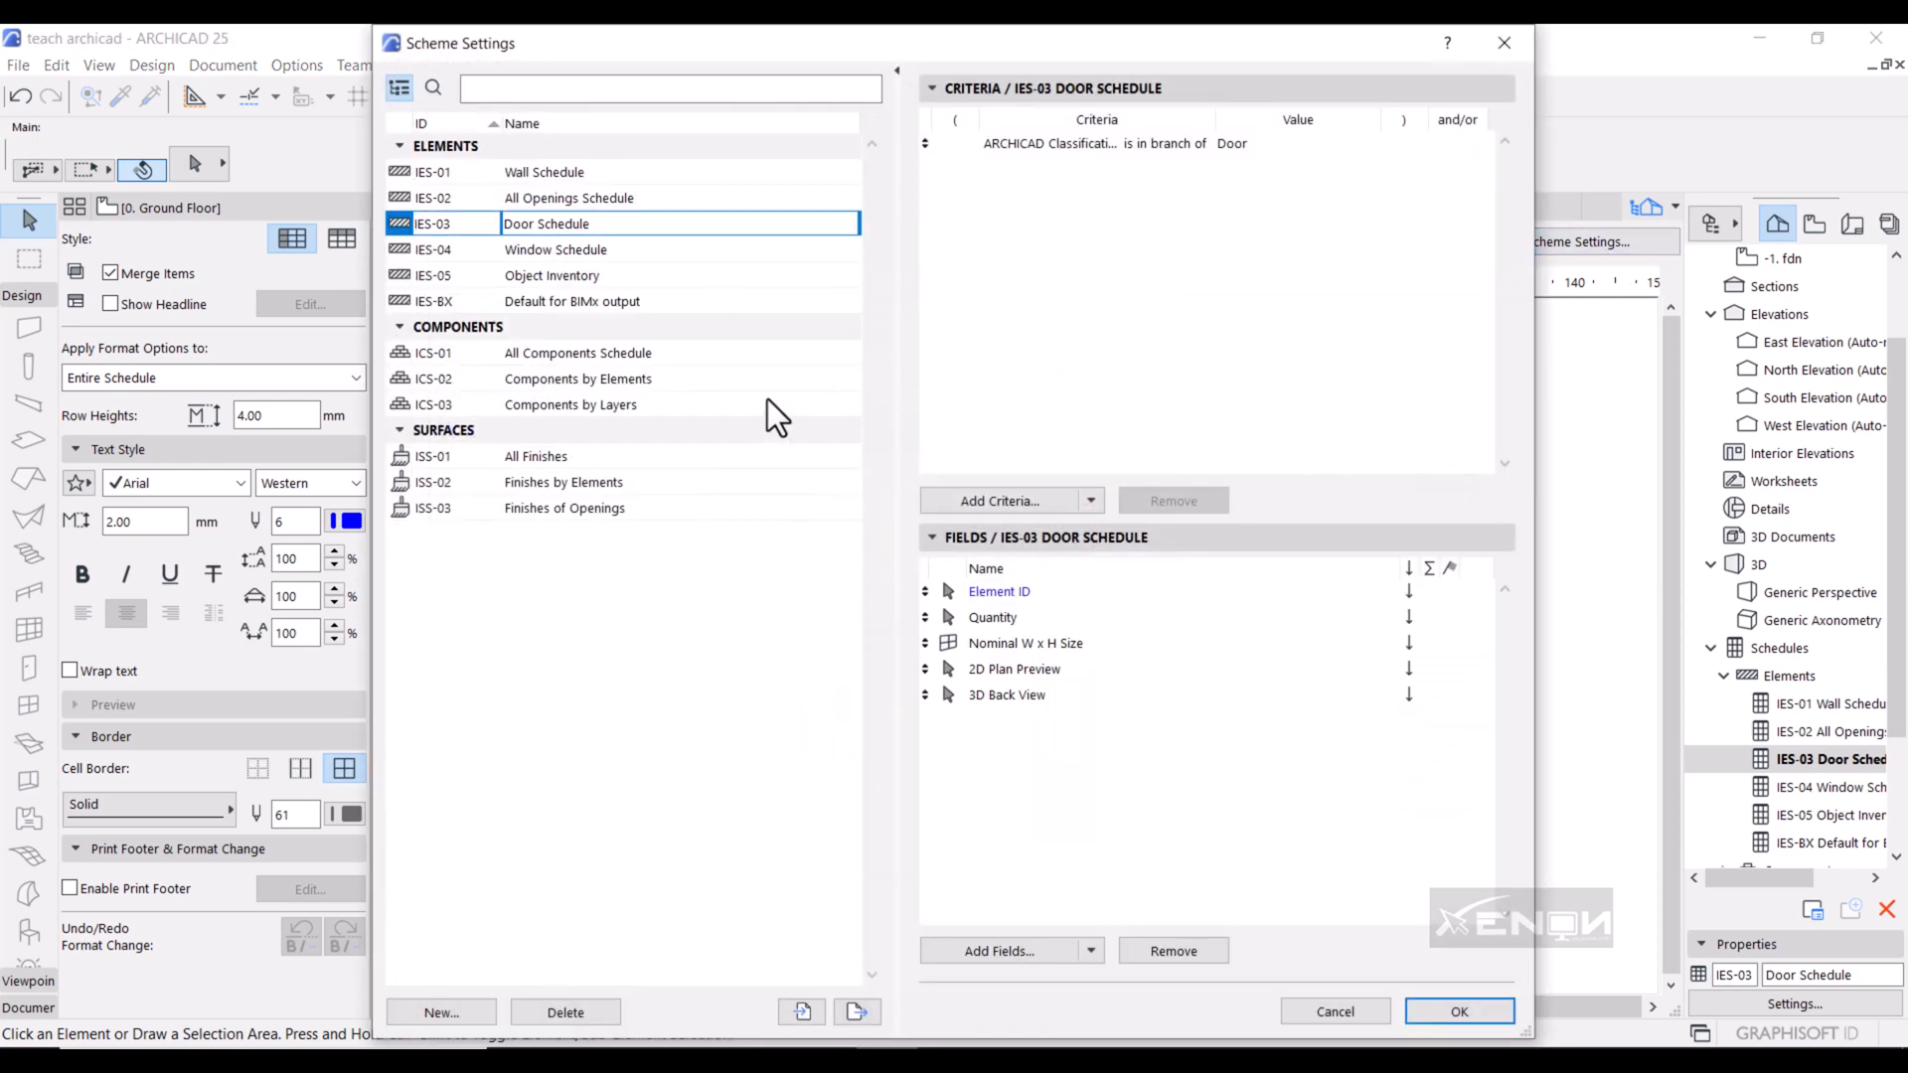
{"action": "mouse_move", "coordinate": [1083, 695]}
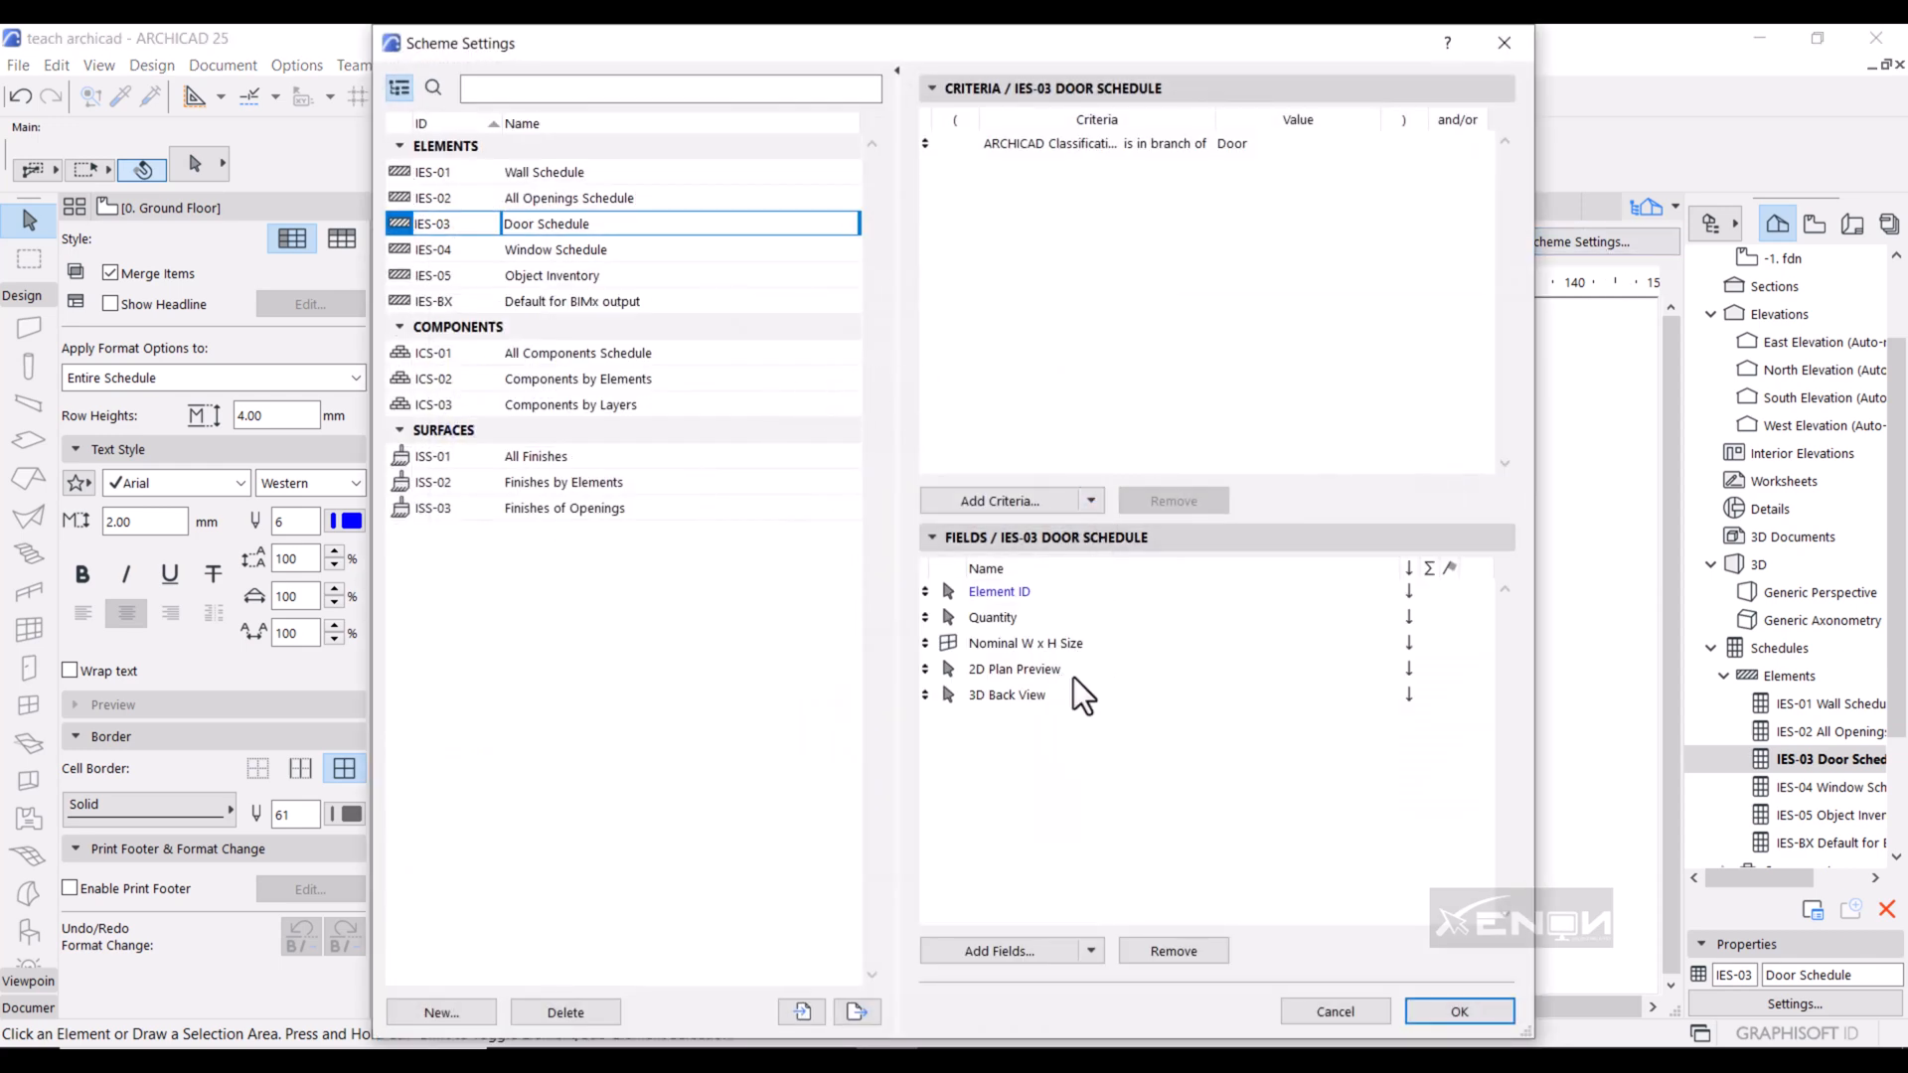
{"action": "left_click", "coordinate": [1000, 950]}
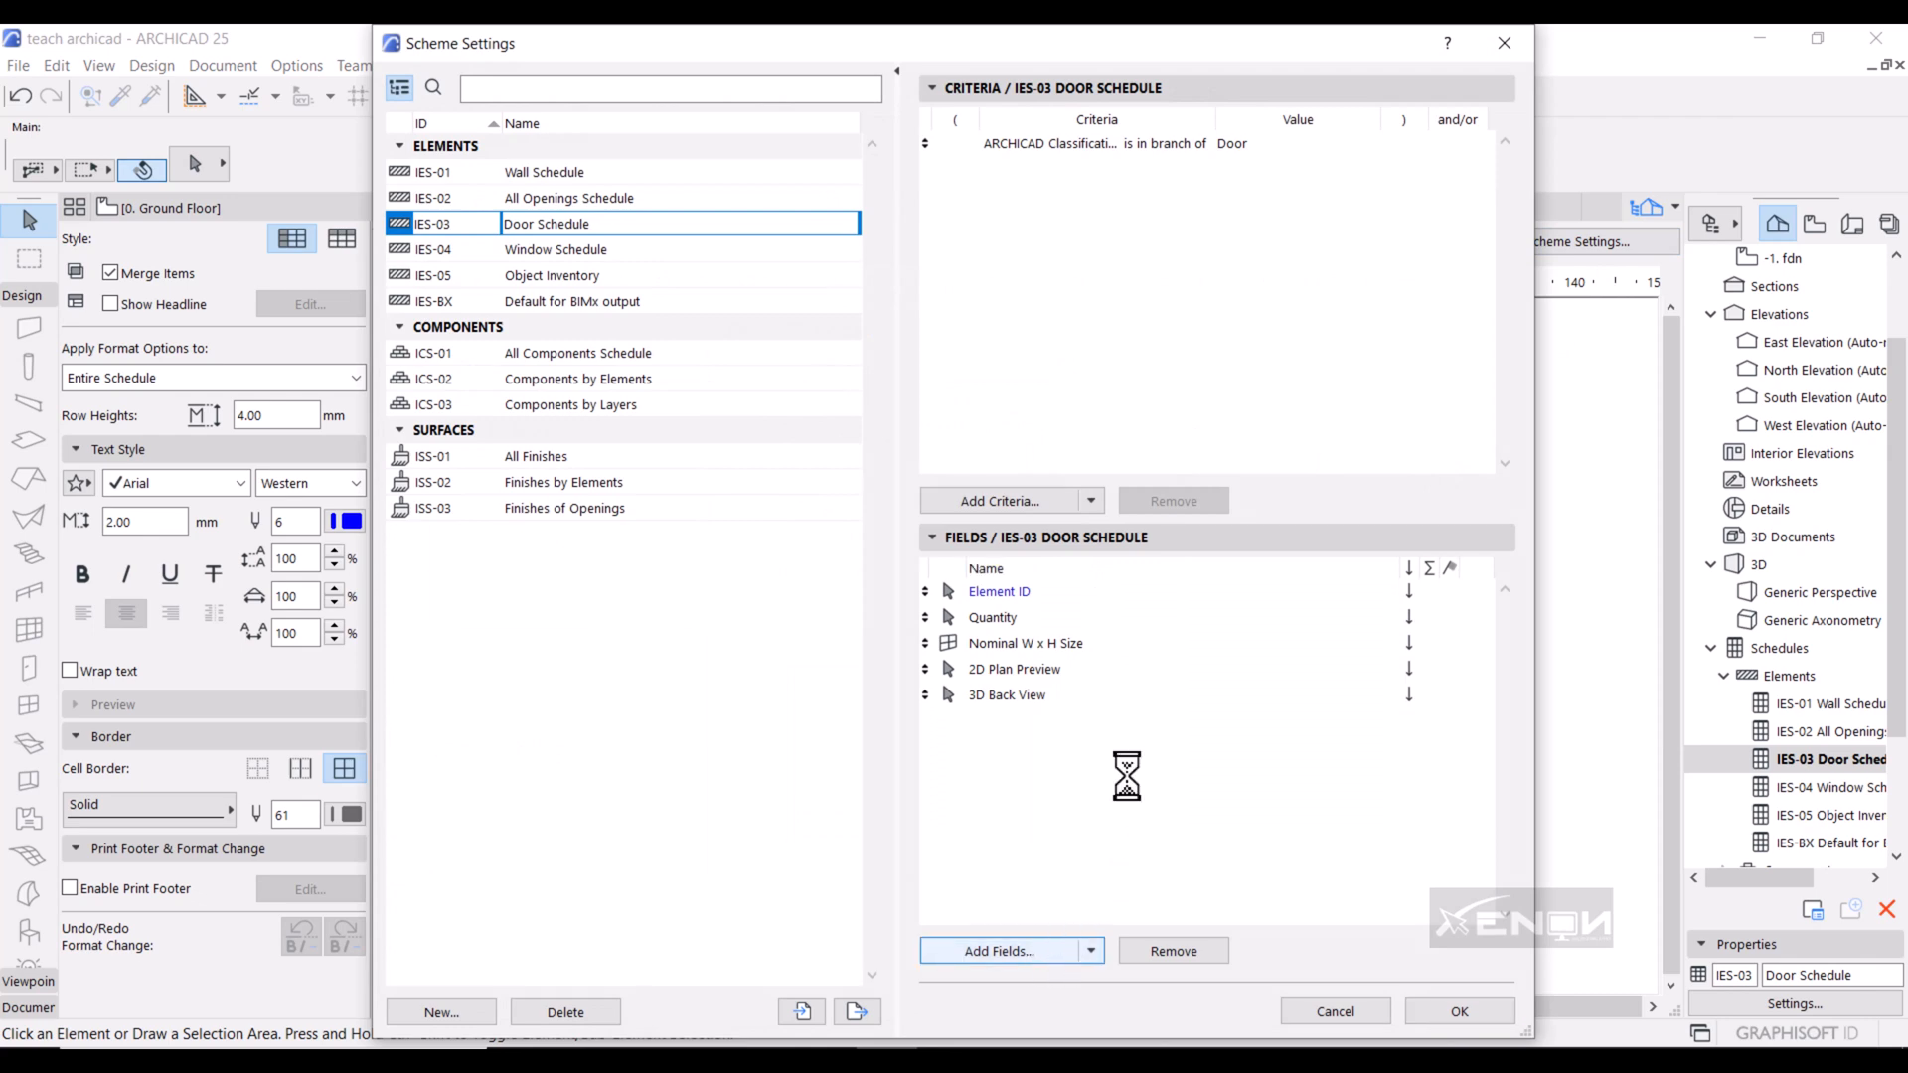
{"action": "left_click", "coordinate": [998, 950]}
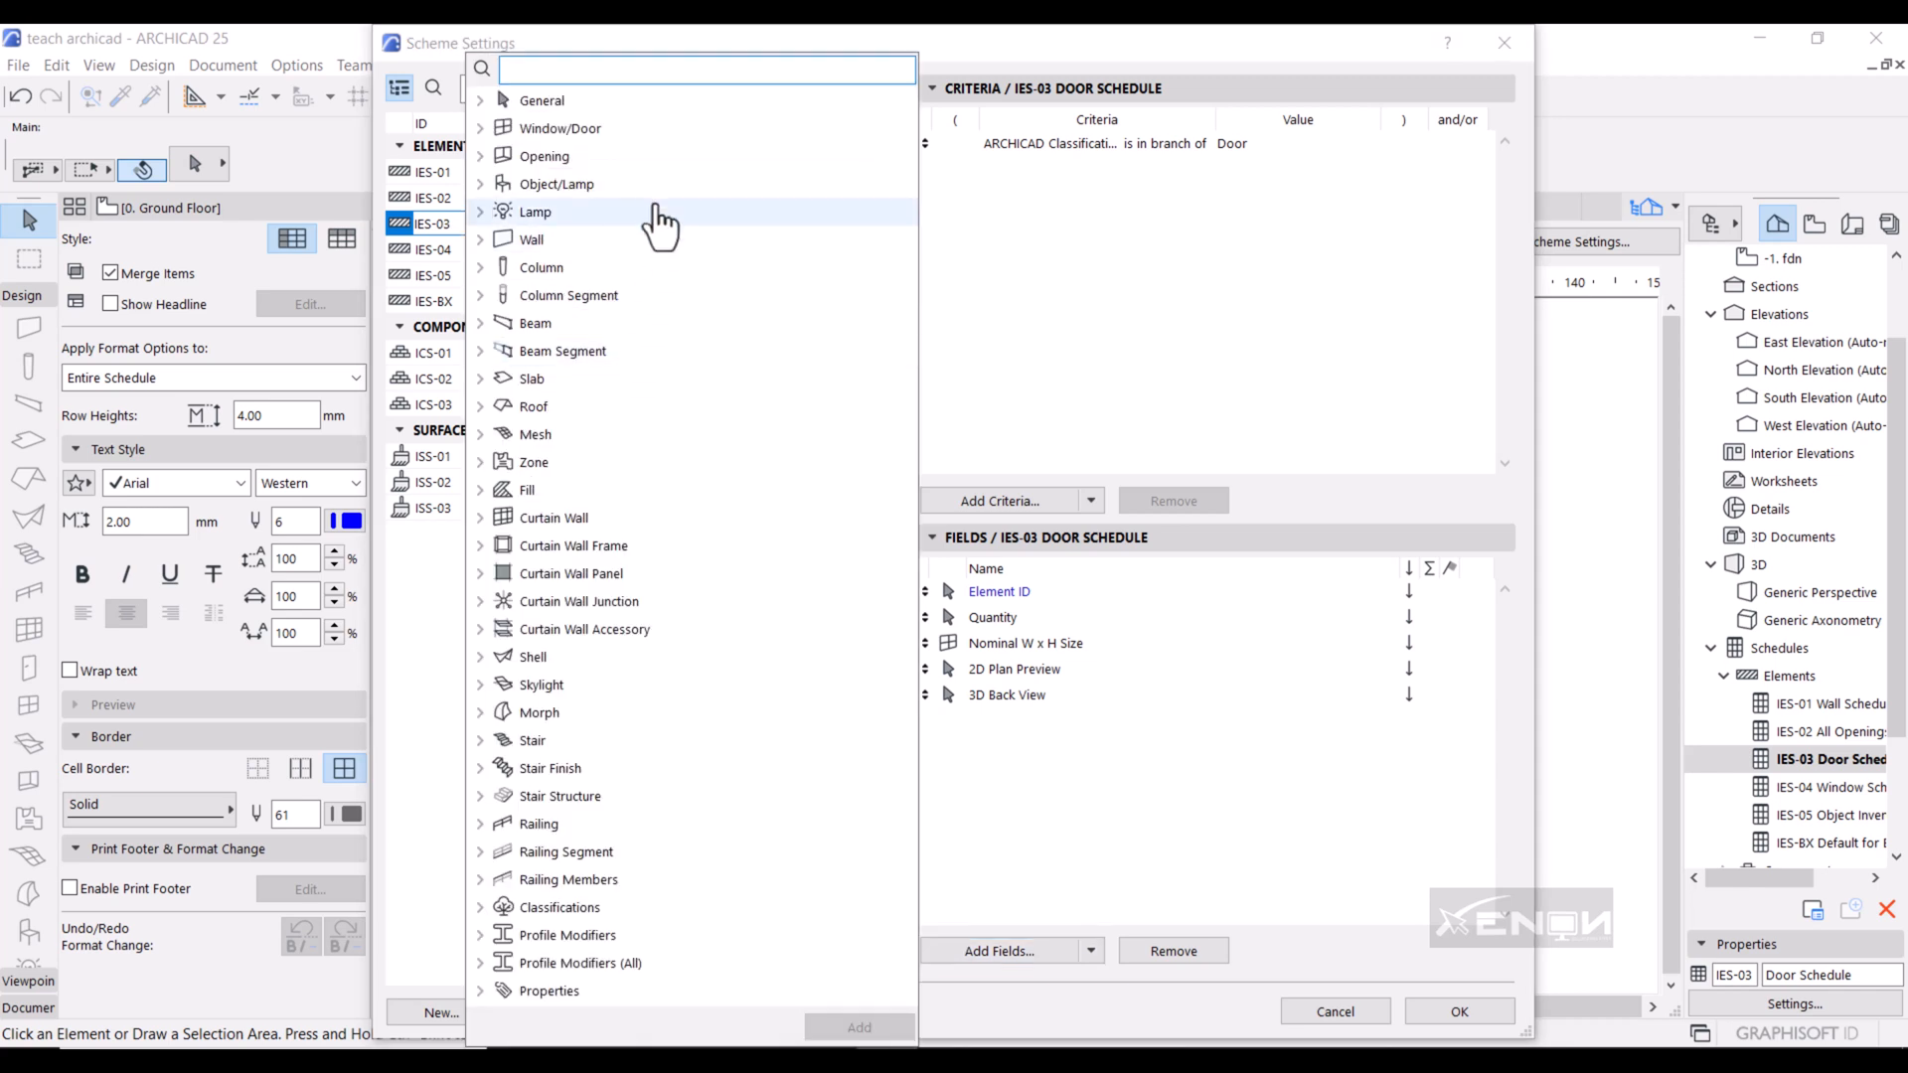
{"action": "mouse_move", "coordinate": [609, 99]}
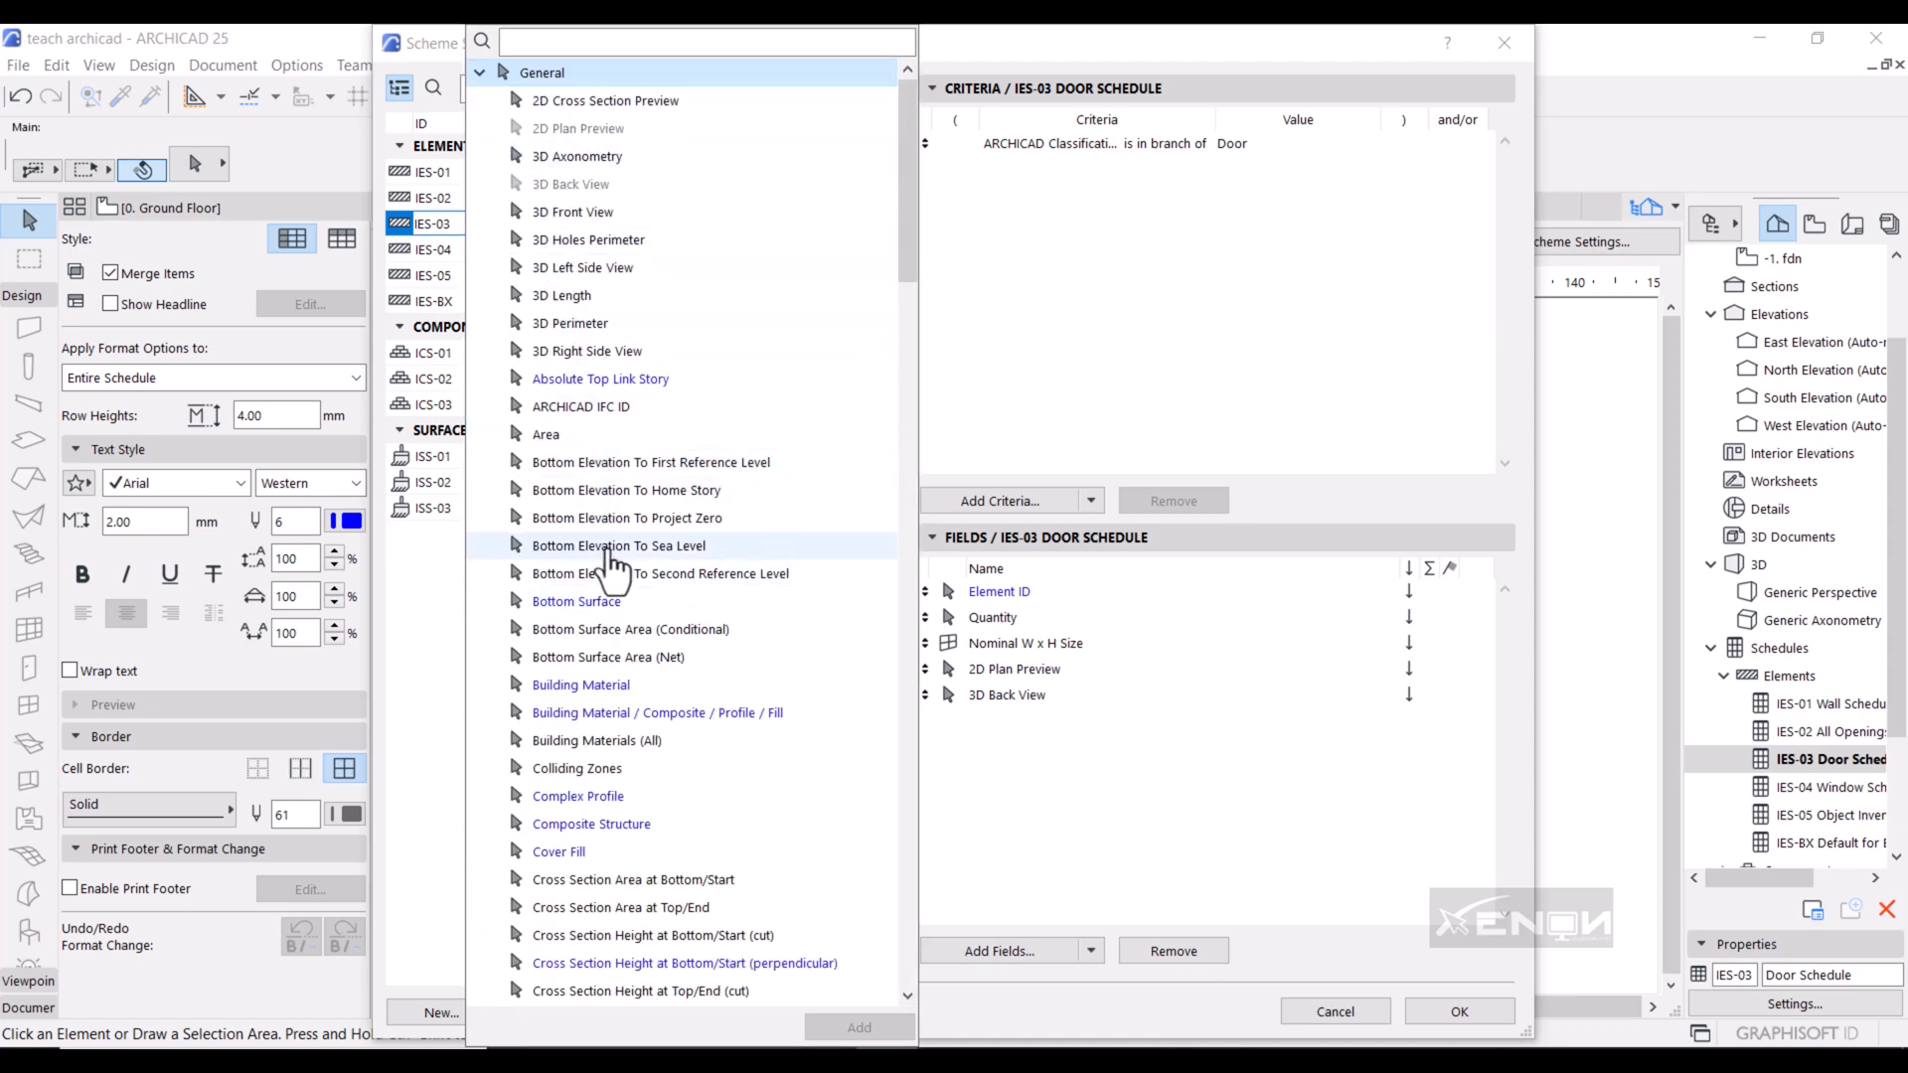
{"action": "scroll", "scroll_direction": "down", "scroll_amount": 3}
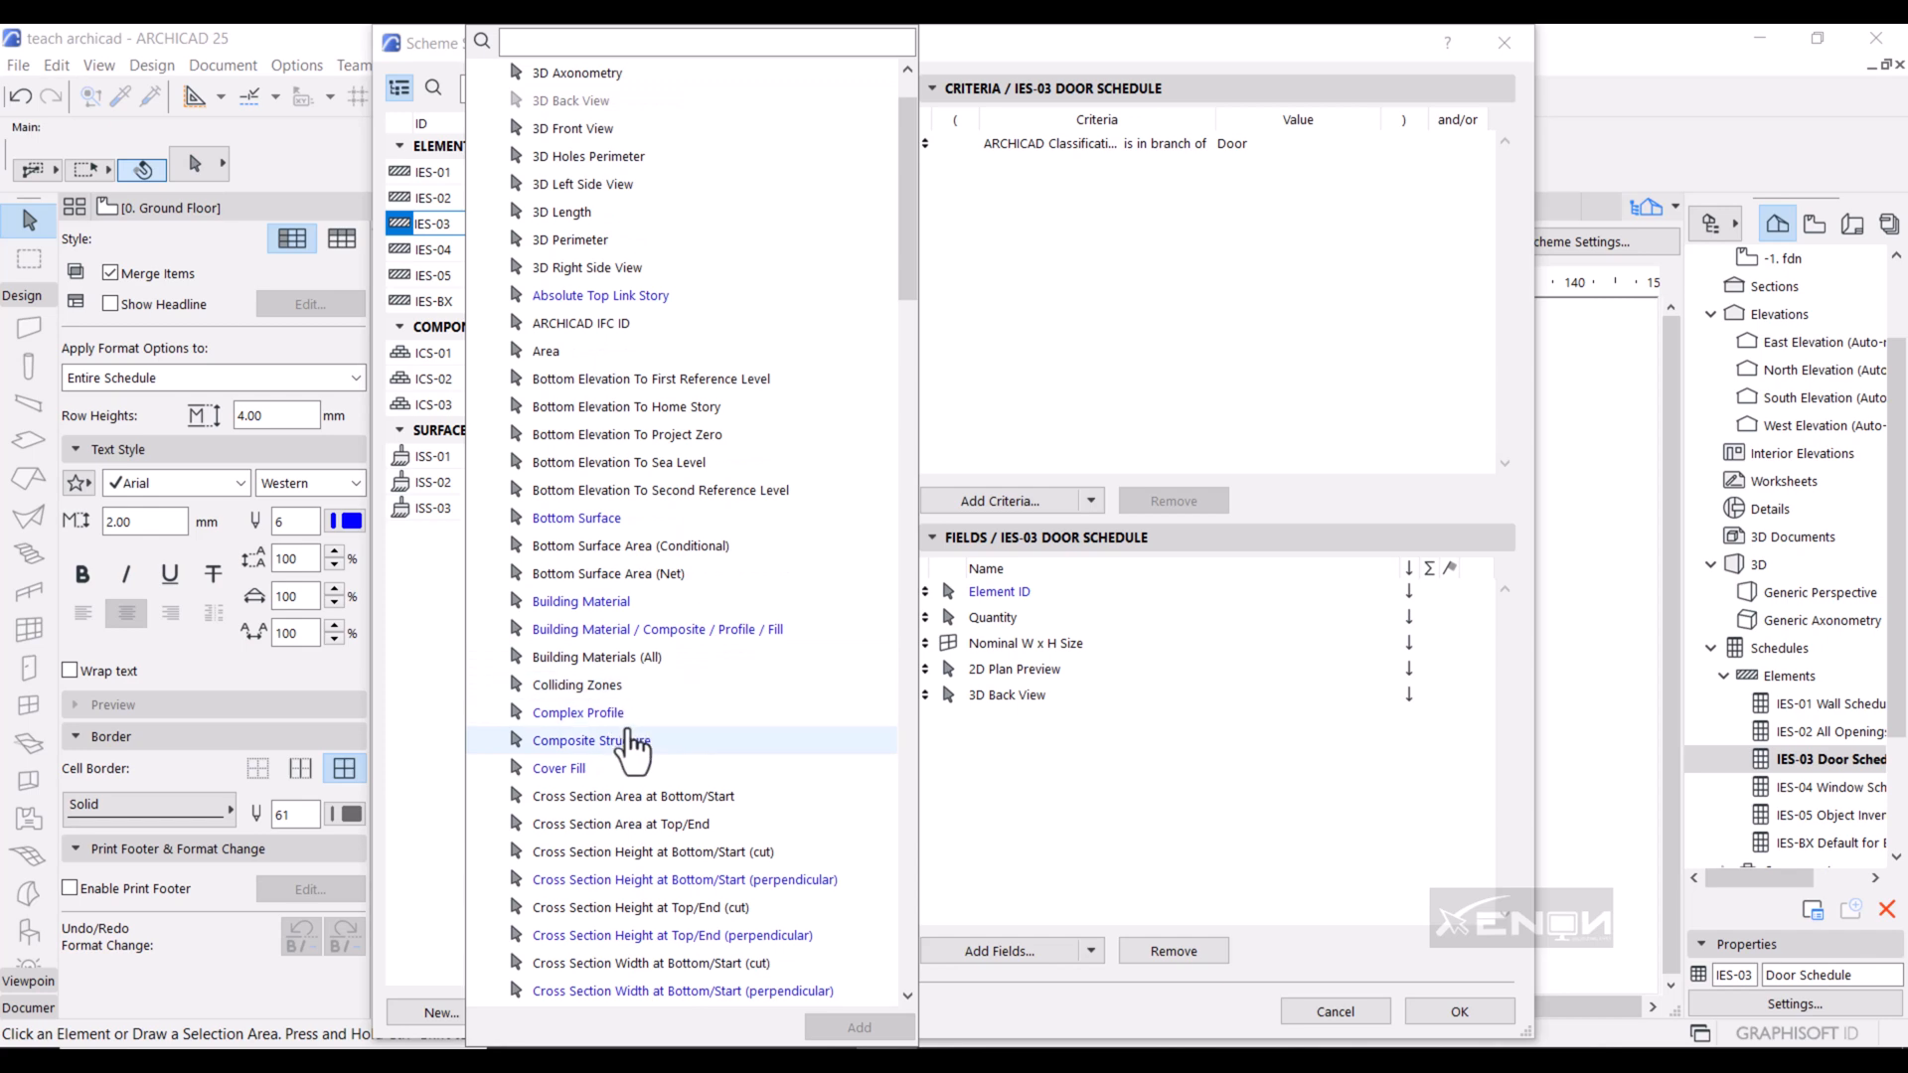
{"action": "mouse_move", "coordinate": [602, 760]}
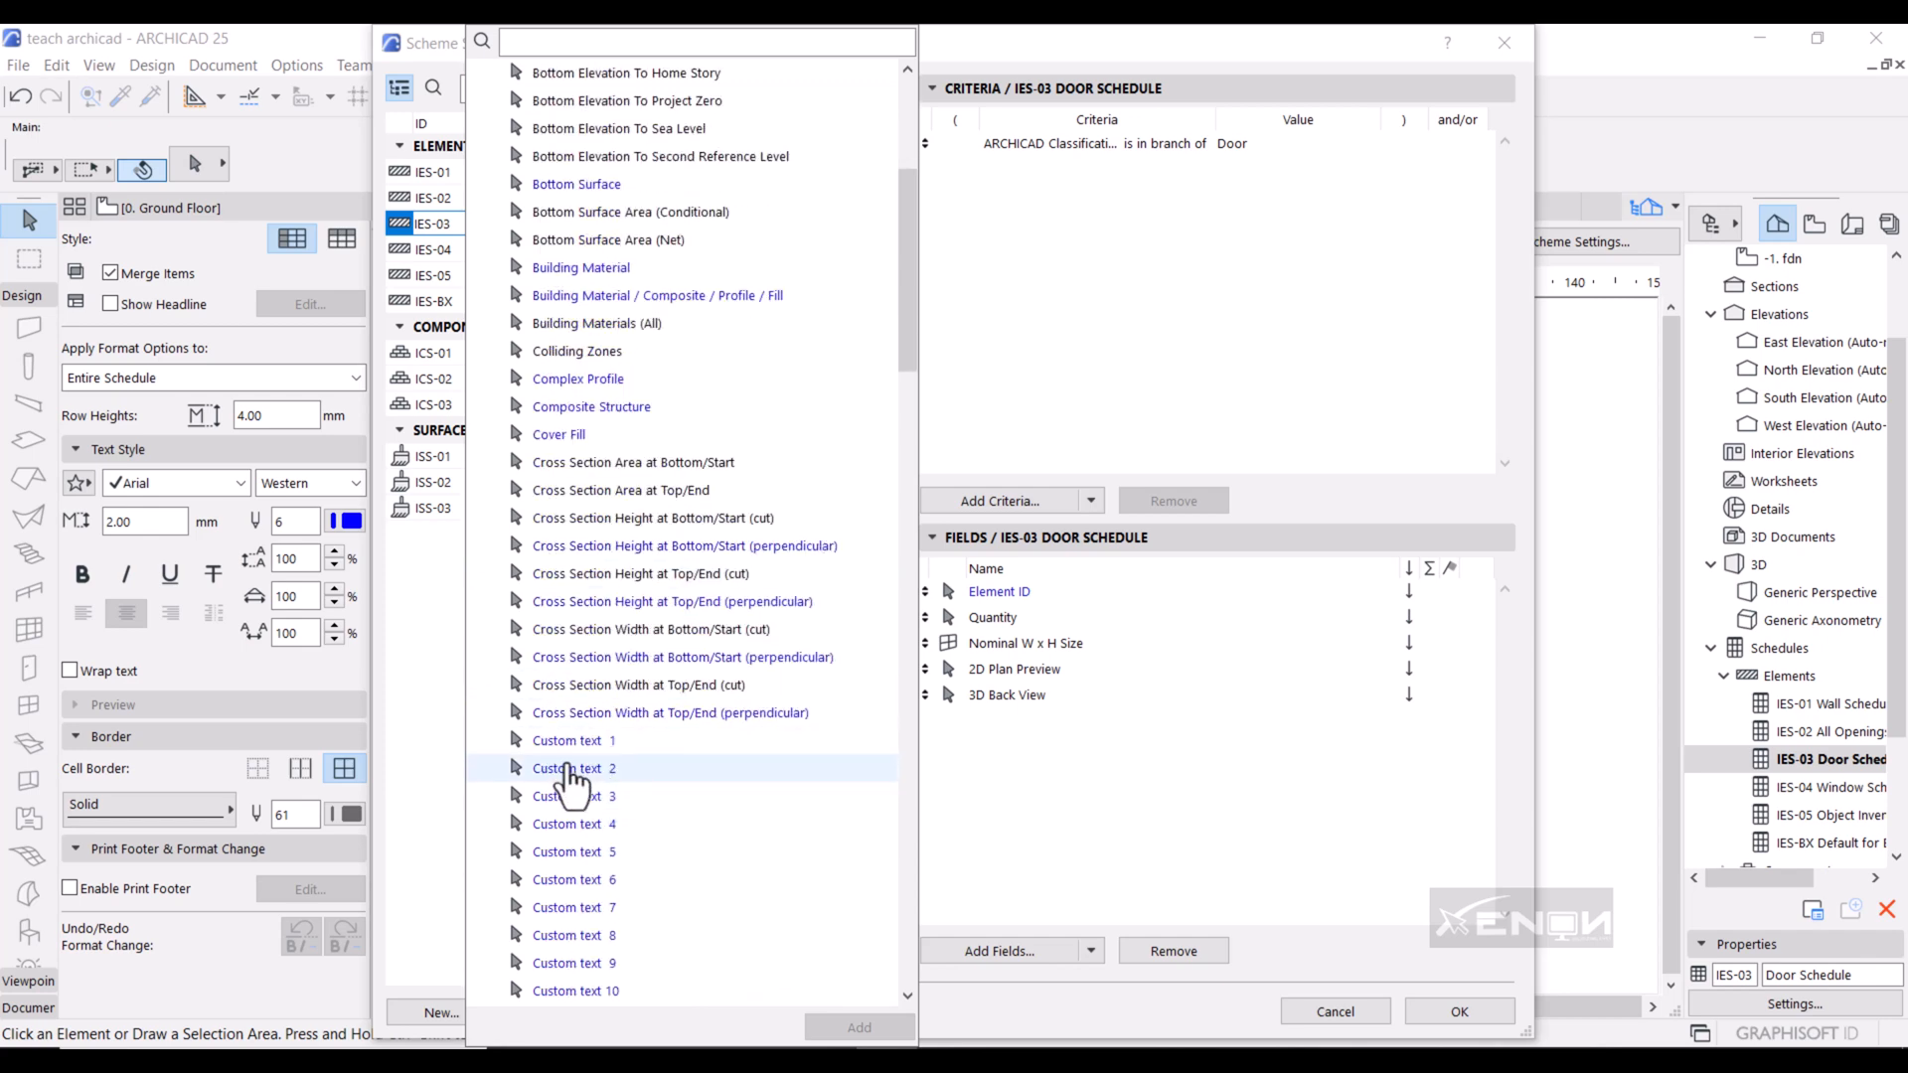
{"action": "left_click", "coordinate": [573, 740]}
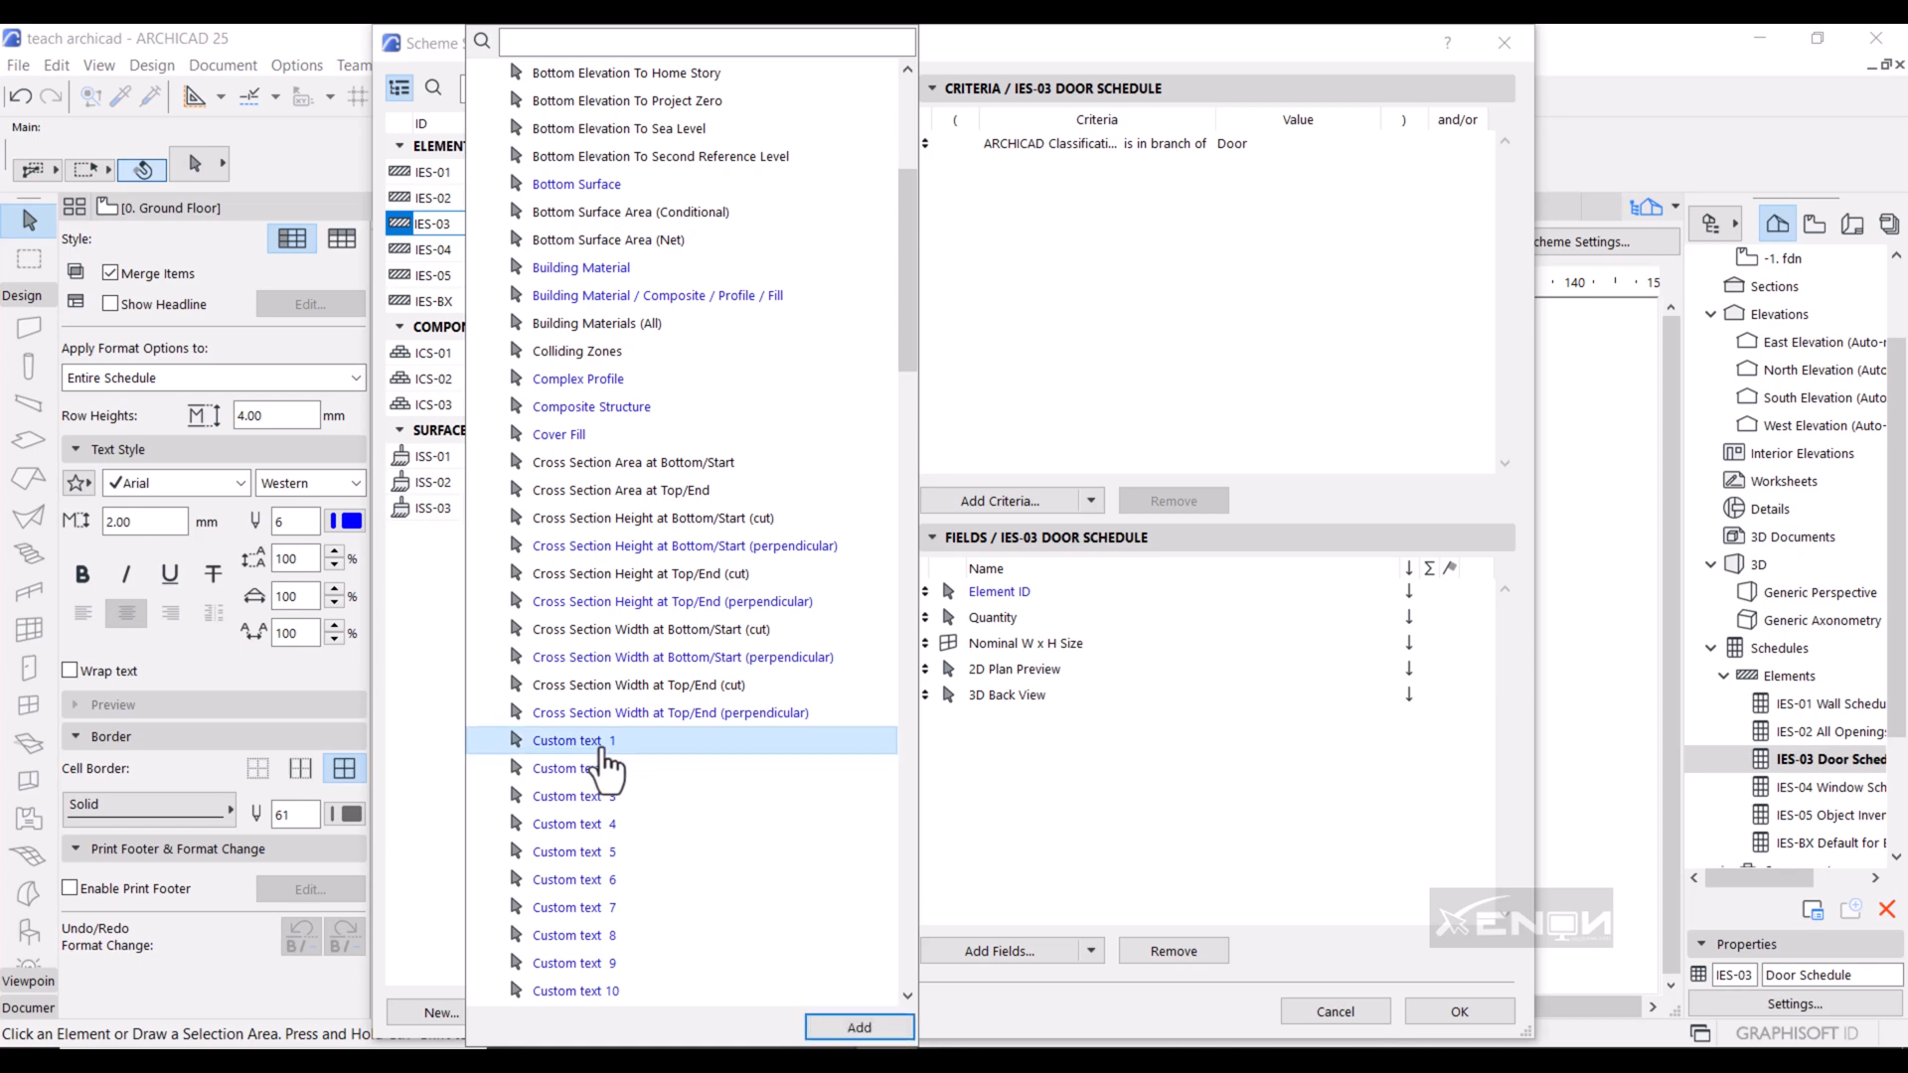
{"action": "left_click", "coordinate": [858, 1027]}
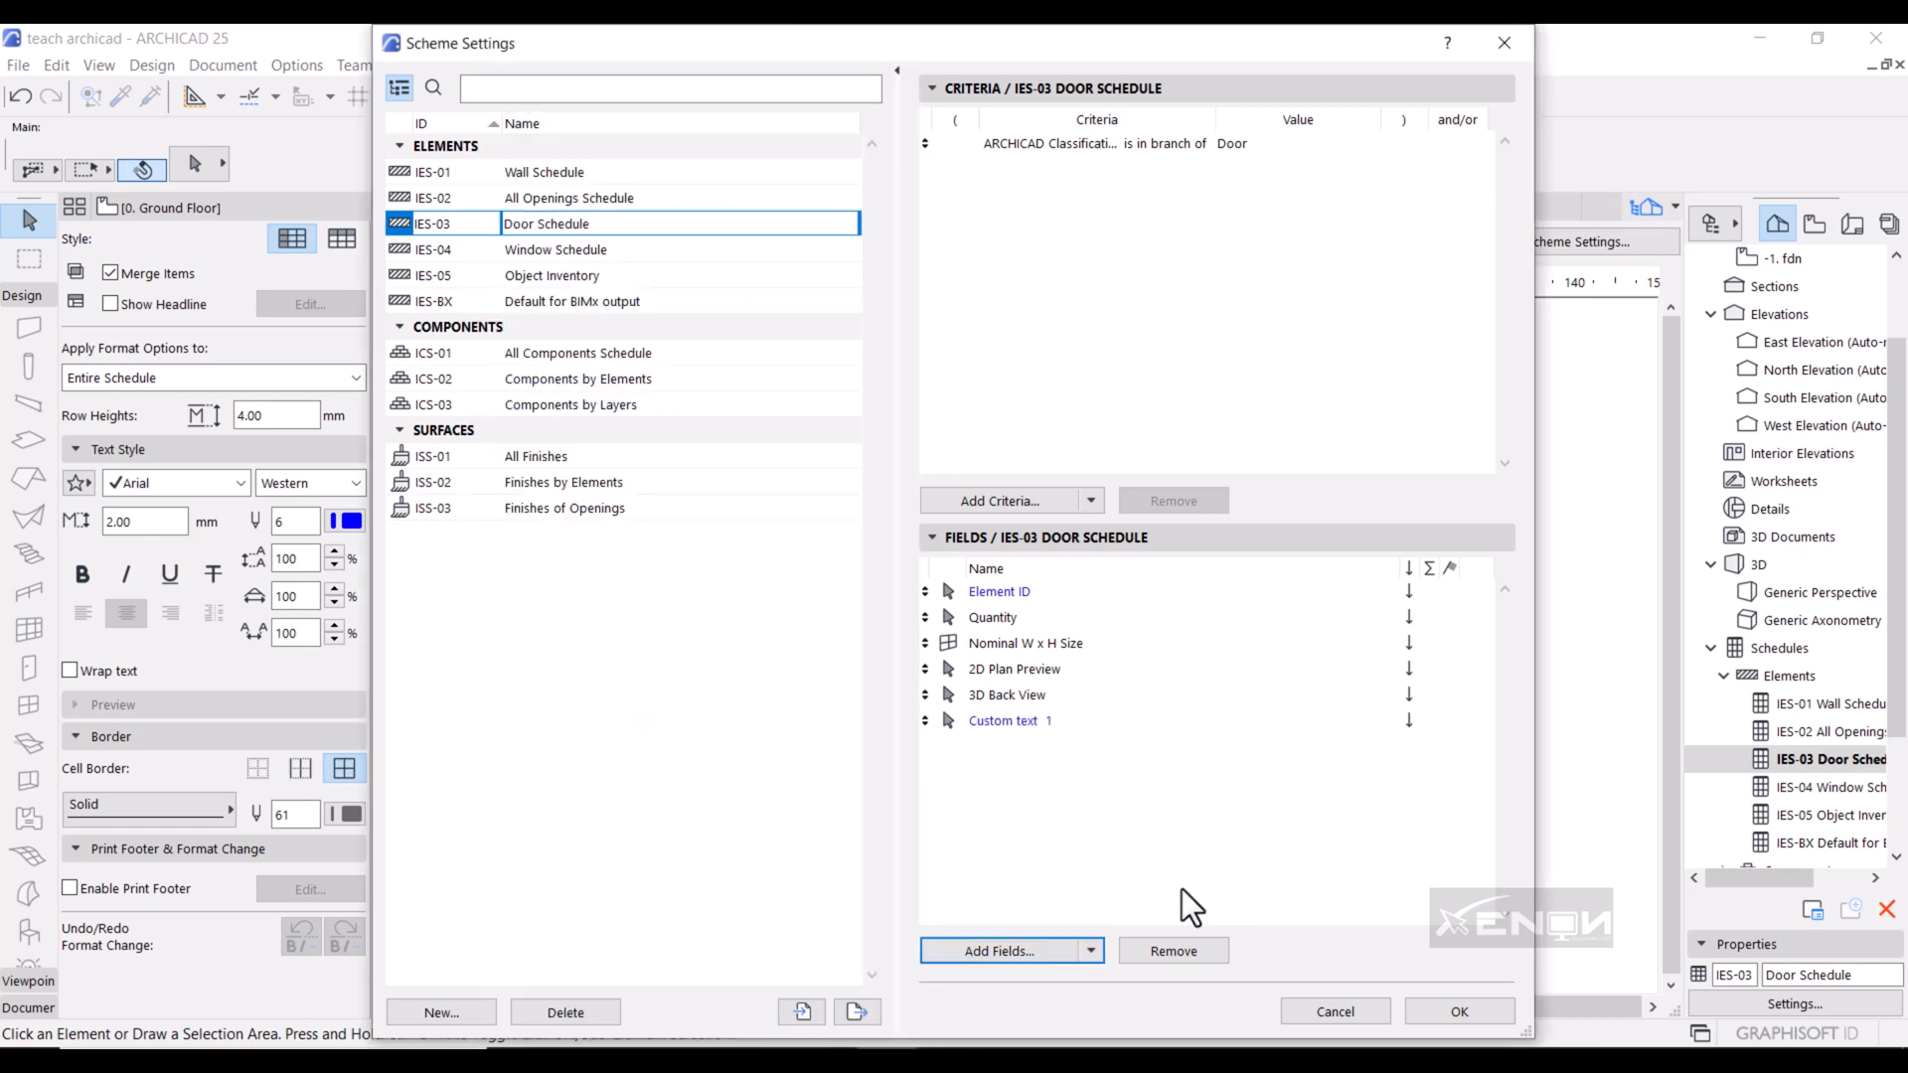
{"action": "left_click", "coordinate": [1457, 1012]}
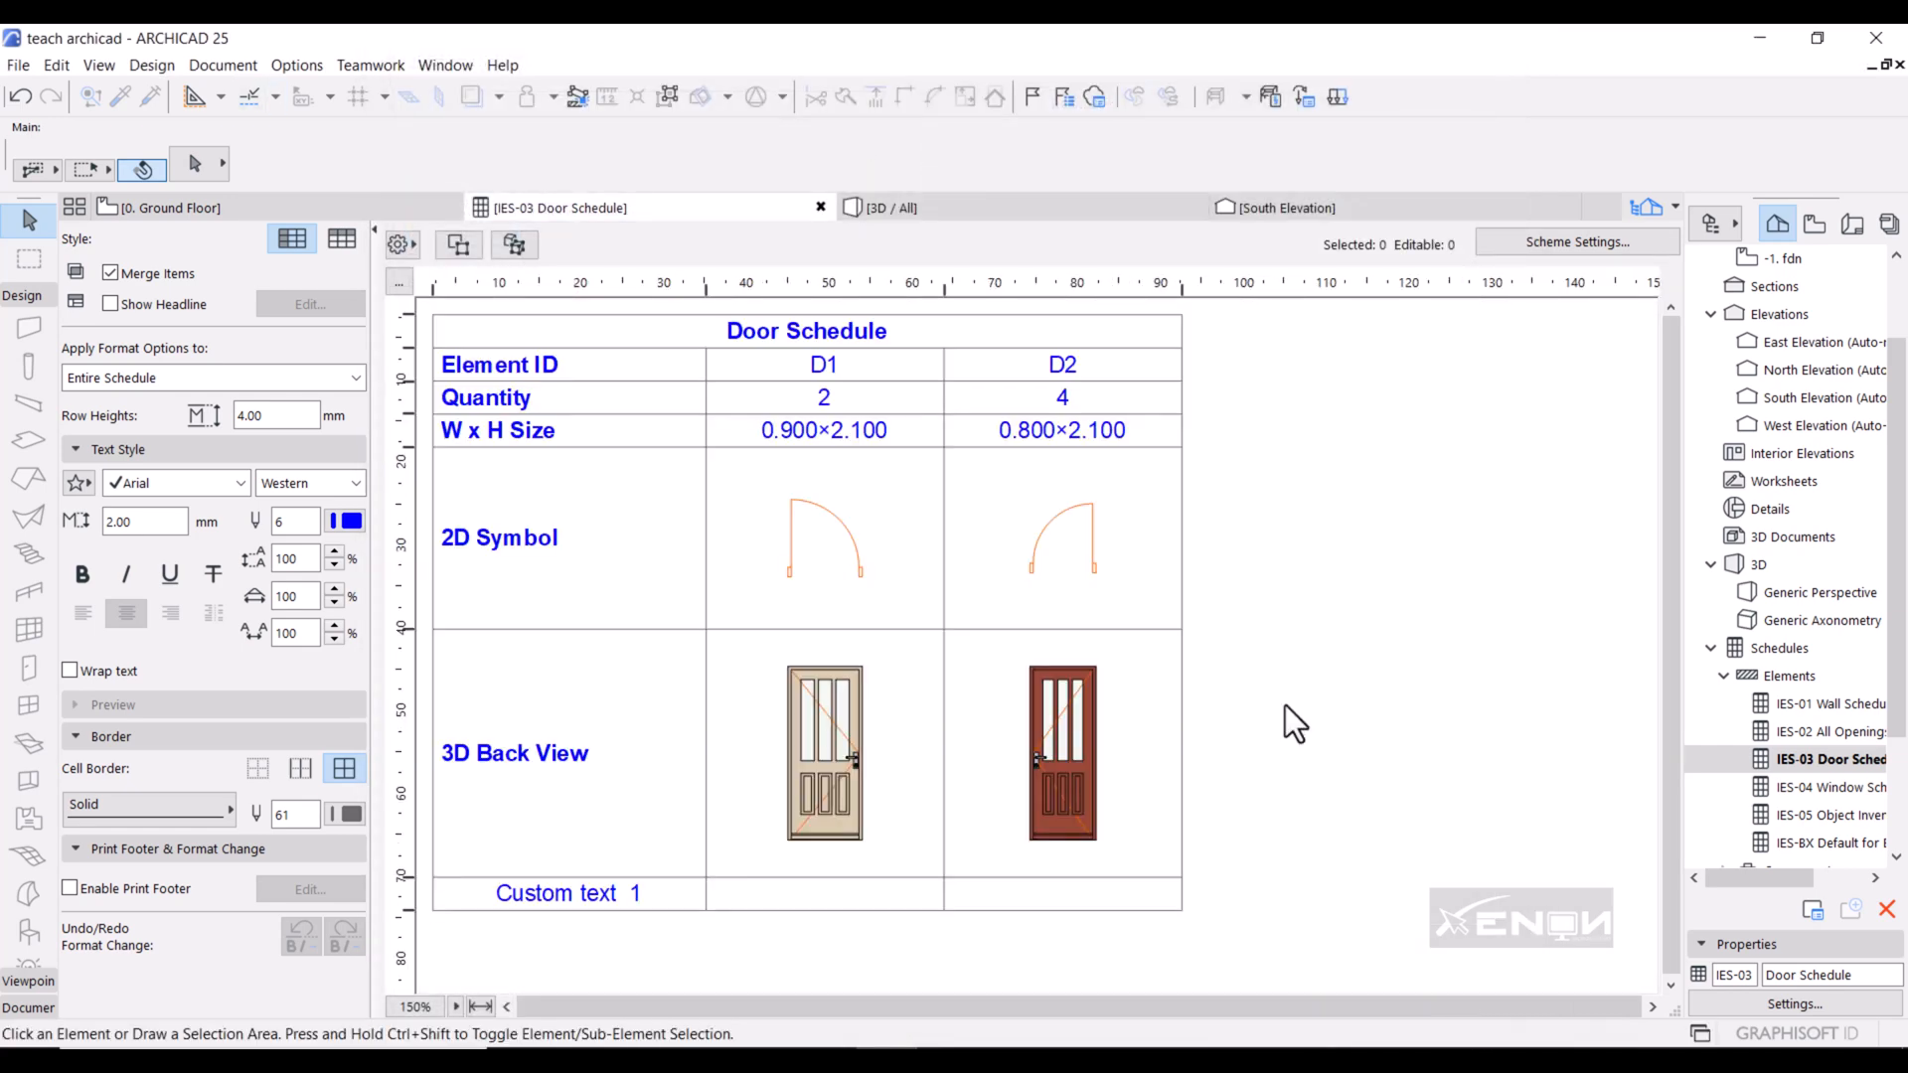
{"action": "mouse_move", "coordinate": [754, 915]}
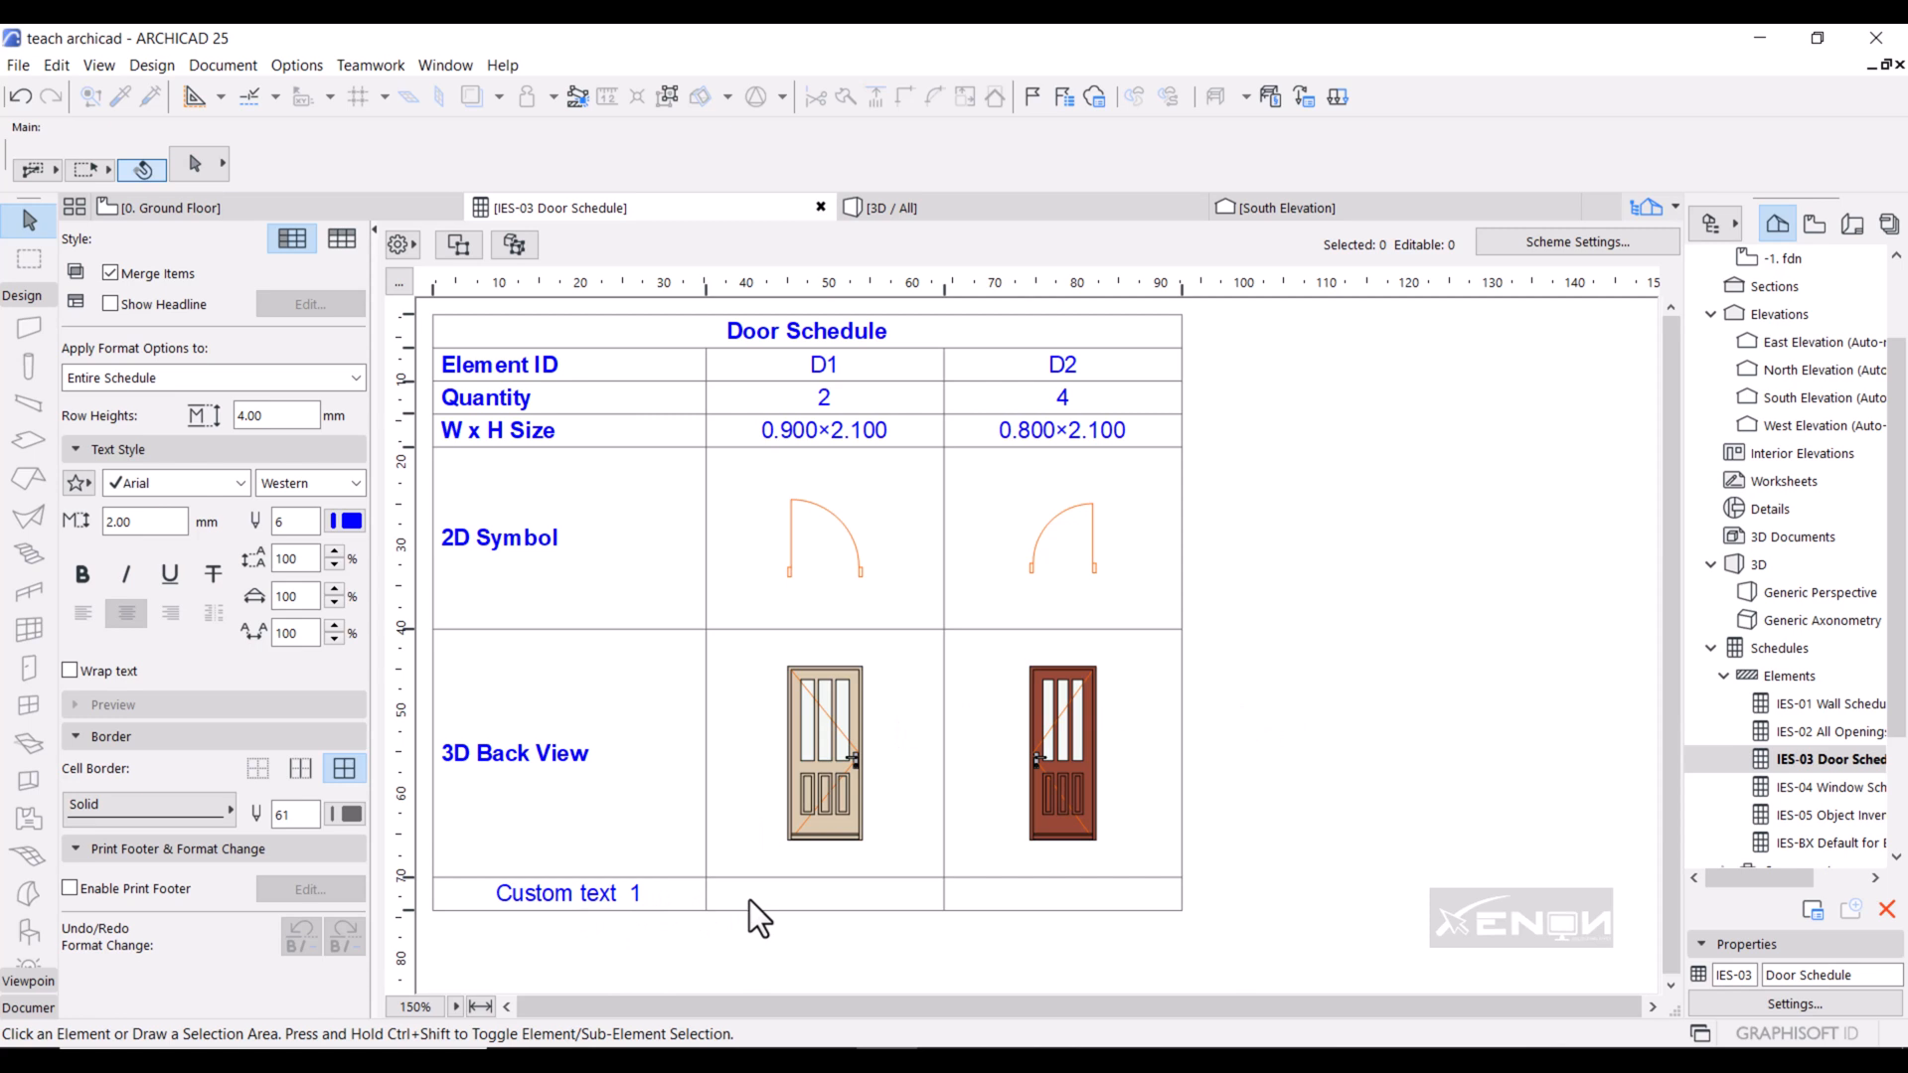
{"action": "left_click", "coordinate": [823, 892]}
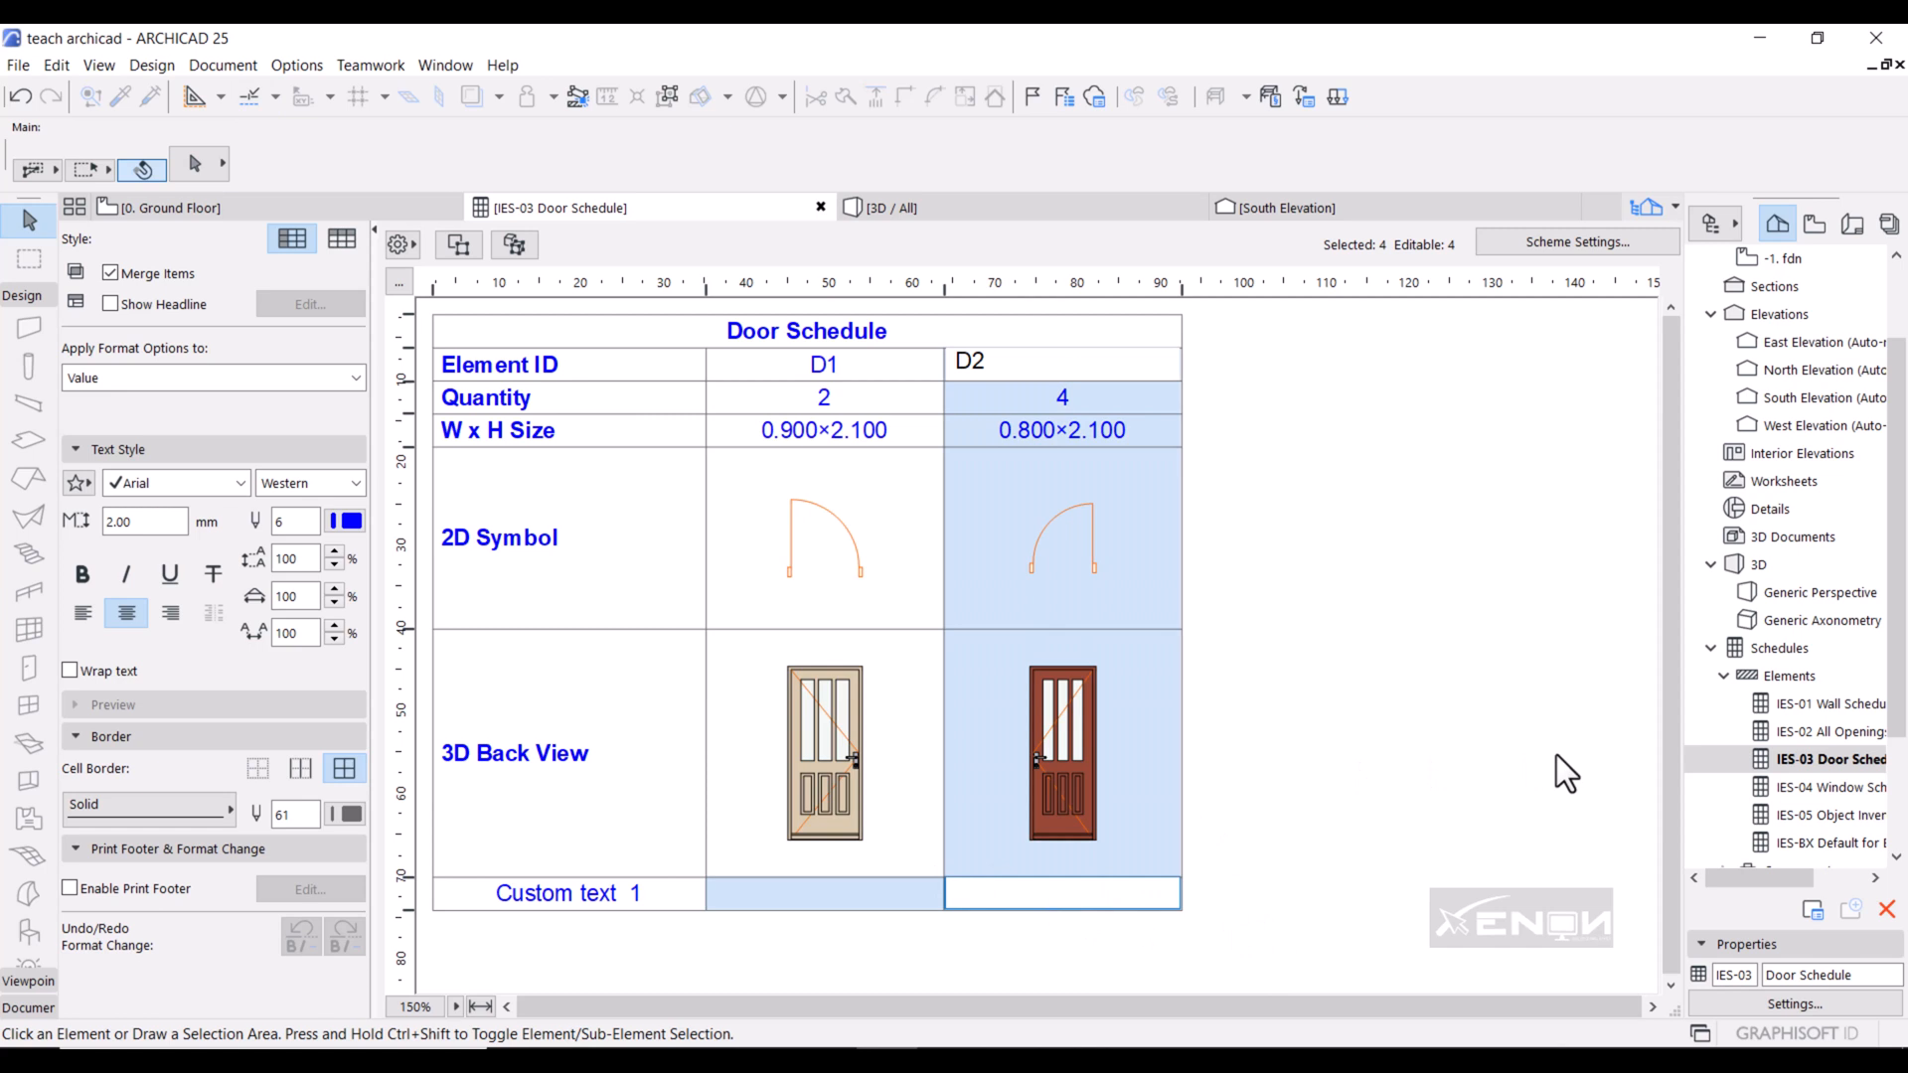
{"action": "left_click", "coordinate": [1062, 893]}
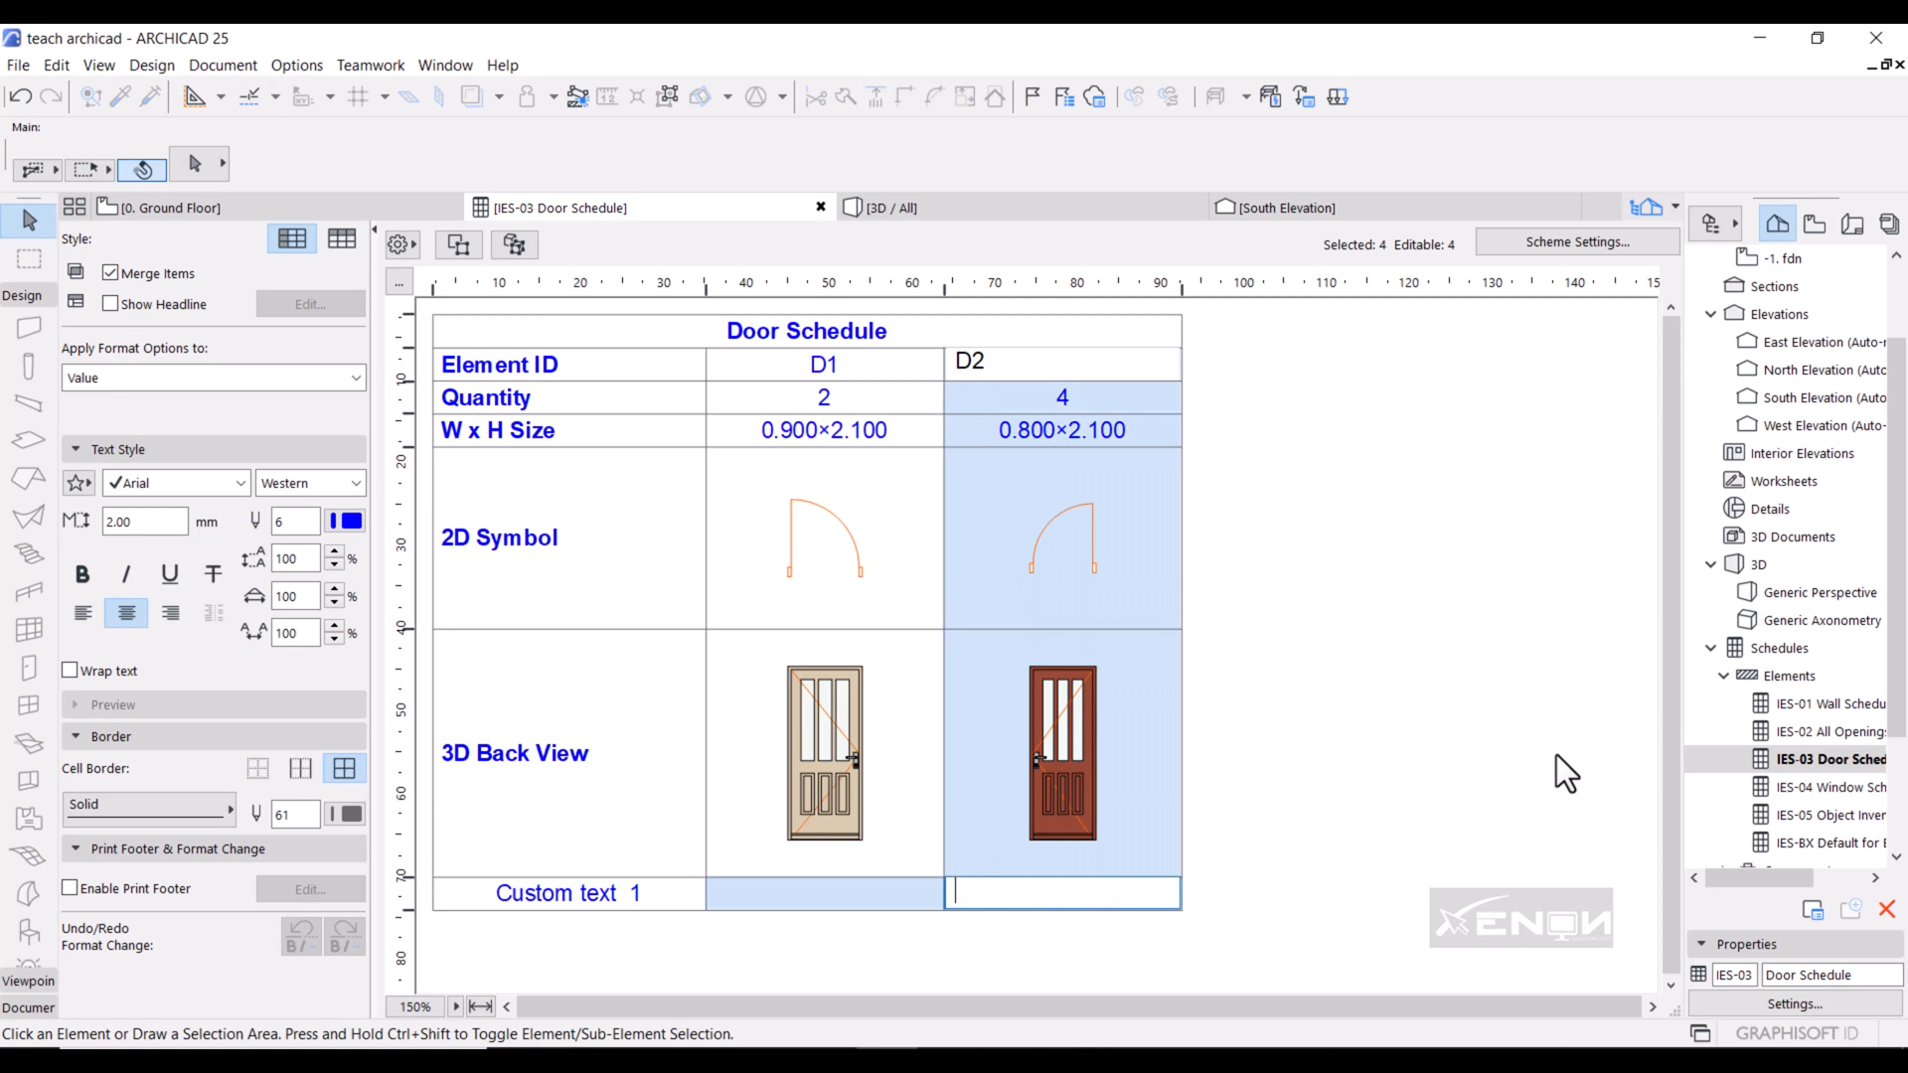
{"action": "mouse_move", "coordinate": [1269, 608]}
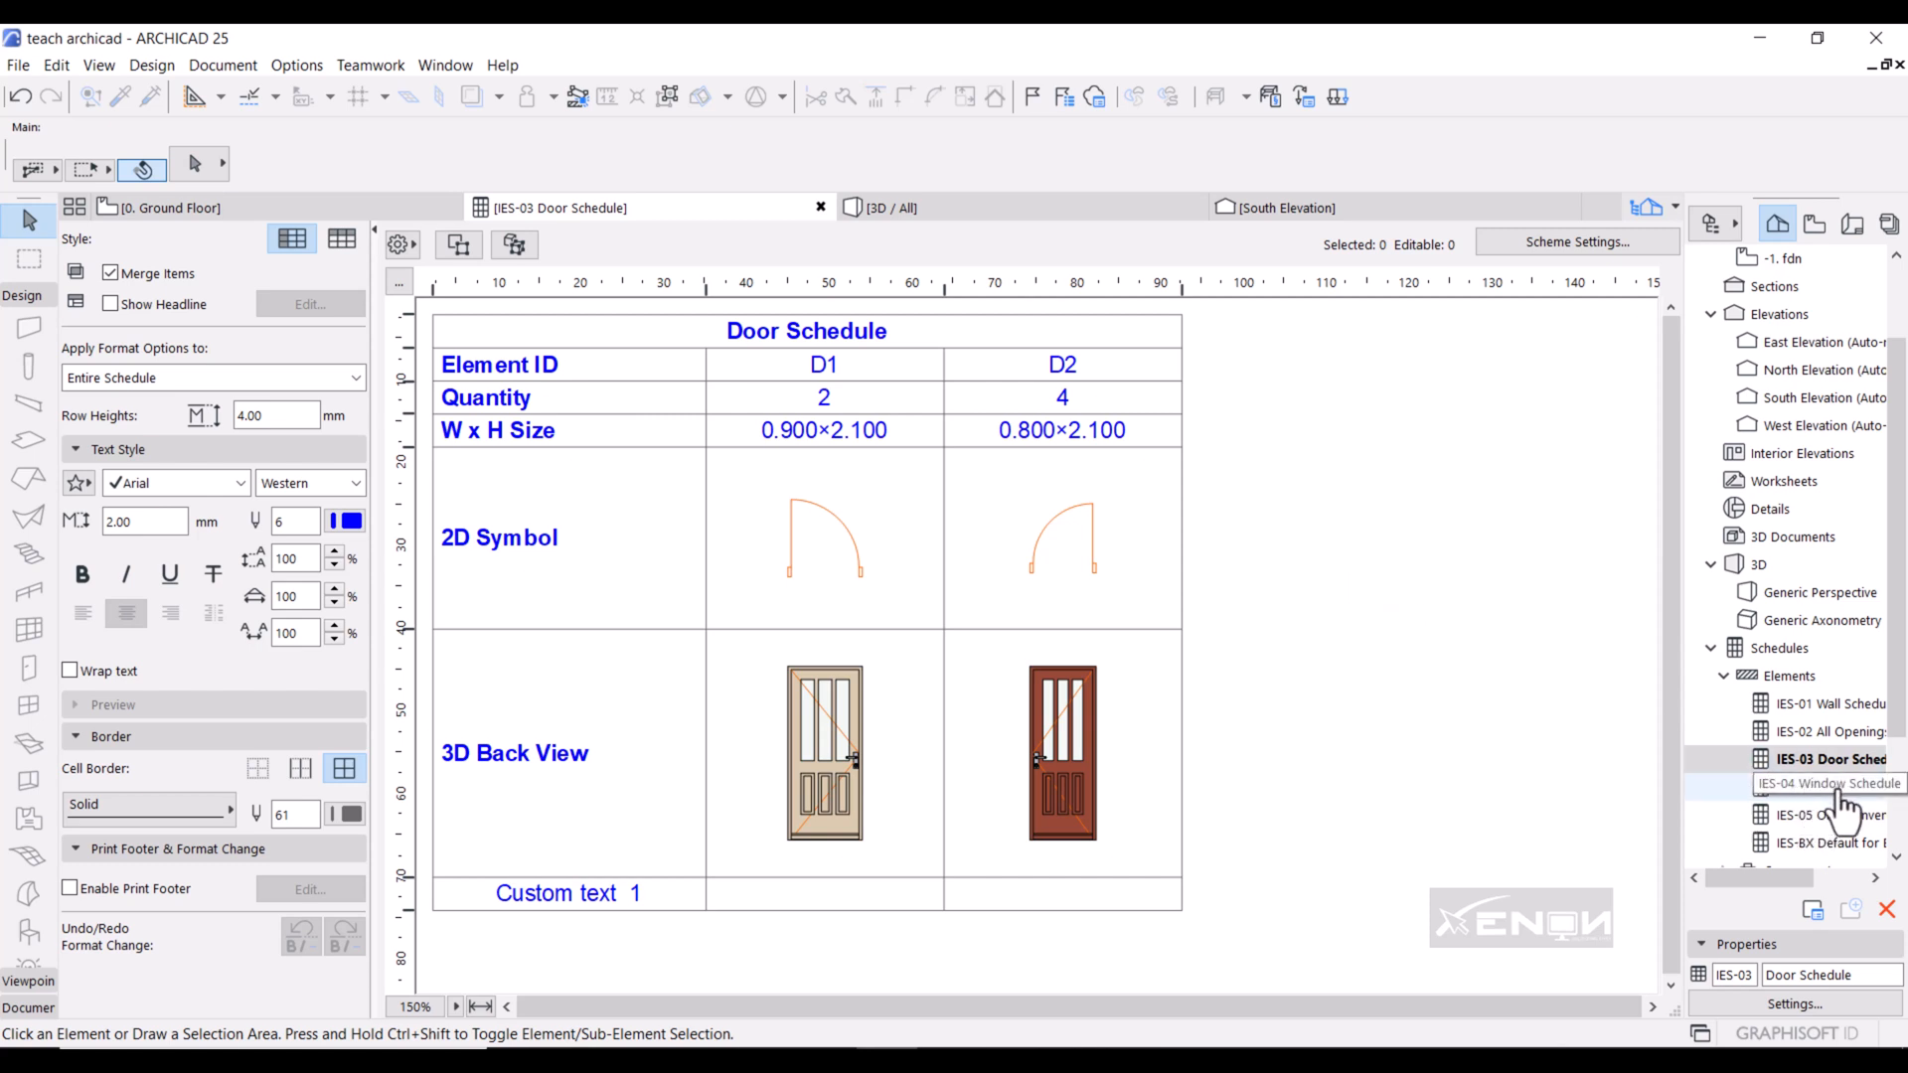
Open IES-04 Window Schedule and scroll through the W1–W3 rows.
{"action": "left_click", "coordinate": [1825, 784]}
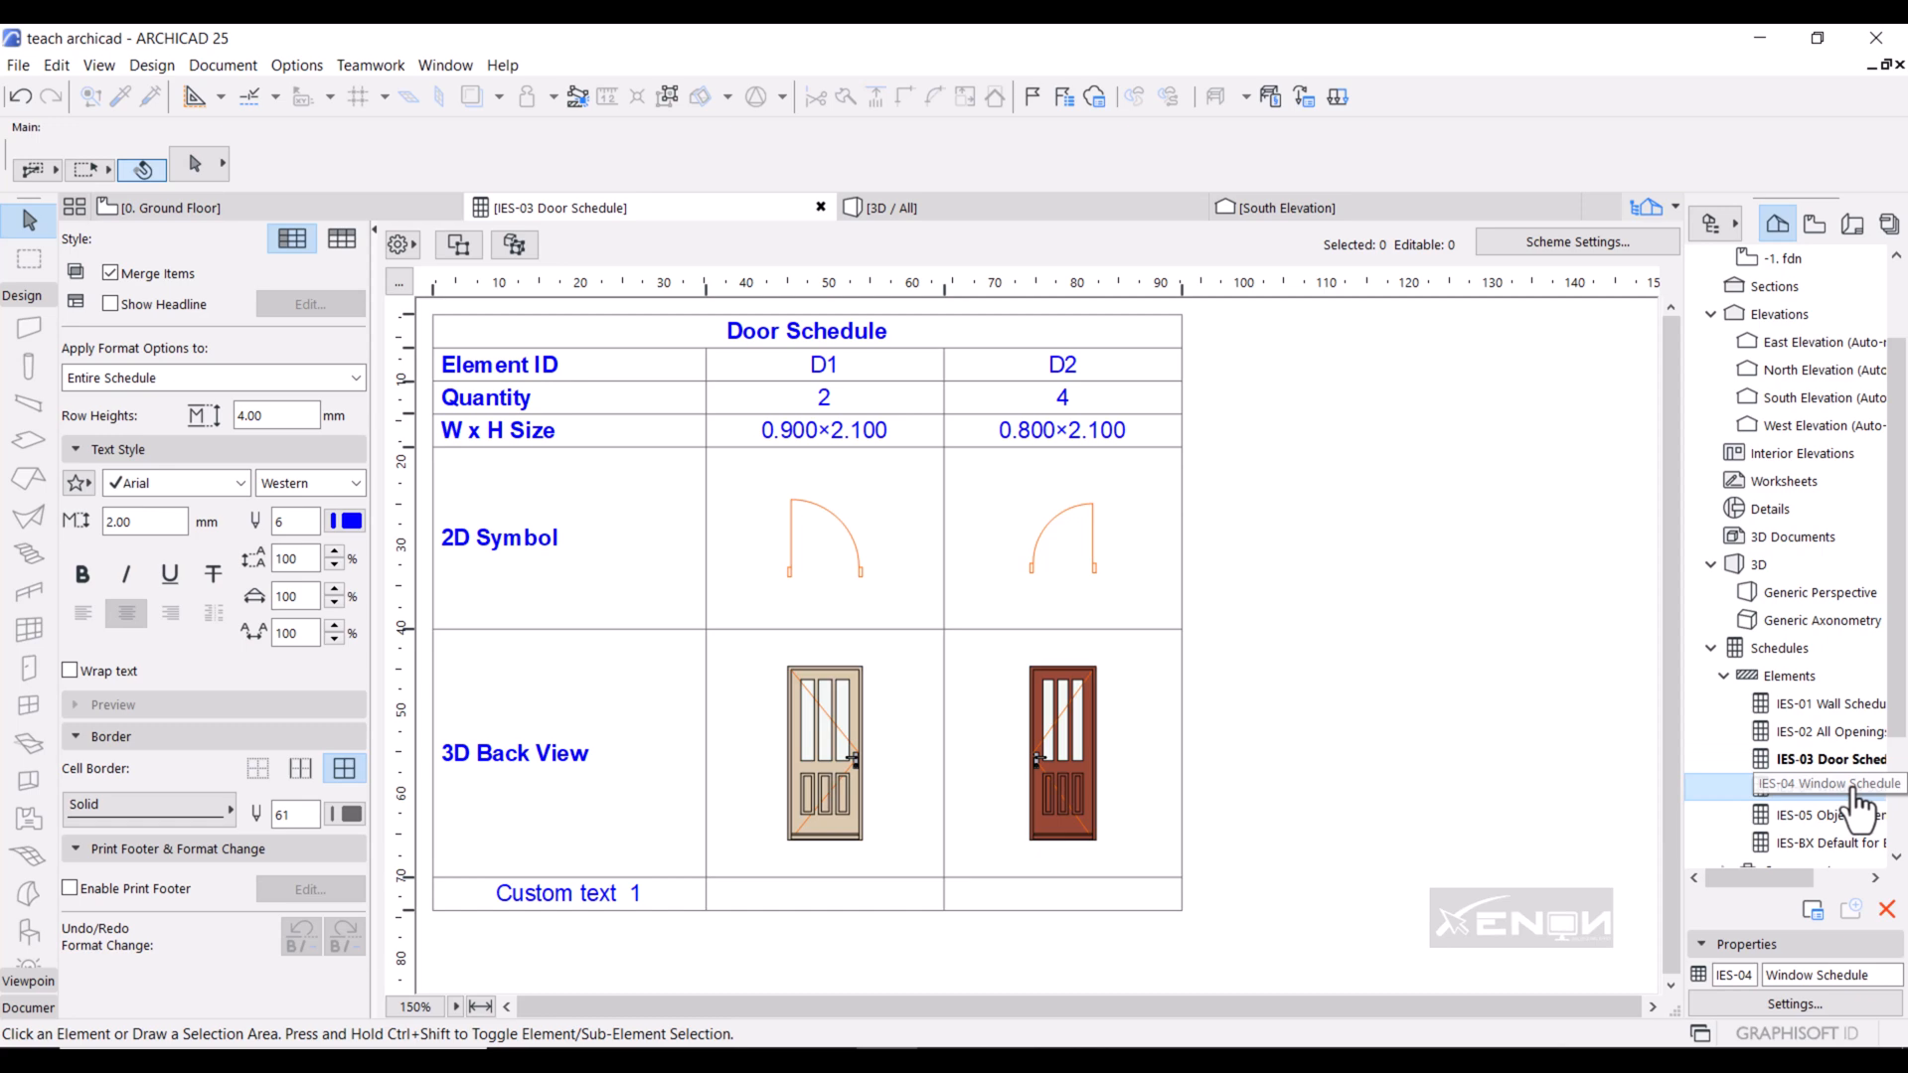
{"action": "left_click", "coordinate": [1825, 782]}
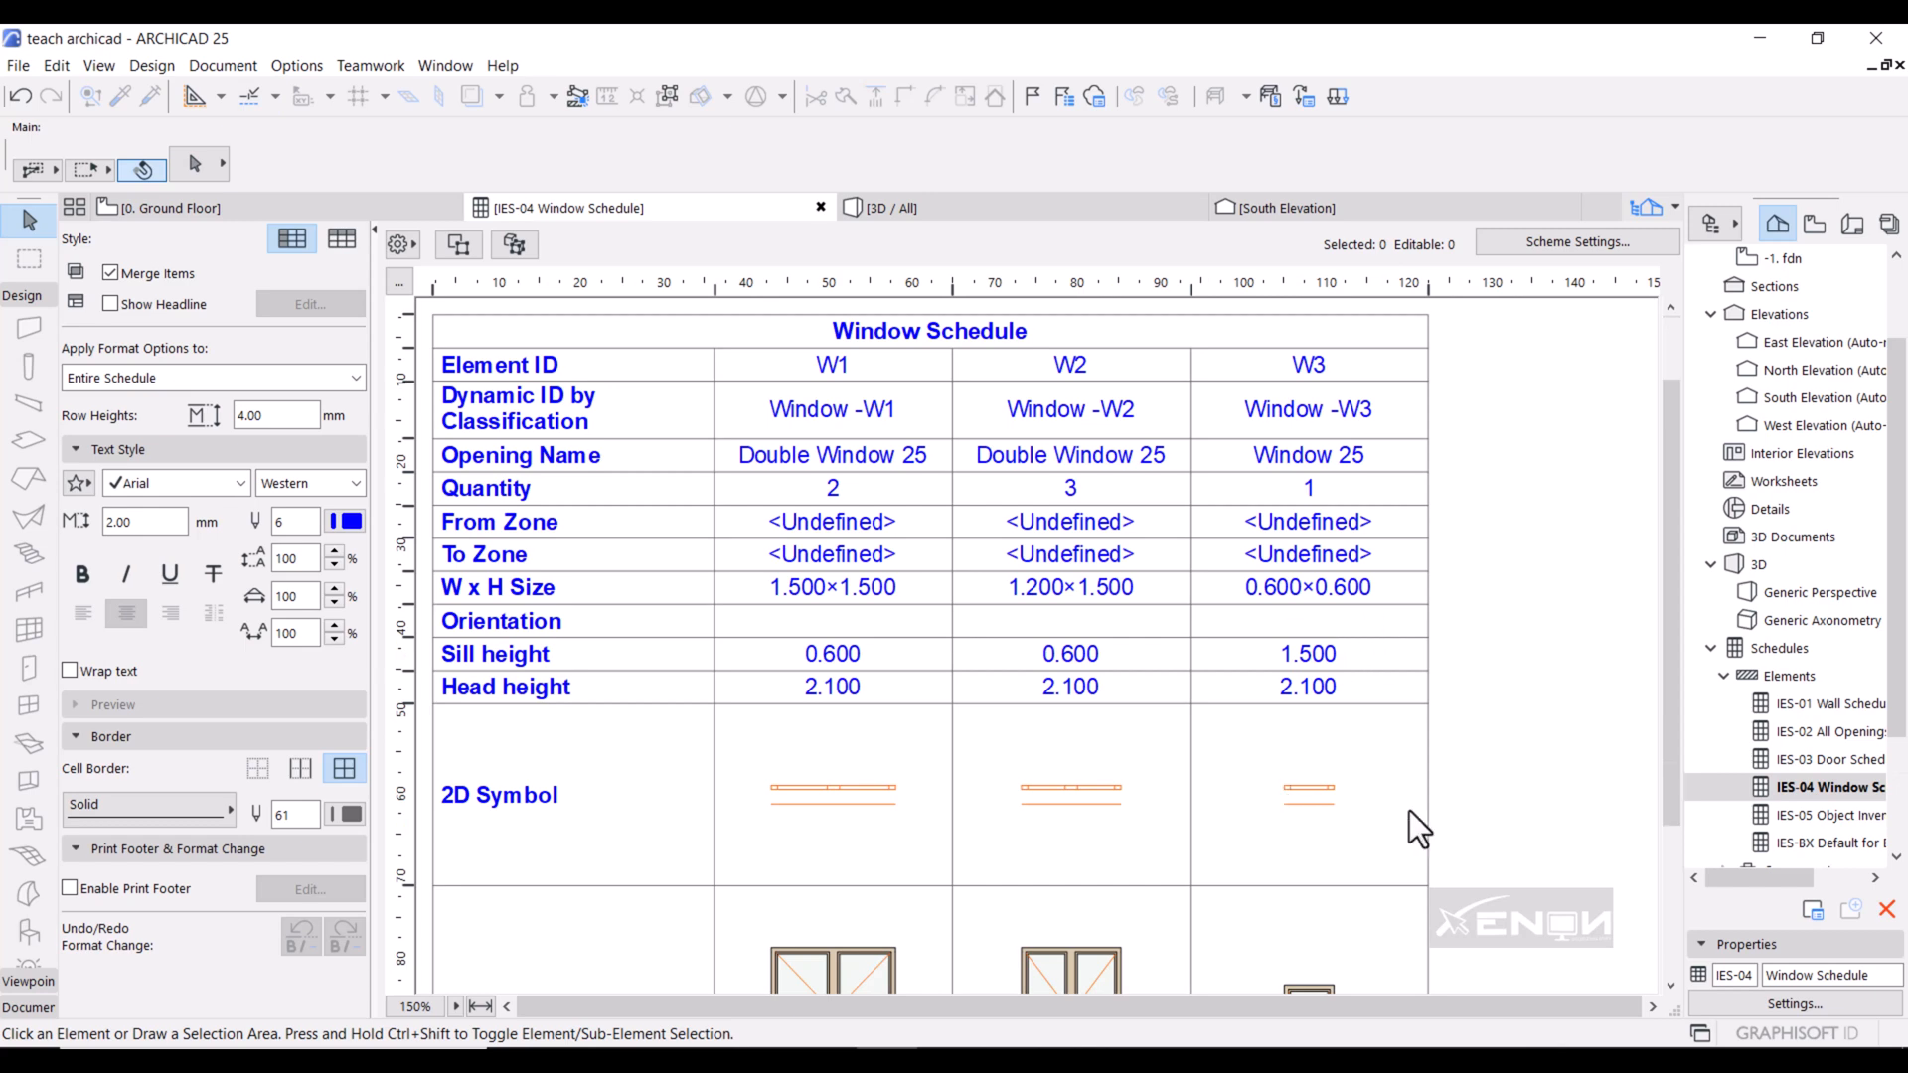
{"action": "scroll", "scroll_direction": "down", "scroll_amount": 3}
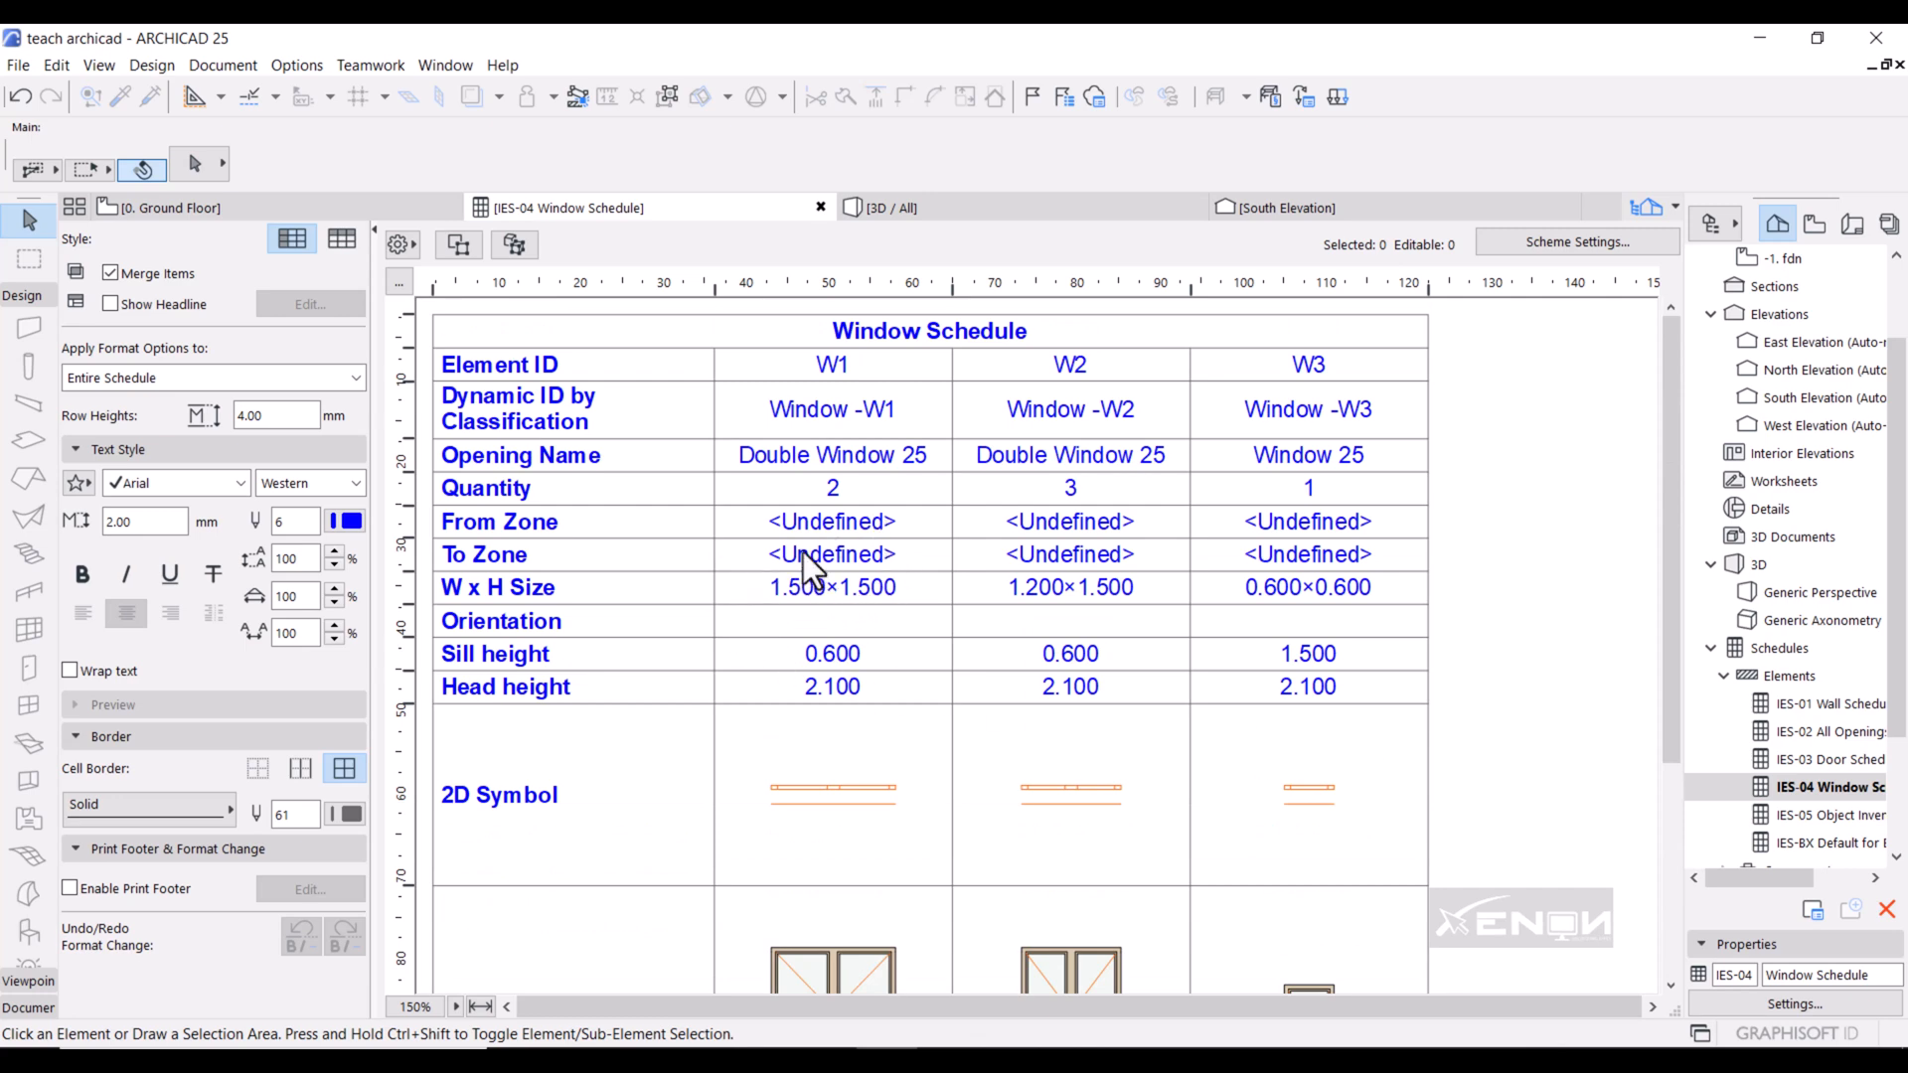
{"action": "mouse_move", "coordinate": [928, 526]}
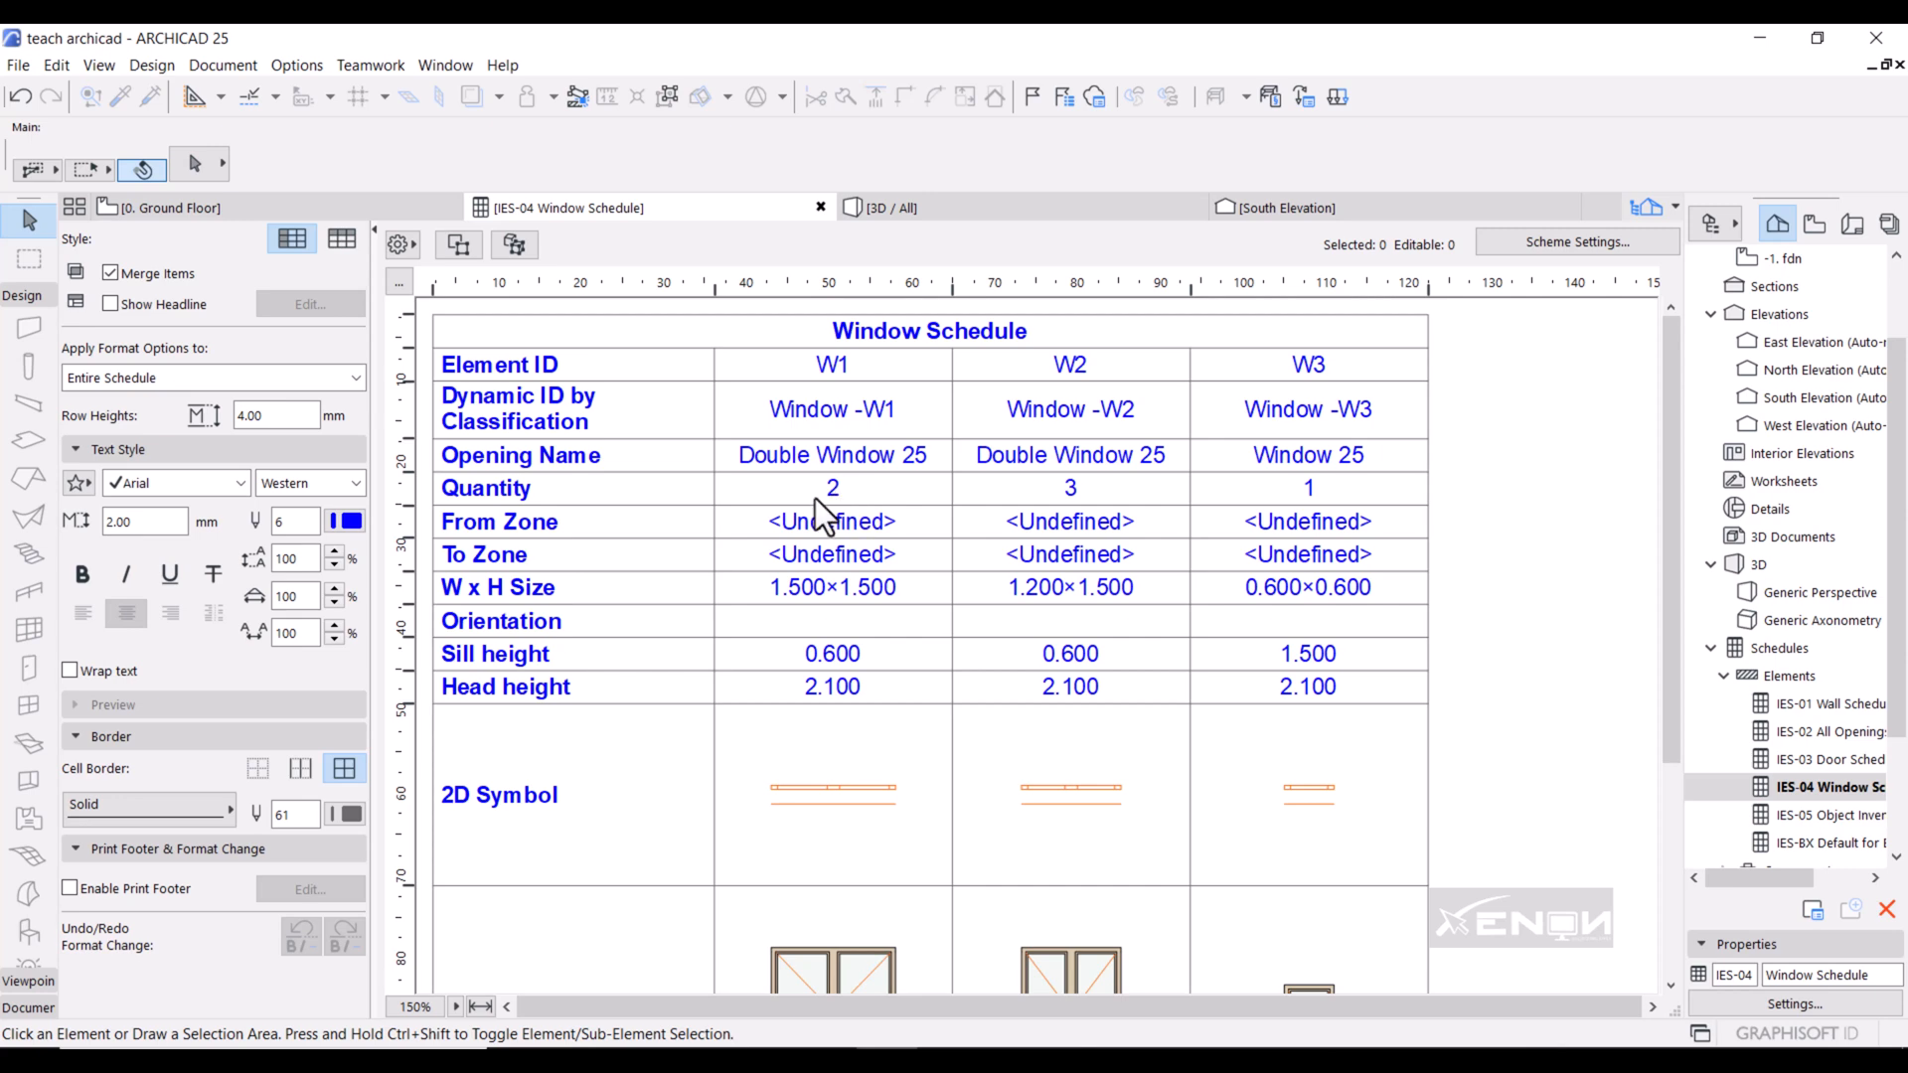
{"action": "mouse_move", "coordinate": [1113, 497]}
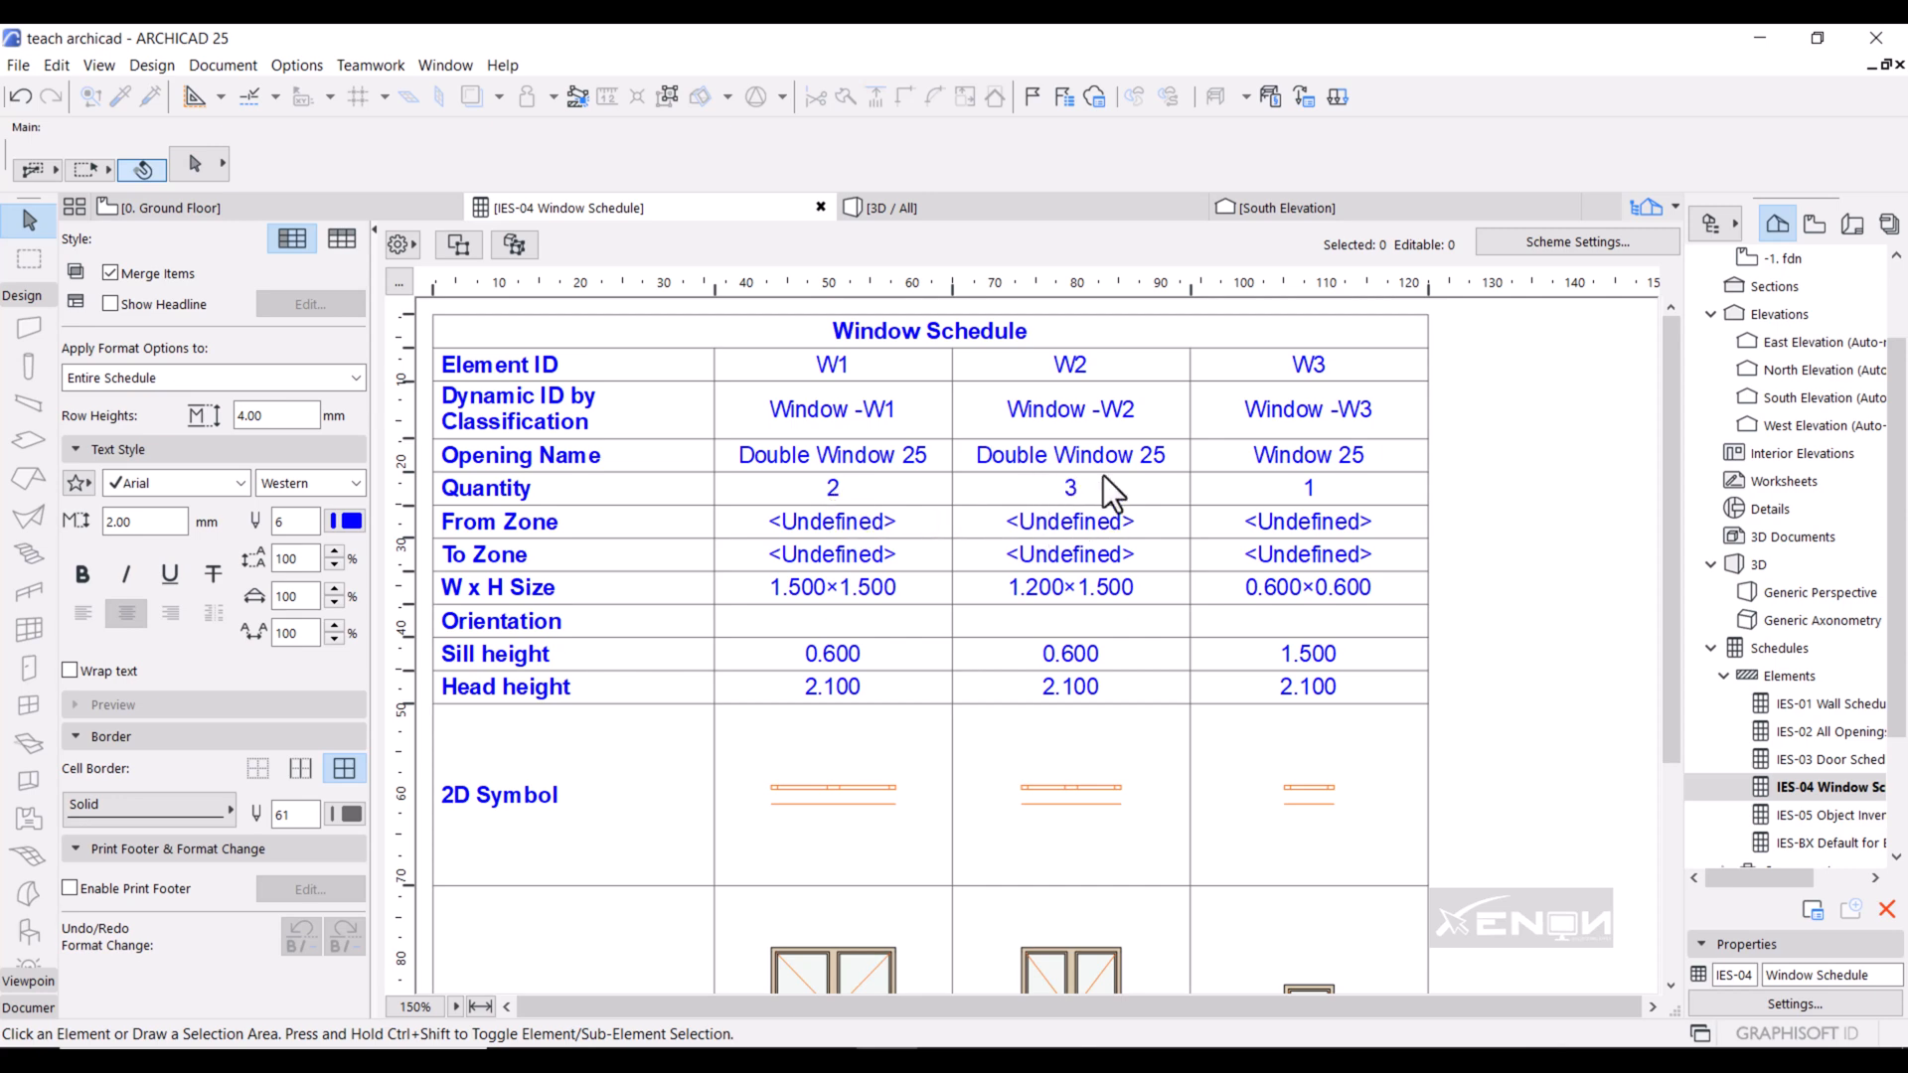
{"action": "mouse_move", "coordinate": [1275, 858]}
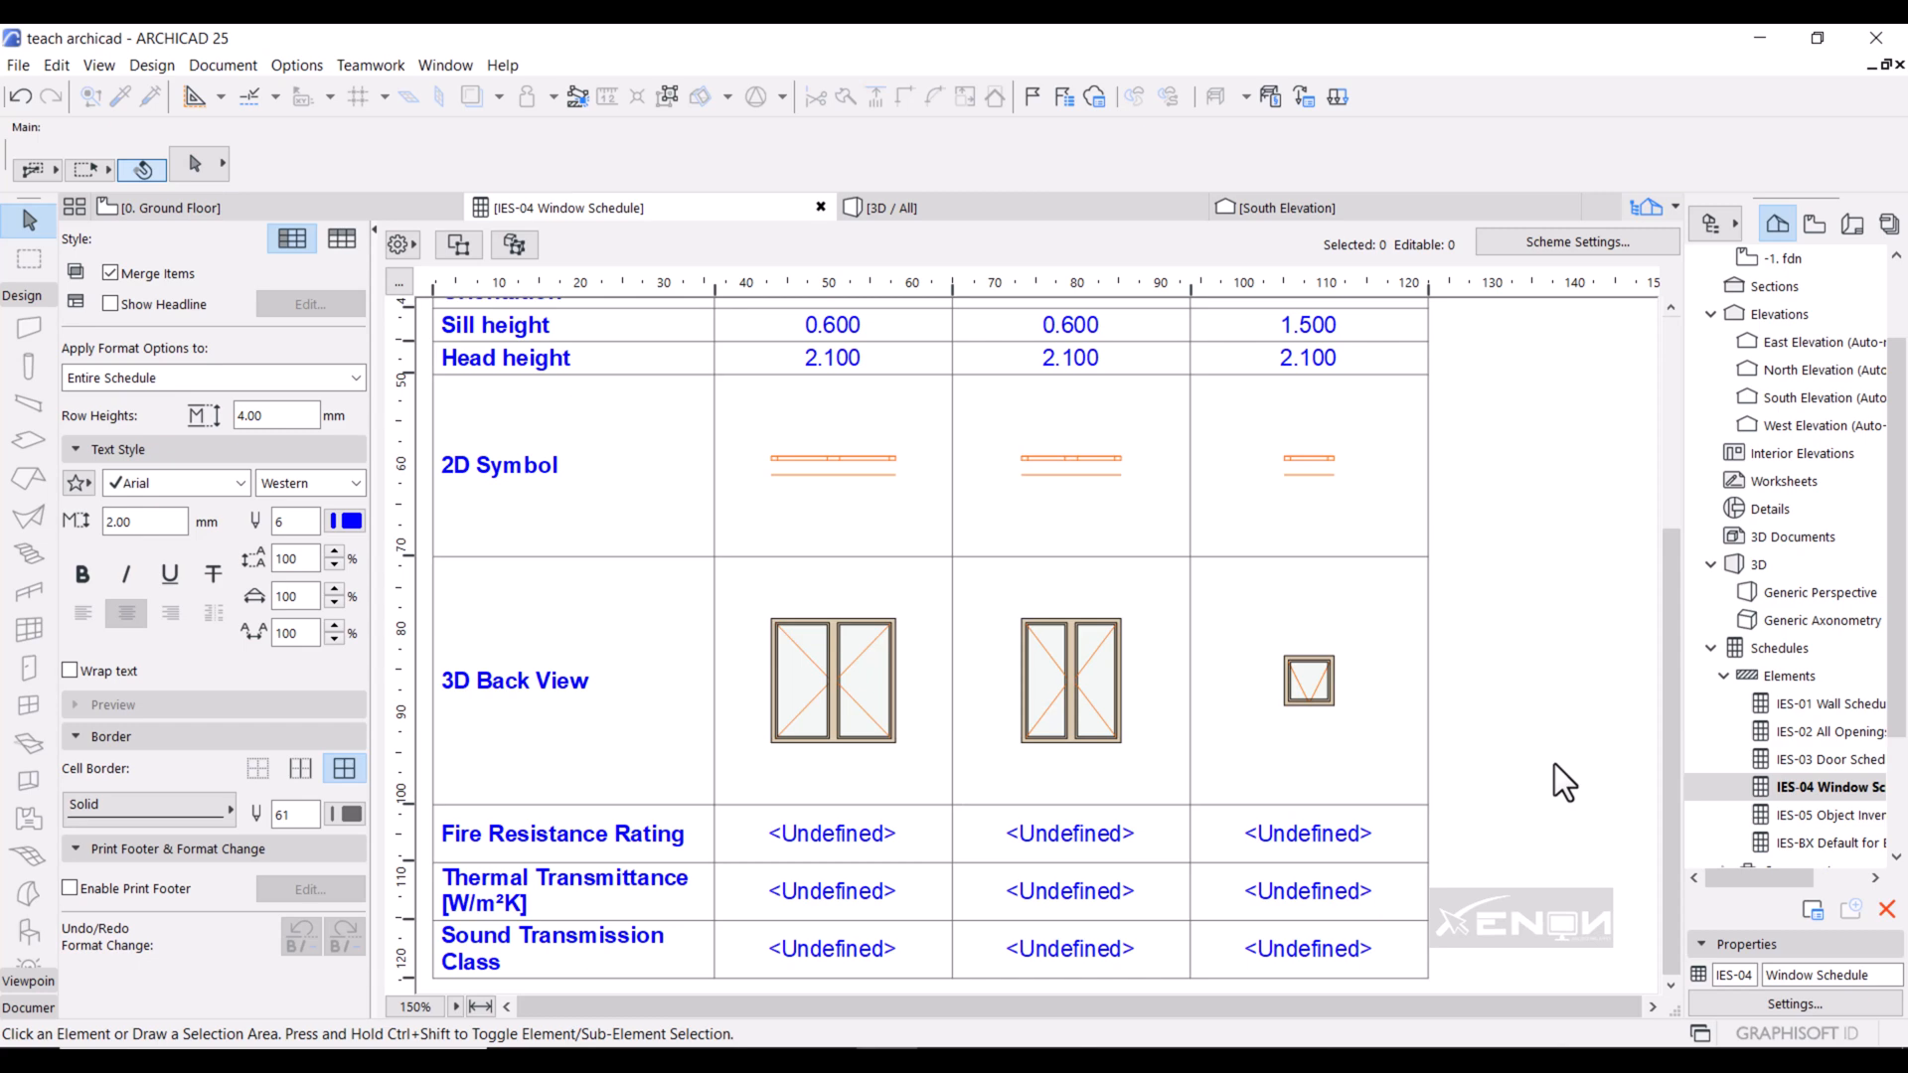
{"action": "mouse_move", "coordinate": [1363, 847]}
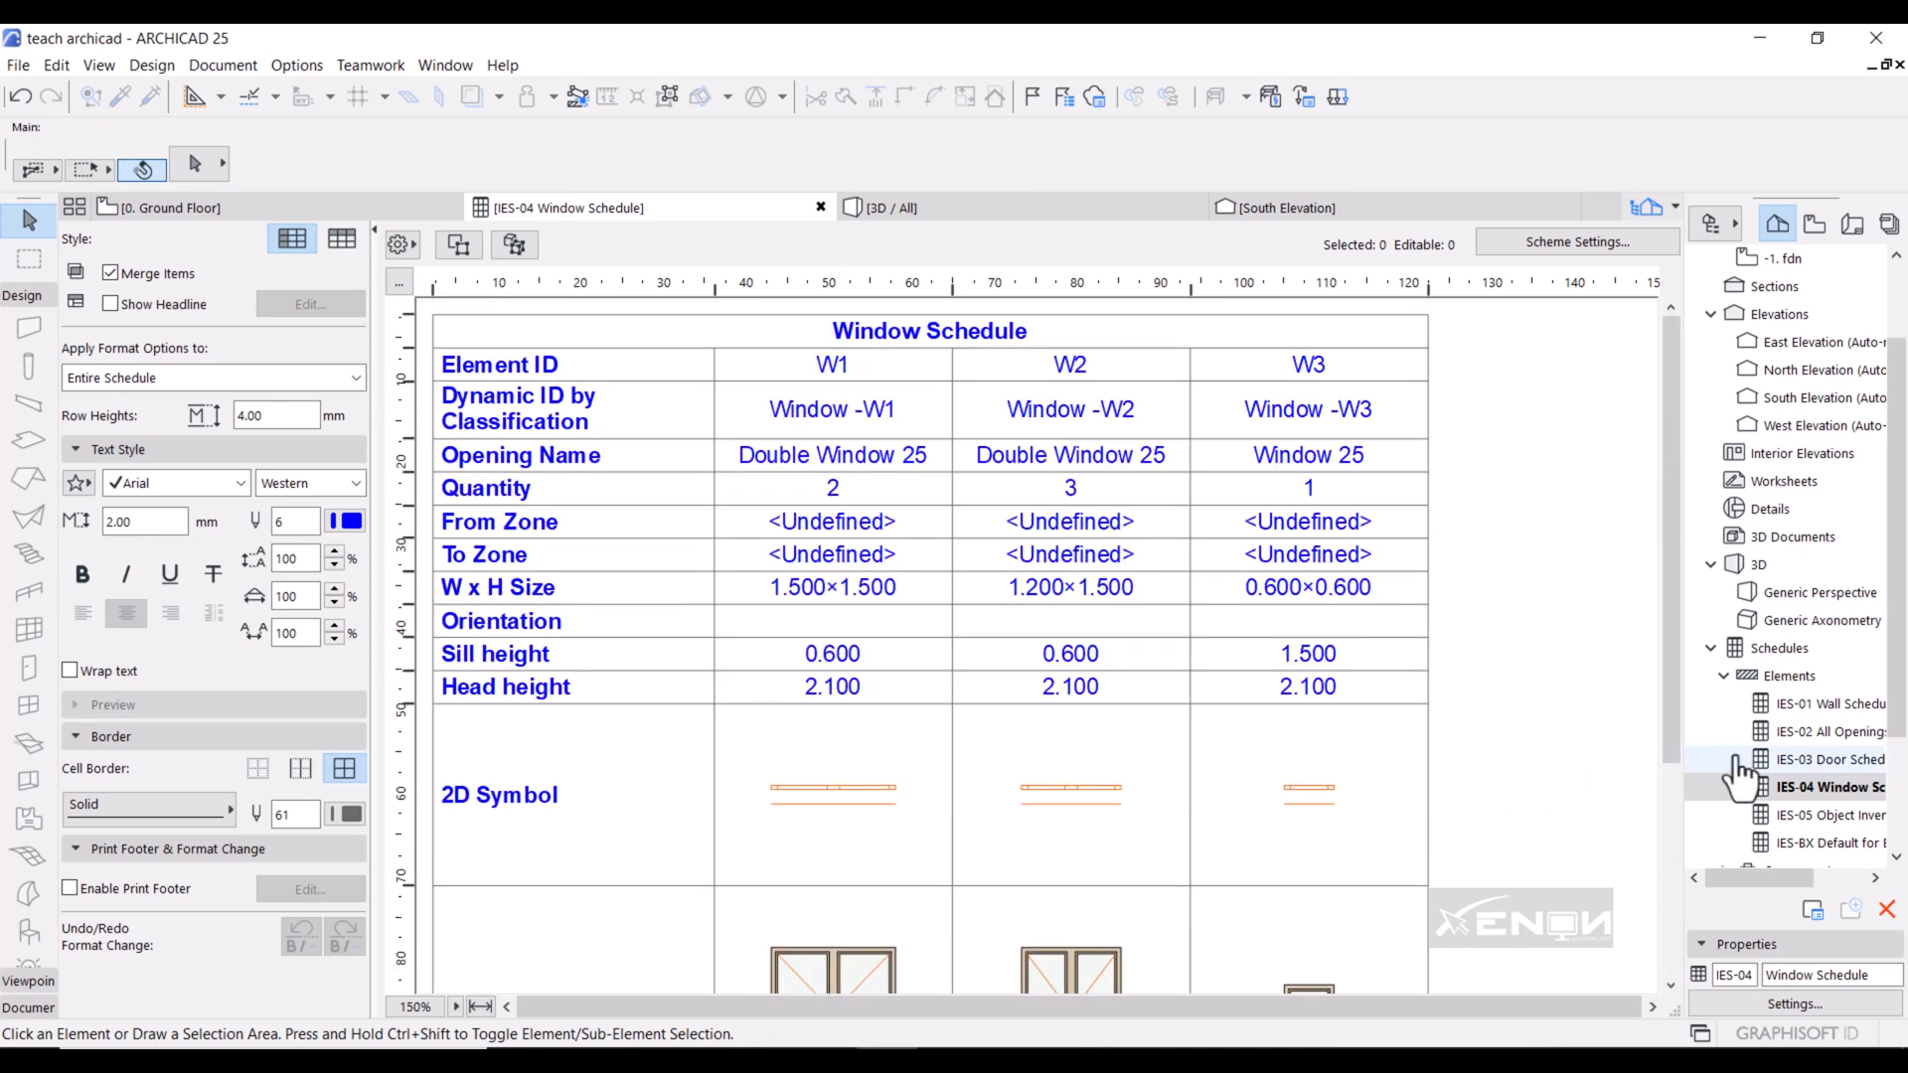
{"action": "mouse_move", "coordinate": [1559, 773]}
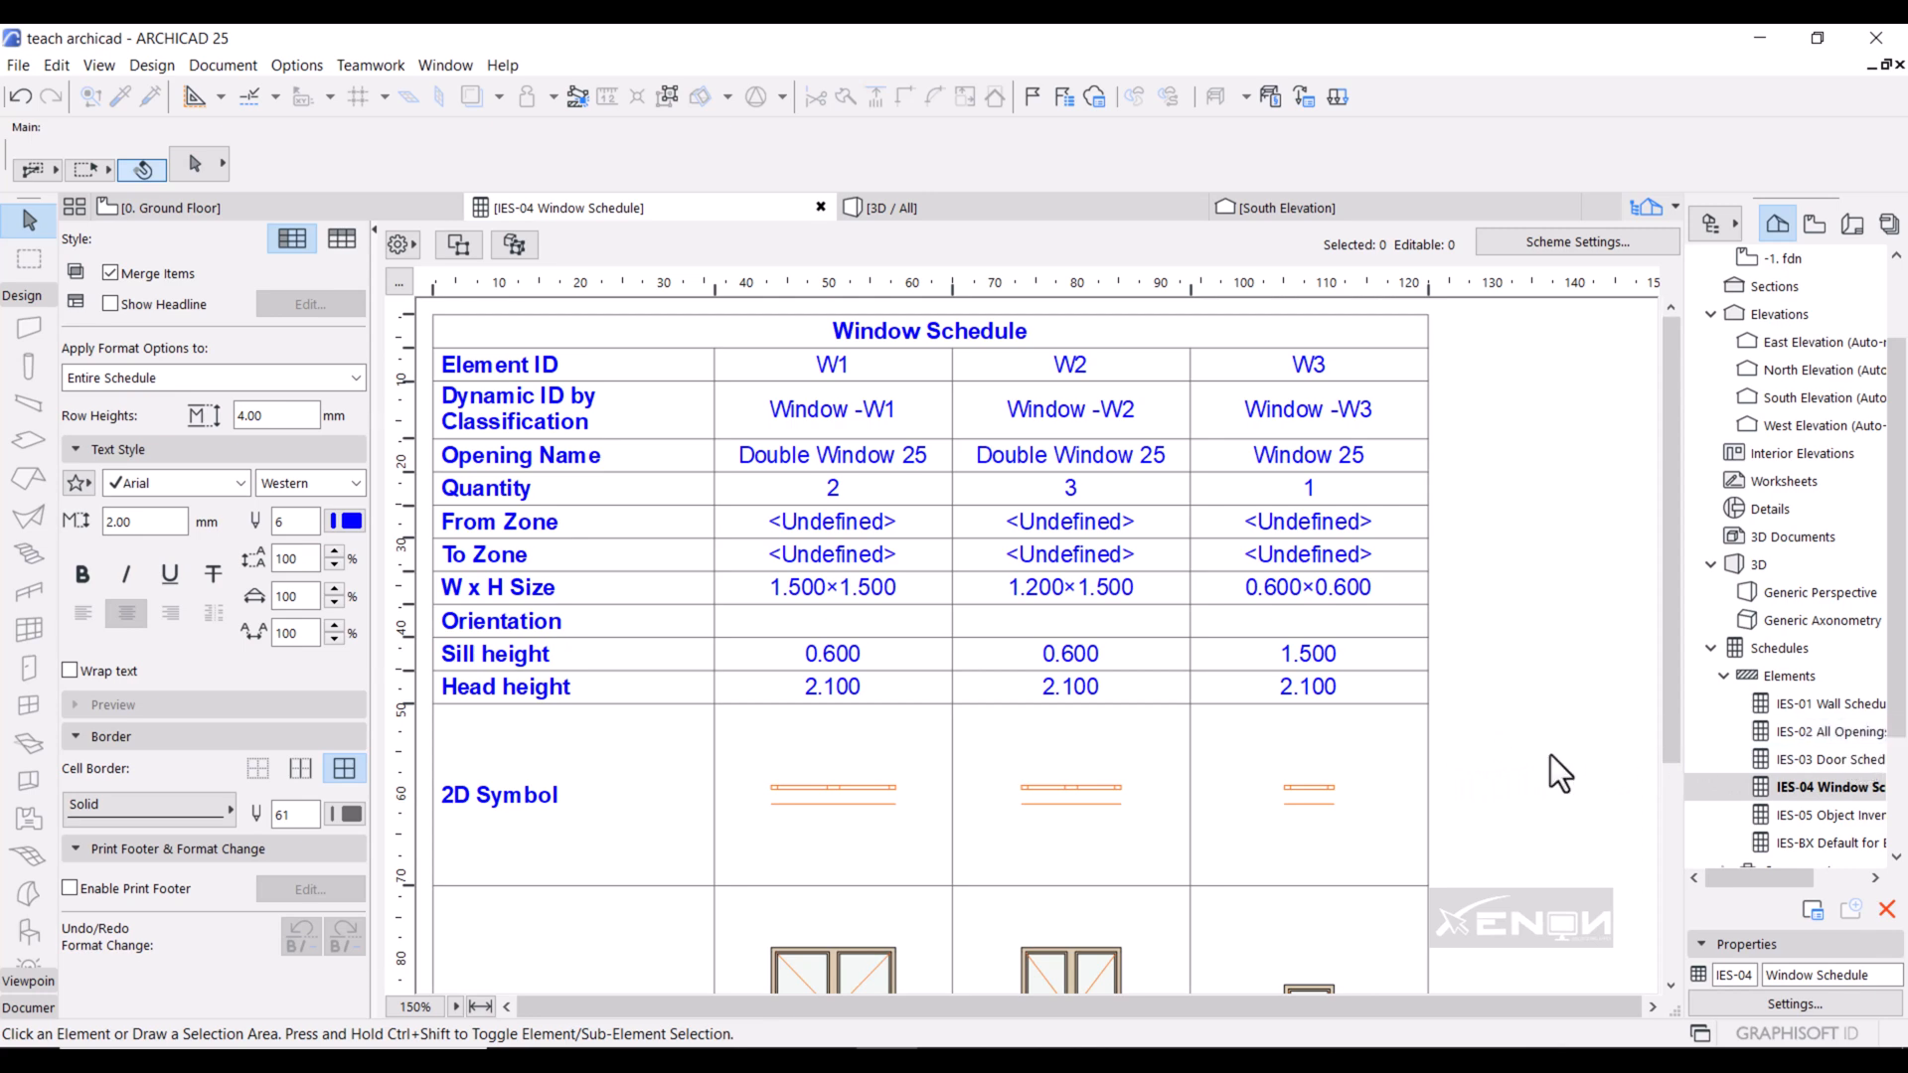
{"action": "mouse_move", "coordinate": [1848, 758]}
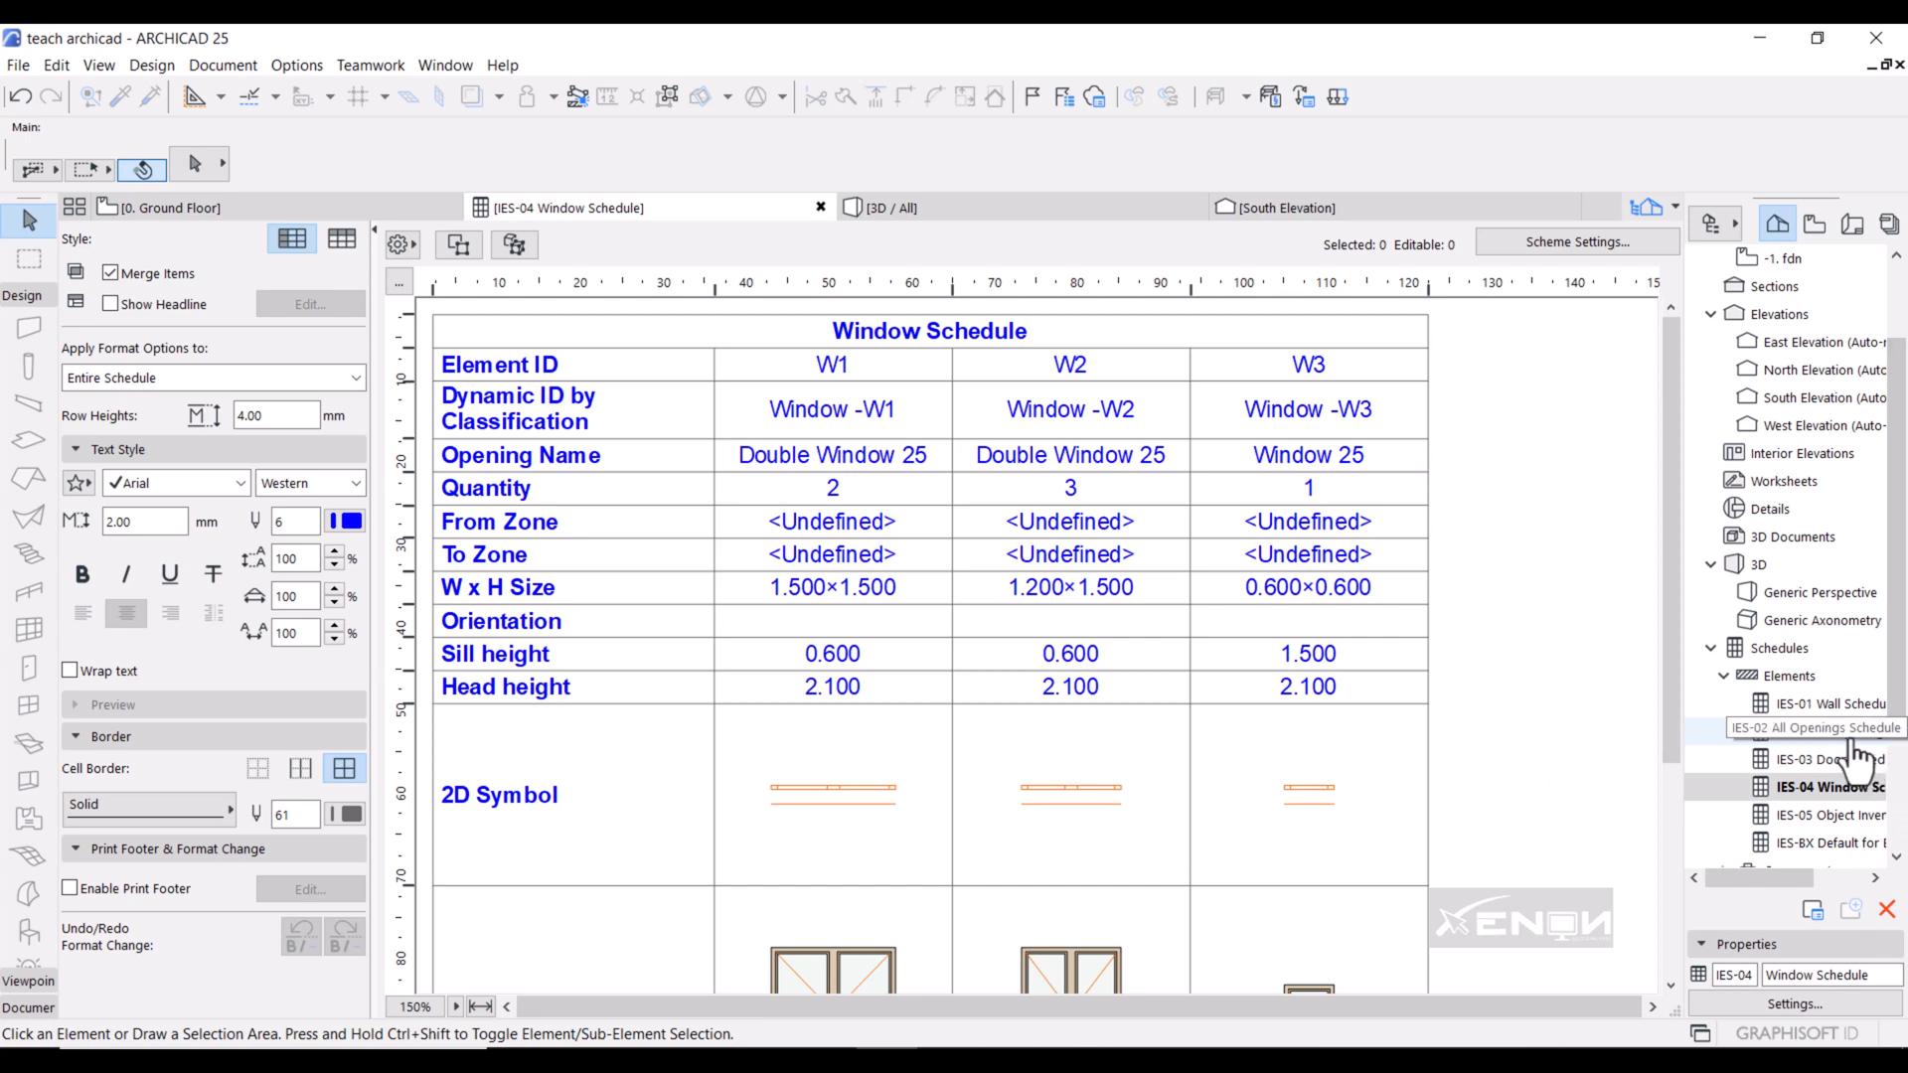
Open IES-02 All Openings Schedule and bring up its Scheme Settings.
{"action": "left_click", "coordinate": [1825, 728]}
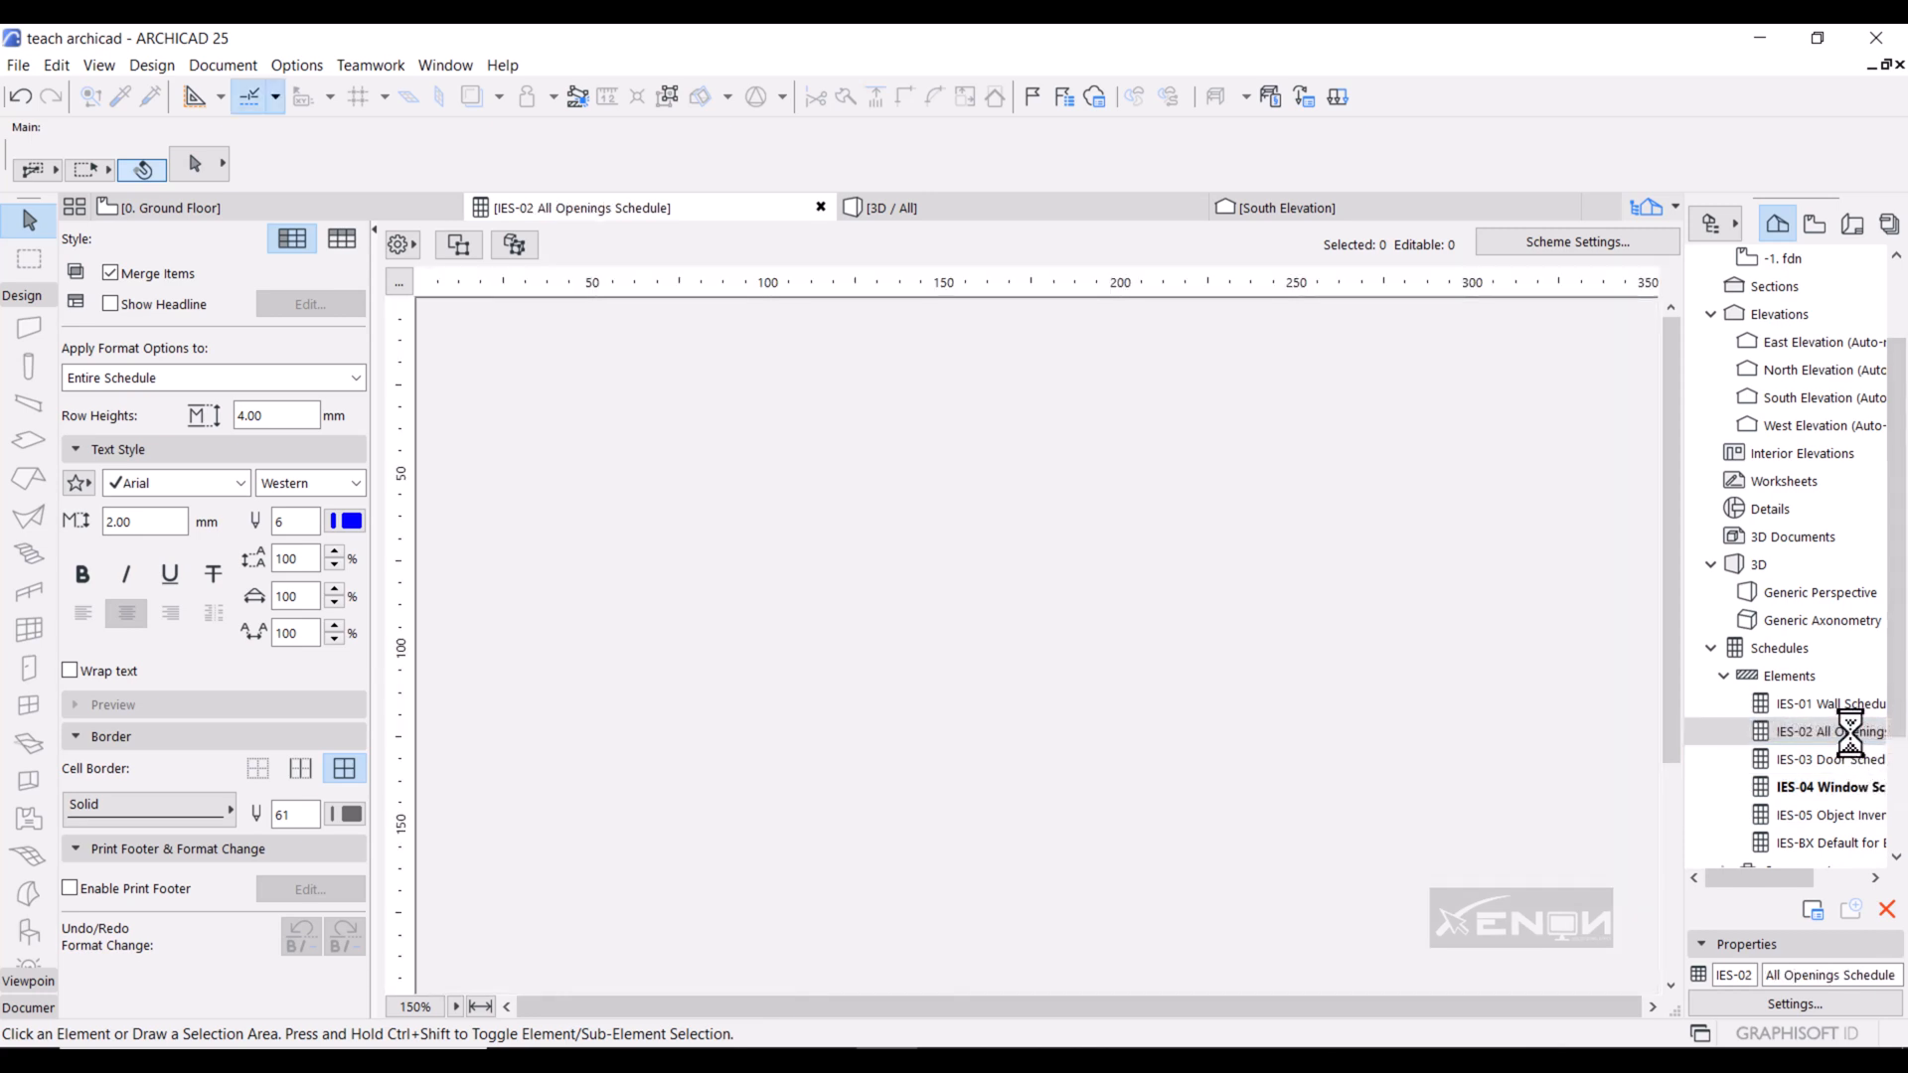
{"action": "left_click", "coordinate": [1831, 732]}
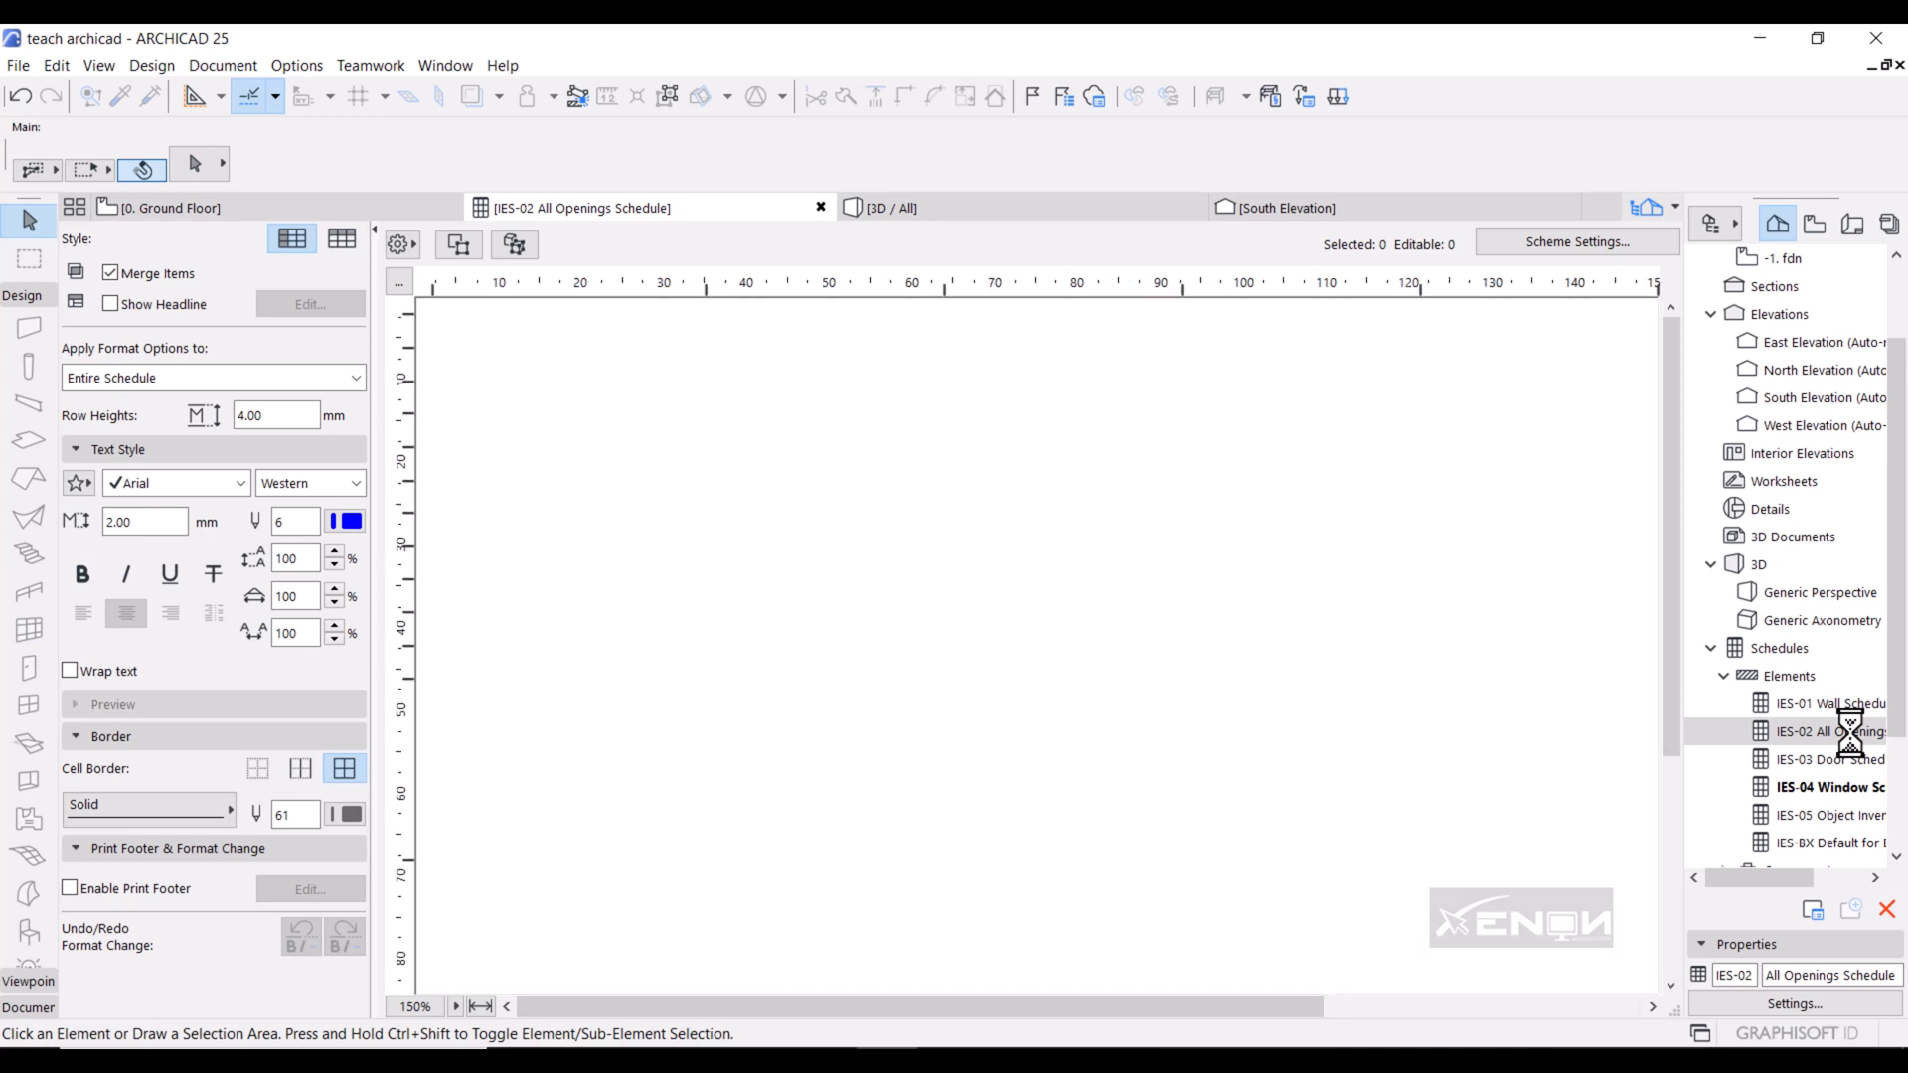
{"action": "left_click", "coordinate": [1831, 732]}
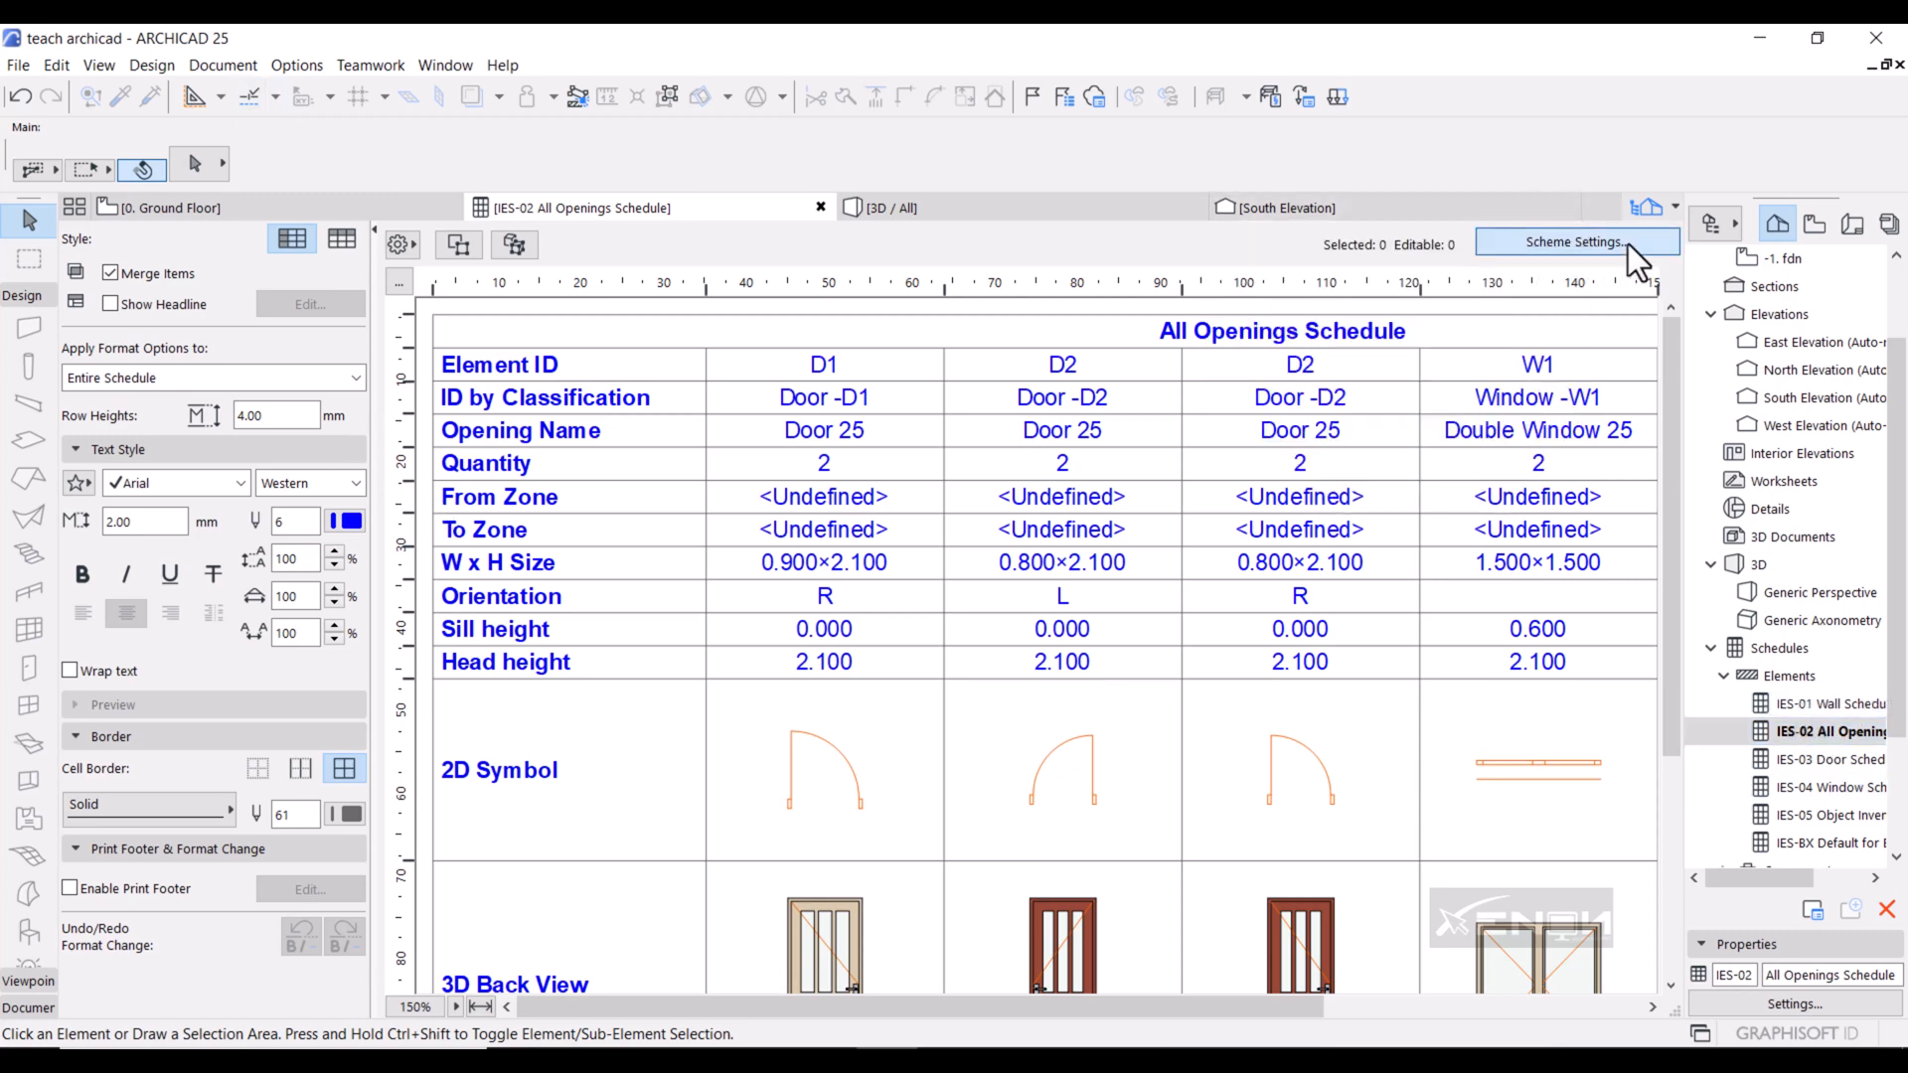
{"action": "left_click", "coordinate": [1574, 240]}
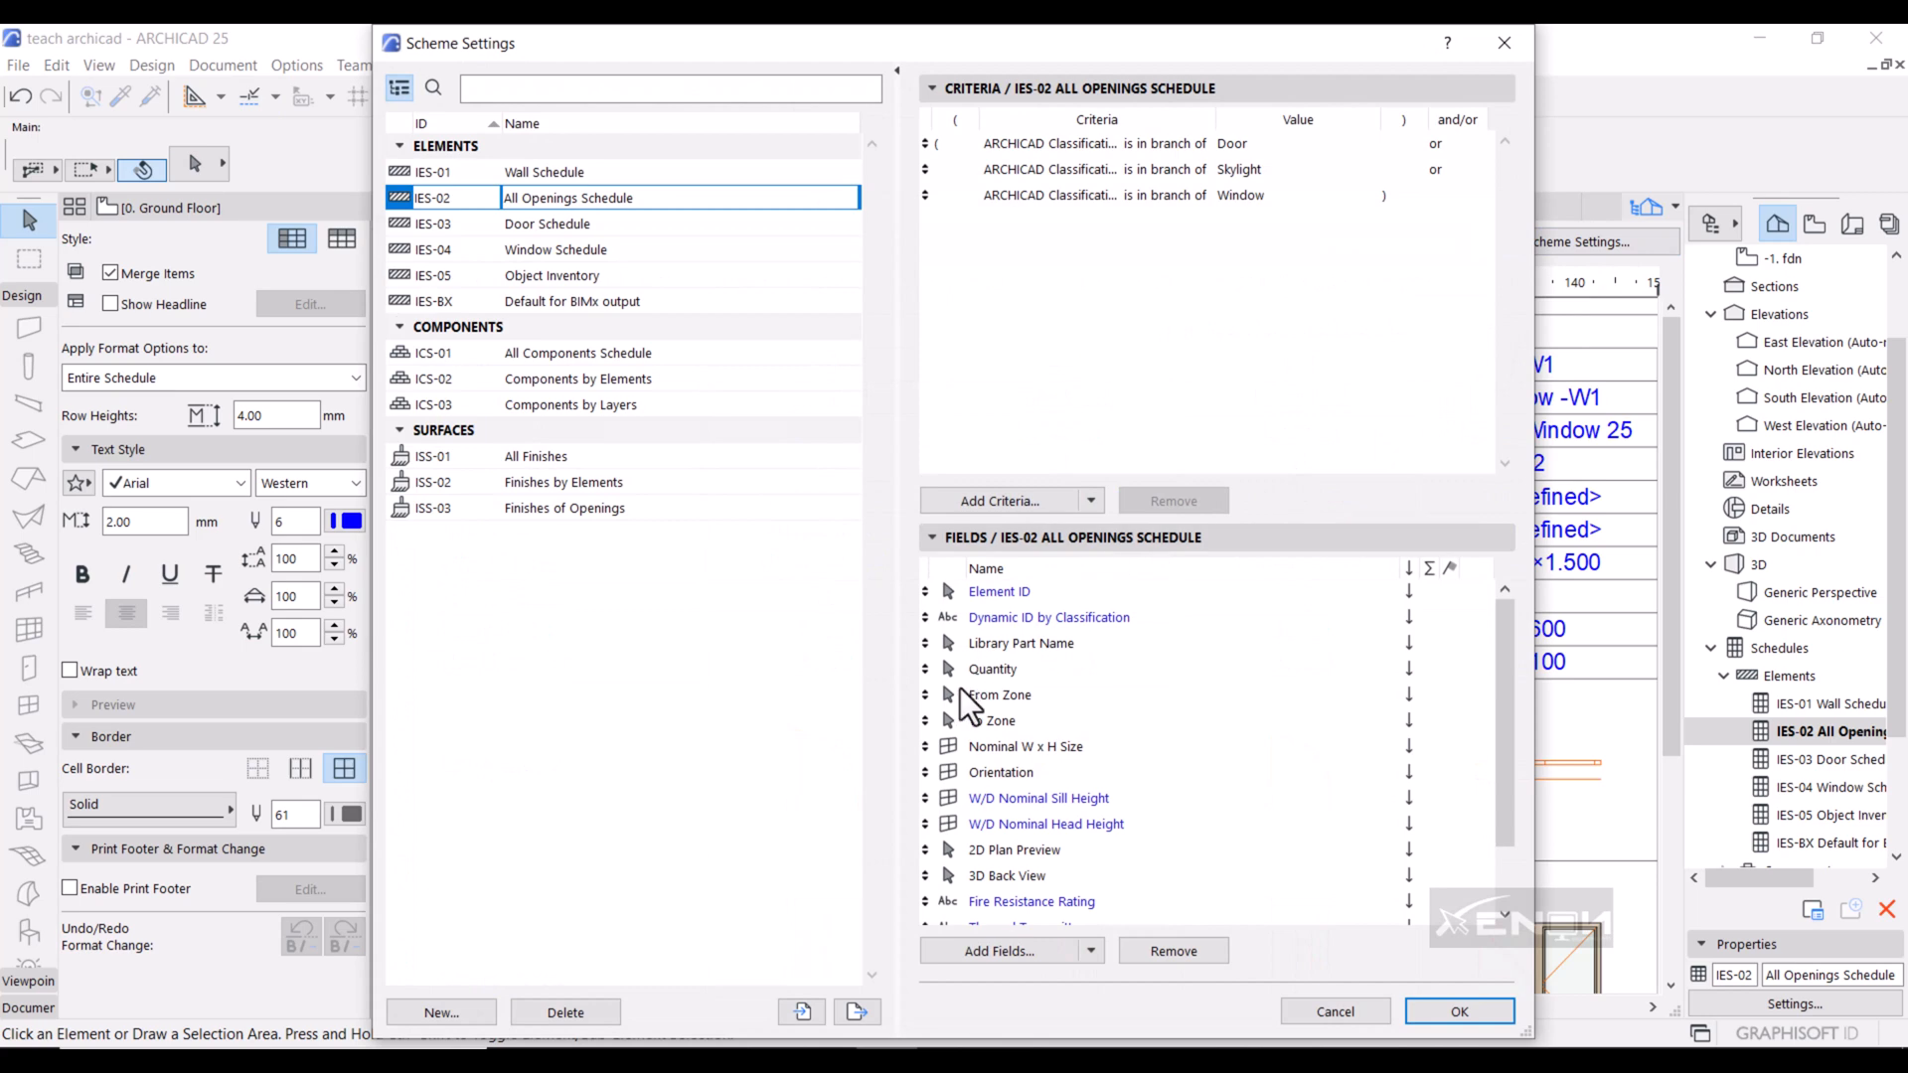
Remove Dynamic ID, Orientation, sill/head height and rating fields from All Openings Schedule.
{"action": "left_click", "coordinate": [1049, 617]}
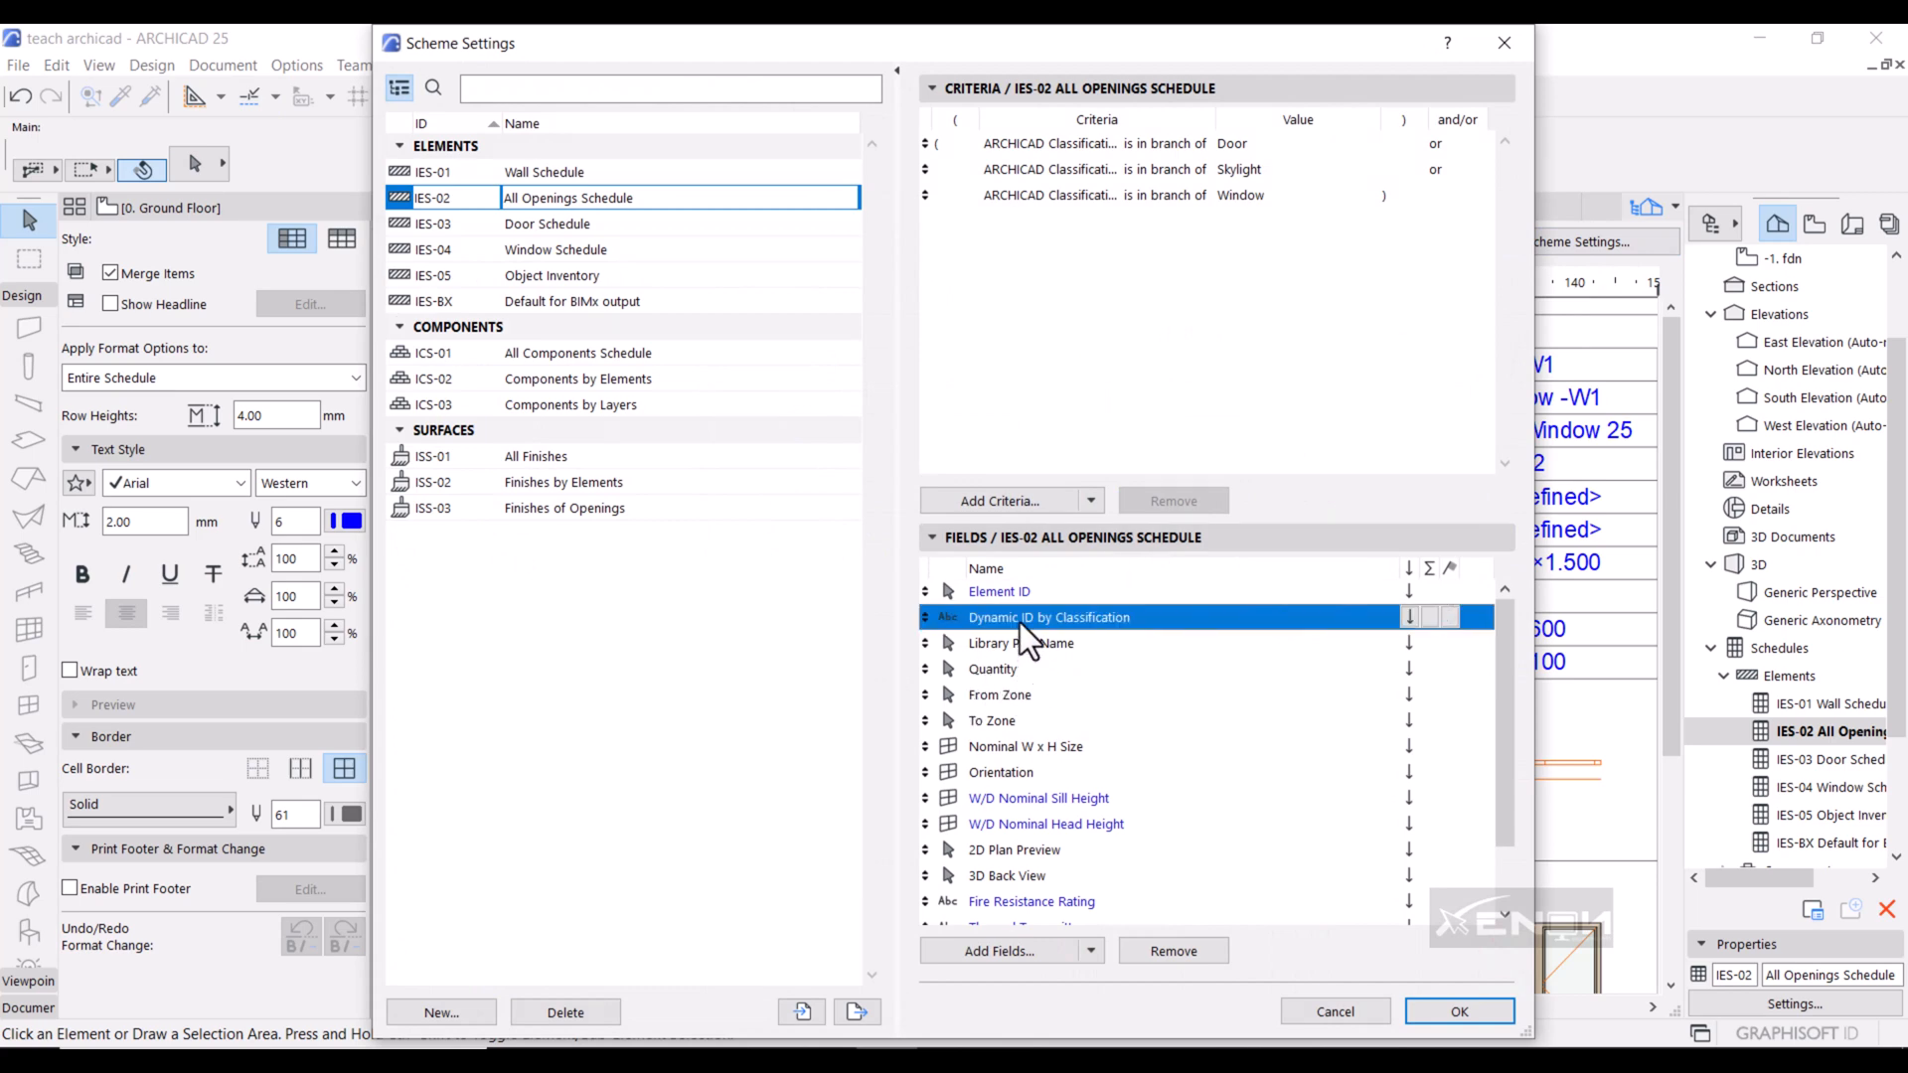
{"action": "left_click", "coordinate": [1020, 643]}
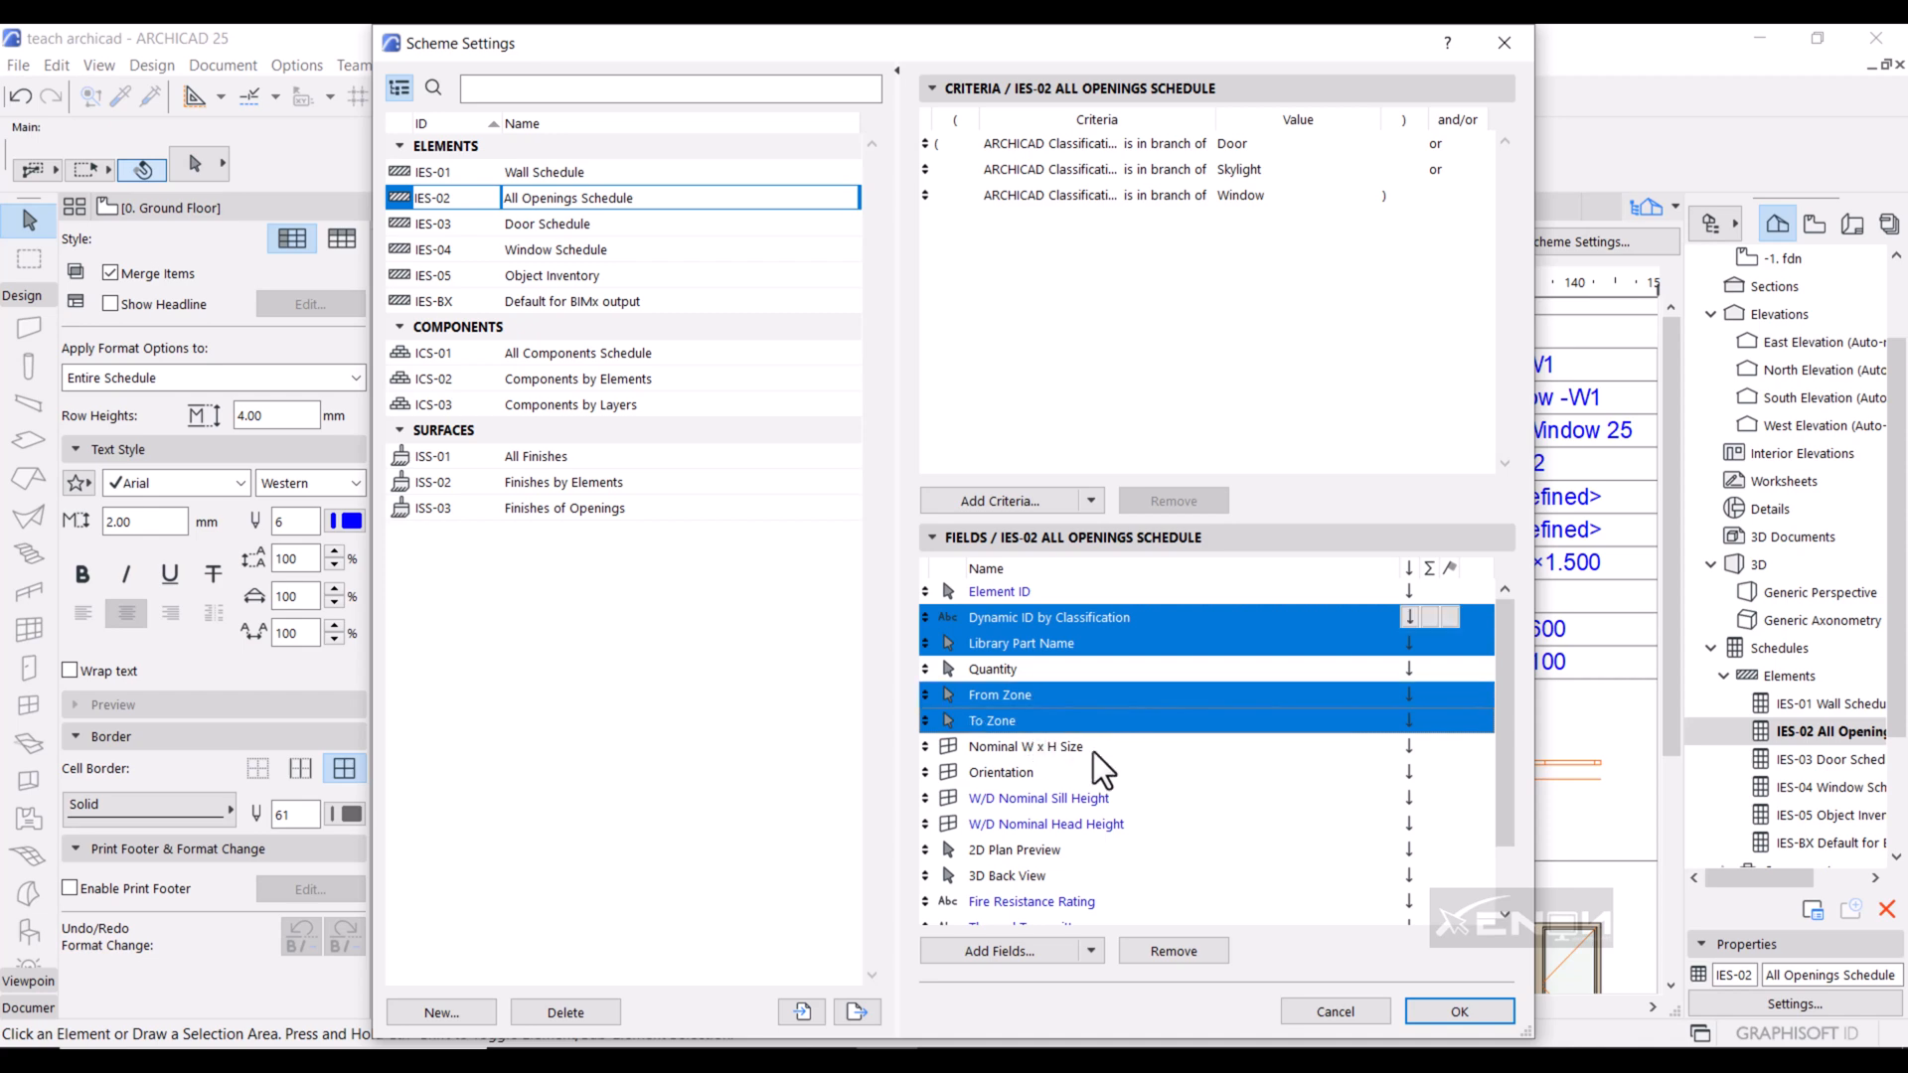
{"action": "left_click", "coordinate": [1026, 746]}
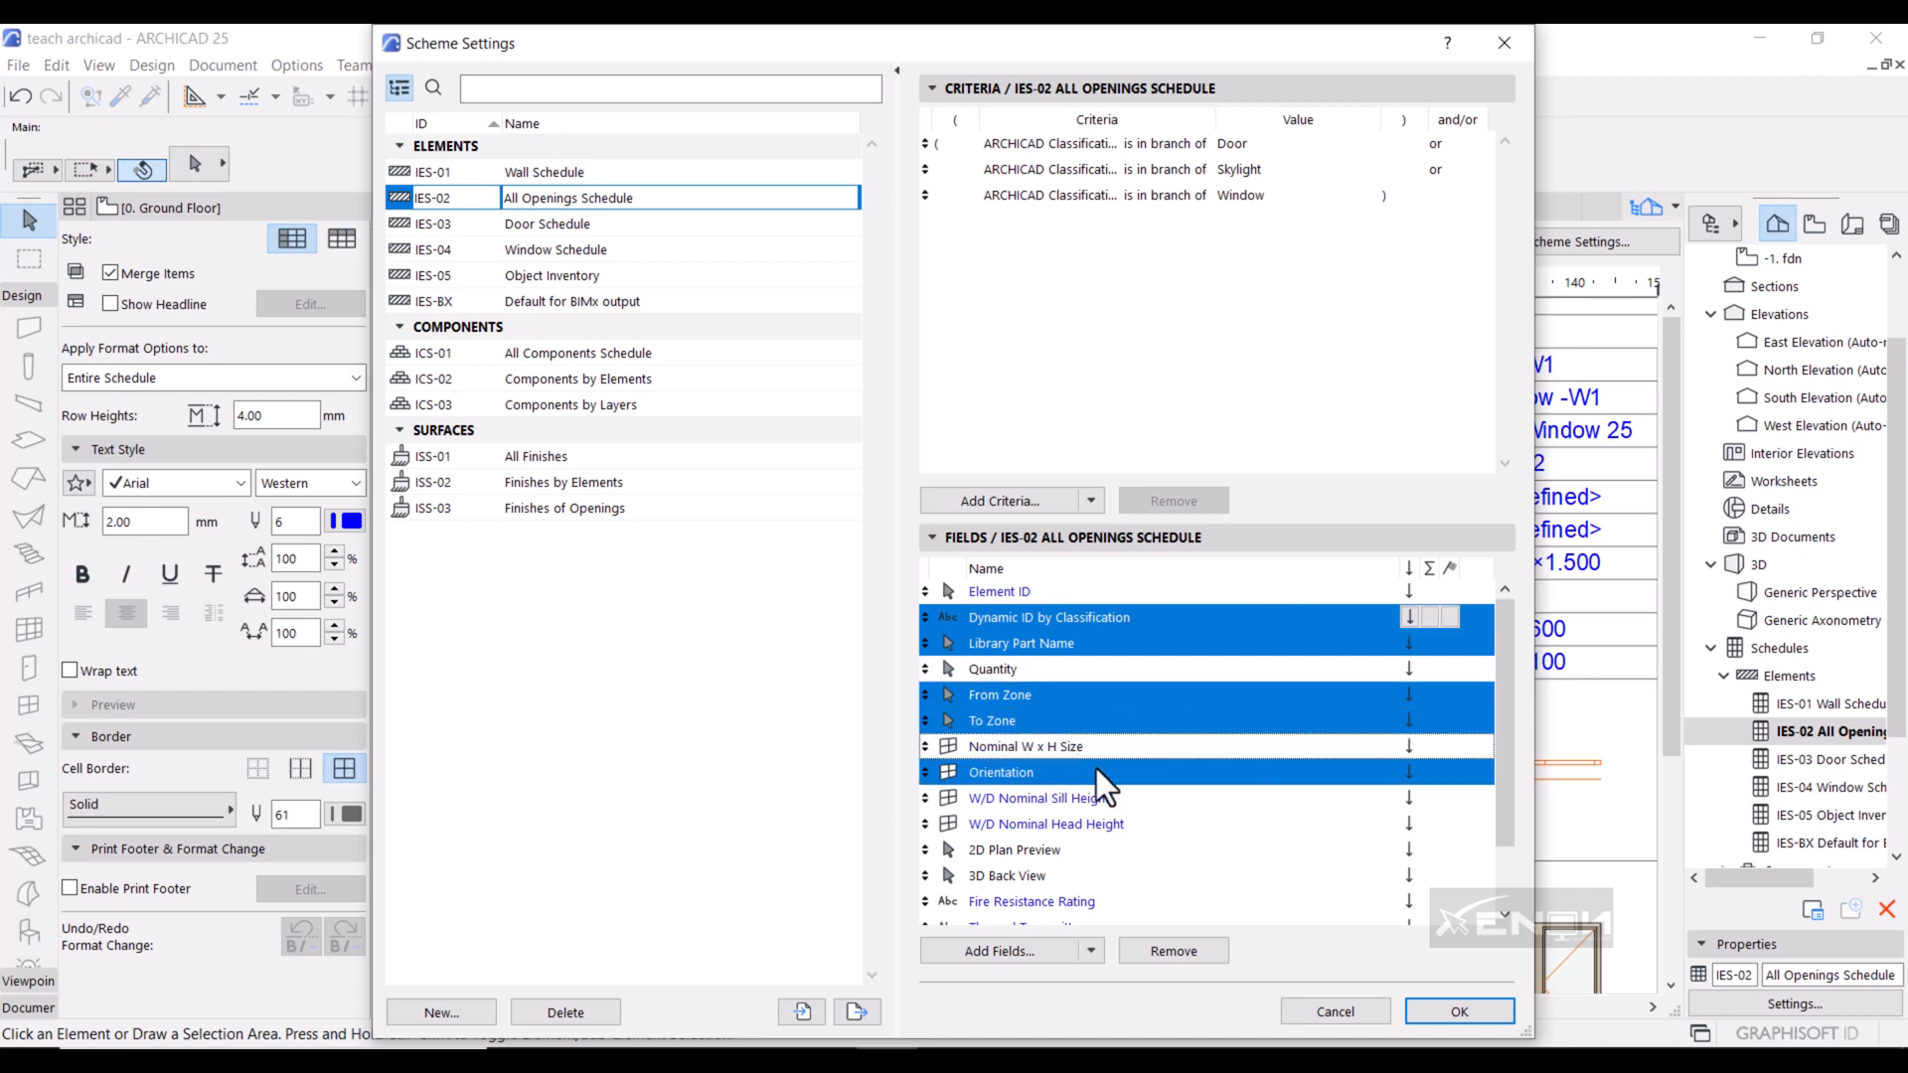
{"action": "left_click", "coordinate": [1037, 797]}
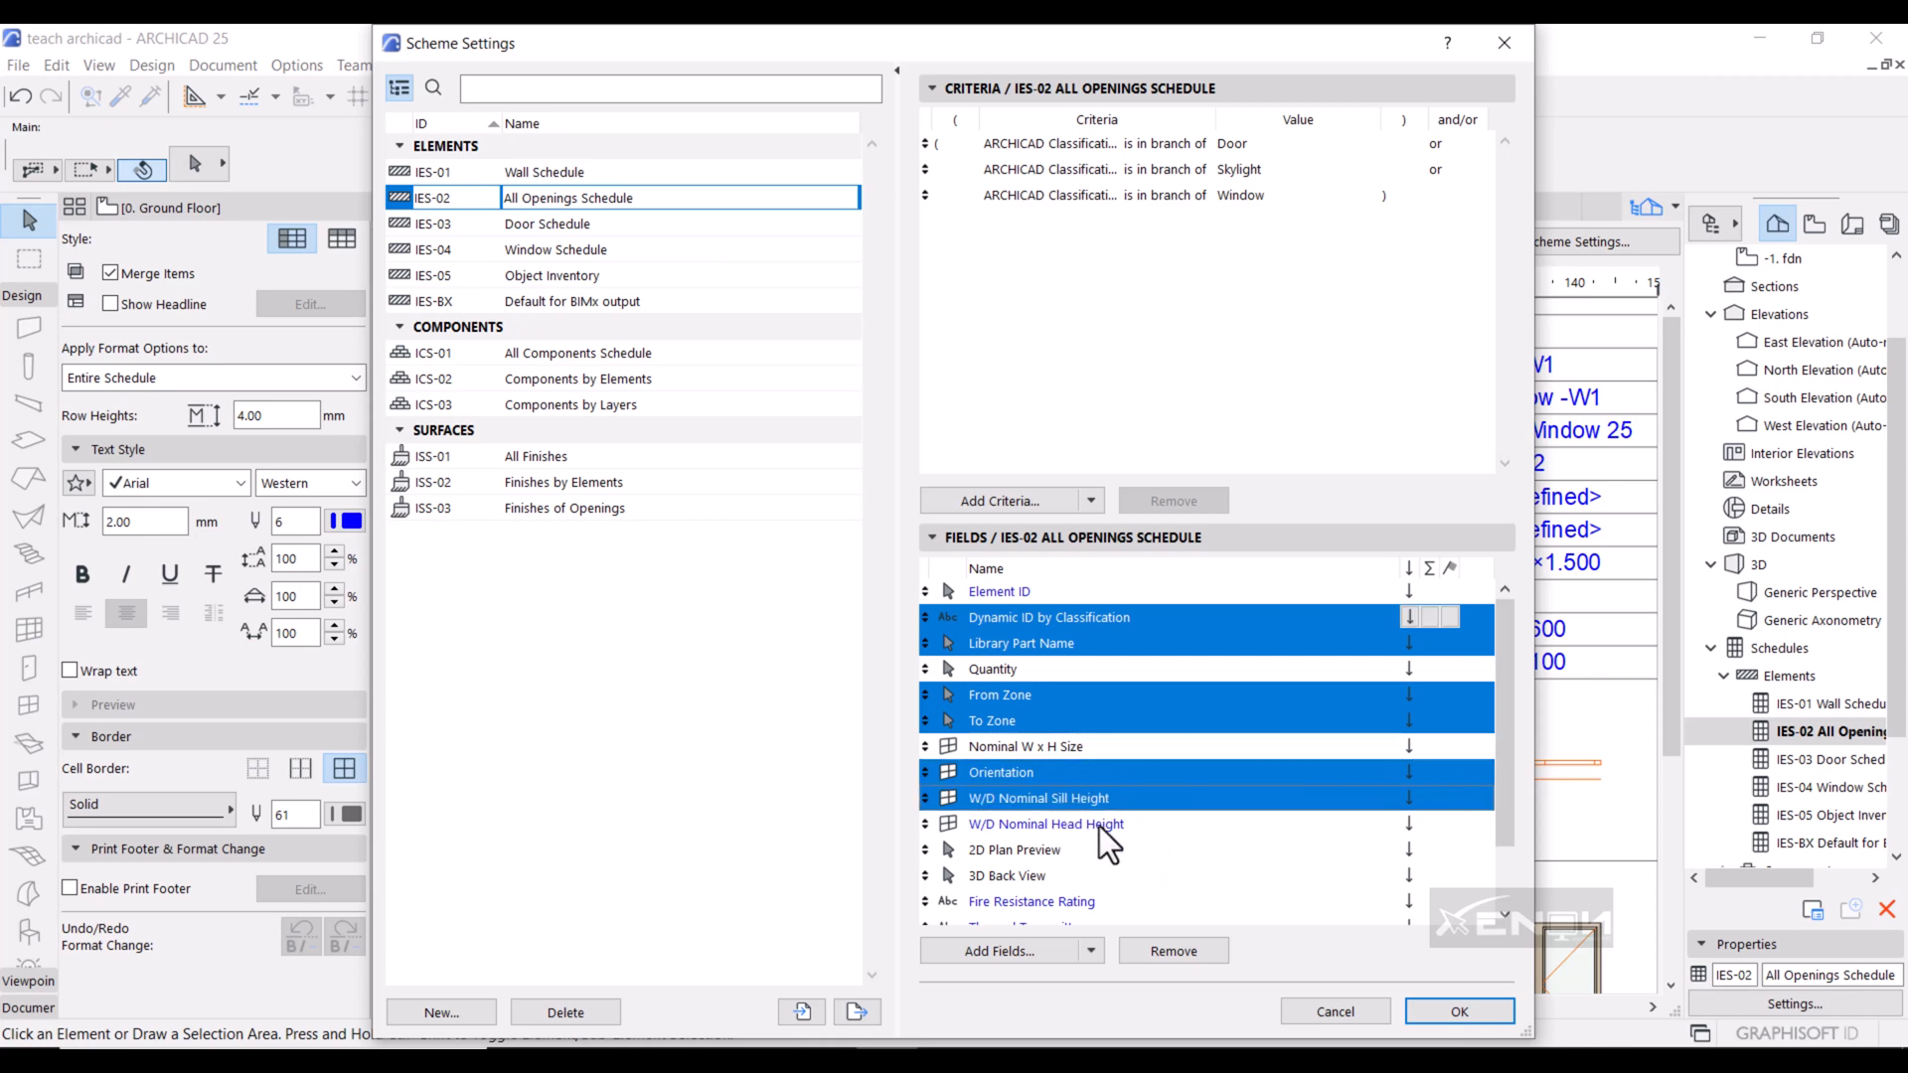
{"action": "left_click", "coordinate": [1046, 824]}
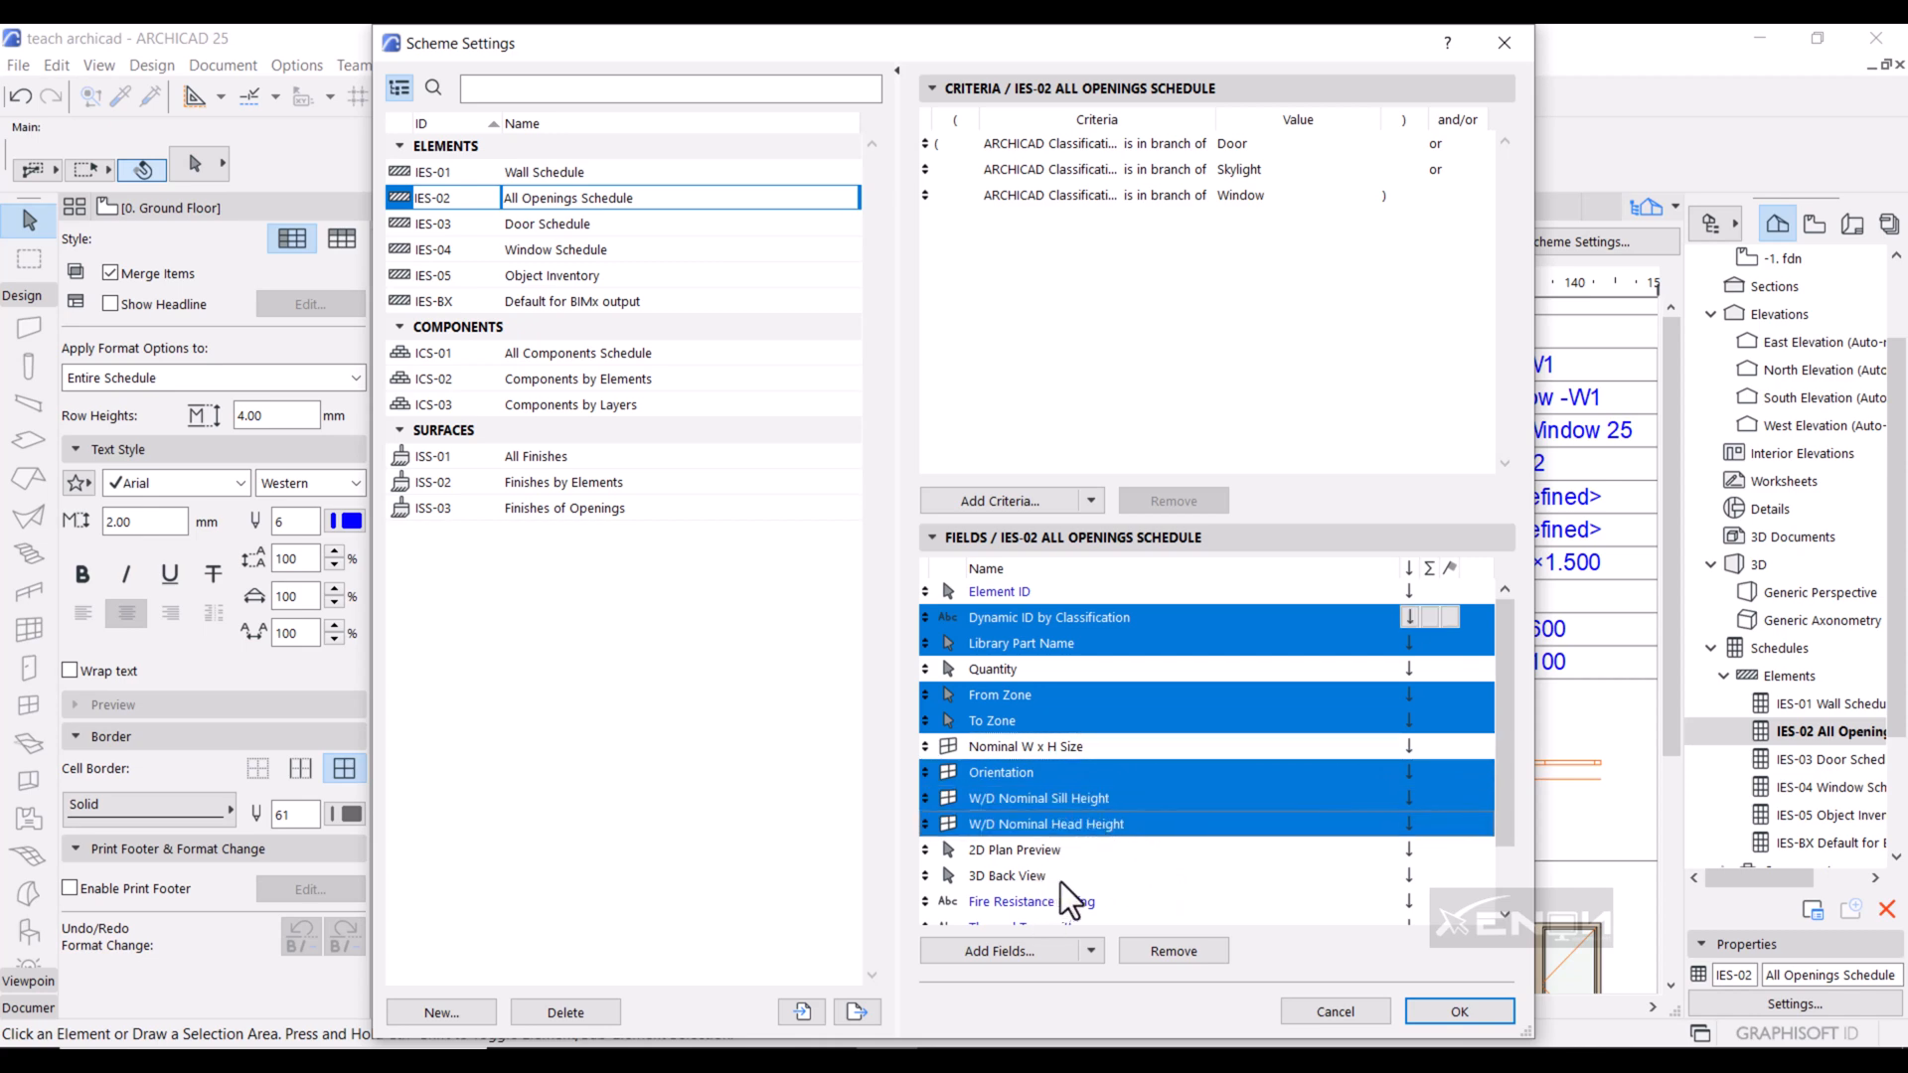
{"action": "scroll", "scroll_direction": "down", "scroll_amount": 3}
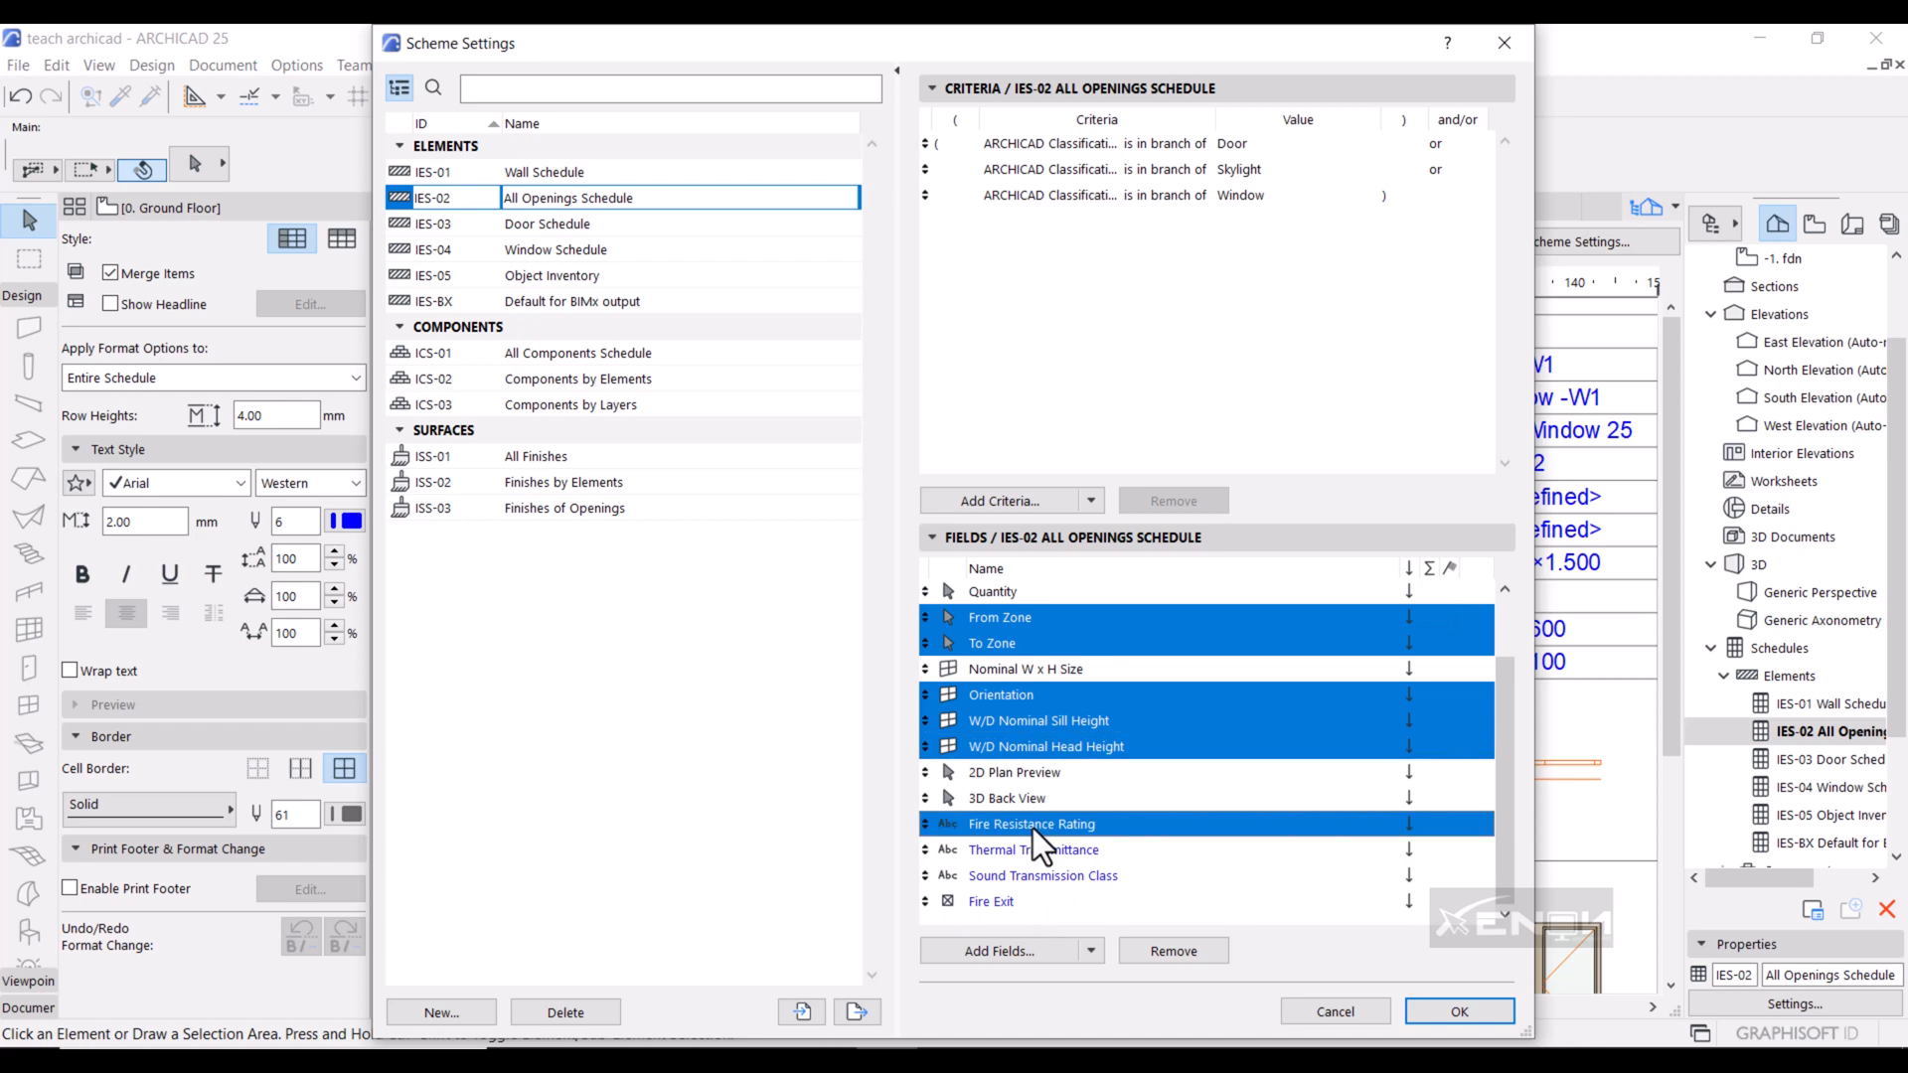
{"action": "left_click", "coordinate": [992, 900]}
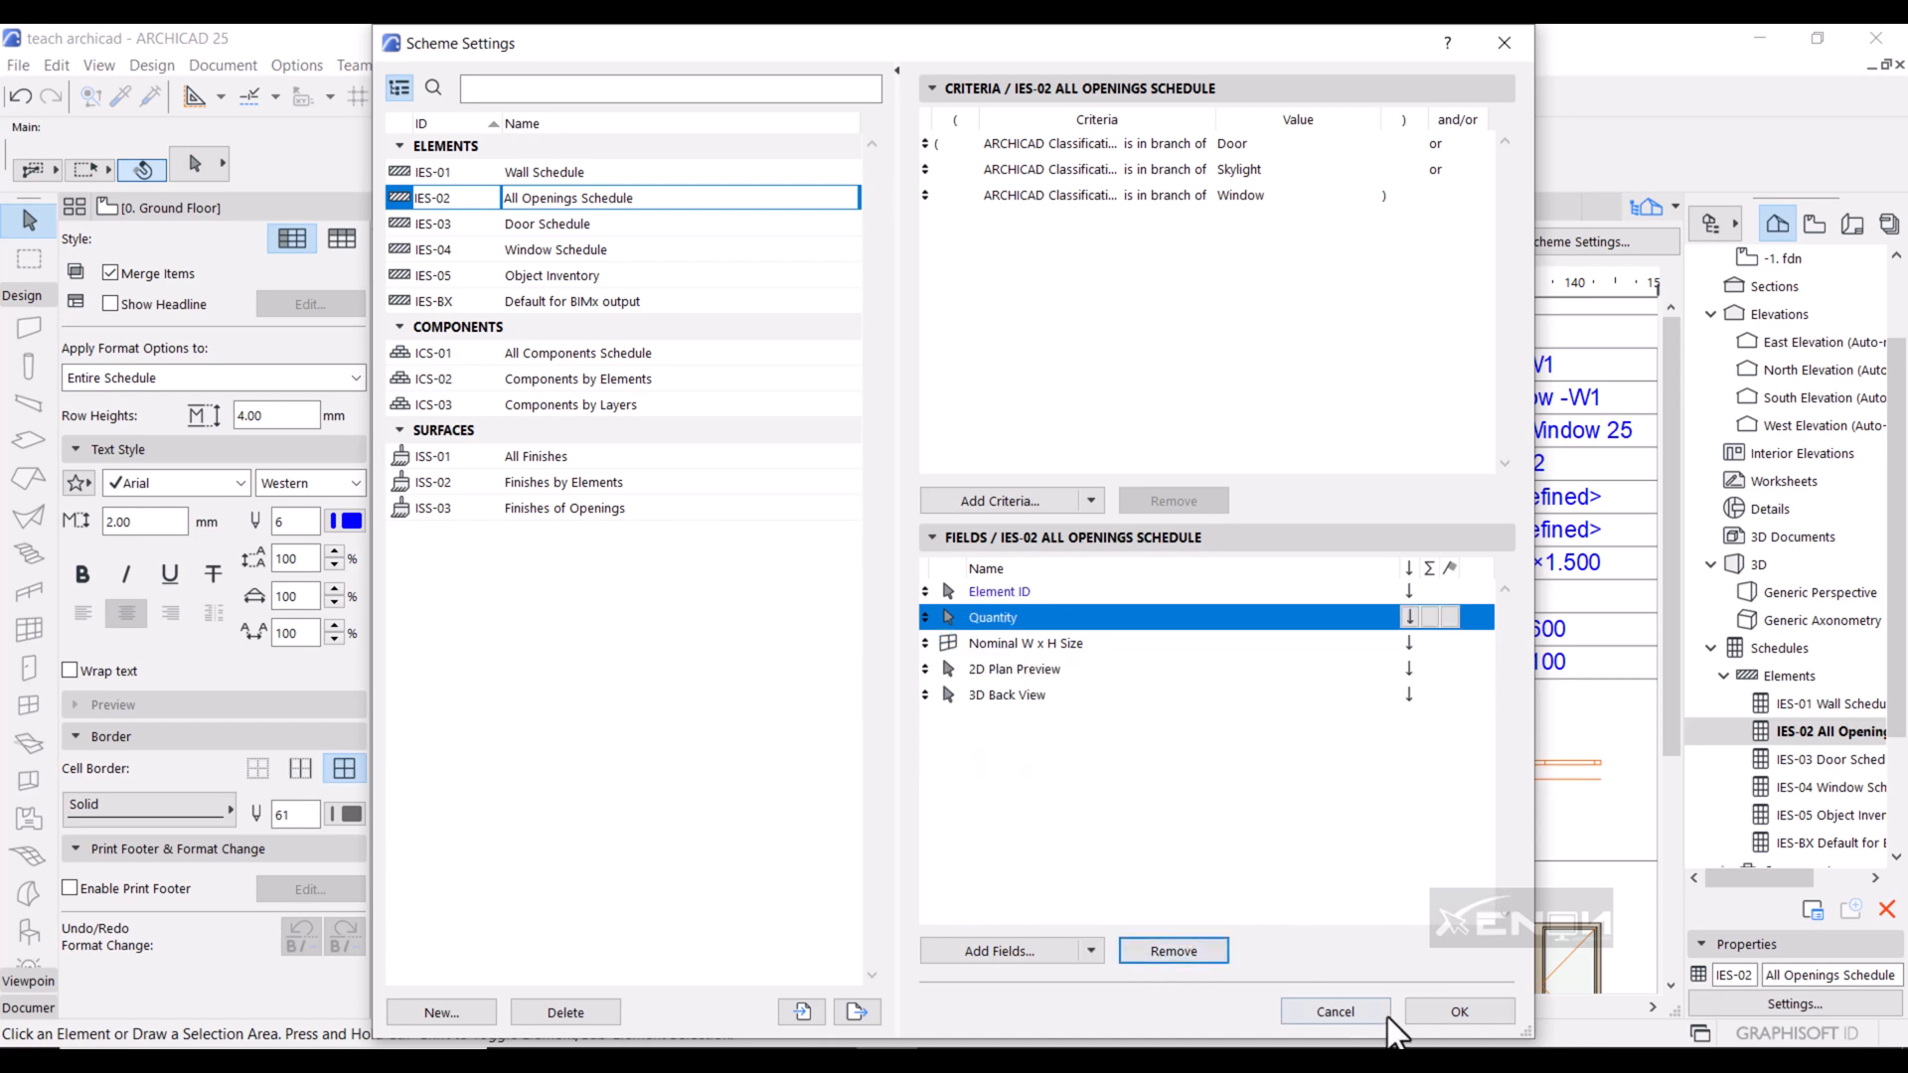
{"action": "left_click", "coordinate": [1459, 1012]}
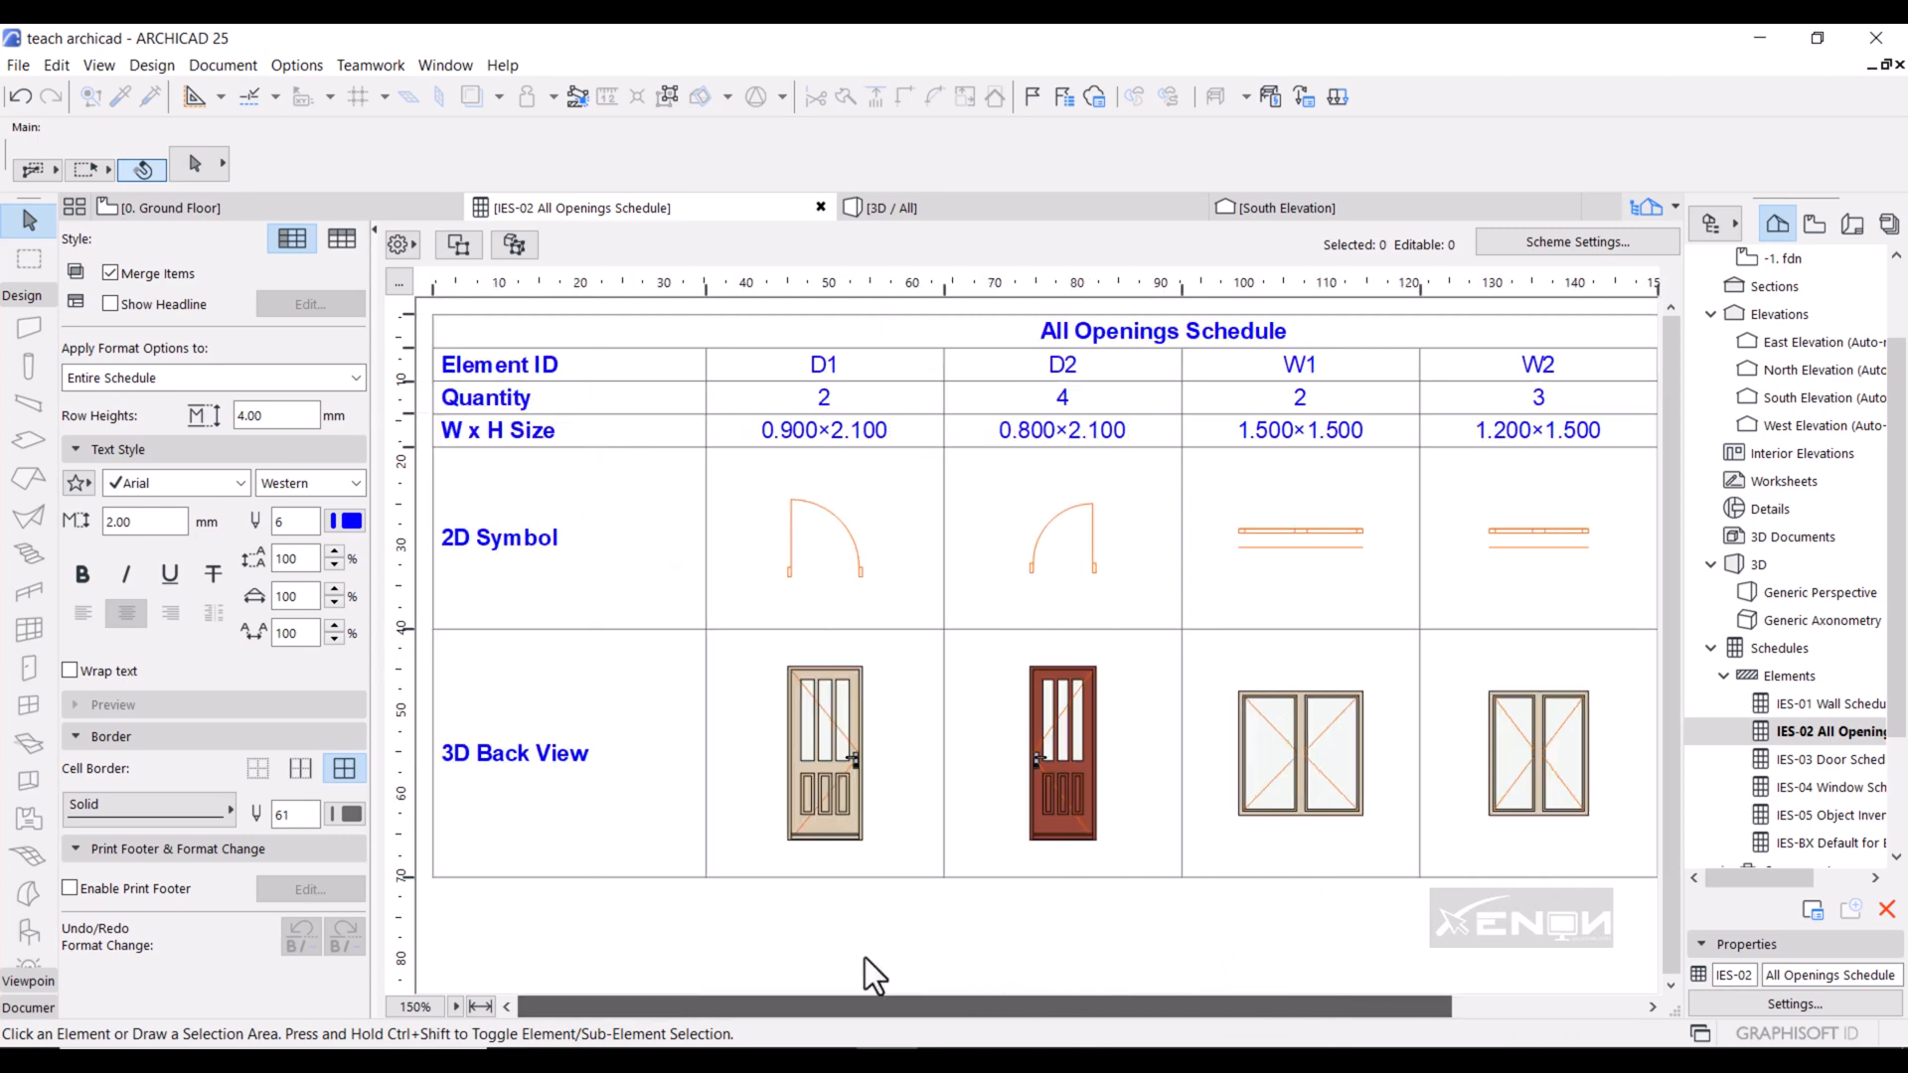
{"action": "mouse_move", "coordinate": [1424, 882]}
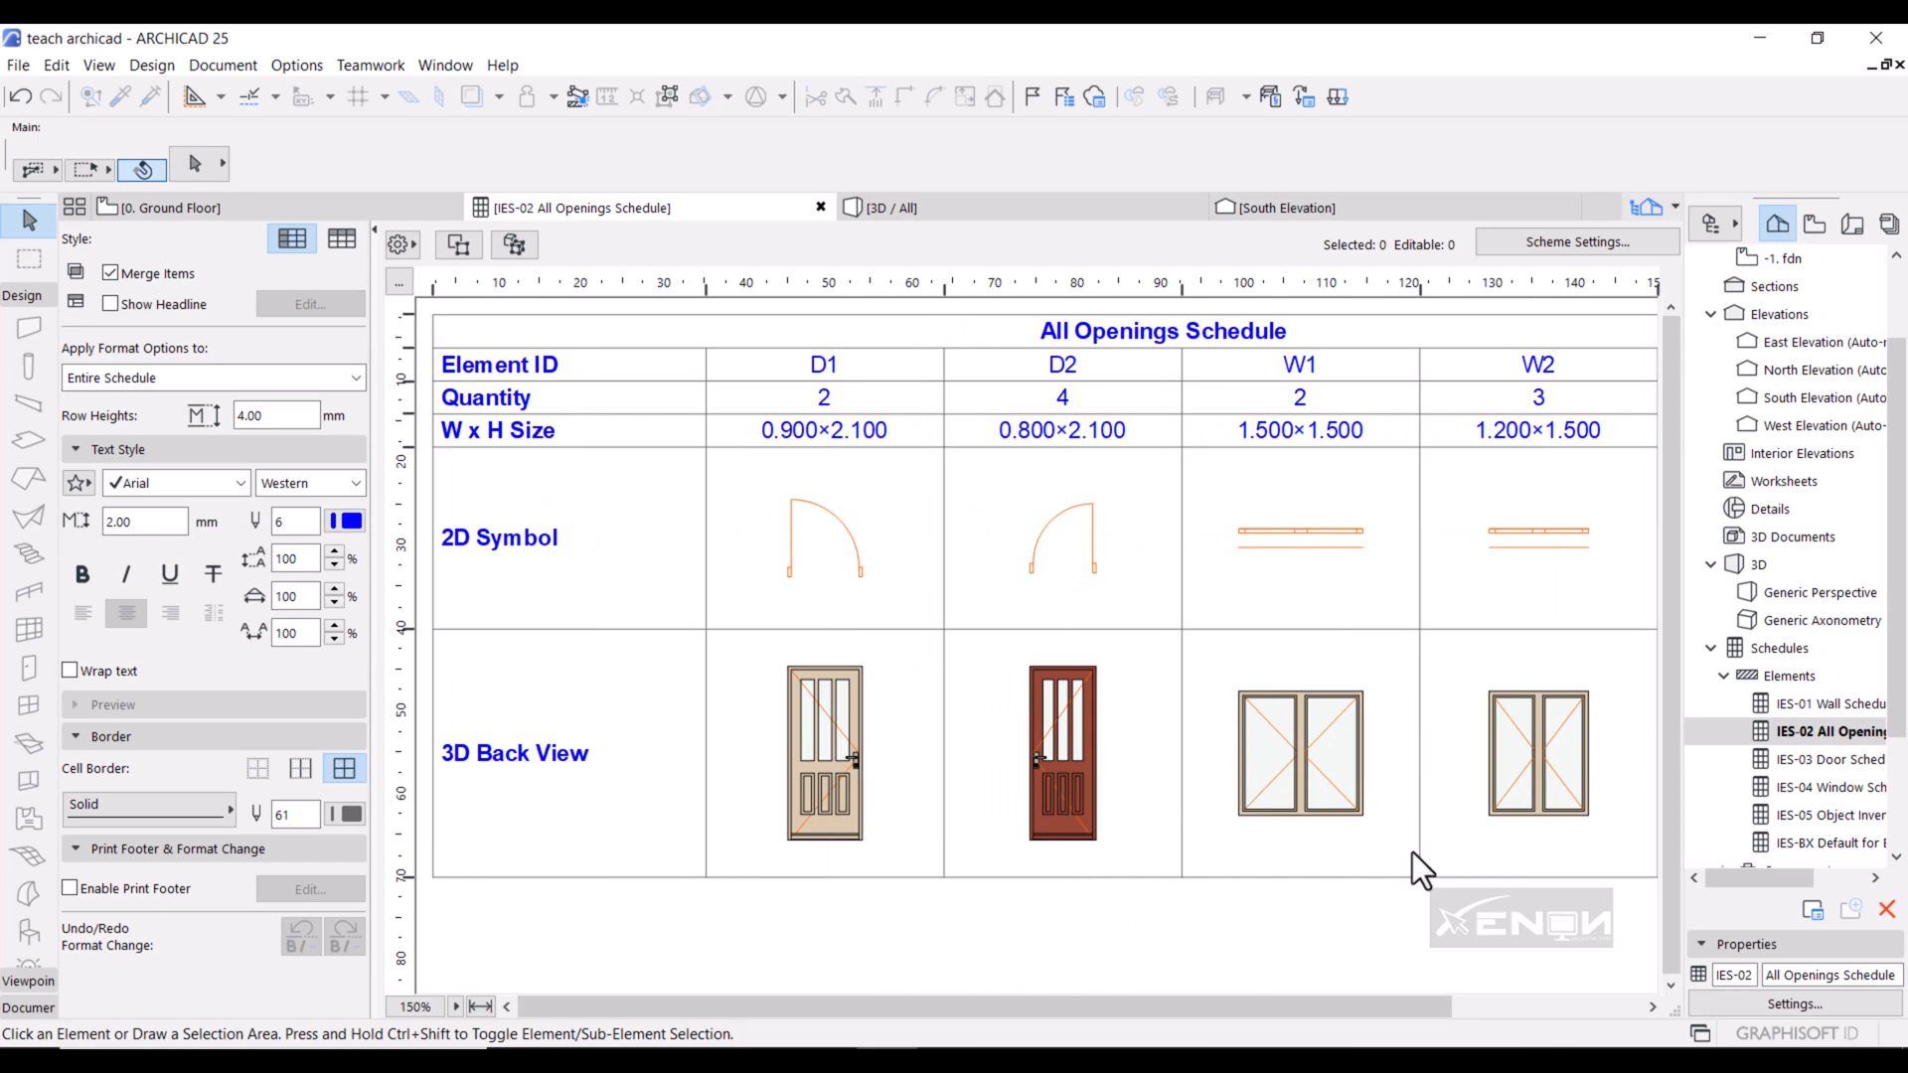
{"action": "mouse_move", "coordinate": [965, 926]}
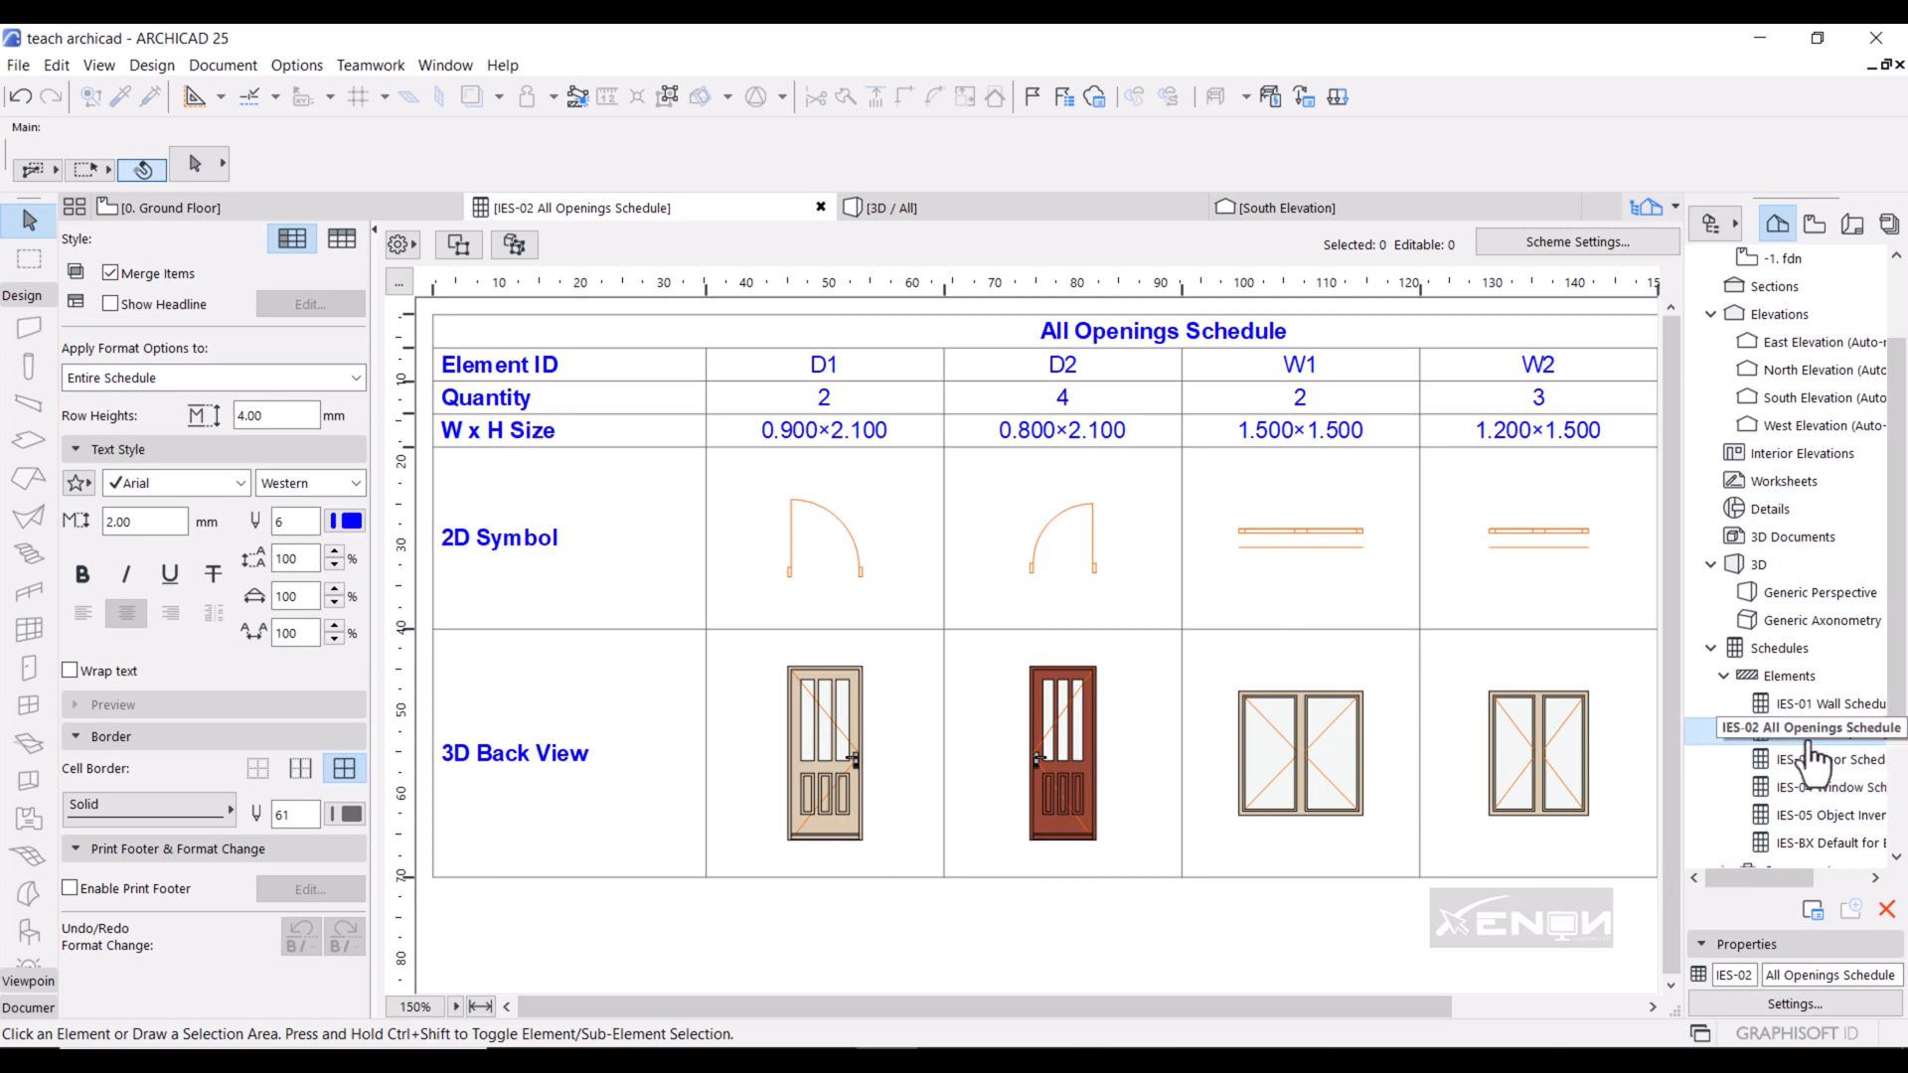
{"action": "right_click", "coordinate": [1811, 728]}
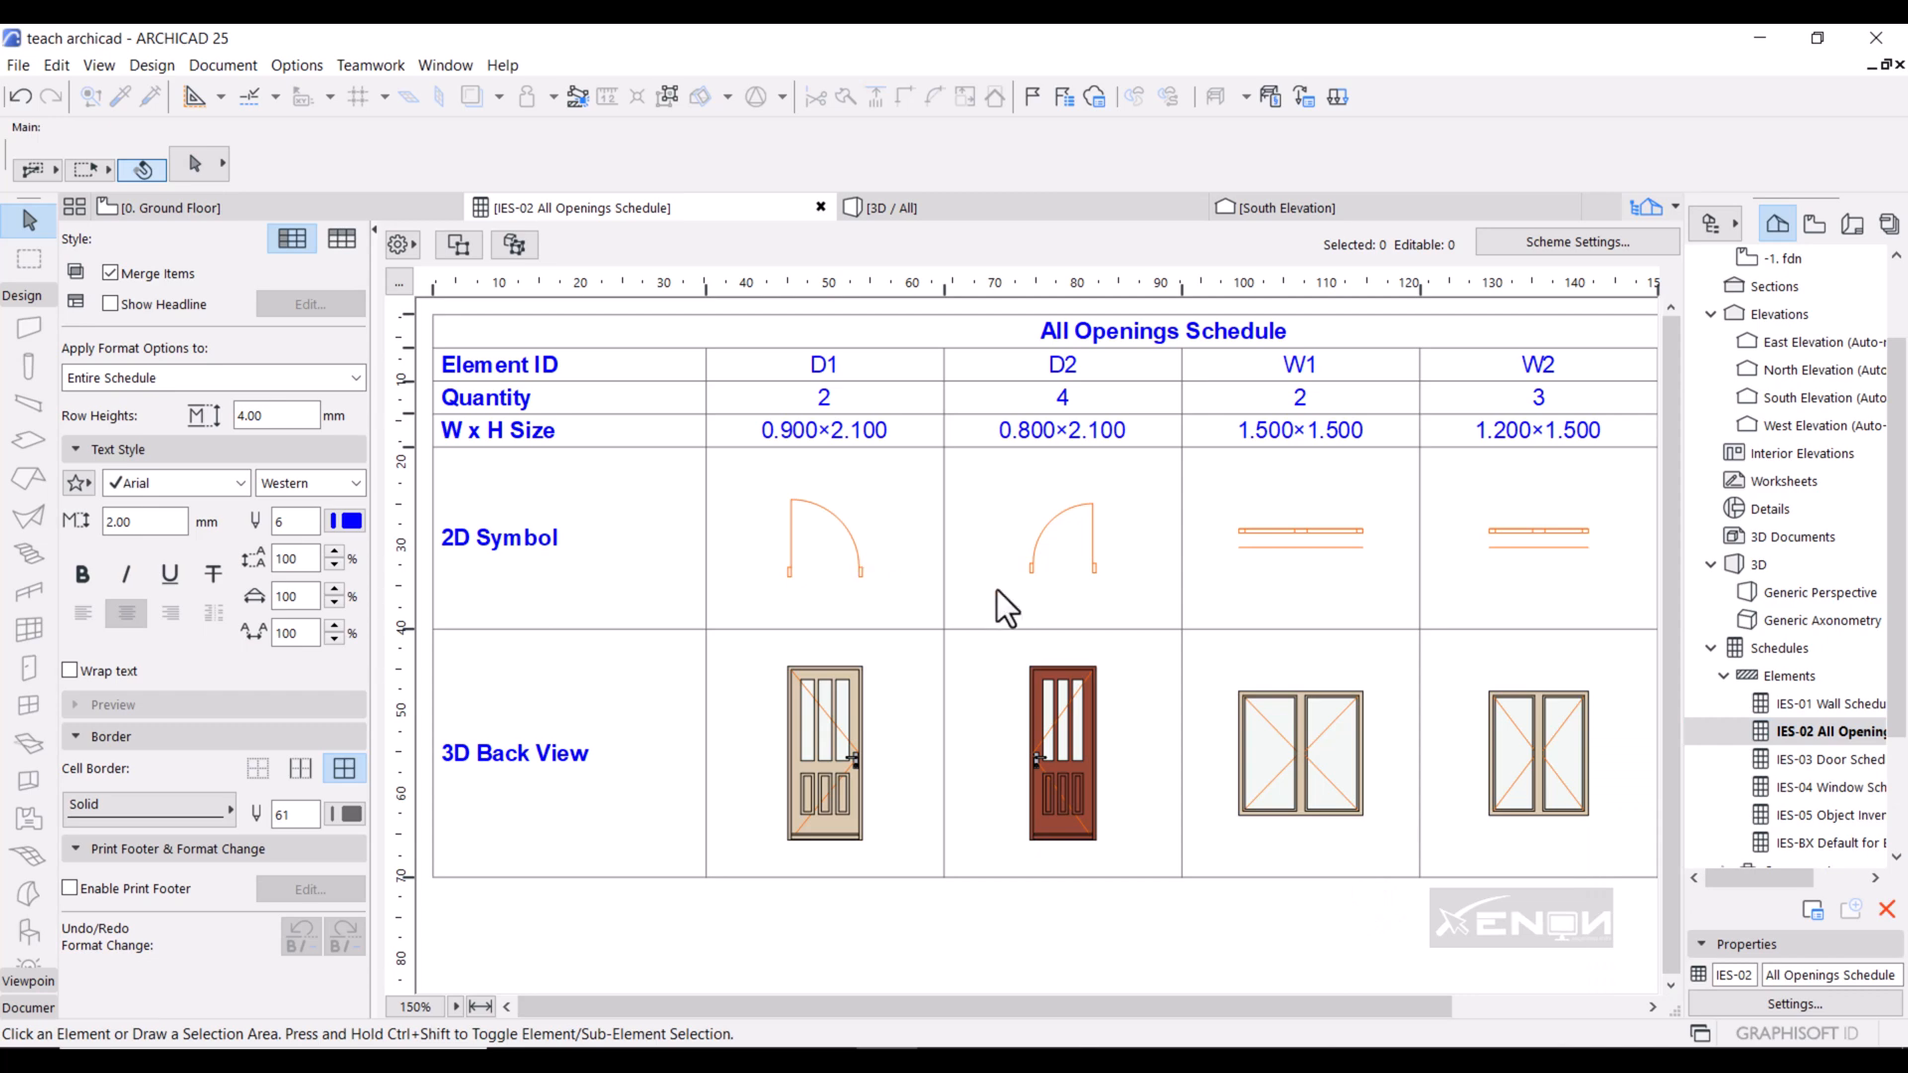
{"action": "mouse_move", "coordinate": [890, 207]}
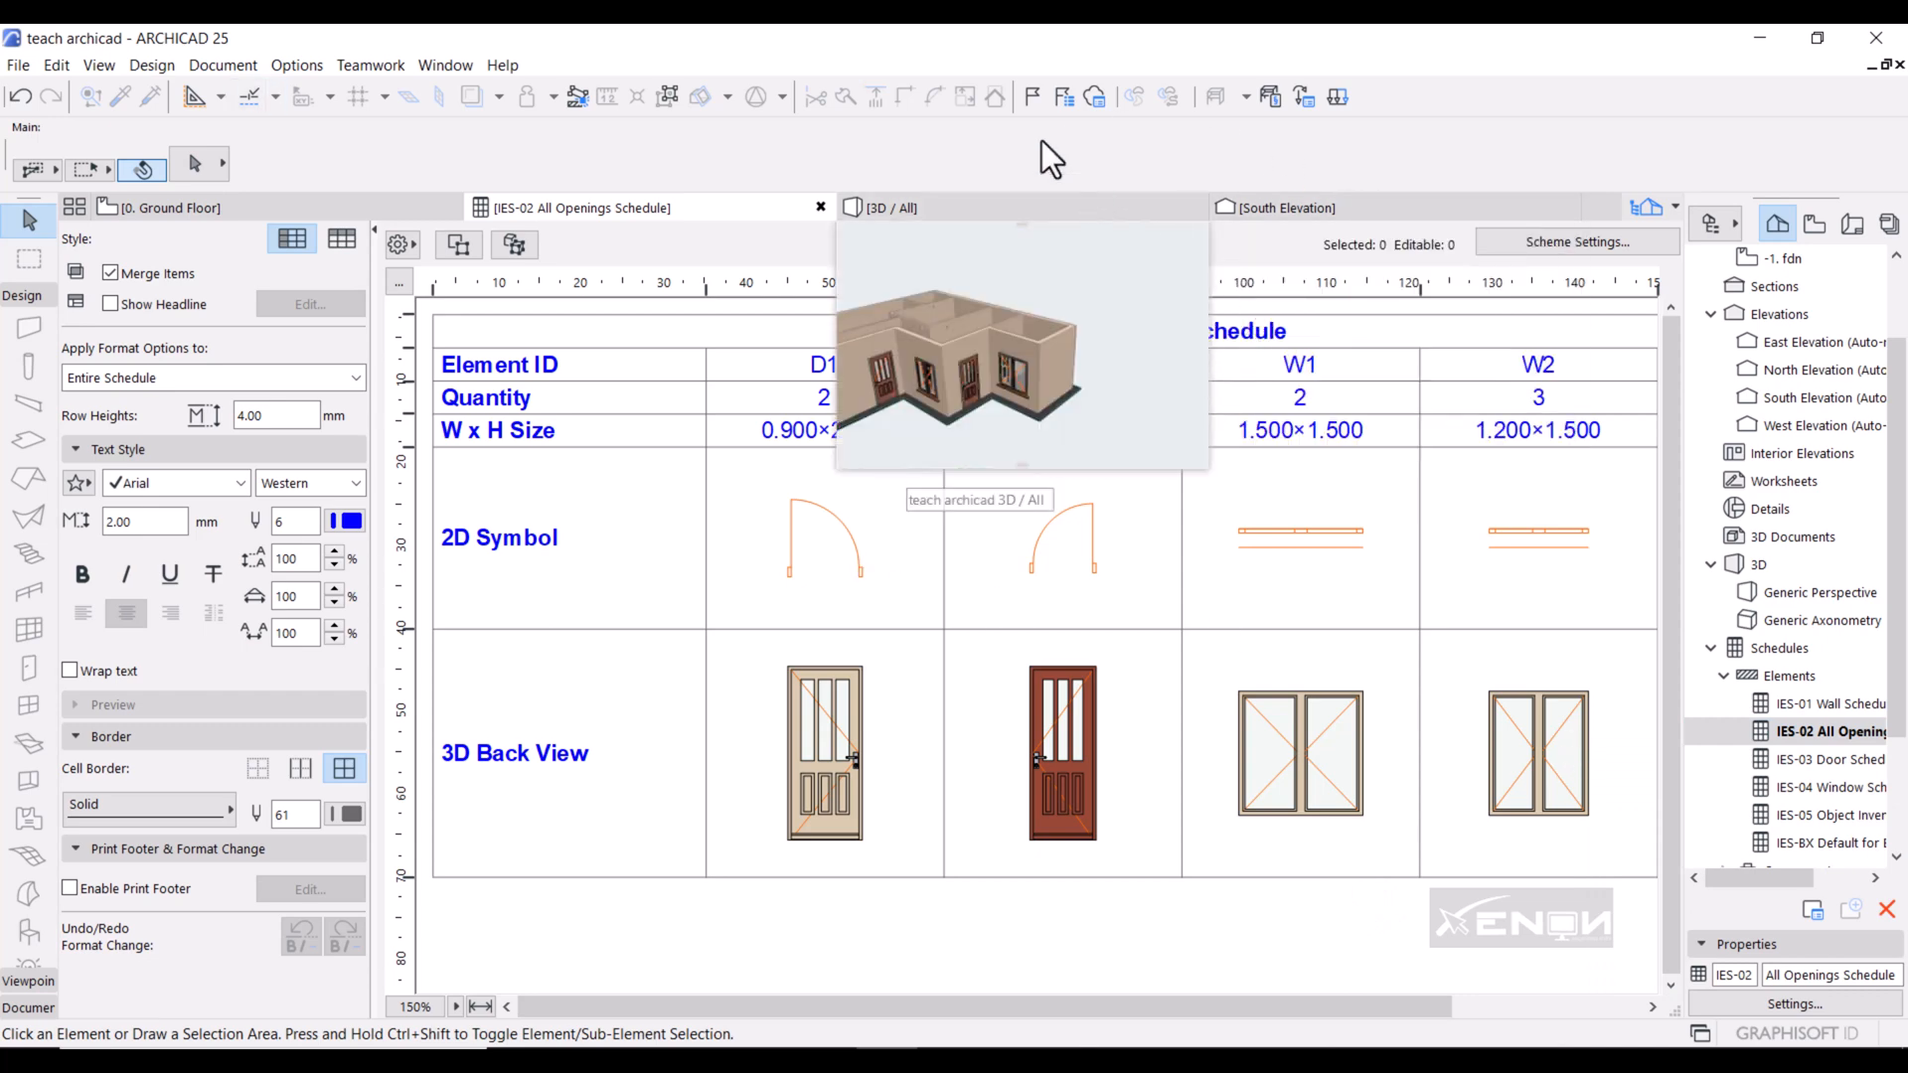